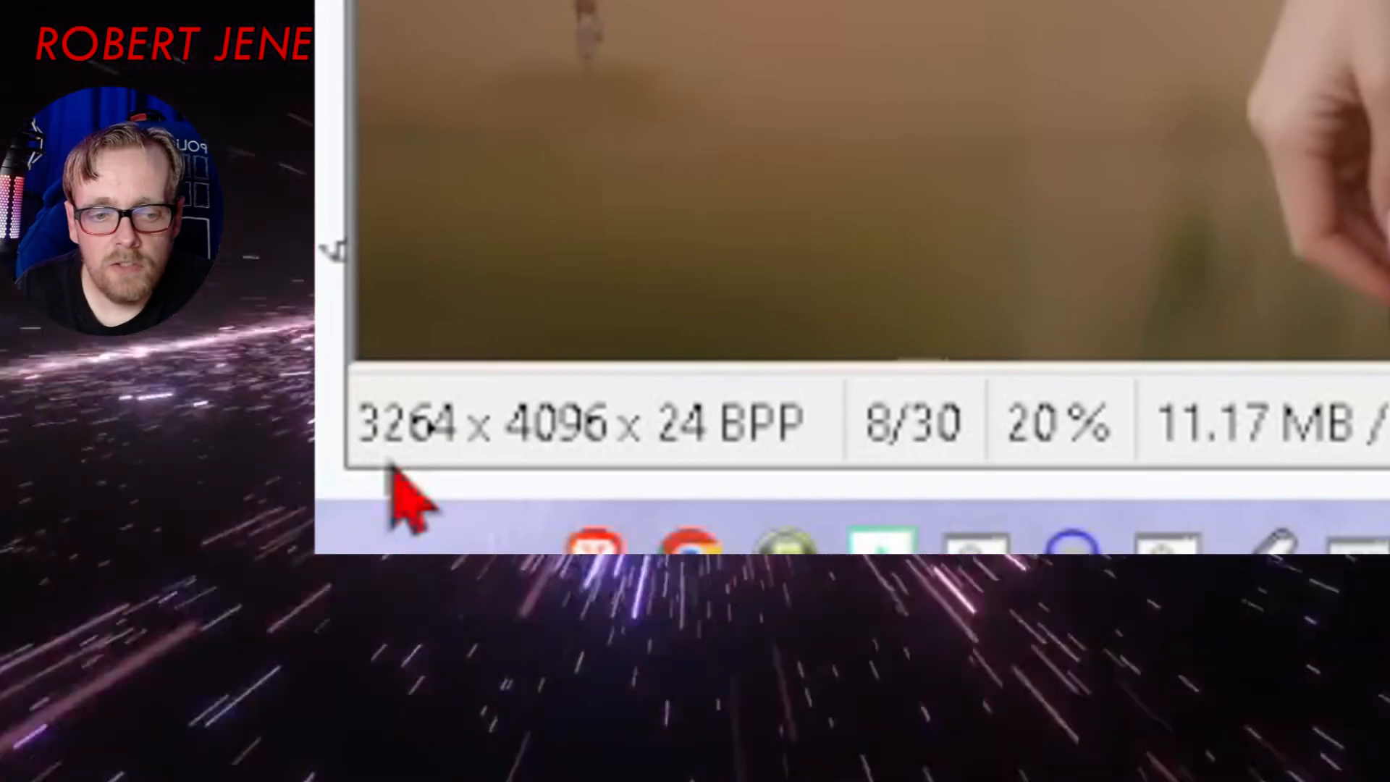
{"action": "mouse_move", "coordinate": [647, 470]}
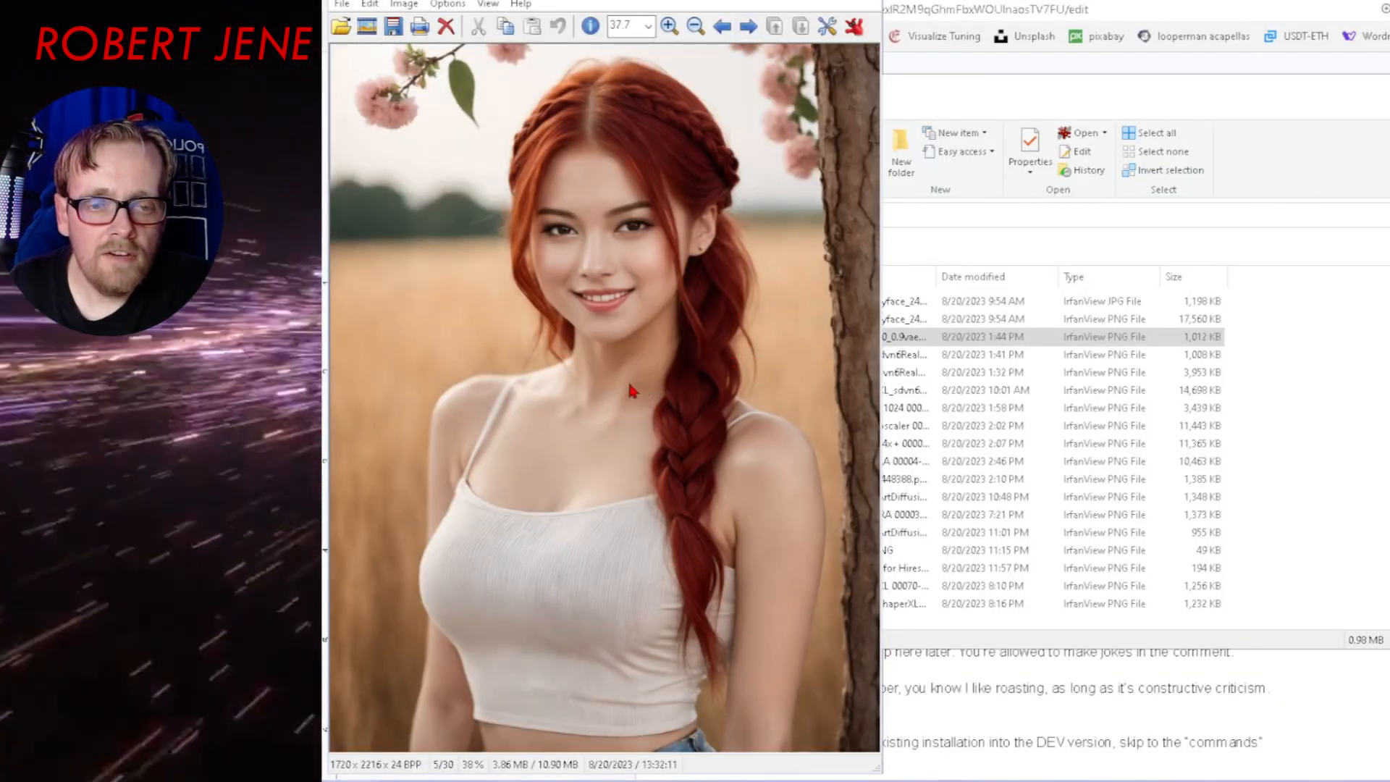
{"action": "mouse_move", "coordinate": [557, 371]}
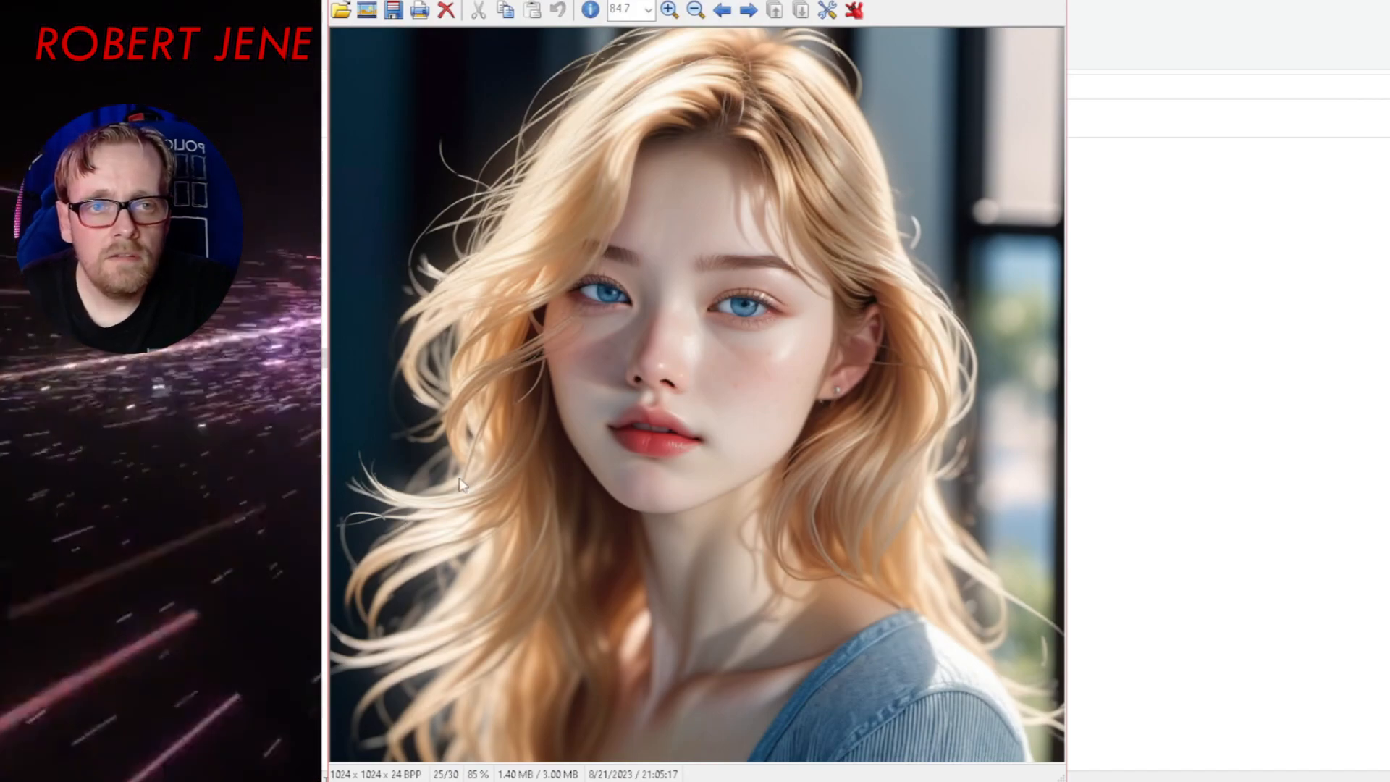
- Page forward through the next sample portraits in IrfanView, reaching image 27 of 30
{"action": "left_click", "coordinate": [747, 11]}
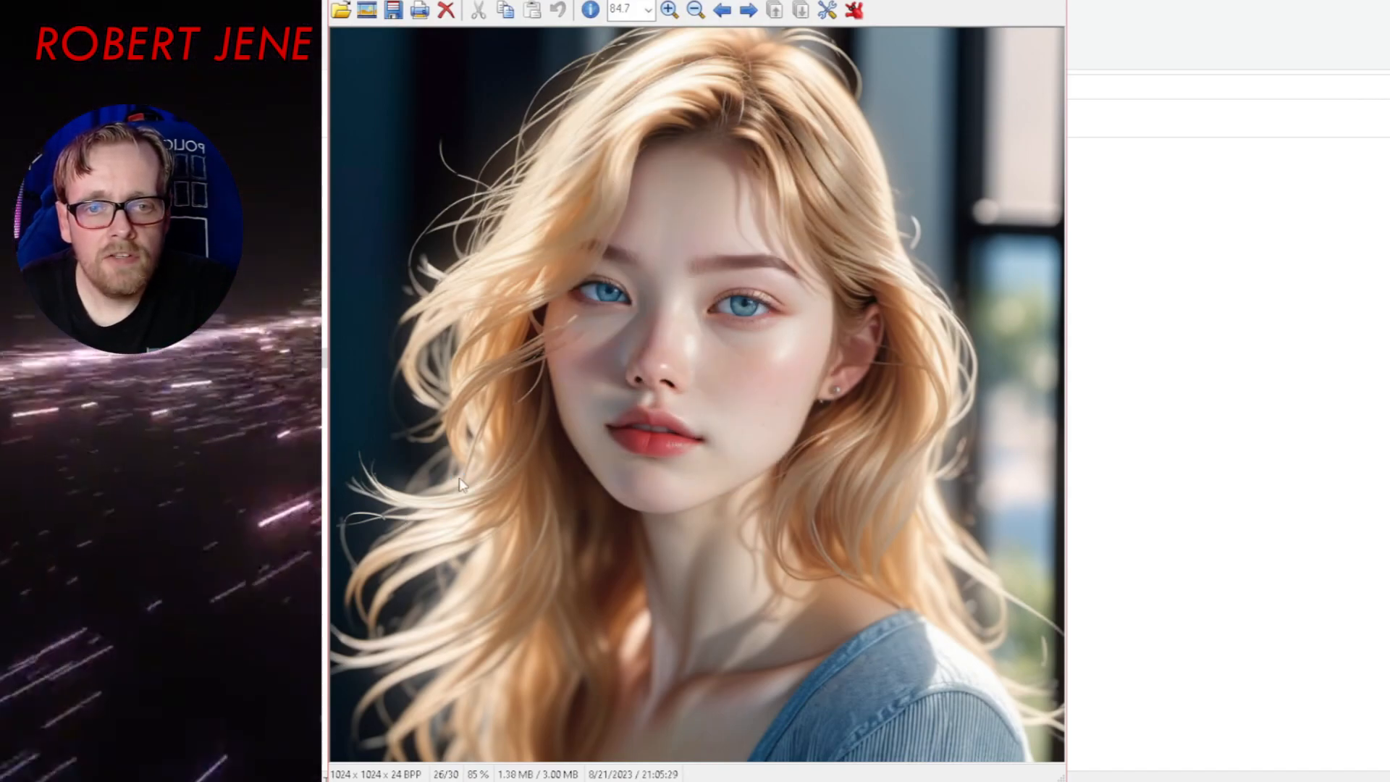
{"action": "left_click", "coordinate": [747, 9]}
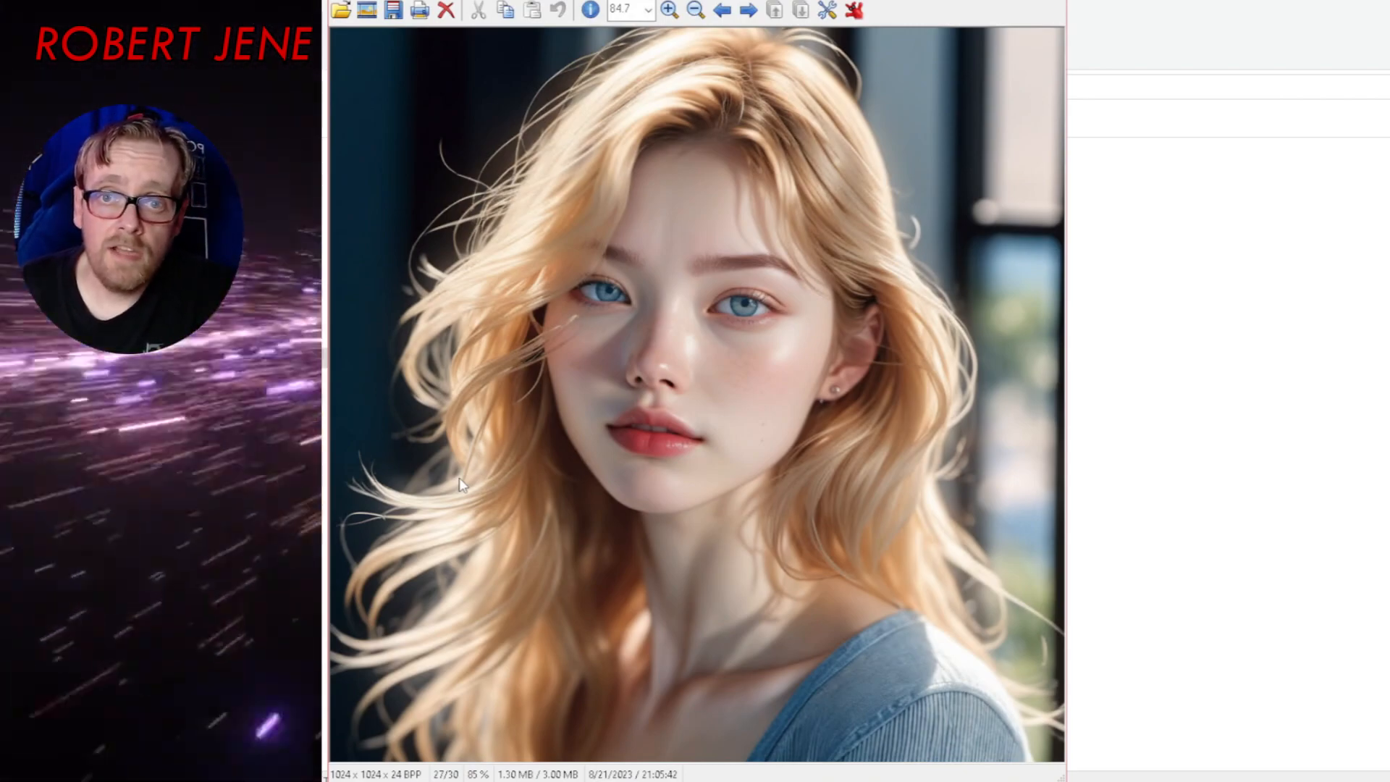
{"action": "left_click", "coordinate": [747, 9]}
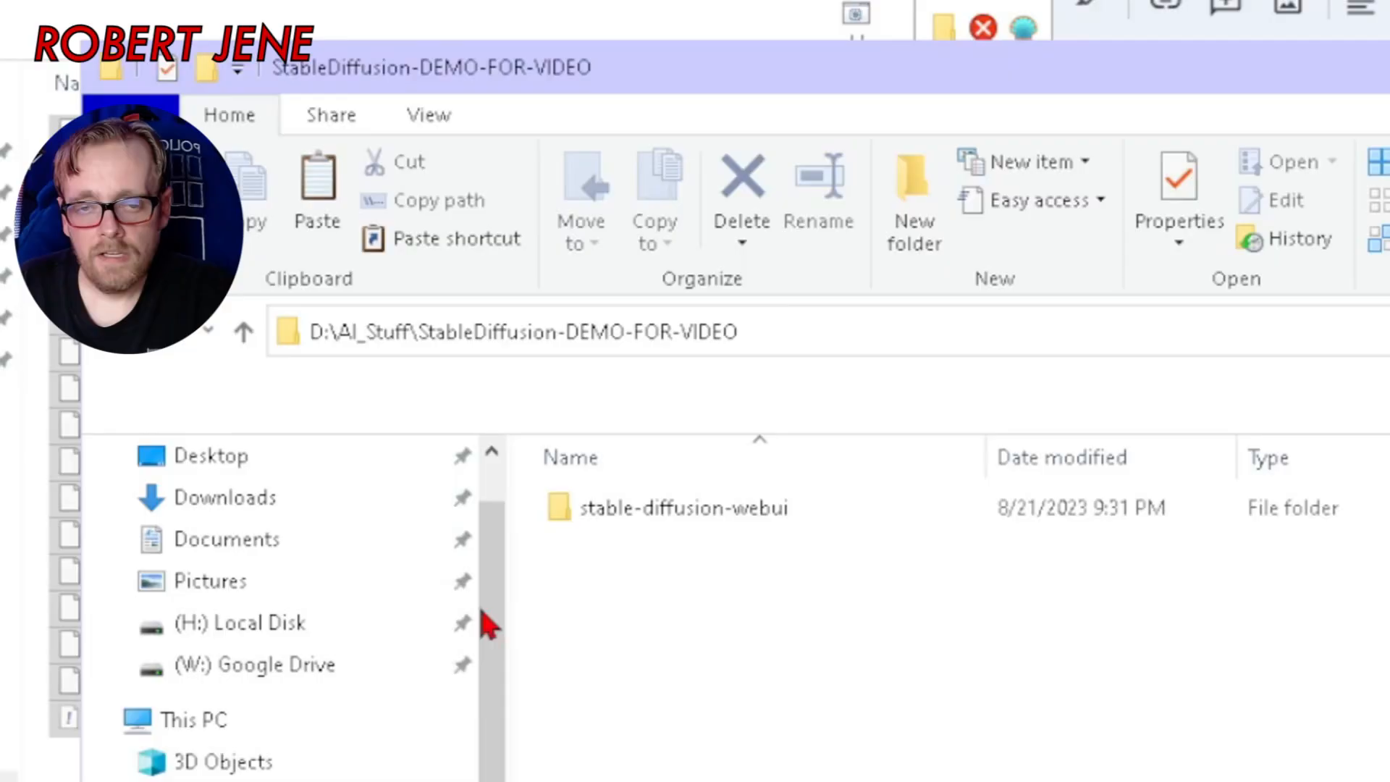
- Navigate File Explorer to D:\AI_Stuff\StableDiffusion-DEMO-FOR-VIDEO
{"action": "left_click", "coordinate": [102, 719]}
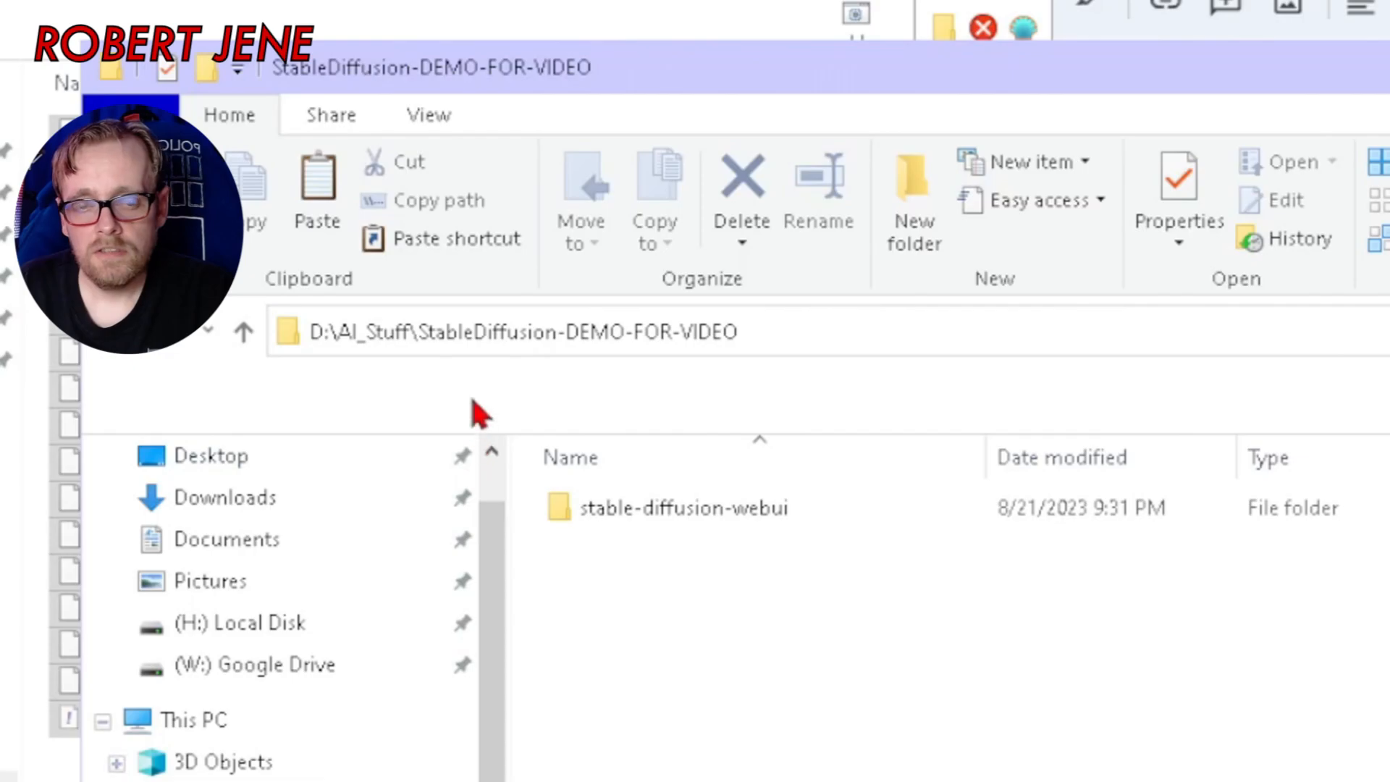
{"action": "left_click", "coordinate": [243, 332]}
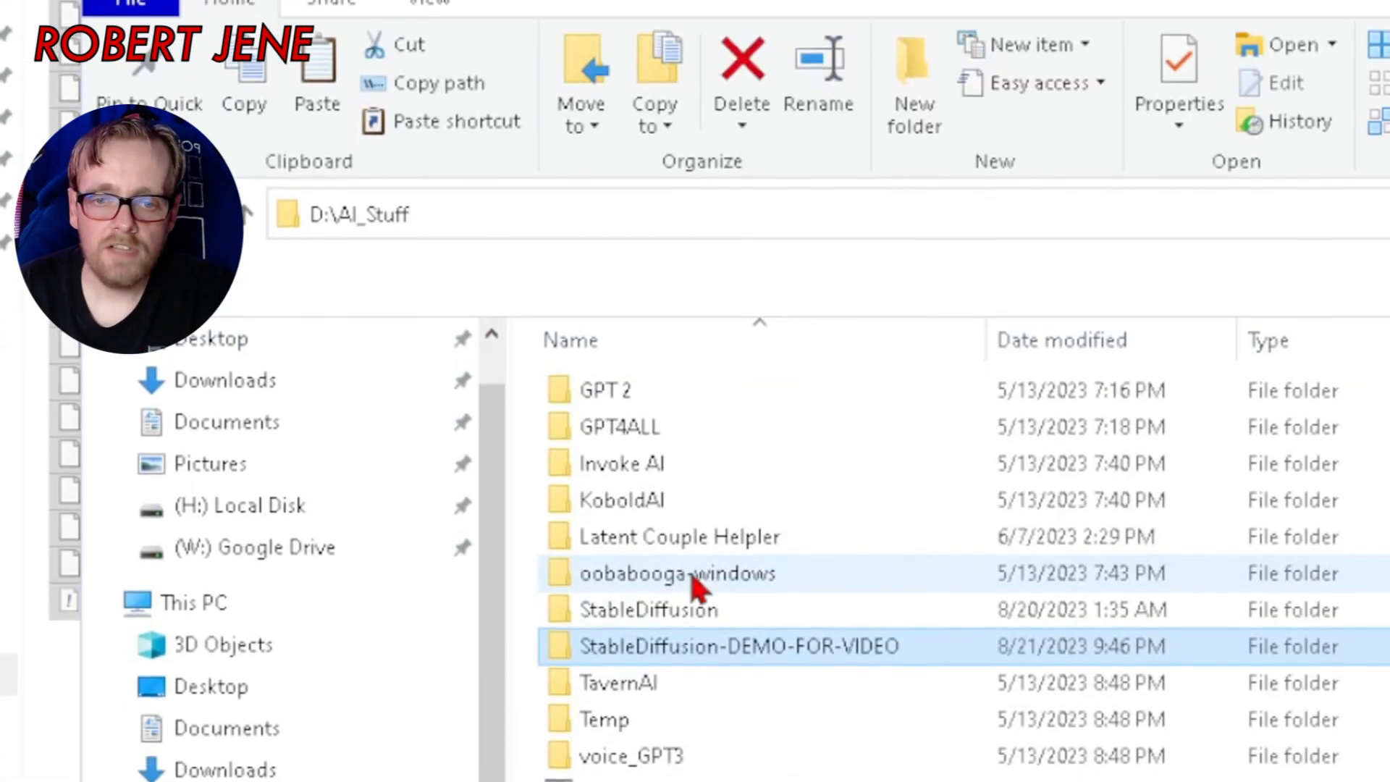
{"action": "double_click", "coordinate": [650, 609]}
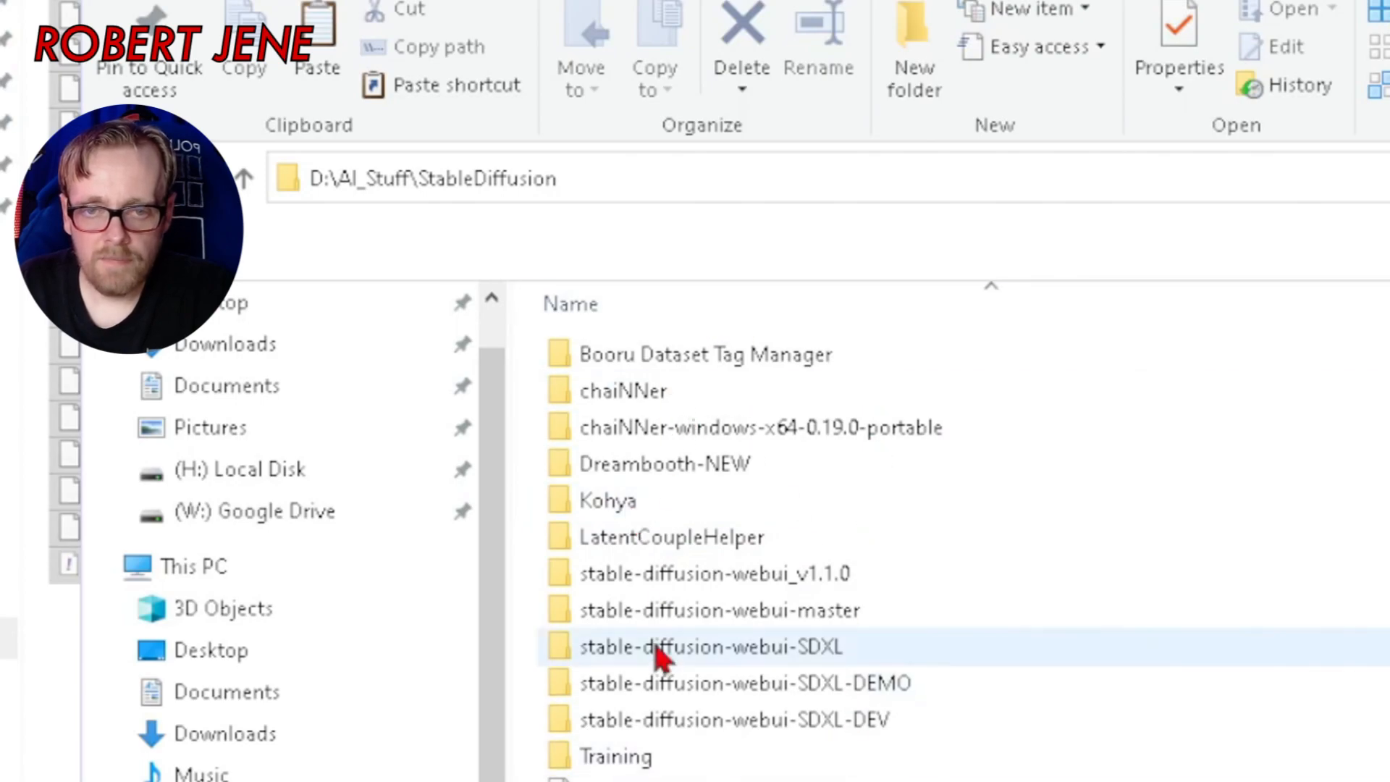
{"action": "left_click", "coordinate": [734, 719]}
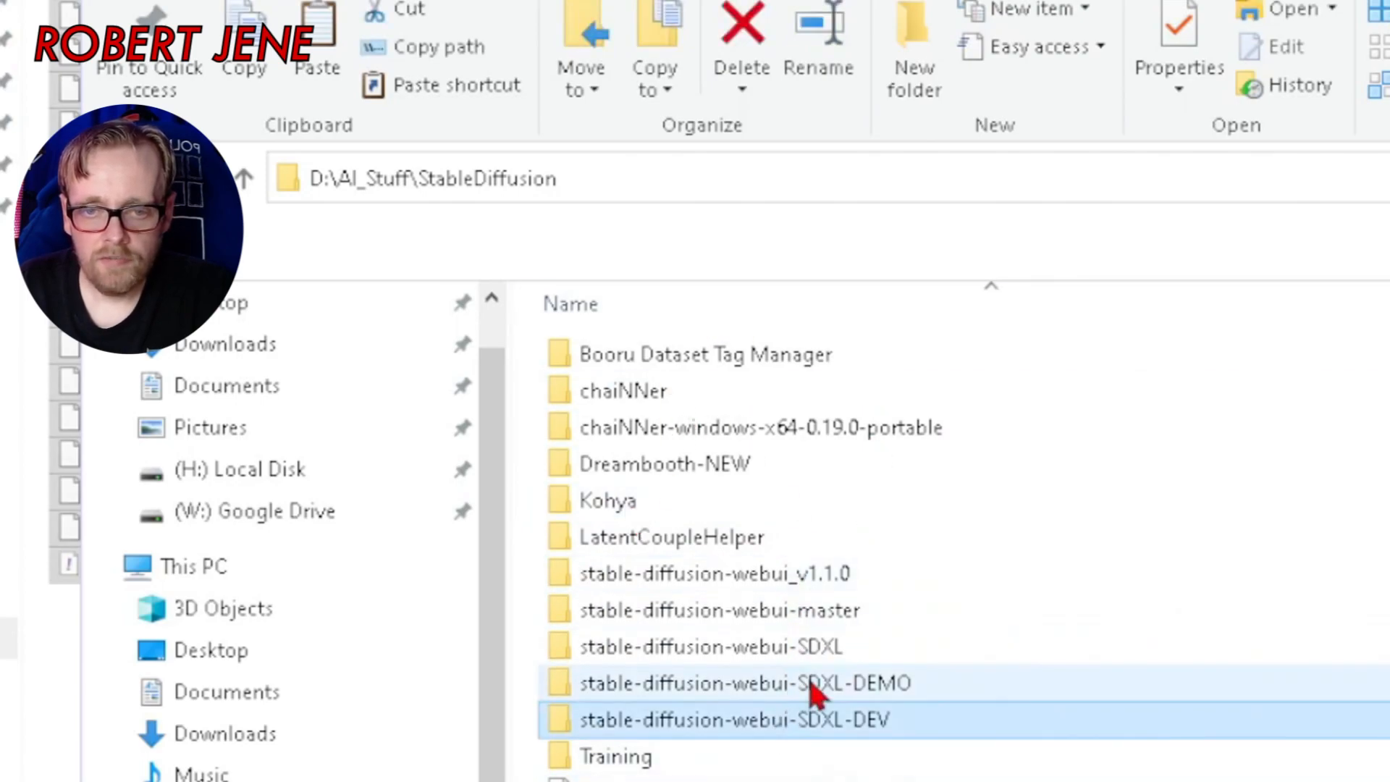
{"action": "mouse_move", "coordinate": [900, 663]}
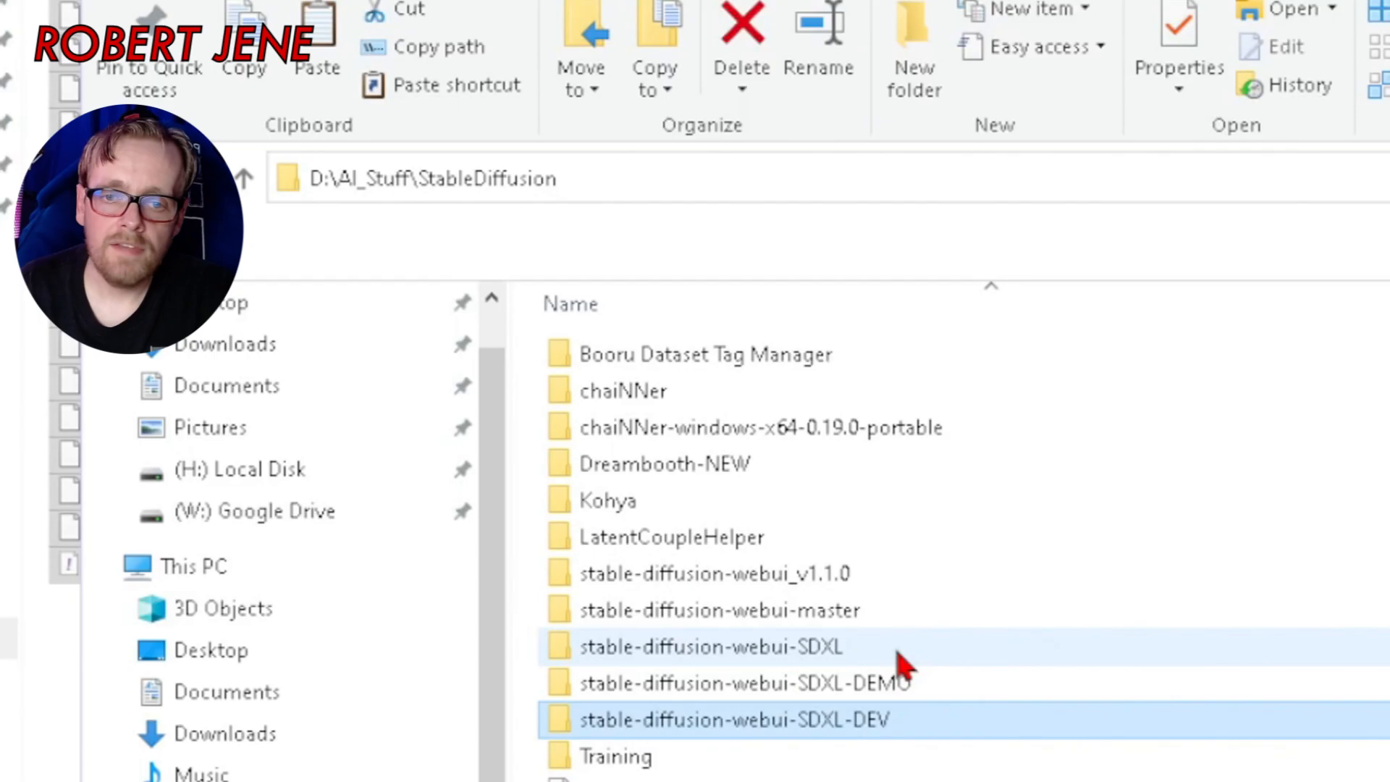
{"action": "left_click", "coordinate": [242, 178]}
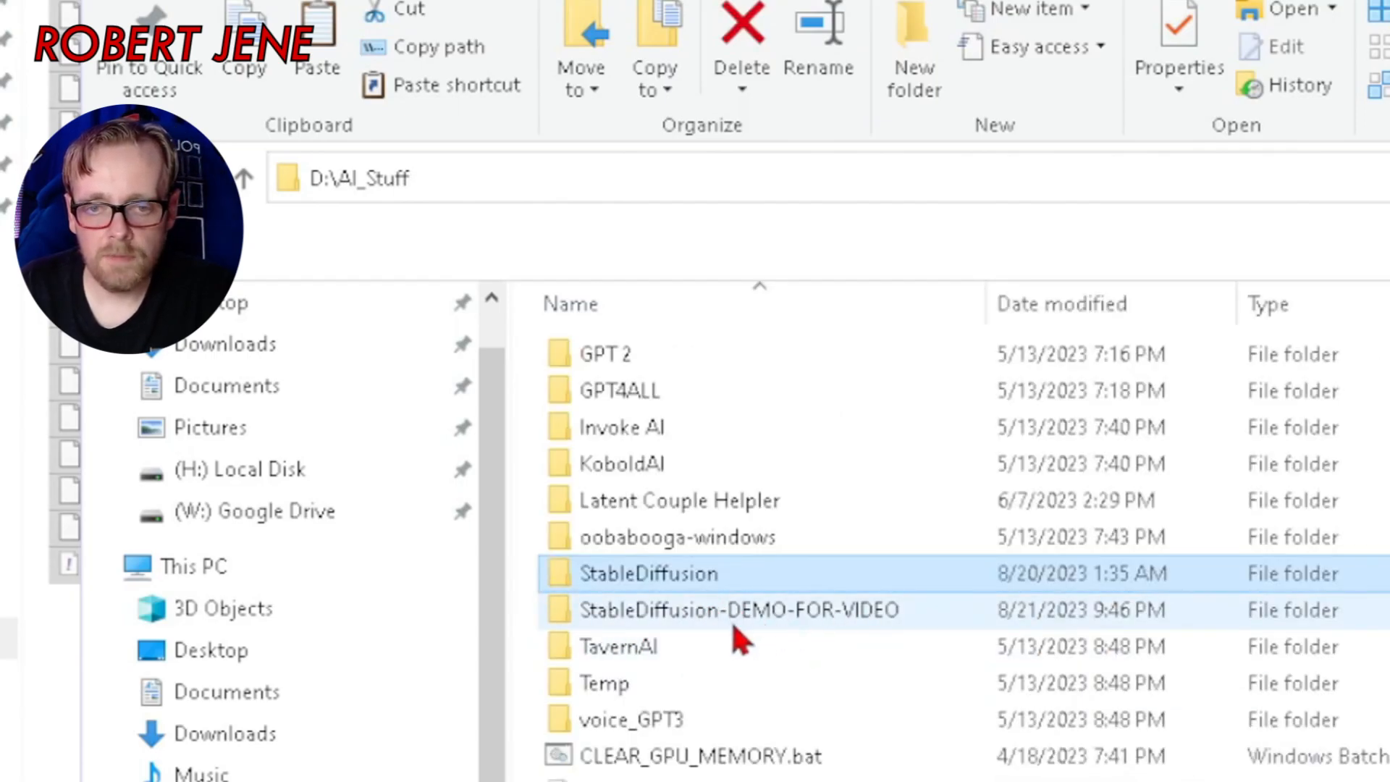
{"action": "double_click", "coordinate": [740, 609]}
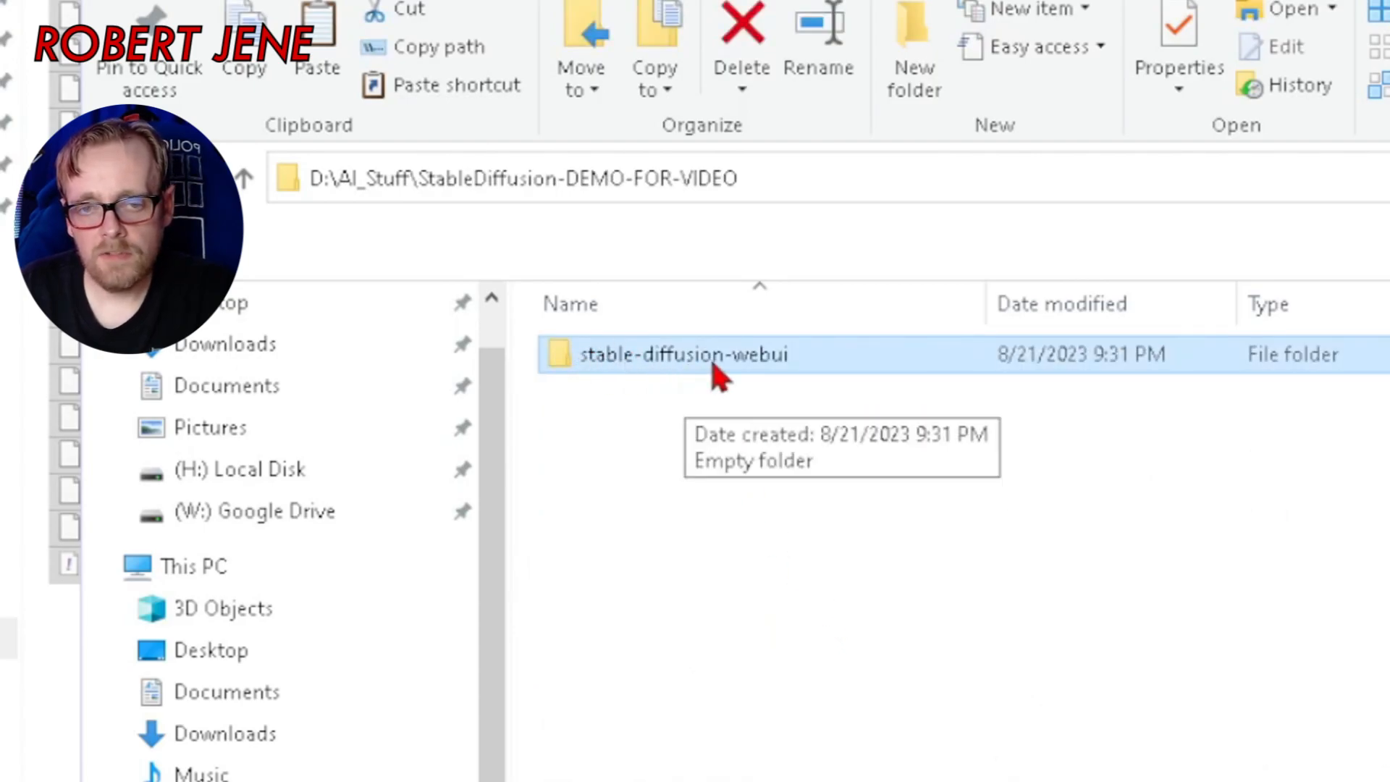
{"action": "mouse_move", "coordinate": [816, 412]}
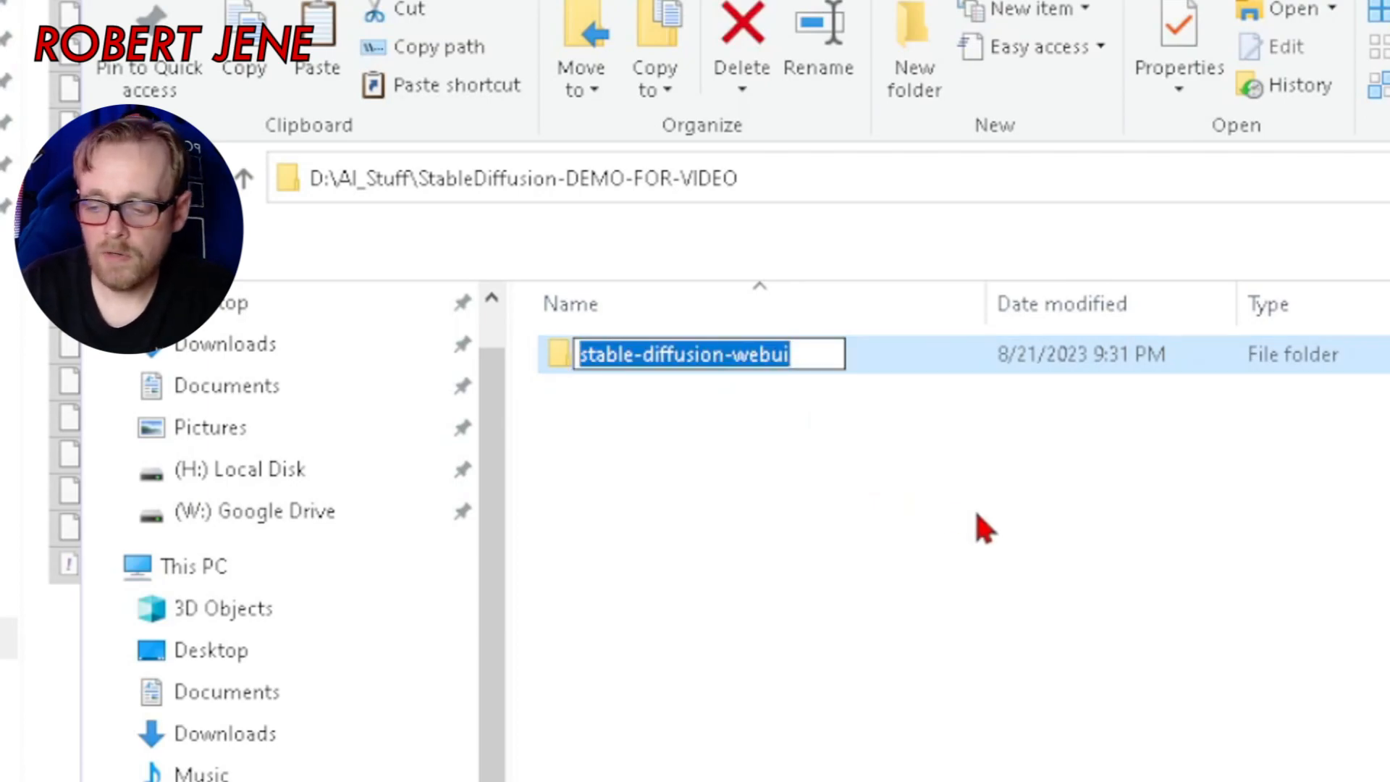
- Rename the stable-diffusion-webui folder to stable-diffusion-webui-SD1.5
{"action": "type", "text": "-"}
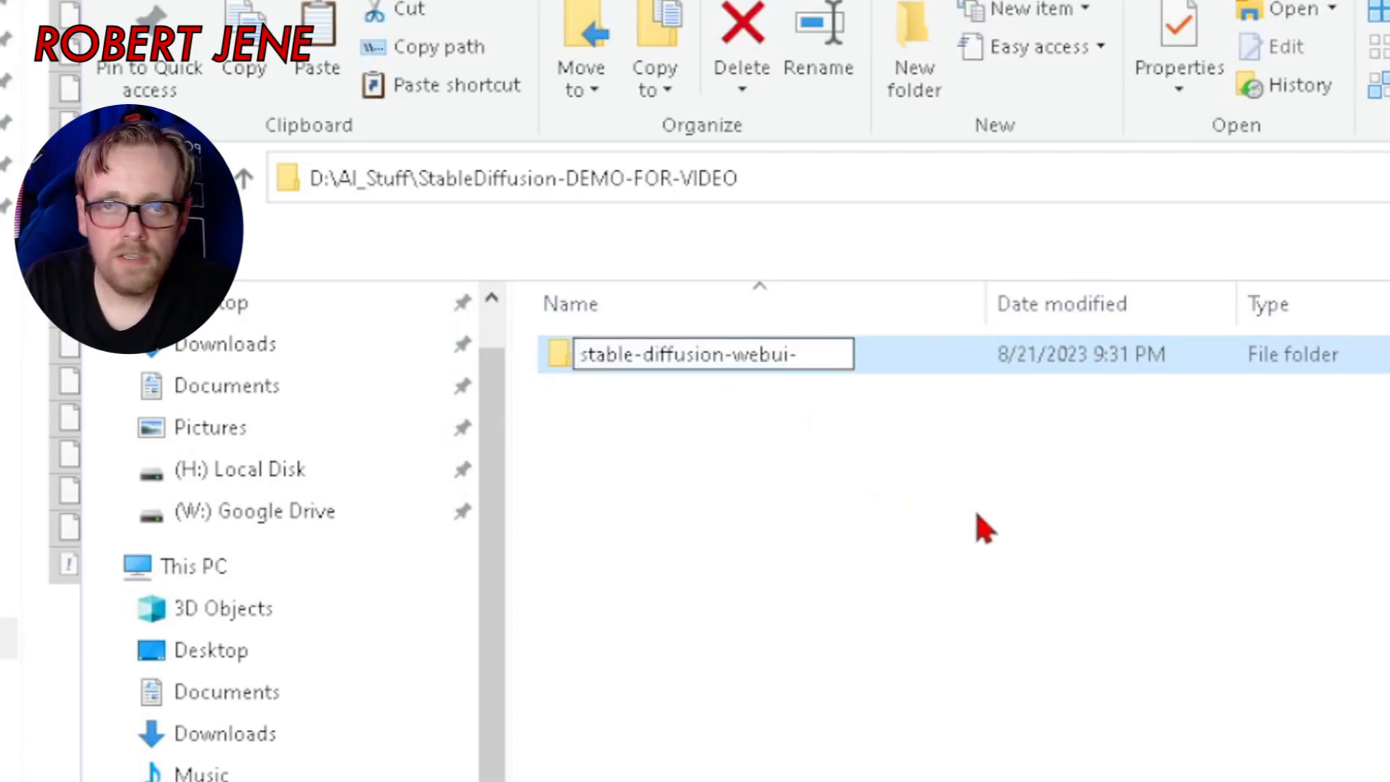
{"action": "type", "text": "S"}
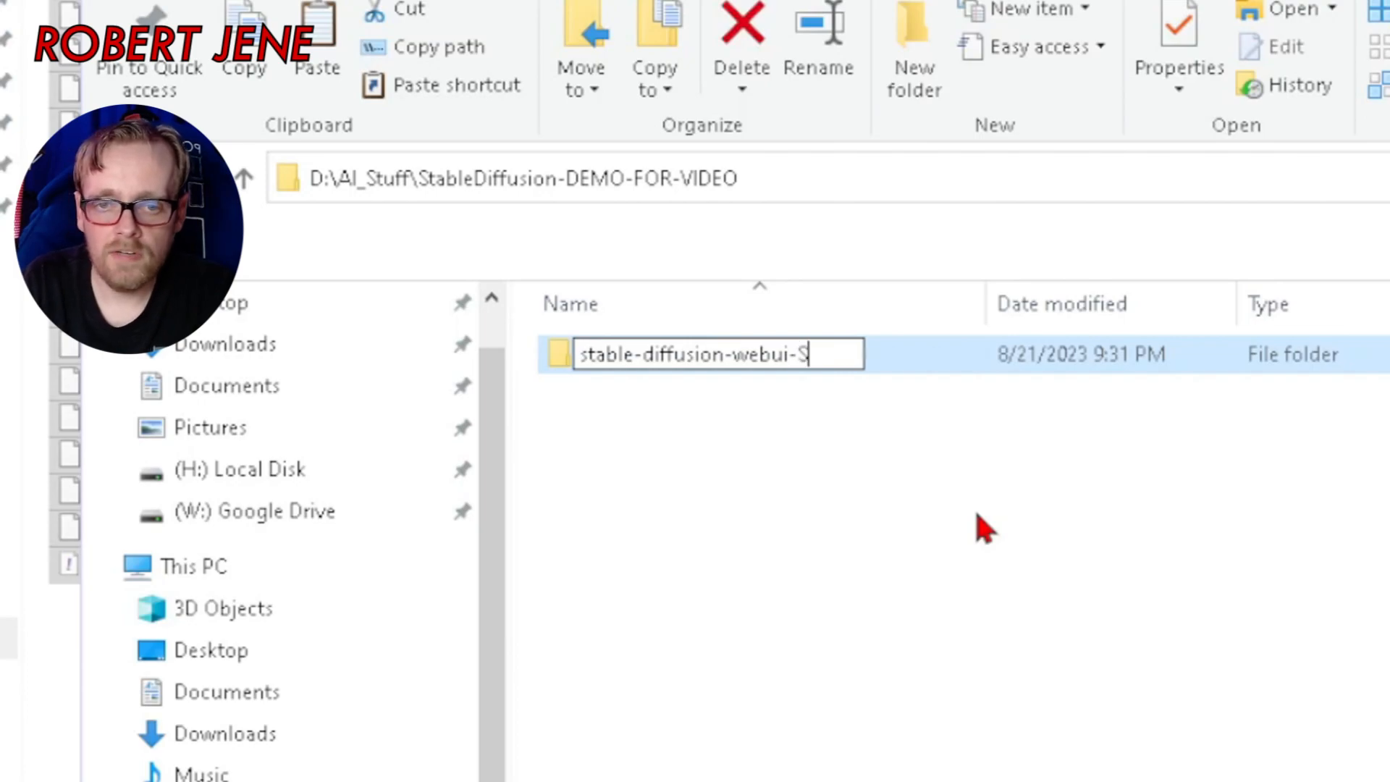
{"action": "type", "text": "D1.5"}
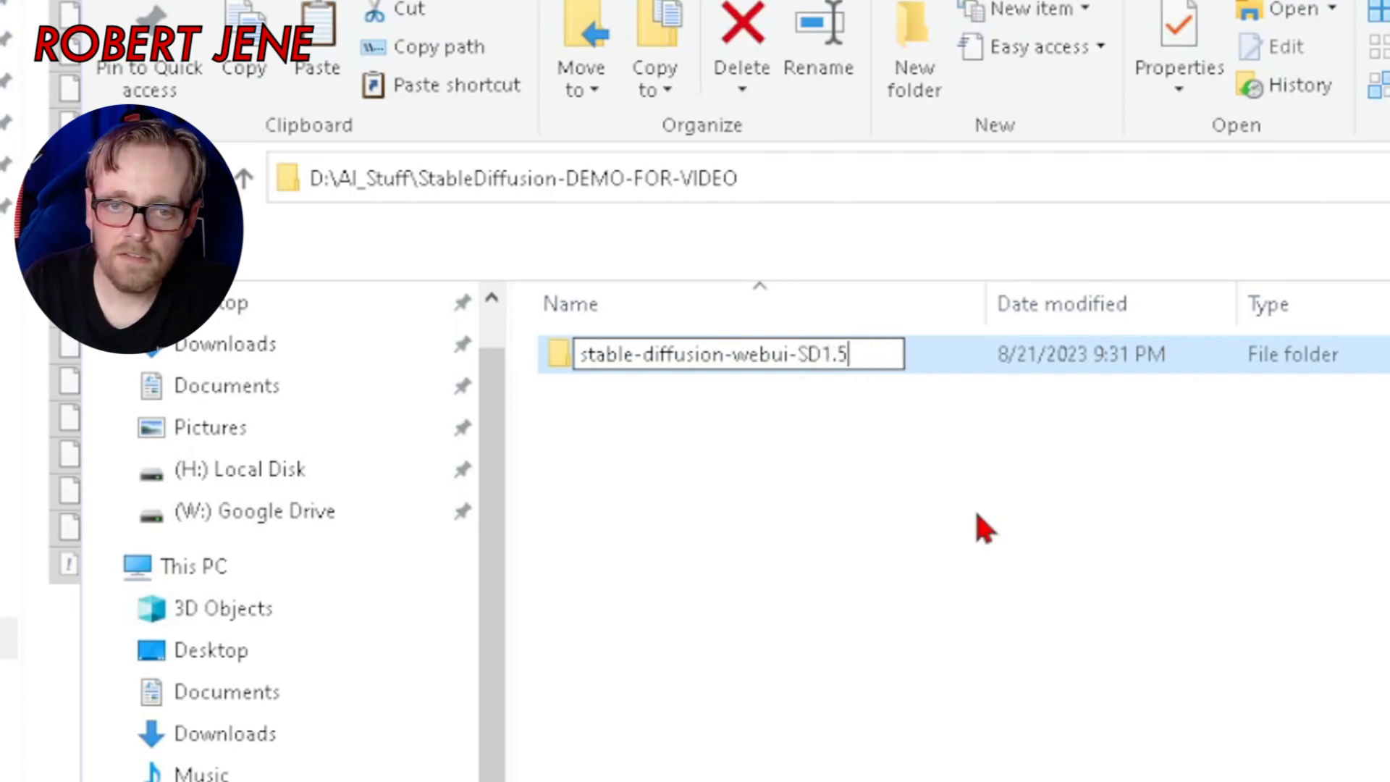
{"action": "key", "text": "Return"}
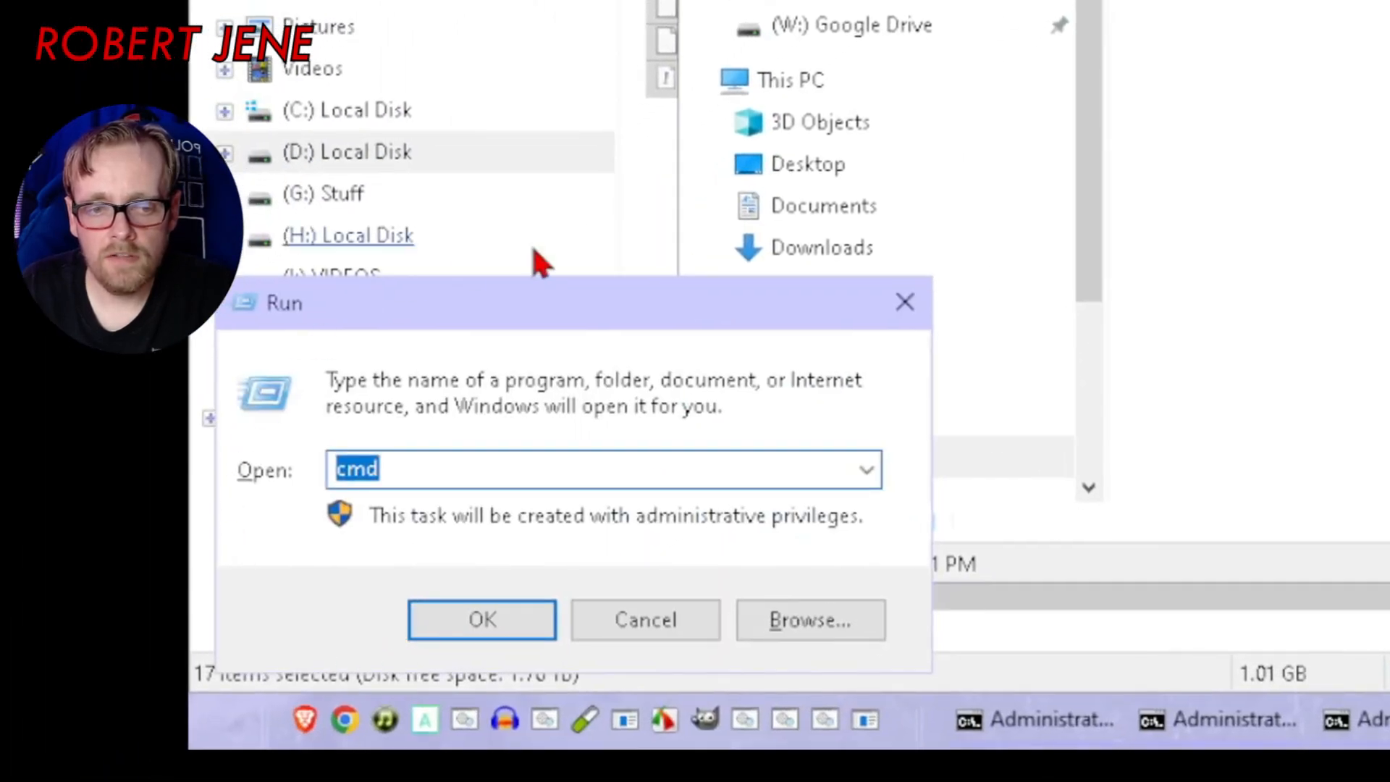
{"action": "mouse_move", "coordinate": [336, 496]}
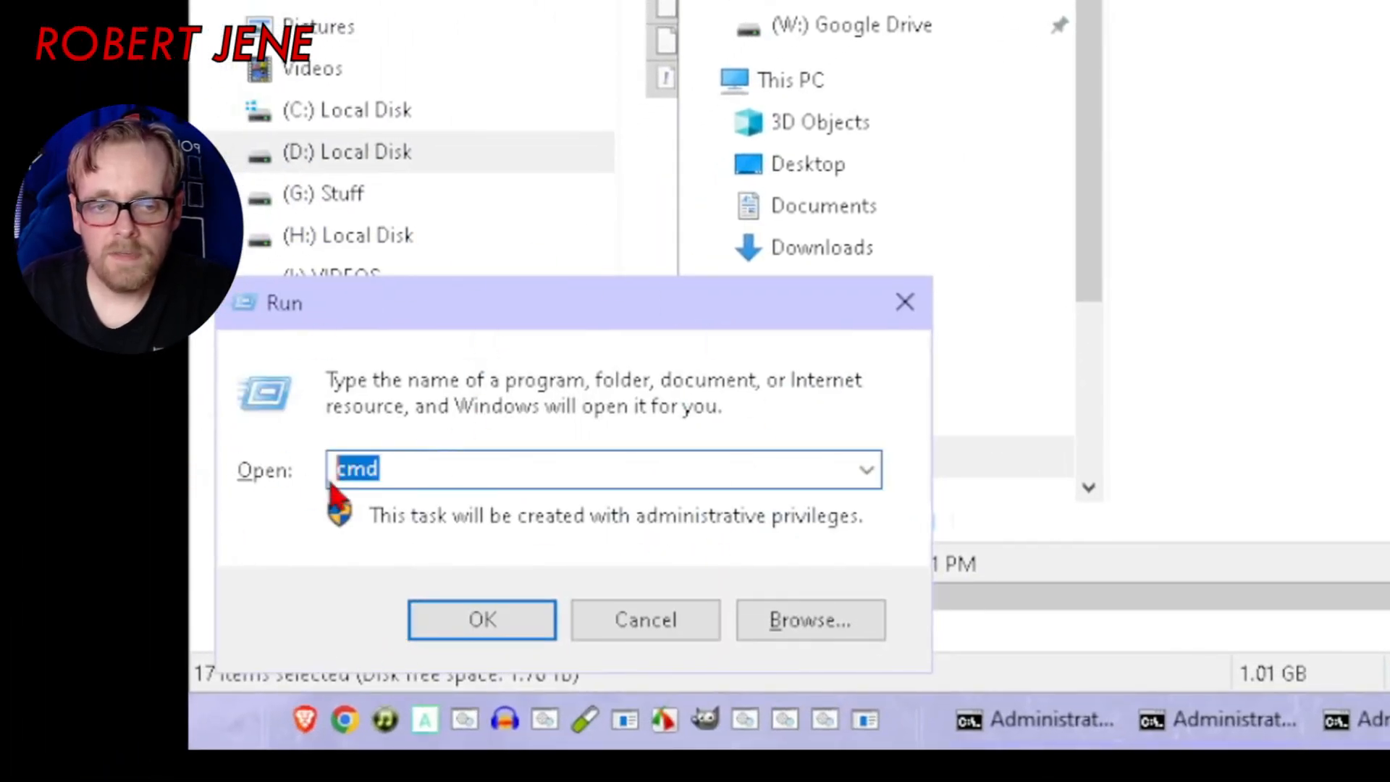
- Launch an administrator Command Prompt and begin a cd /d " command toward the demo folder
{"action": "left_click", "coordinate": [482, 619]}
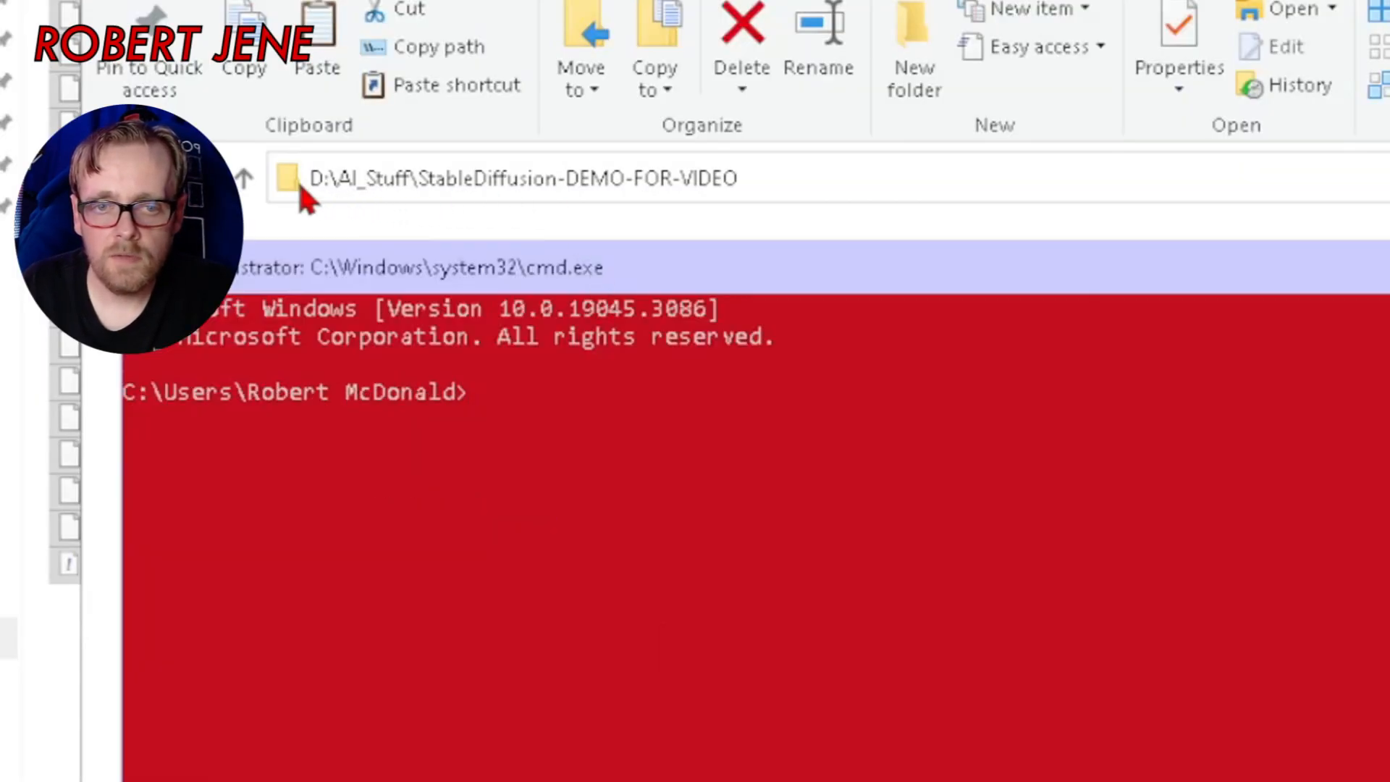
{"action": "type", "text": "cd /"}
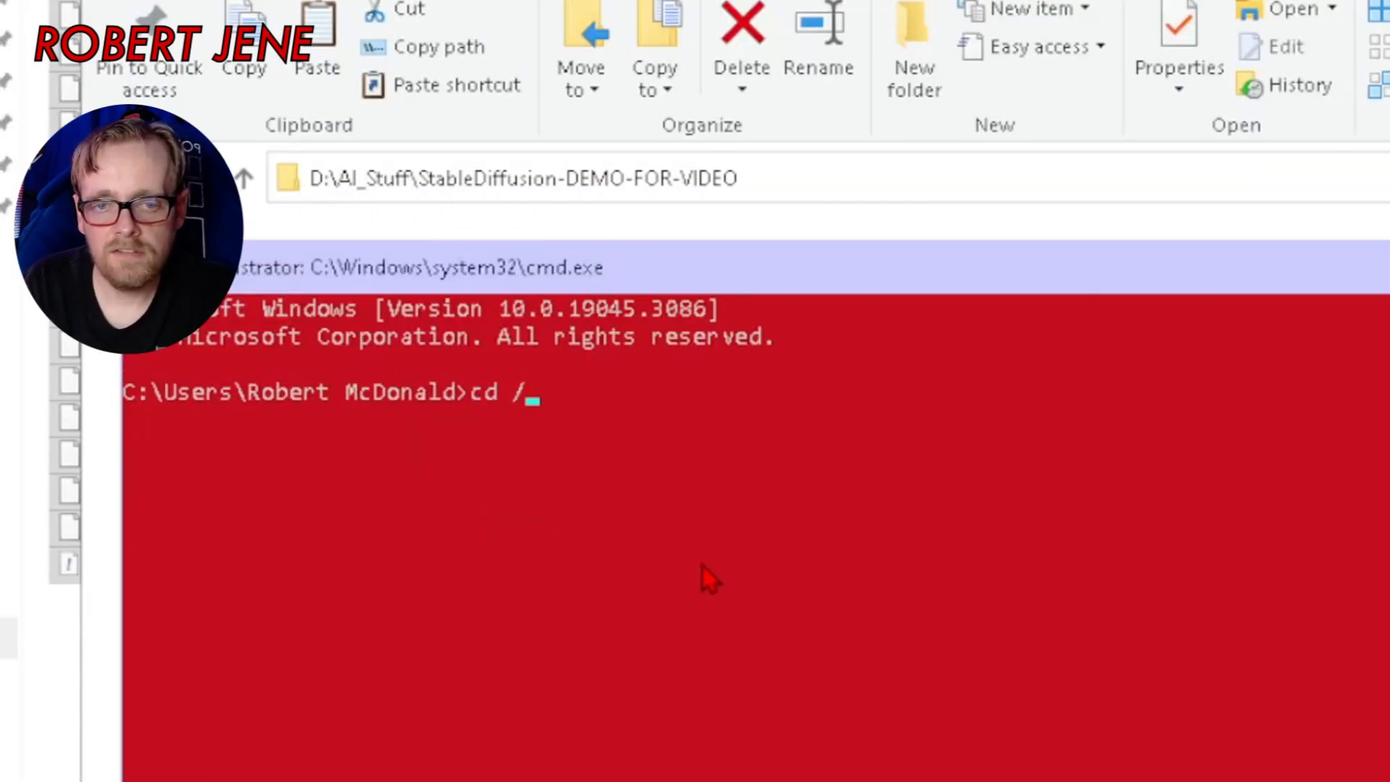
{"action": "type", "text": "d \""}
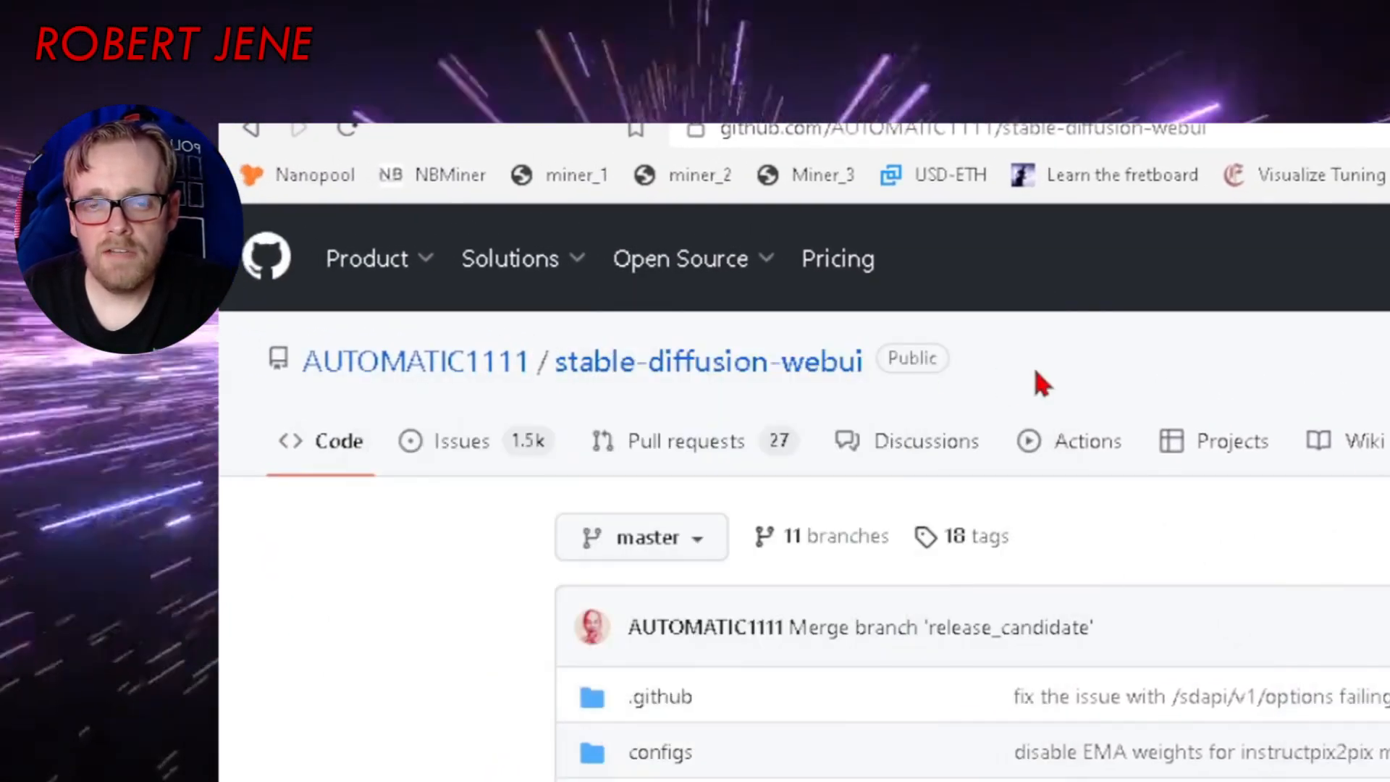
{"action": "scroll", "scroll_direction": "down", "scroll_amount": 3}
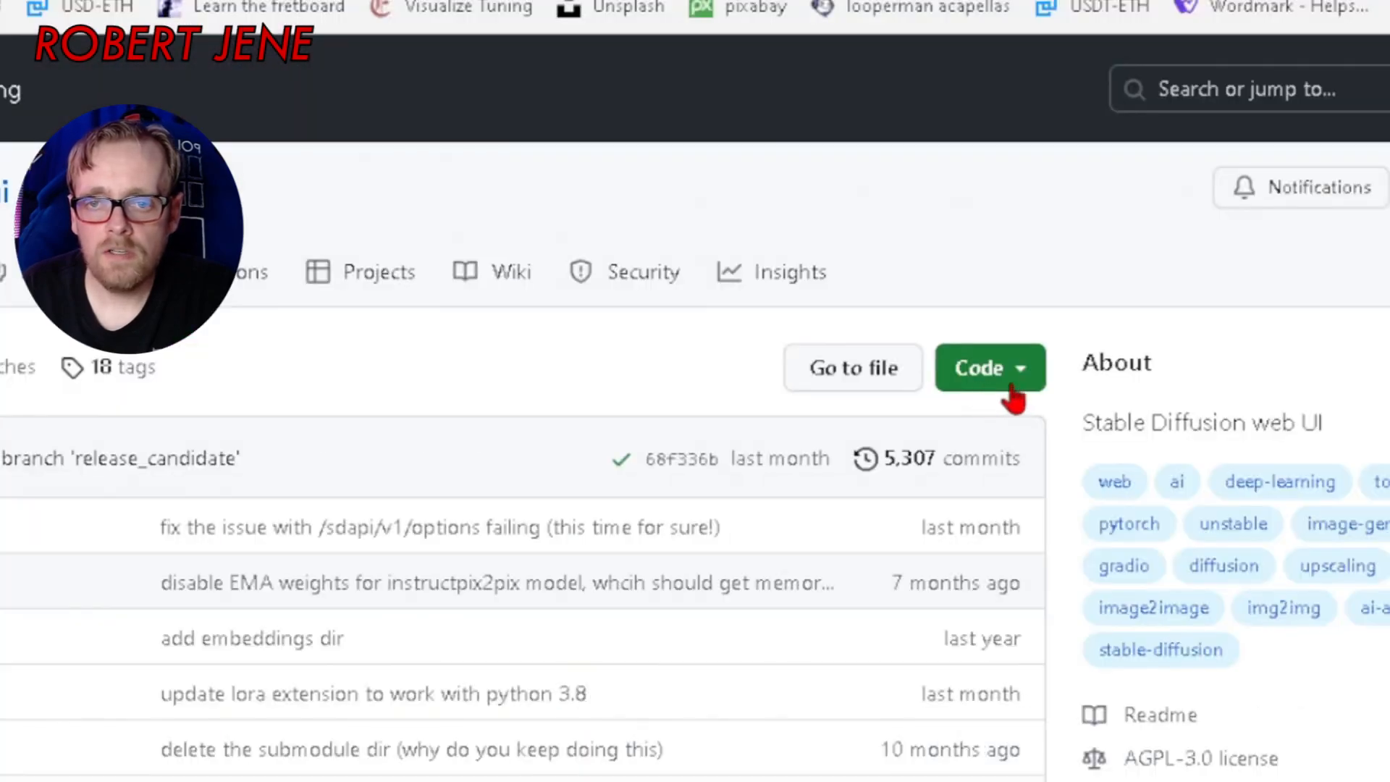
{"action": "left_click", "coordinate": [991, 367]}
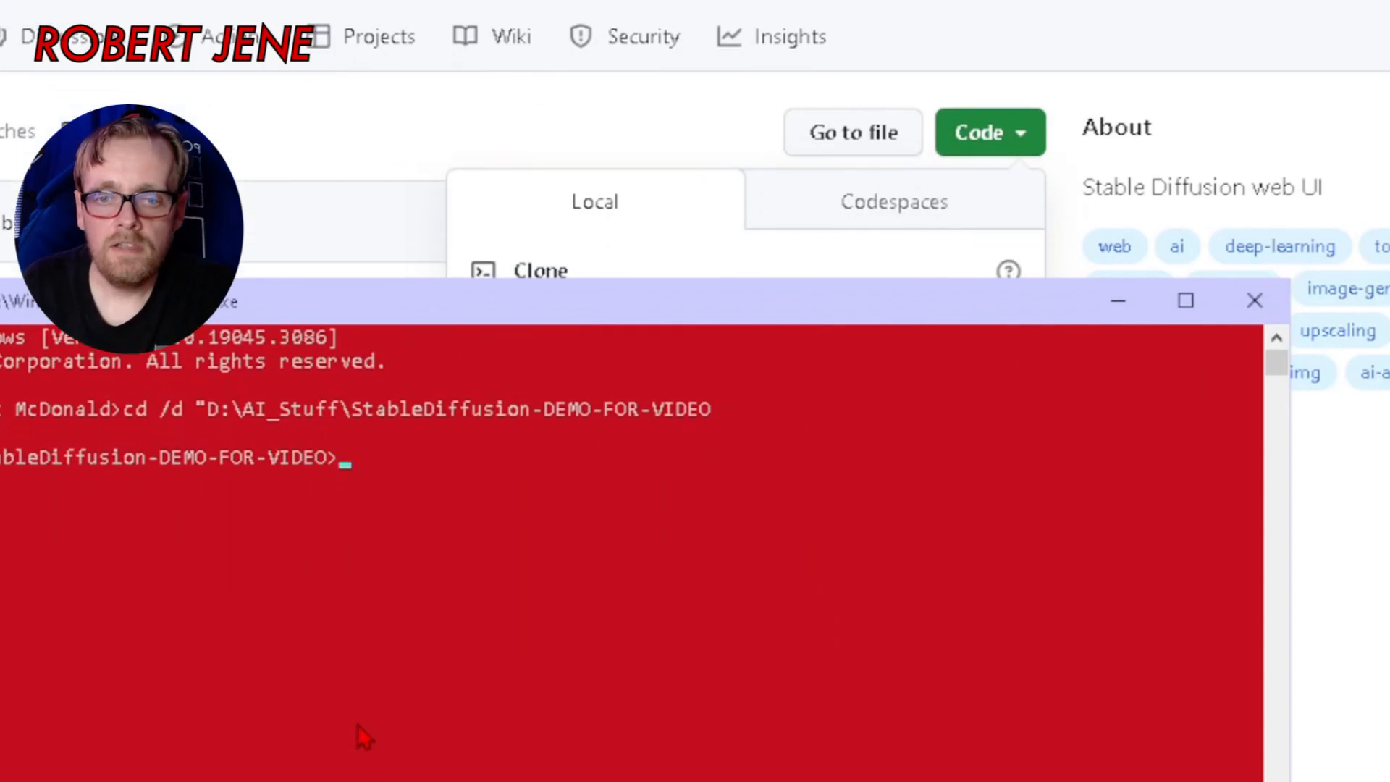
{"action": "type", "text": "git clone"}
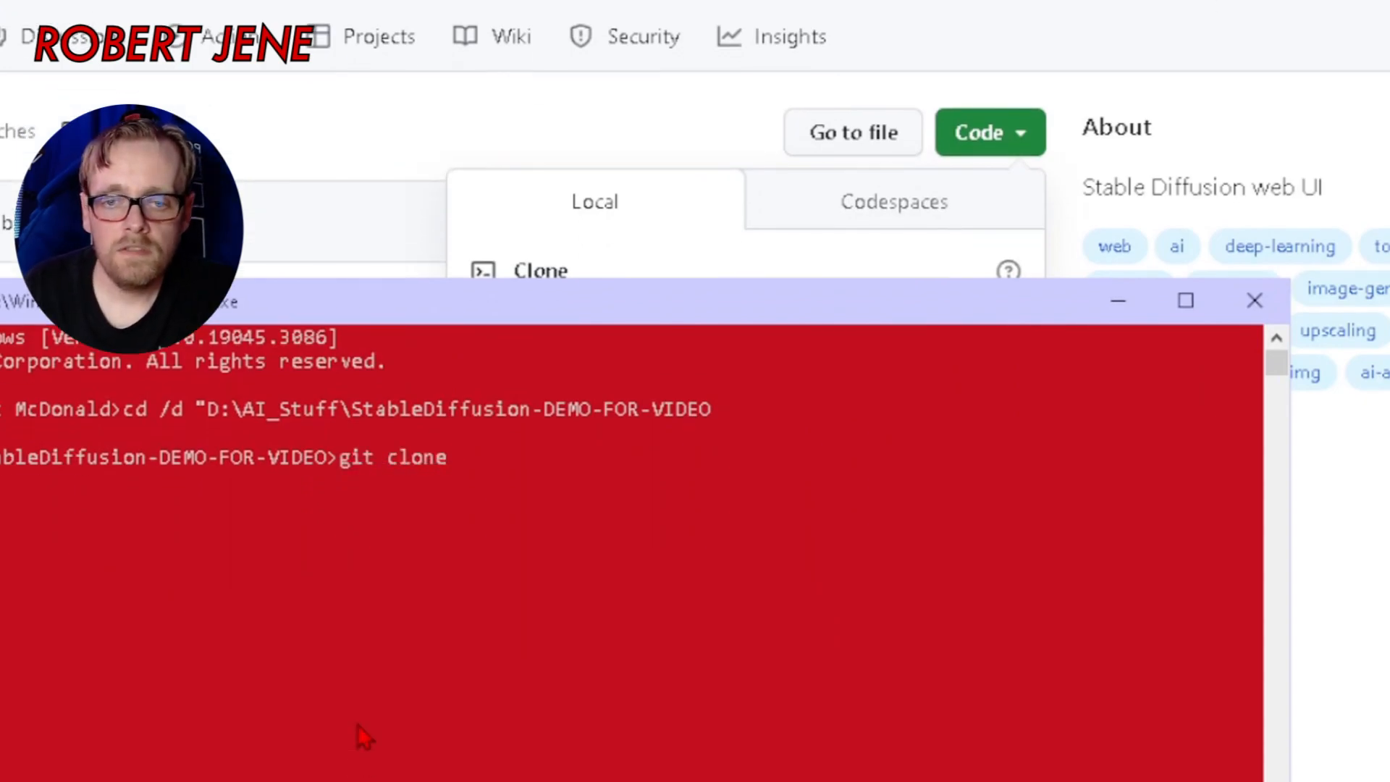
{"action": "type", "text": "https://github.com/AUTOMATIC1111/stable-diffusion-webui.git"}
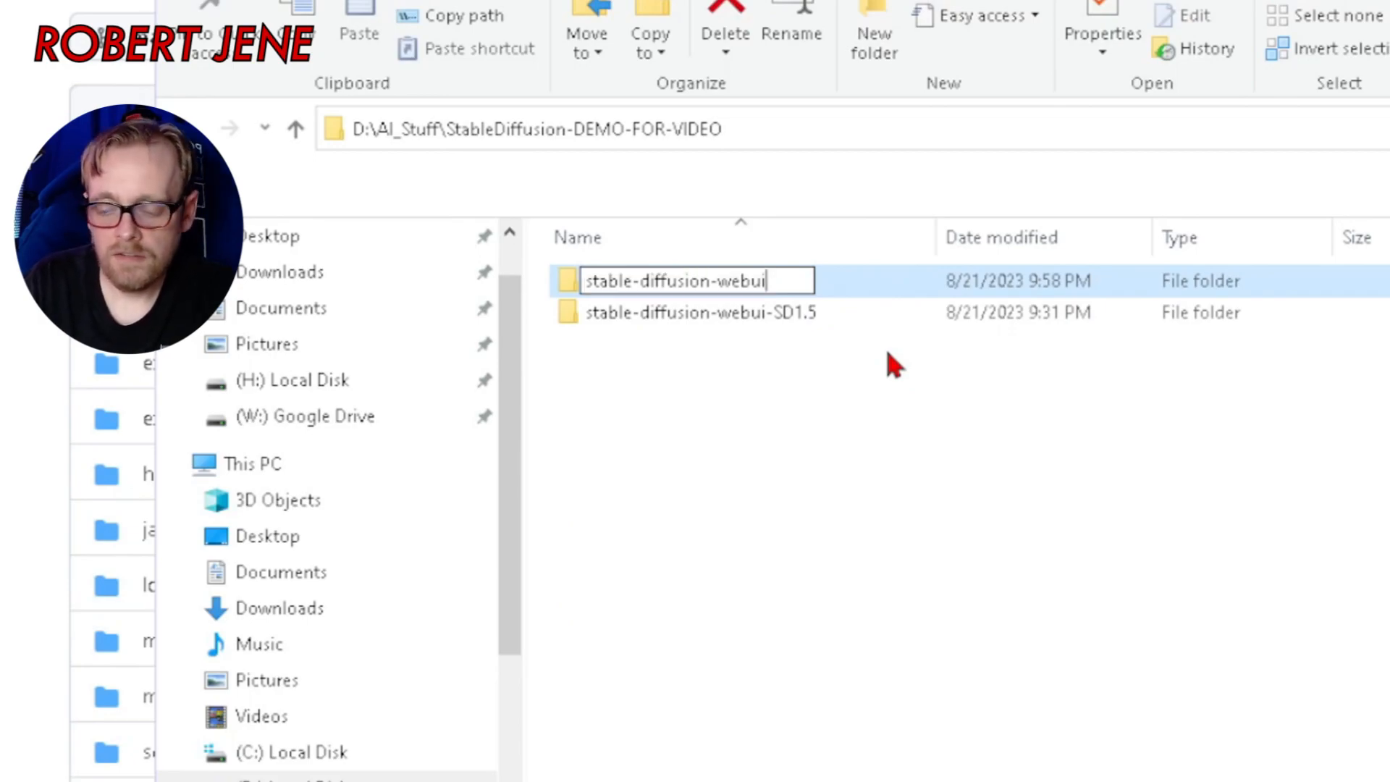
- Rename the clone to stable-diffusion-webui-SDXL-DEV, restore plain stable-diffusion-webui, and open SDXL-DEV
{"action": "type", "text": "-SDX"}
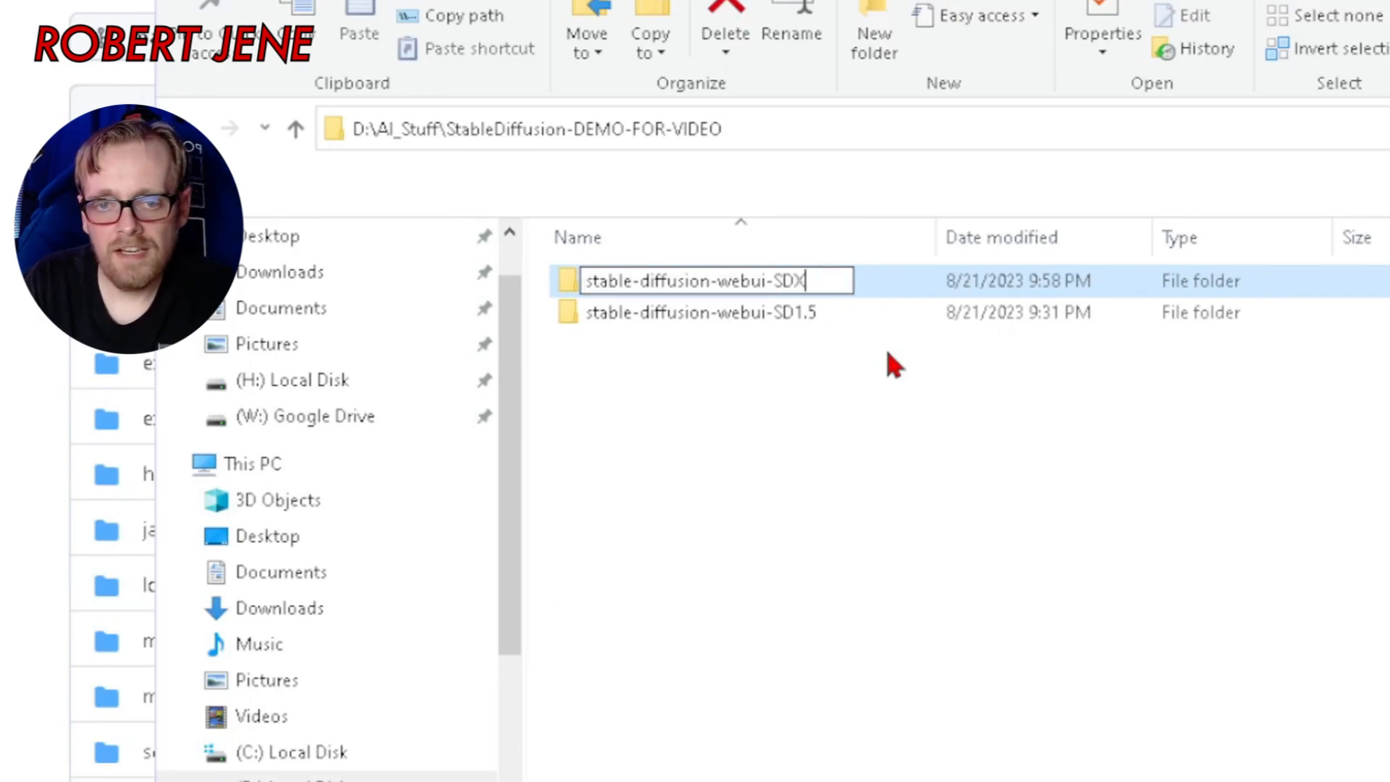
{"action": "type", "text": "L-DEV"}
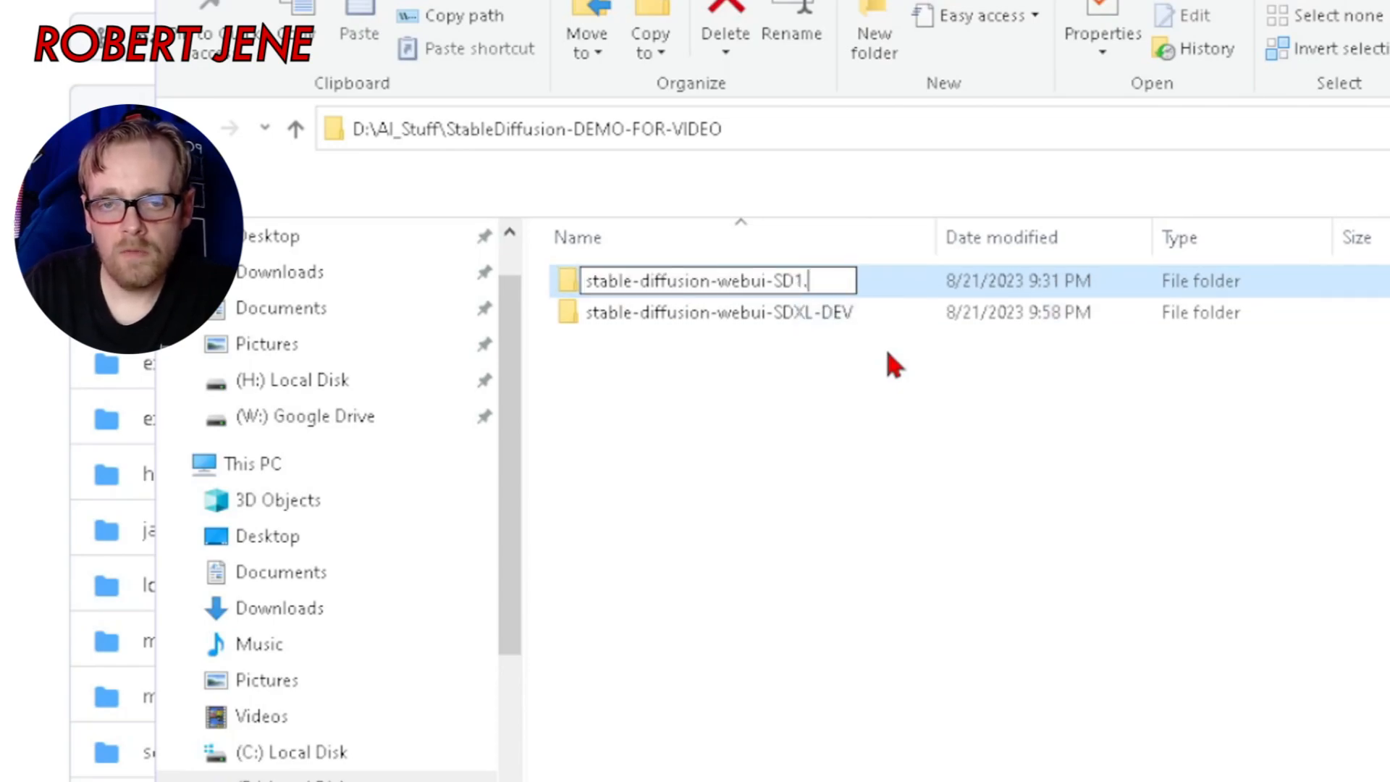
{"action": "key", "text": "Backspace"}
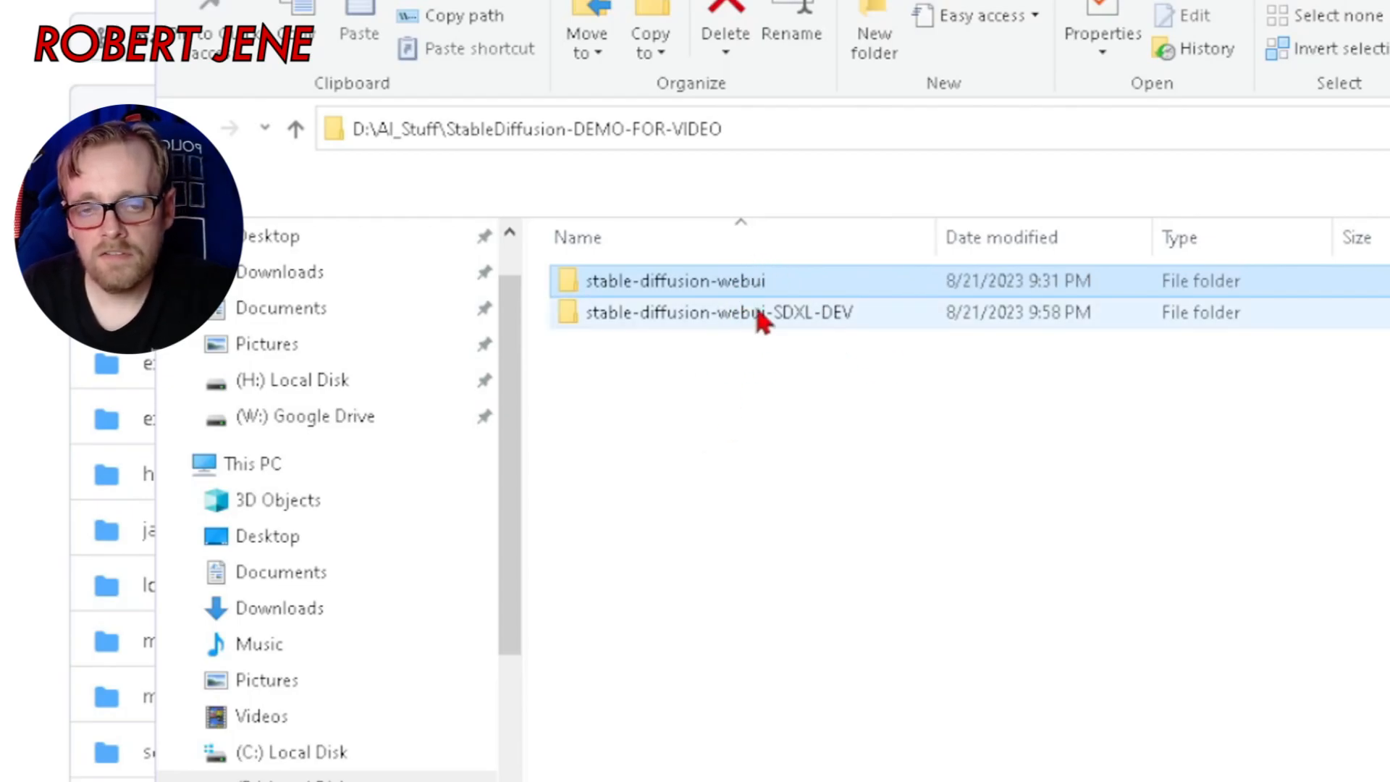
{"action": "double_click", "coordinate": [716, 312]}
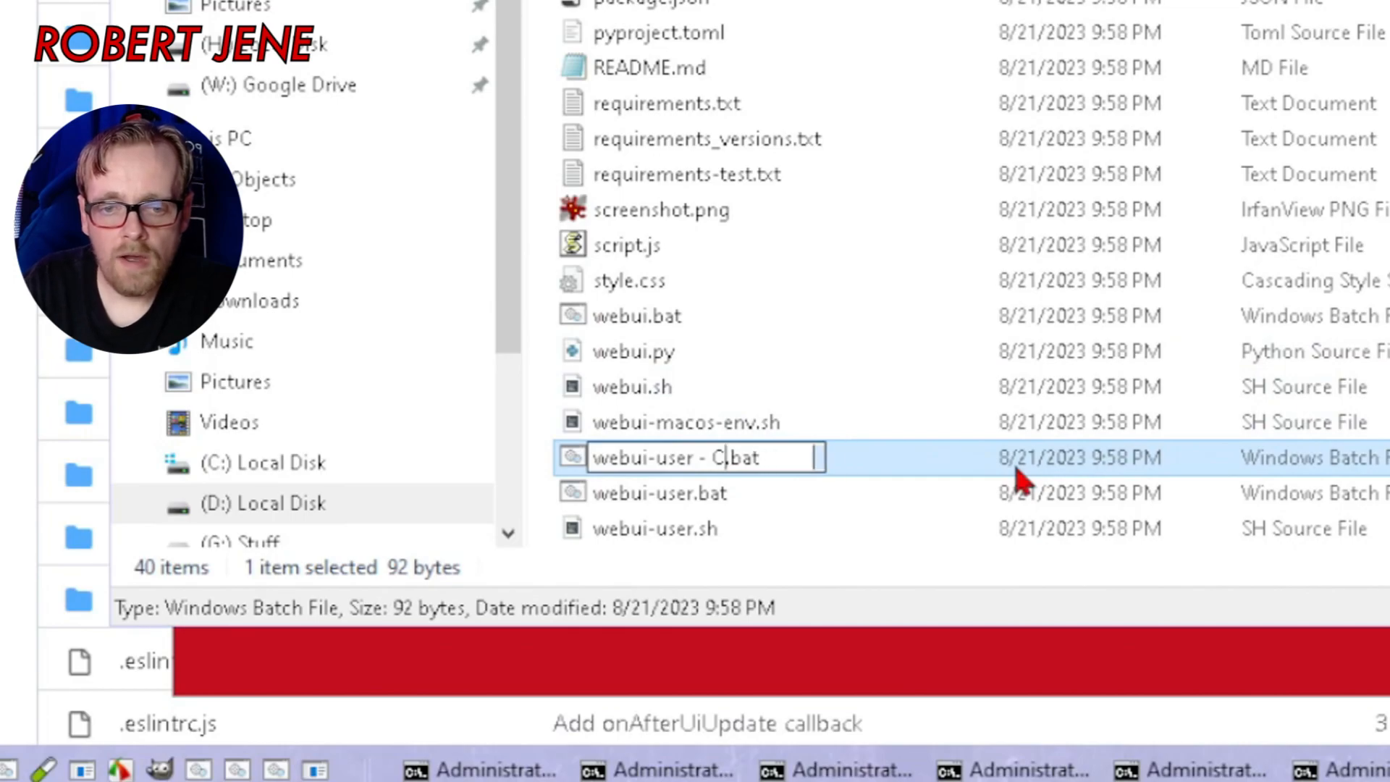
- Name the webui-user.bat copy webui-SDXL.bat and open it in Notepad for editing
{"action": "type", "text": "SDXL"}
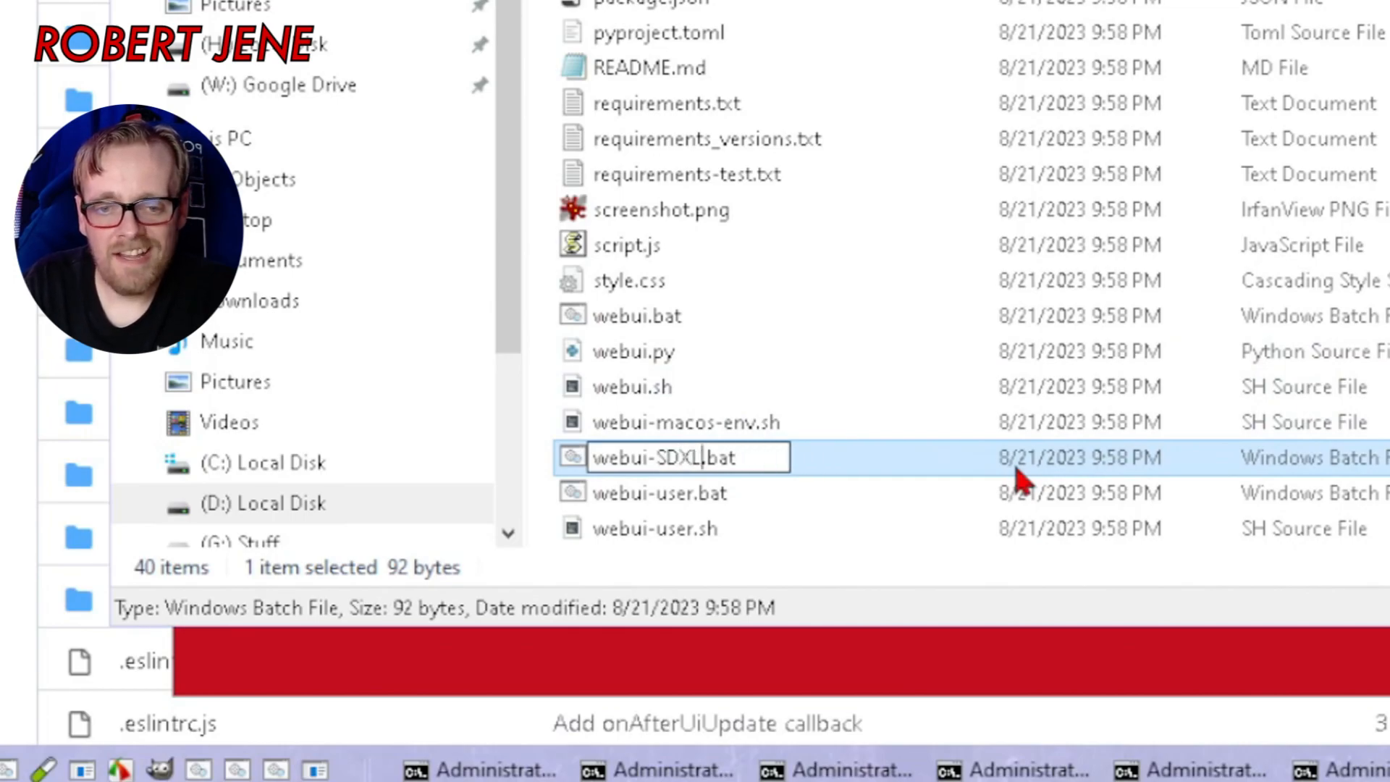
{"action": "right_click", "coordinate": [689, 458]}
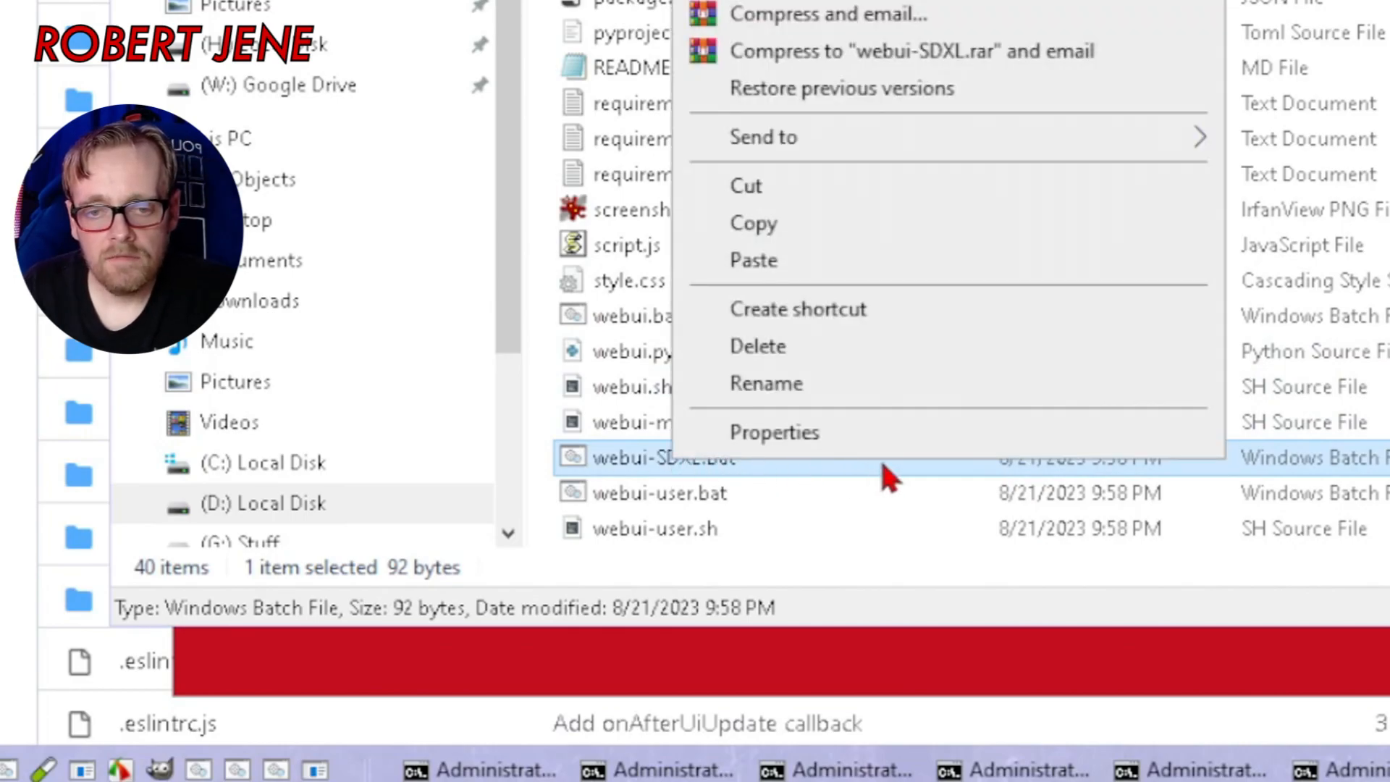
{"action": "mouse_move", "coordinate": [785, 461]}
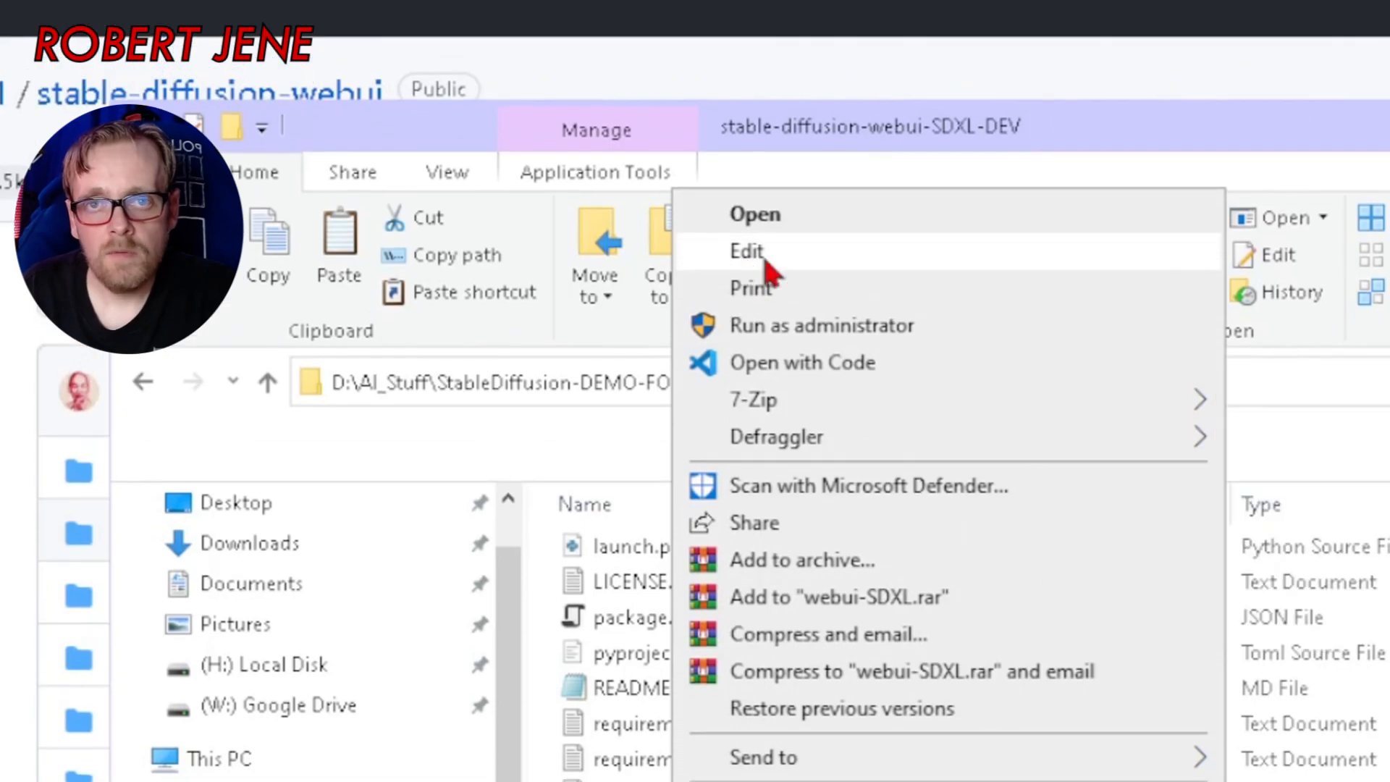
{"action": "left_click", "coordinate": [747, 251]}
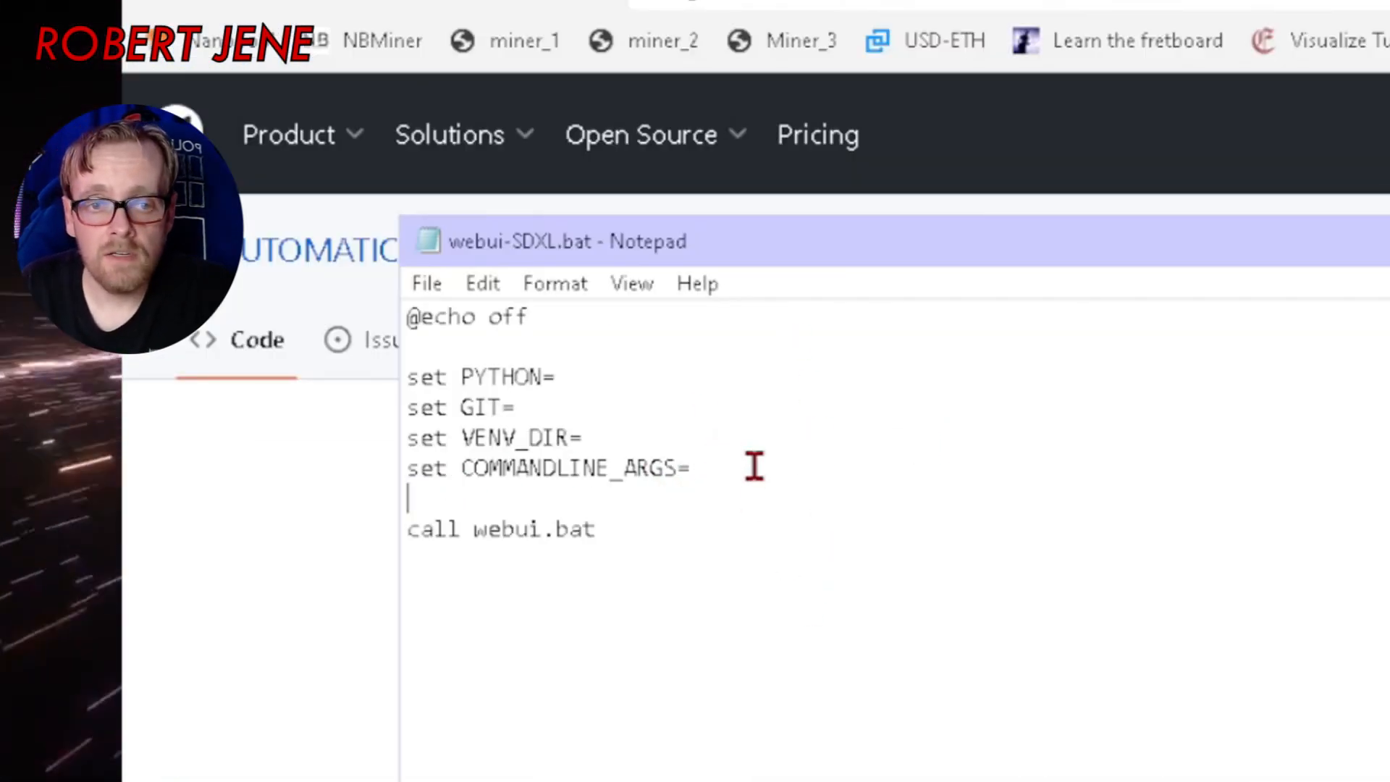
- Set COMMANDLINE_ARGS to --xformers --medvram, briefly demonstrating --lowvram before restoring --medvram
{"action": "type", "text": "--xfo"}
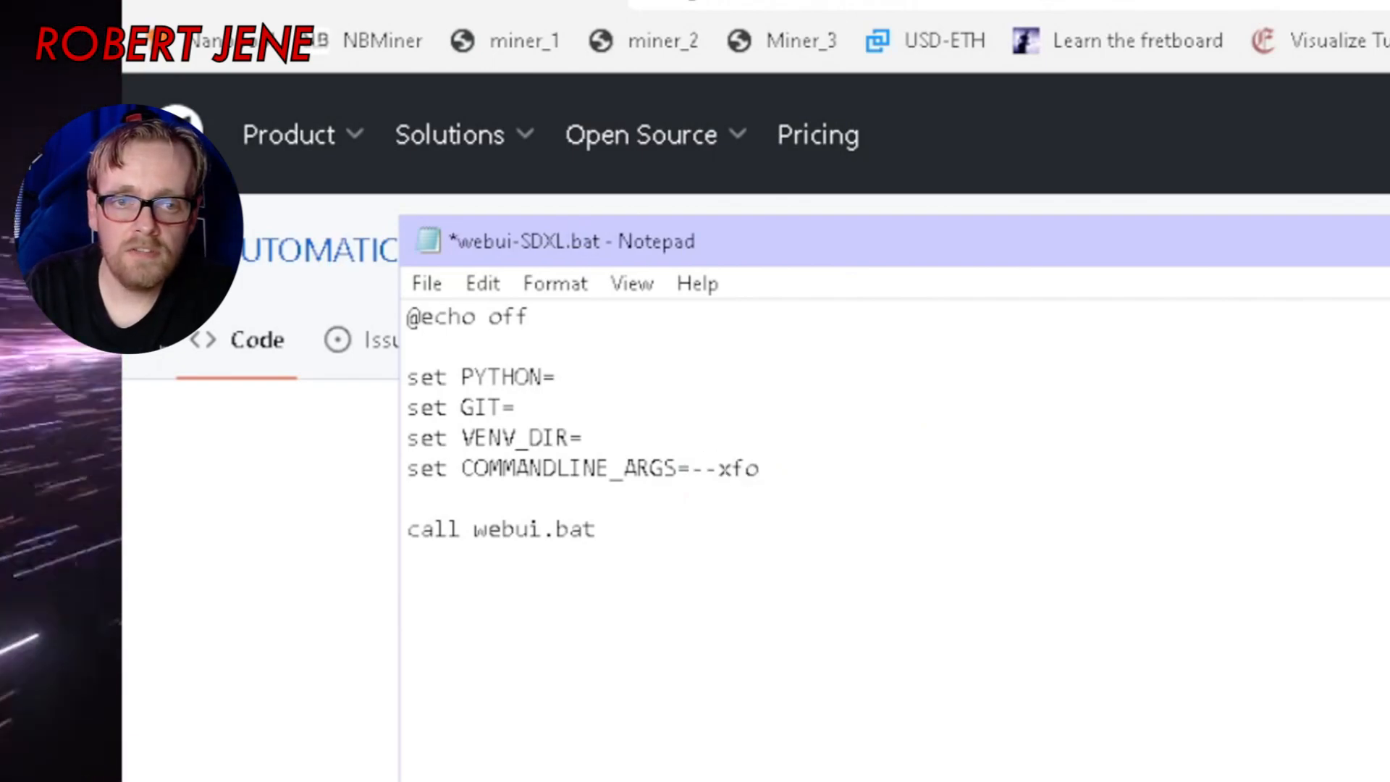
{"action": "type", "text": "rmers -"}
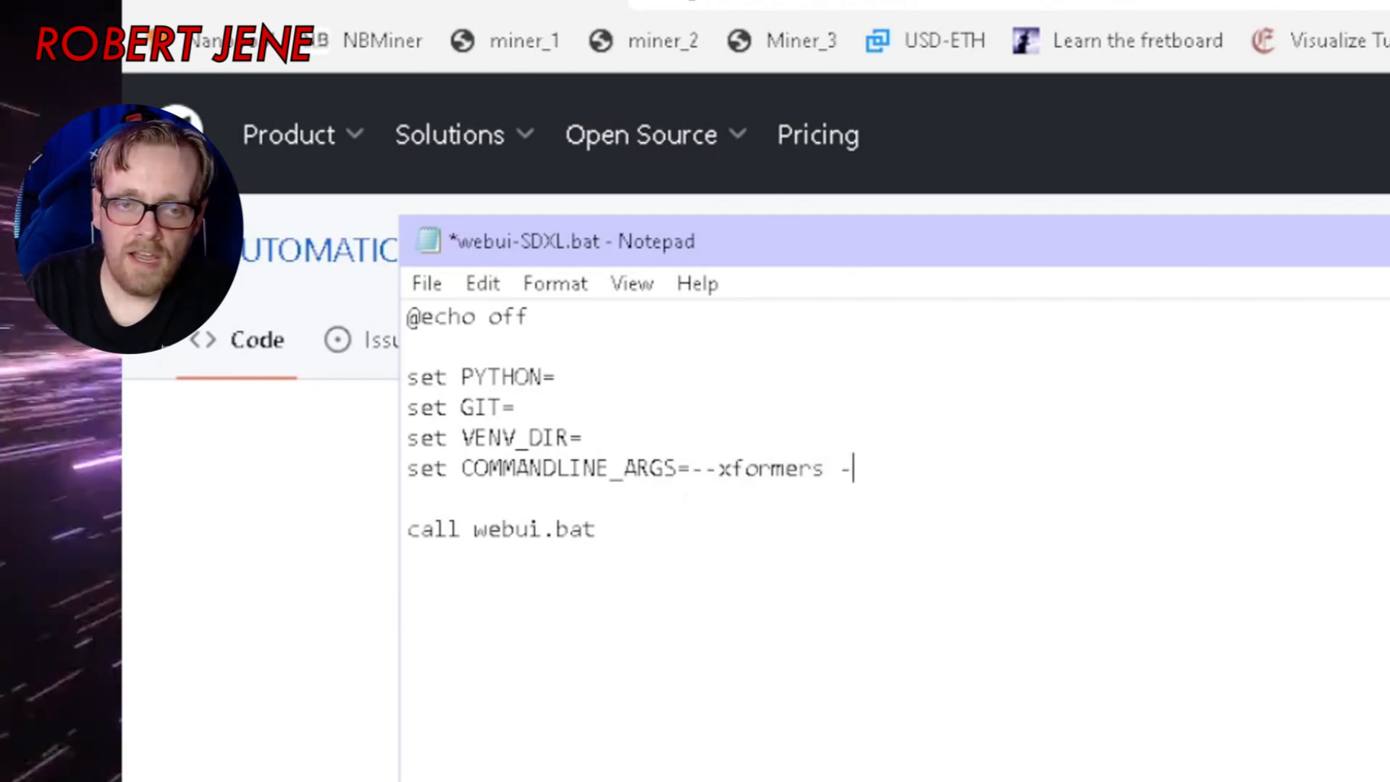
{"action": "type", "text": "medvram"}
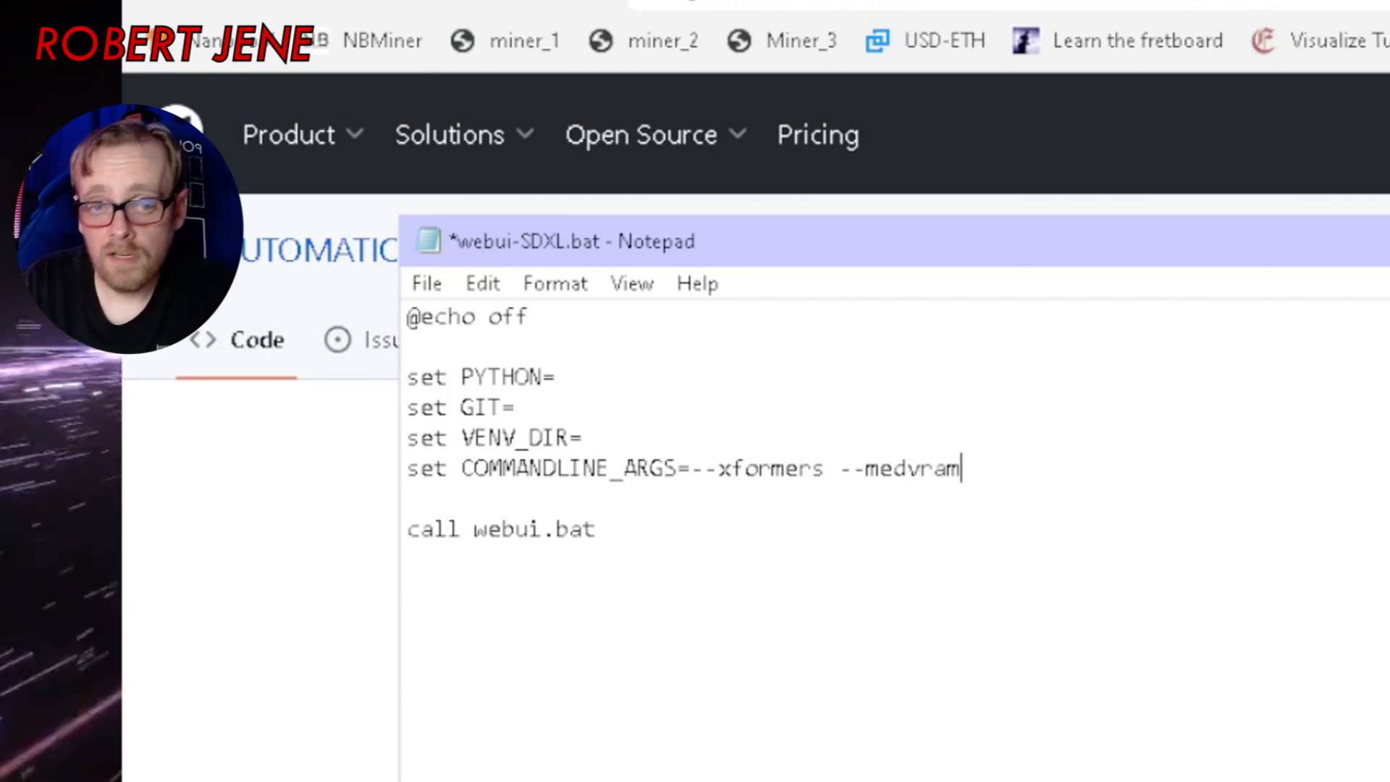
{"action": "key", "text": "backspace"}
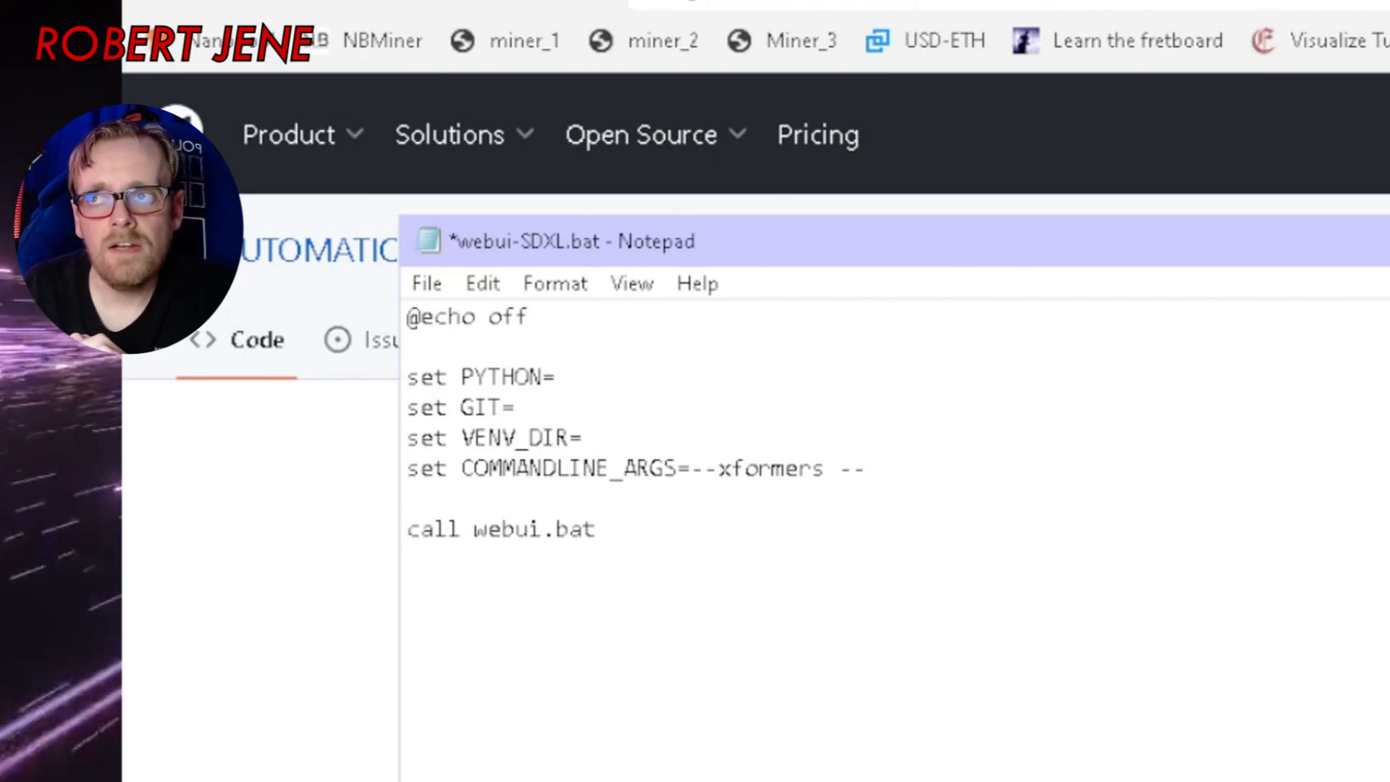
{"action": "left_click", "coordinate": [865, 468]}
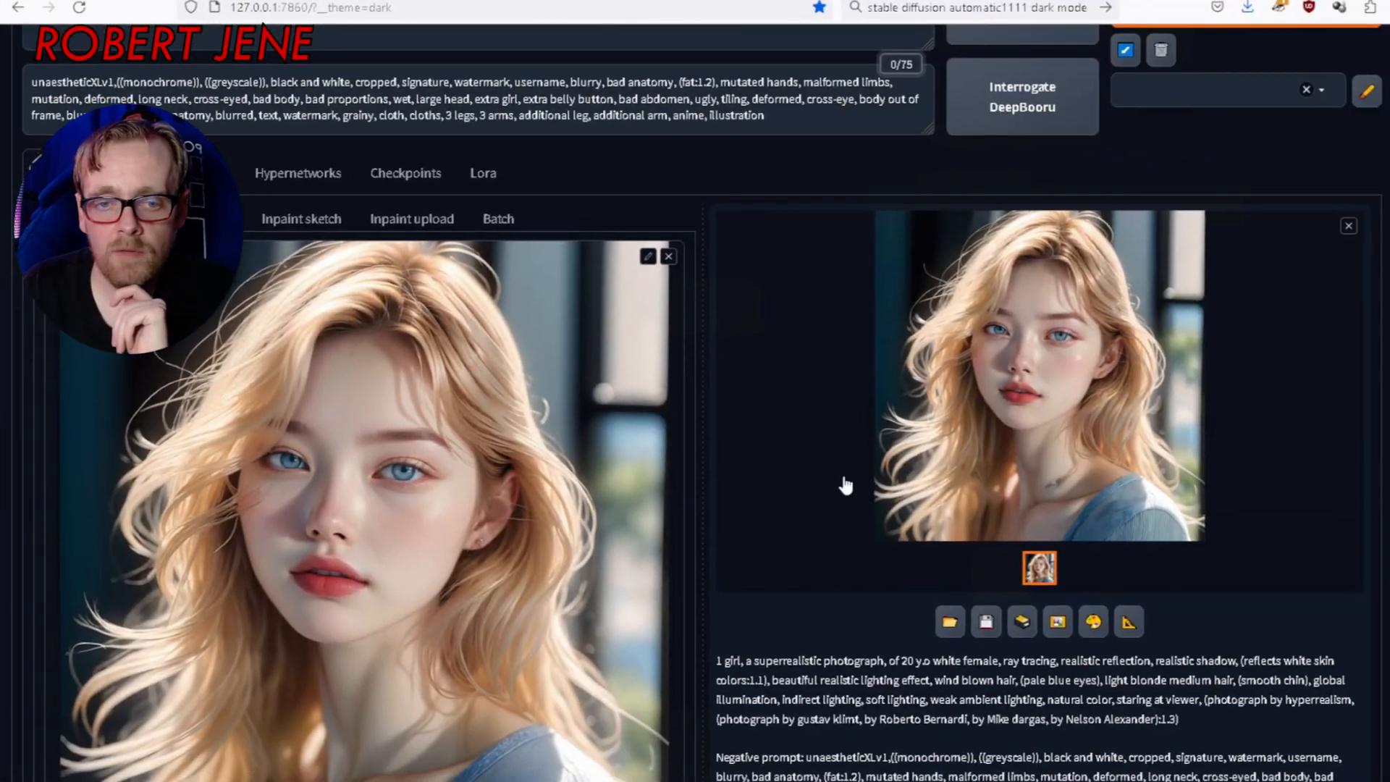
{"action": "left_click", "coordinate": [1039, 372]}
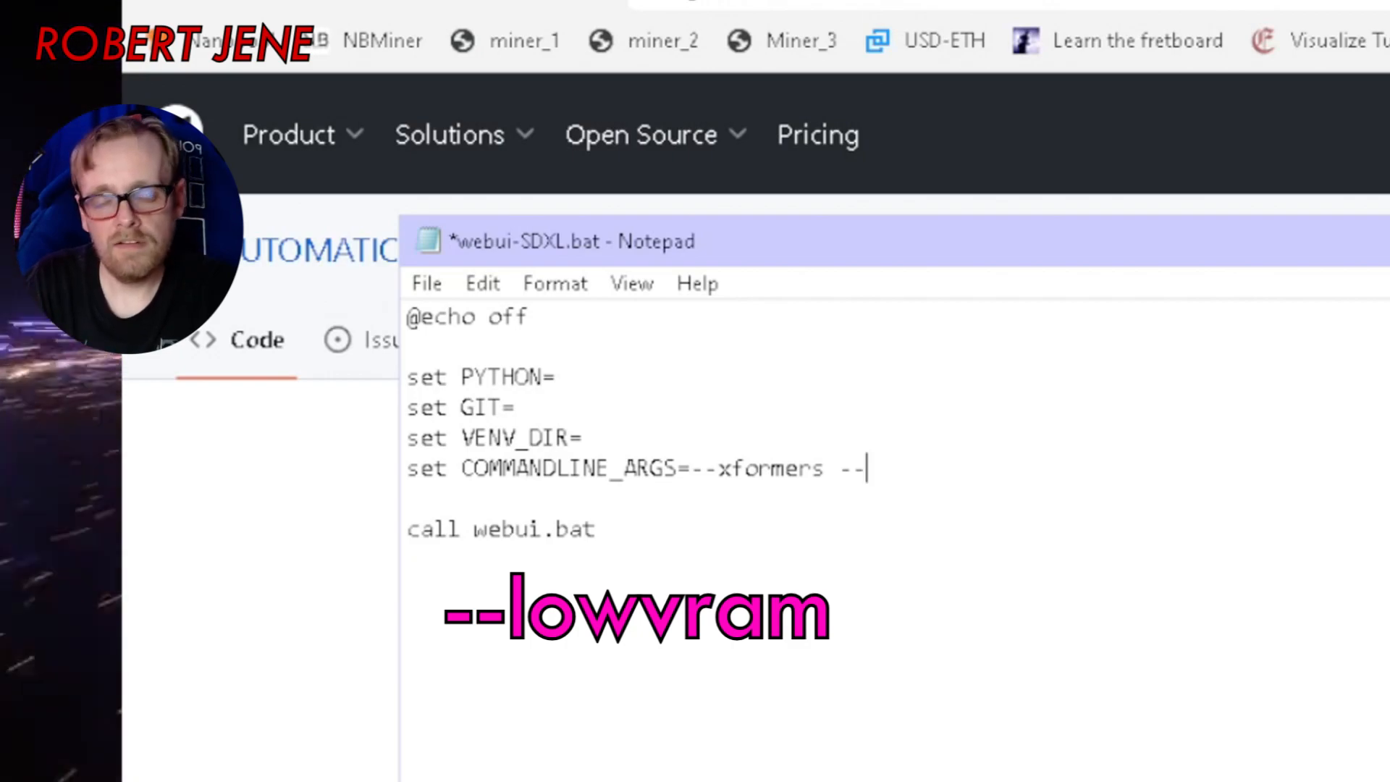
{"action": "type", "text": "lowvra"}
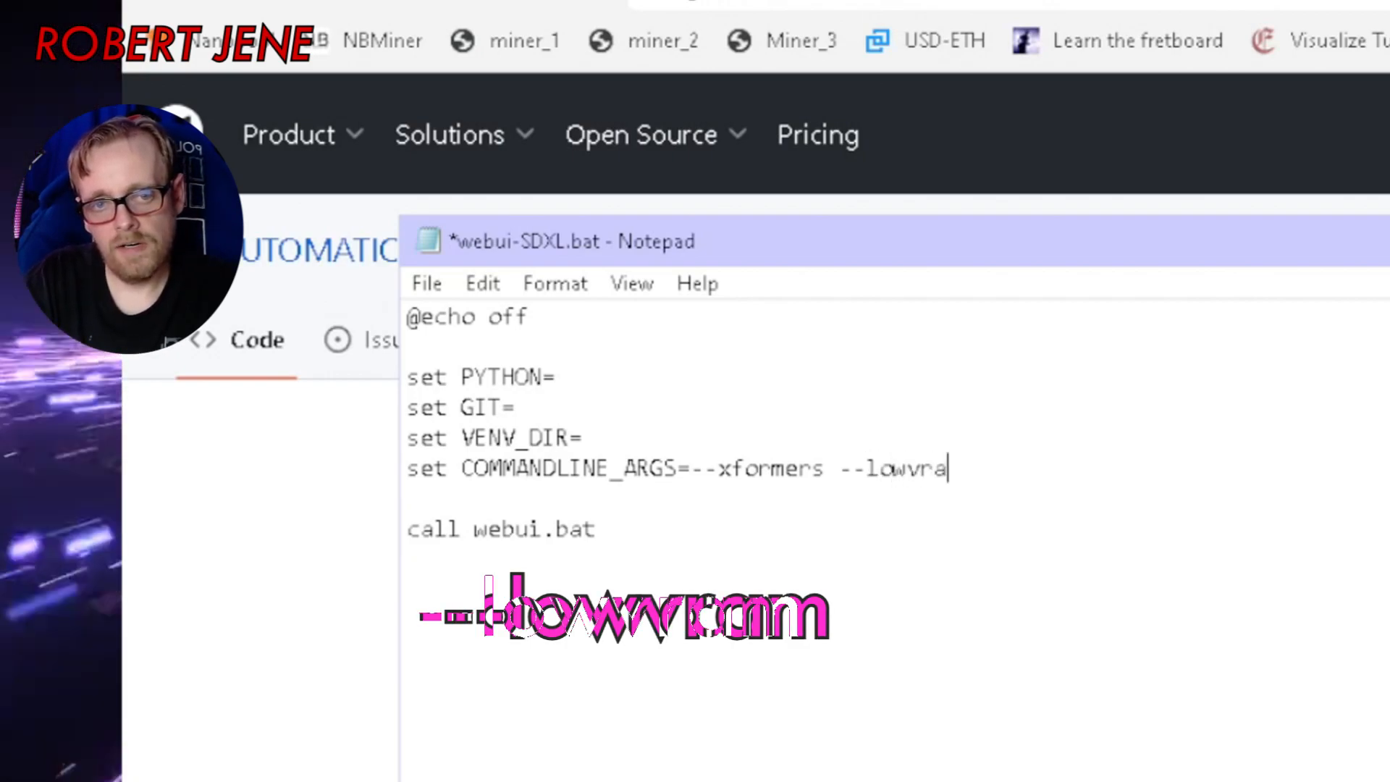
{"action": "key", "text": "Backspace"}
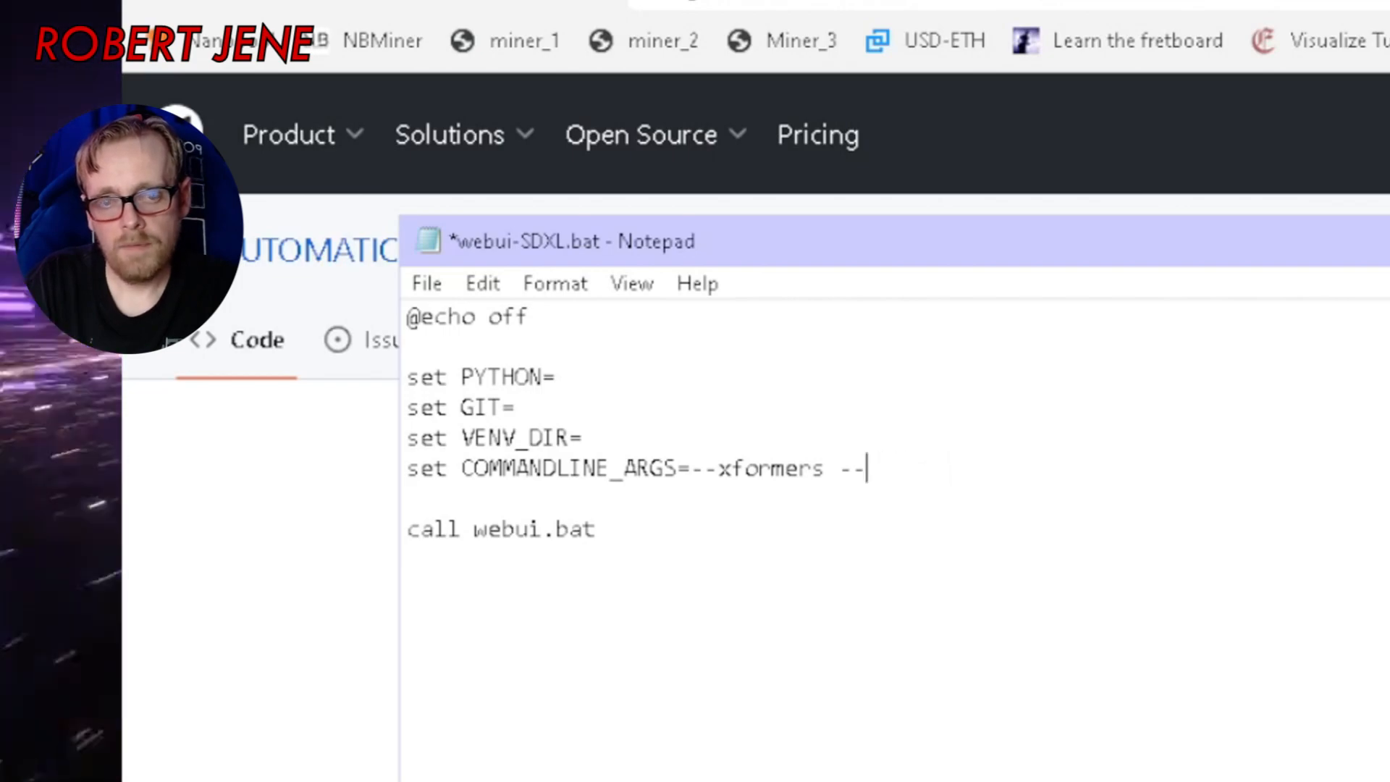
{"action": "type", "text": "medvram"}
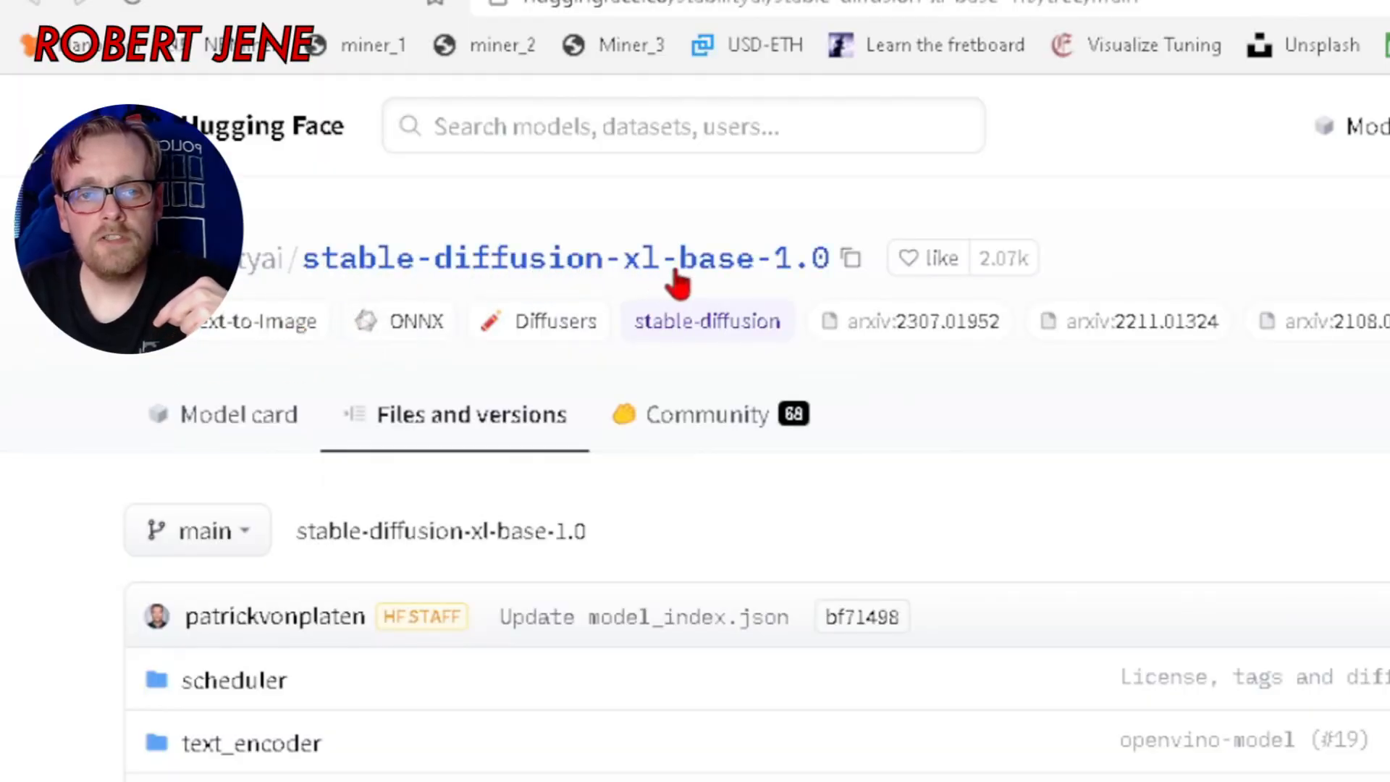
- Scroll through the SDXL base 1.0 and refiner 1.0 file listings on Hugging Face
{"action": "scroll", "scroll_direction": "down", "scroll_amount": 3}
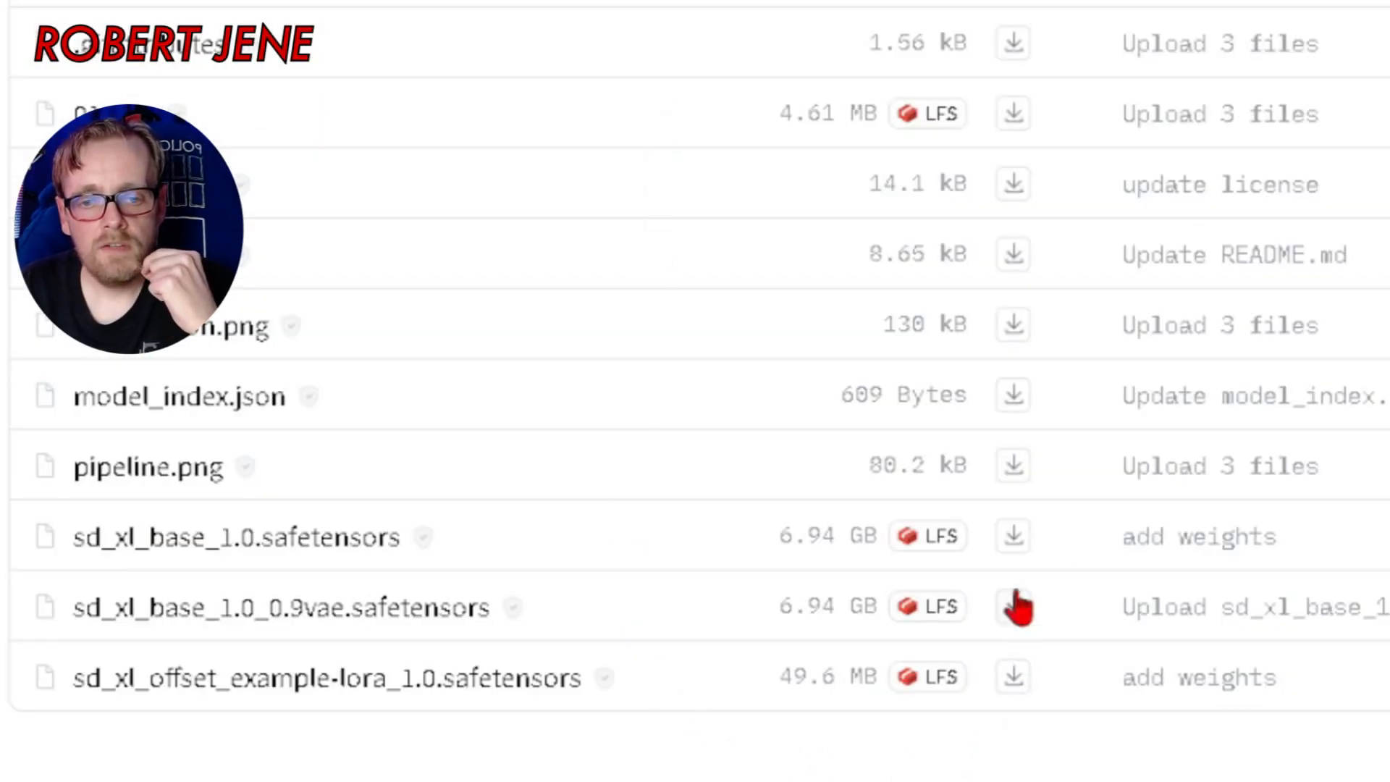
{"action": "mouse_move", "coordinate": [276, 577]}
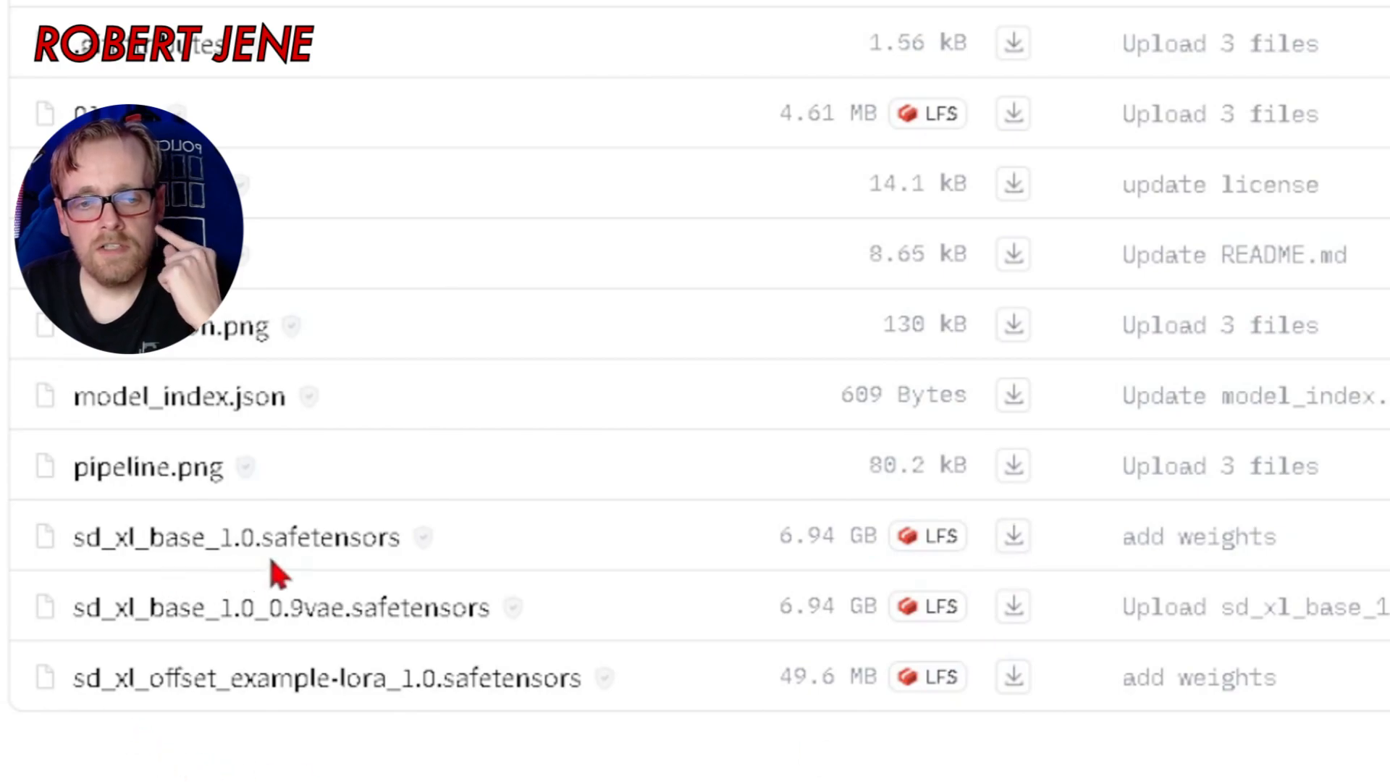
{"action": "mouse_move", "coordinate": [347, 621]}
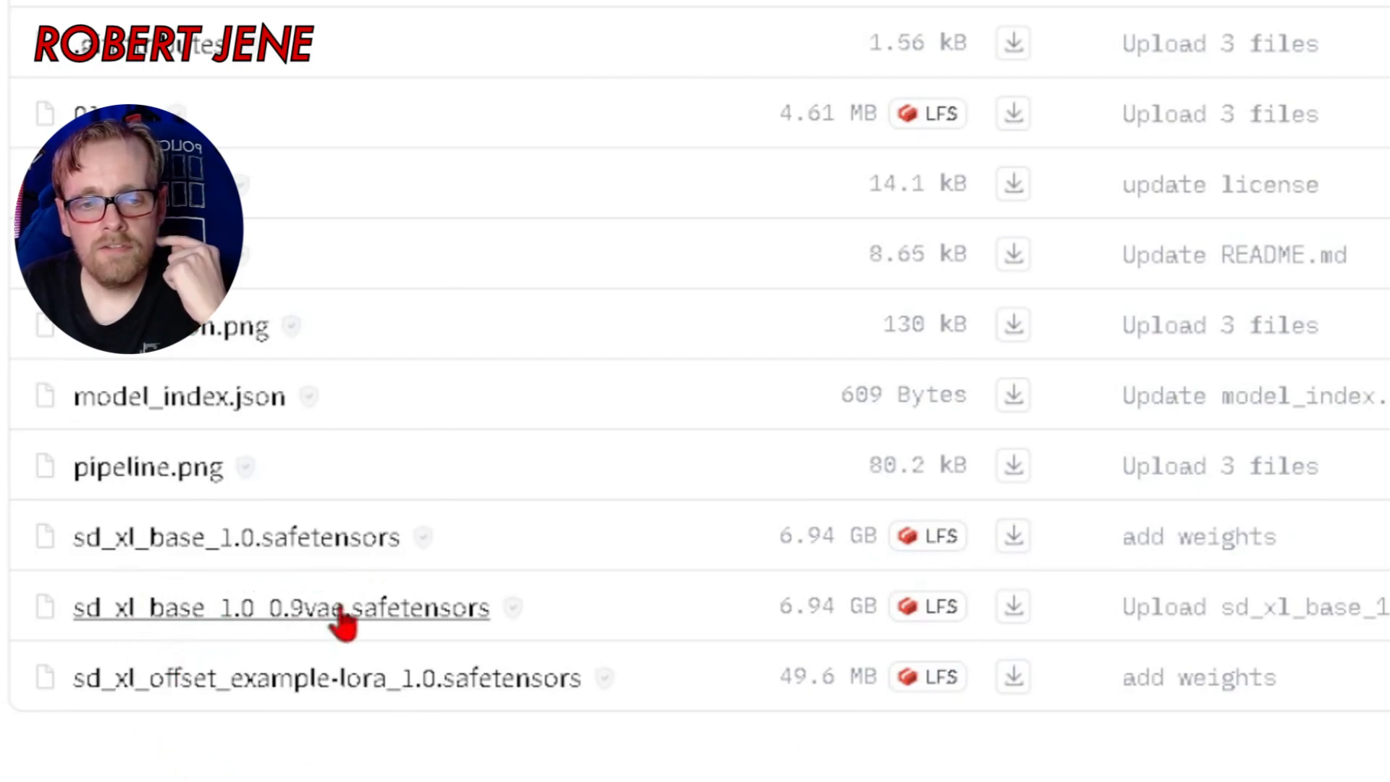
{"action": "mouse_move", "coordinate": [328, 692]}
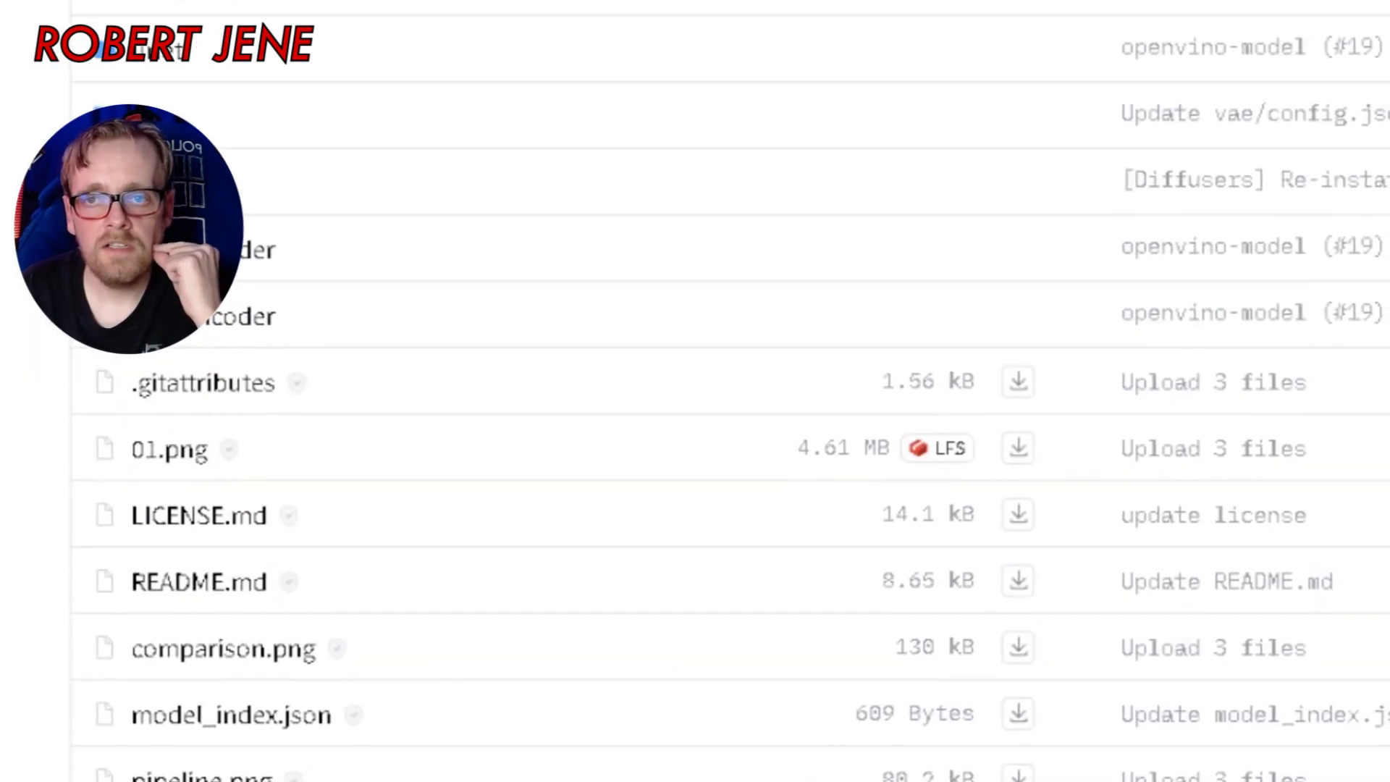
{"action": "scroll", "scroll_direction": "up", "scroll_amount": 3}
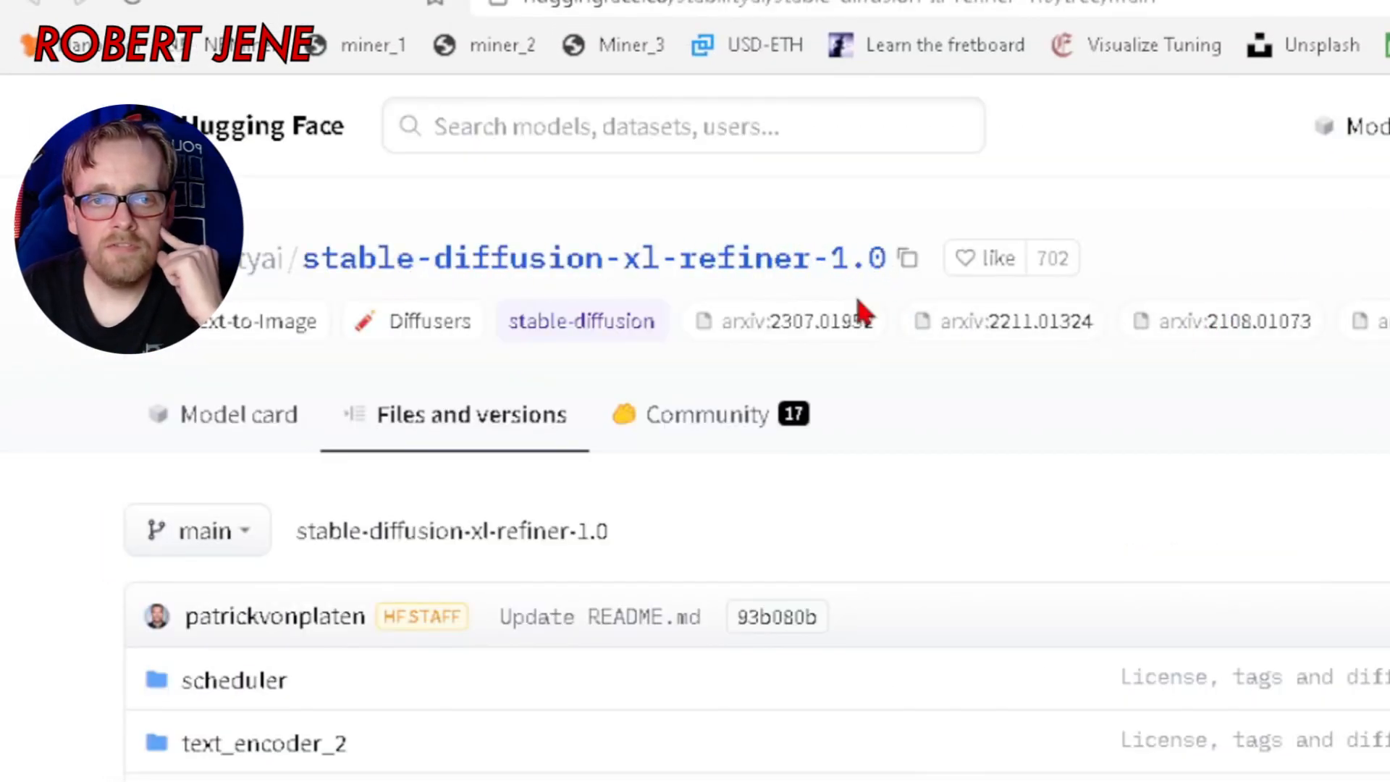
{"action": "scroll", "scroll_direction": "down", "scroll_amount": 3}
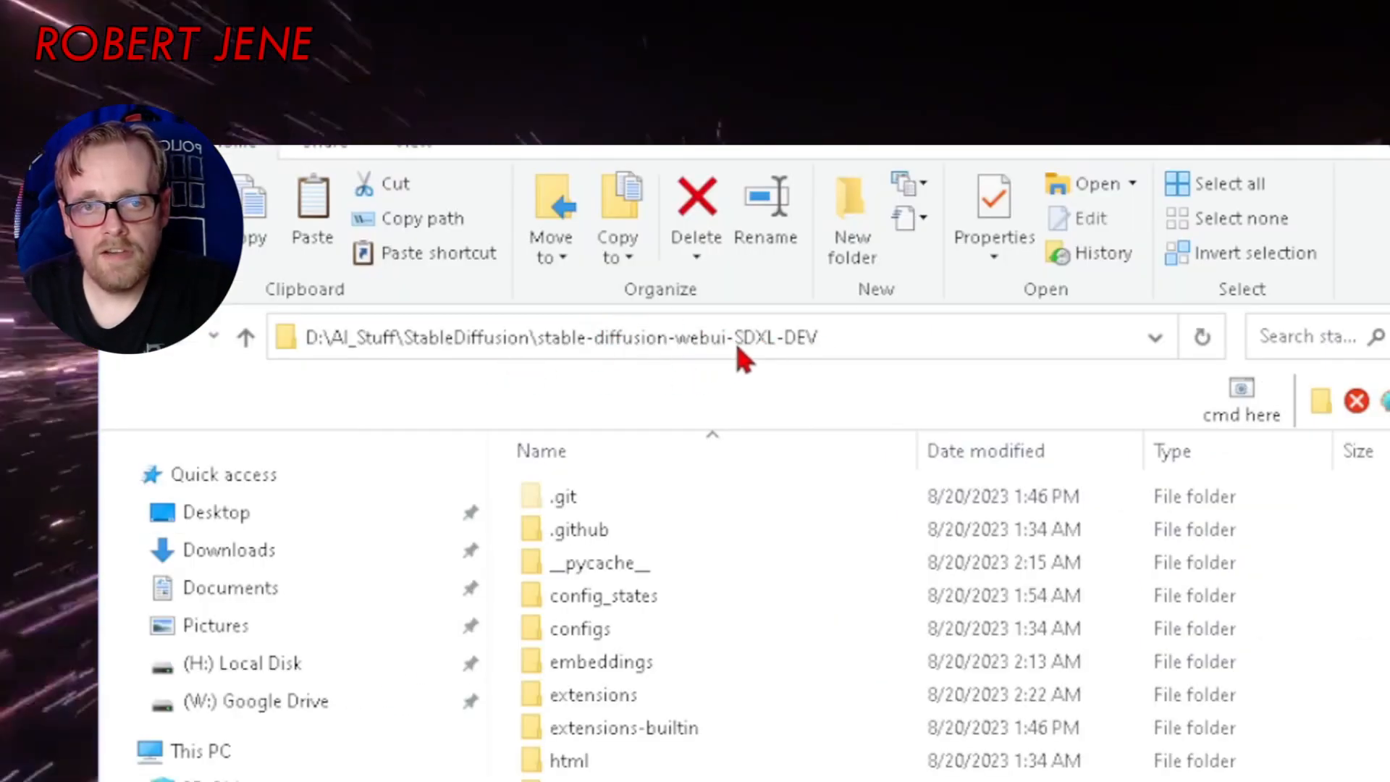
{"action": "mouse_move", "coordinate": [735, 378]}
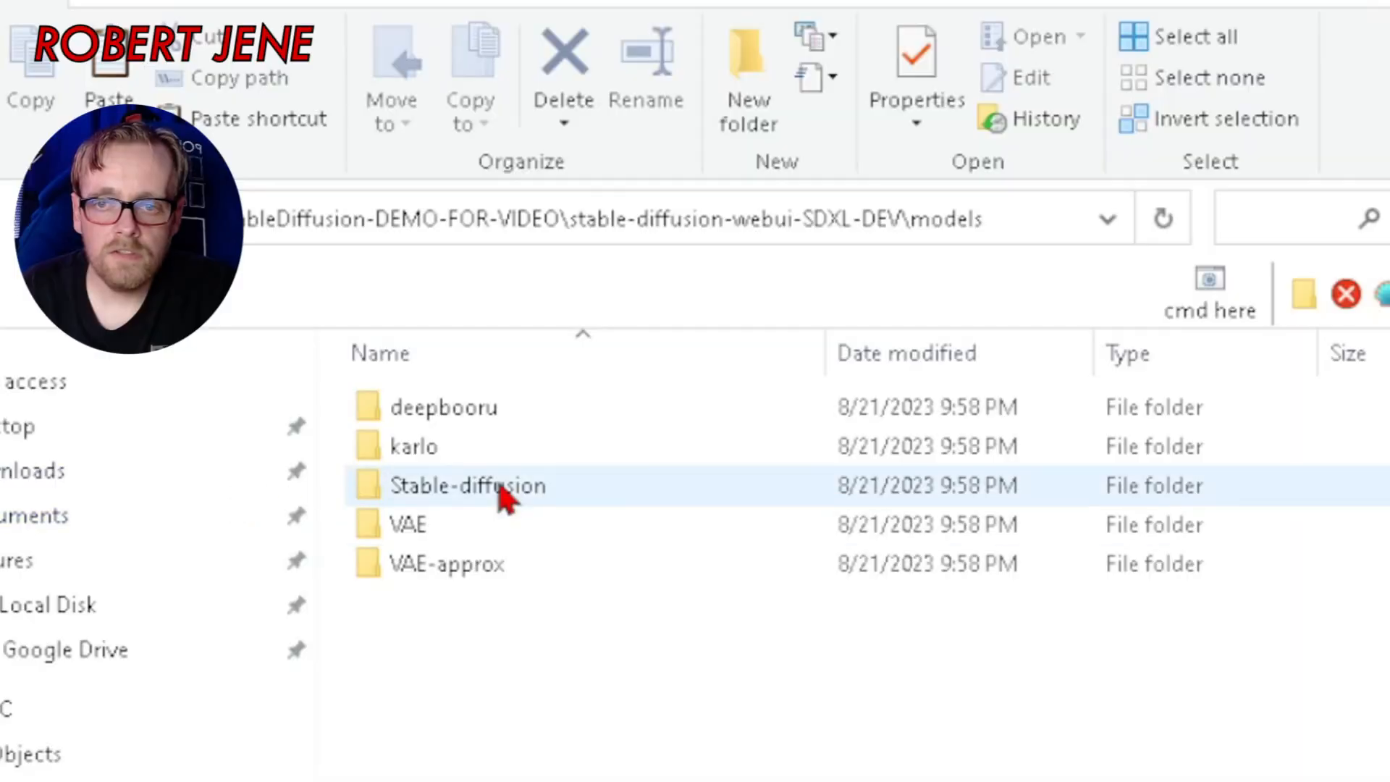
- Create an SDXL folder in models\Stable-diffusion and copy sd_xl_base_1.0.safetensors into it
{"action": "double_click", "coordinate": [467, 485]}
{"action": "type", "text": "SD"}
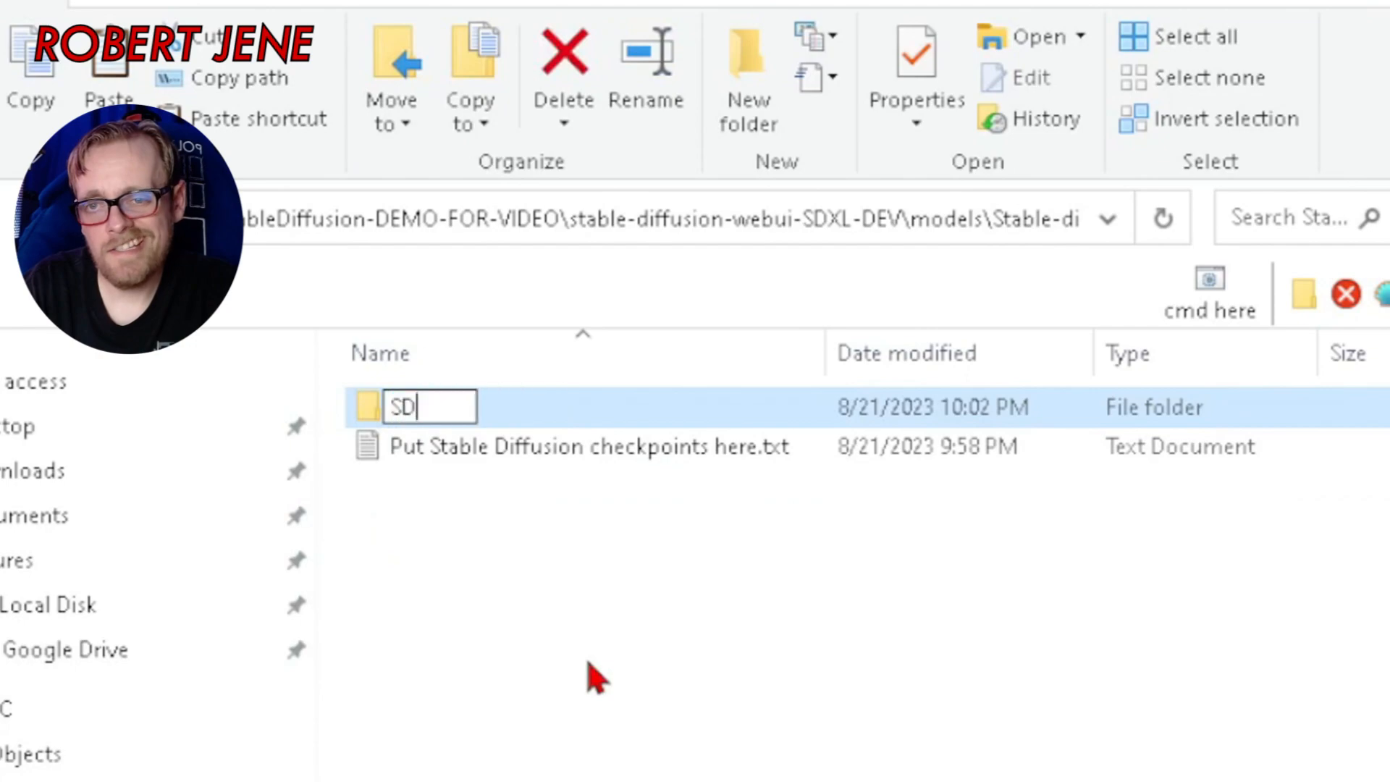
{"action": "key", "text": "Return"}
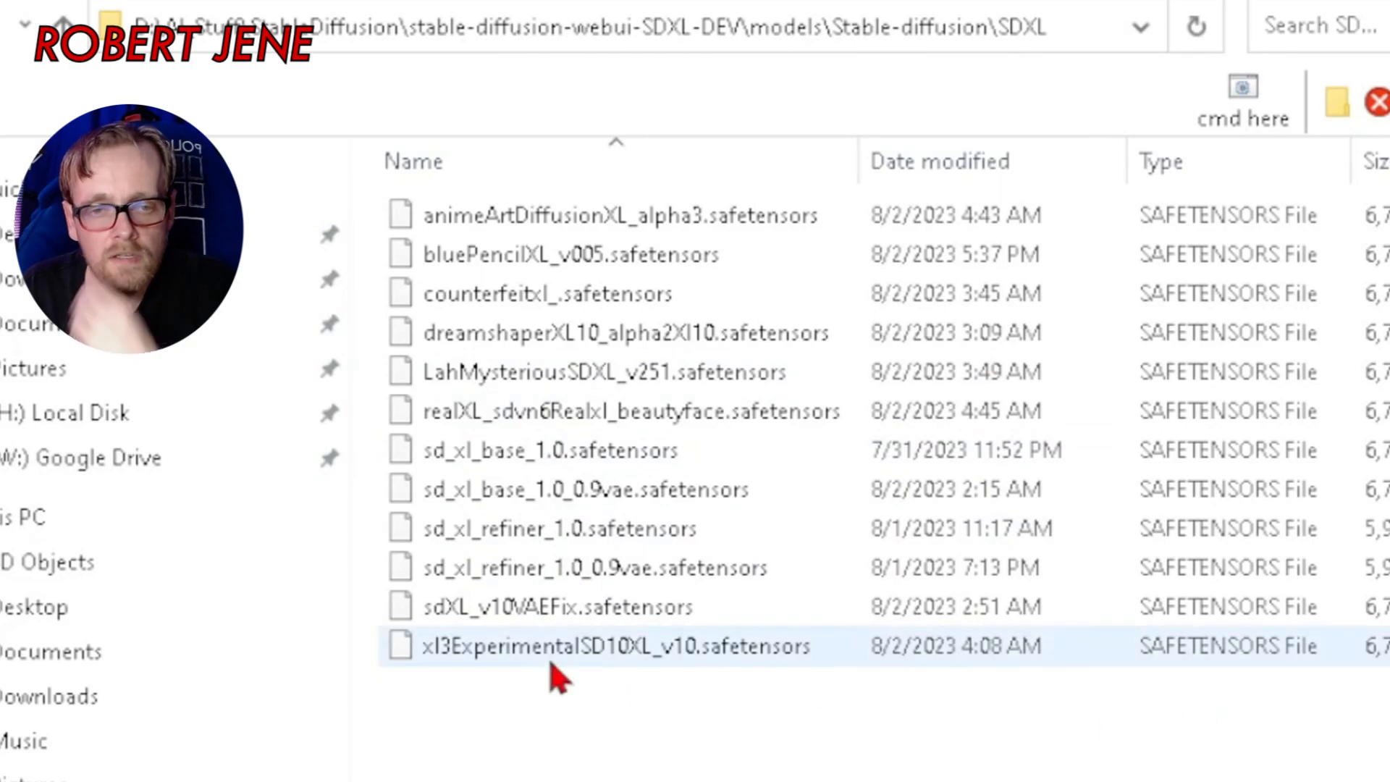
{"action": "left_click", "coordinate": [550, 451]}
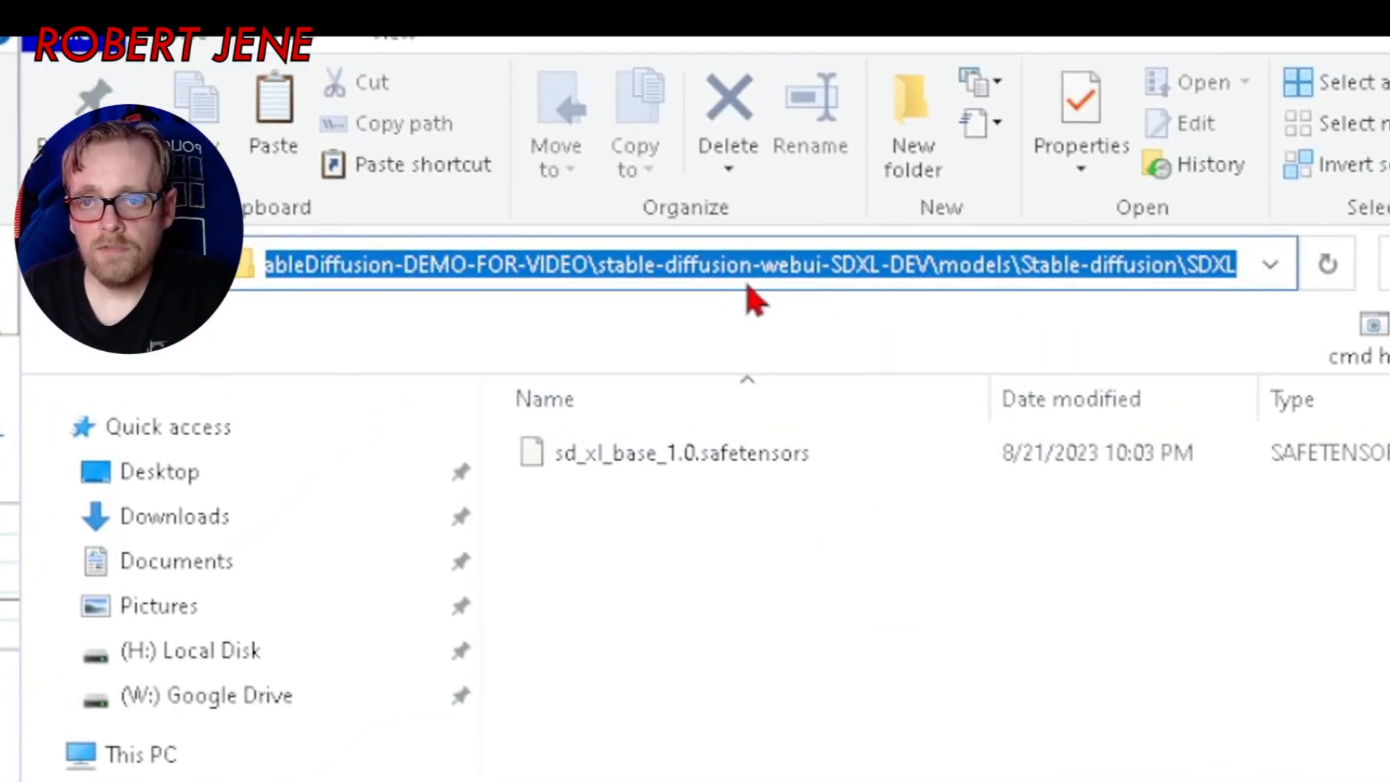
{"action": "mouse_move", "coordinate": [975, 270]}
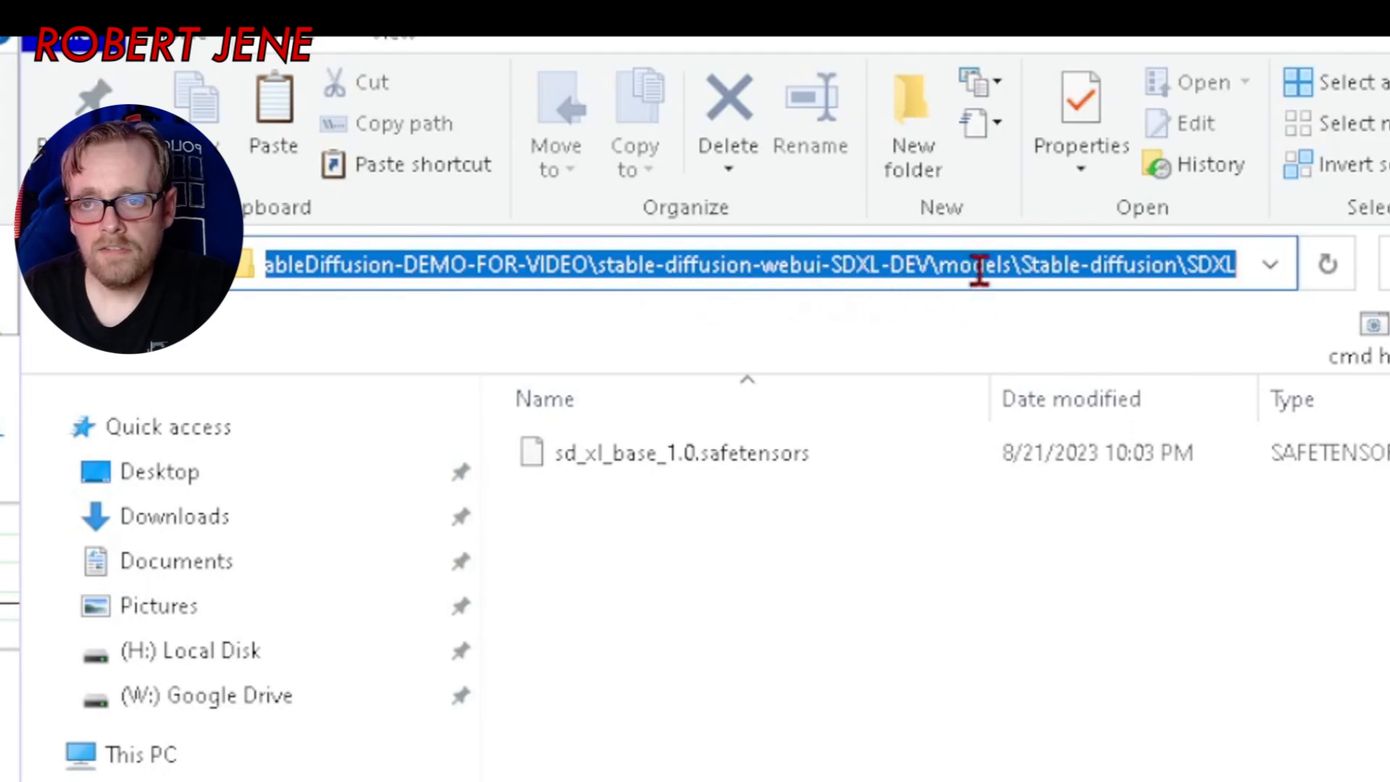
{"action": "mouse_move", "coordinate": [1245, 279]}
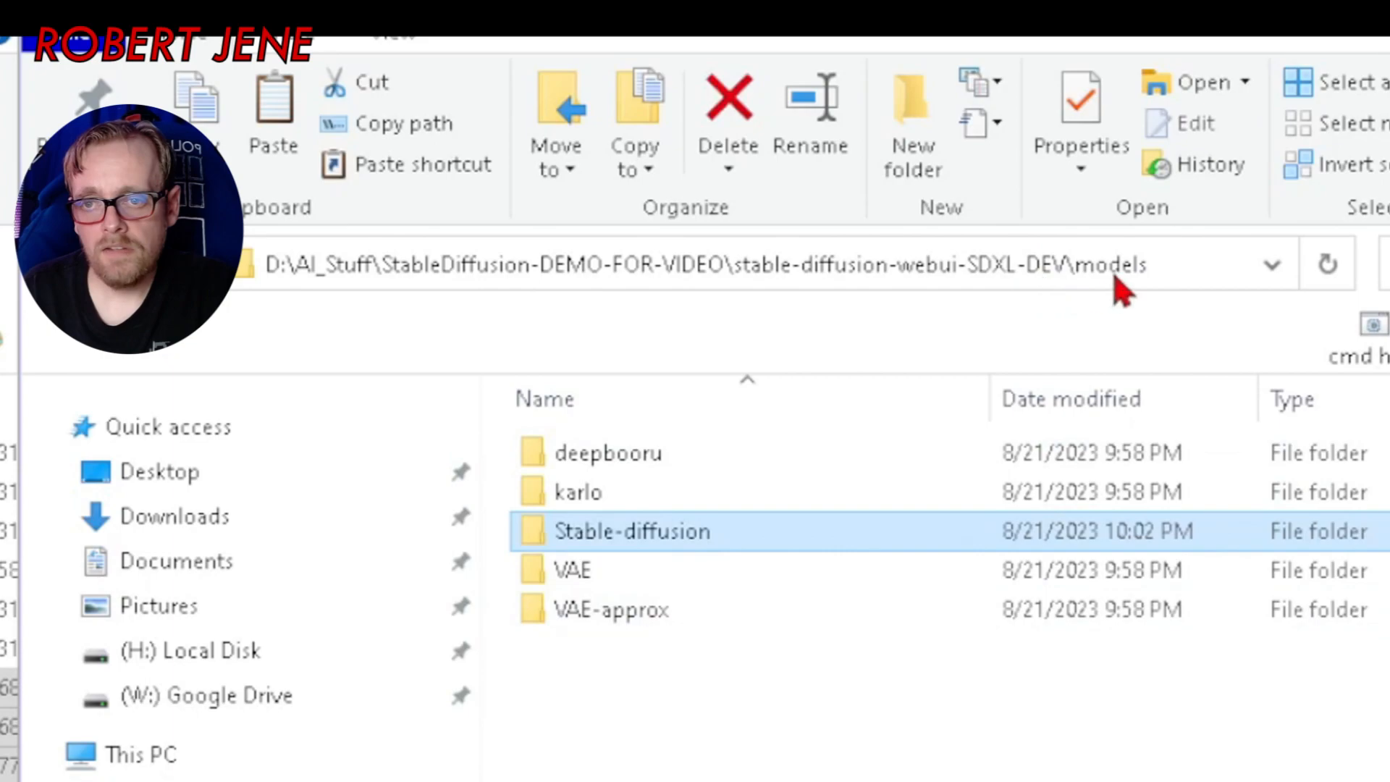
- Create a LoRA folder in models with SDXL and SDXL-People subfolders
{"action": "left_click", "coordinate": [603, 754]}
{"action": "type", "text": "L"}
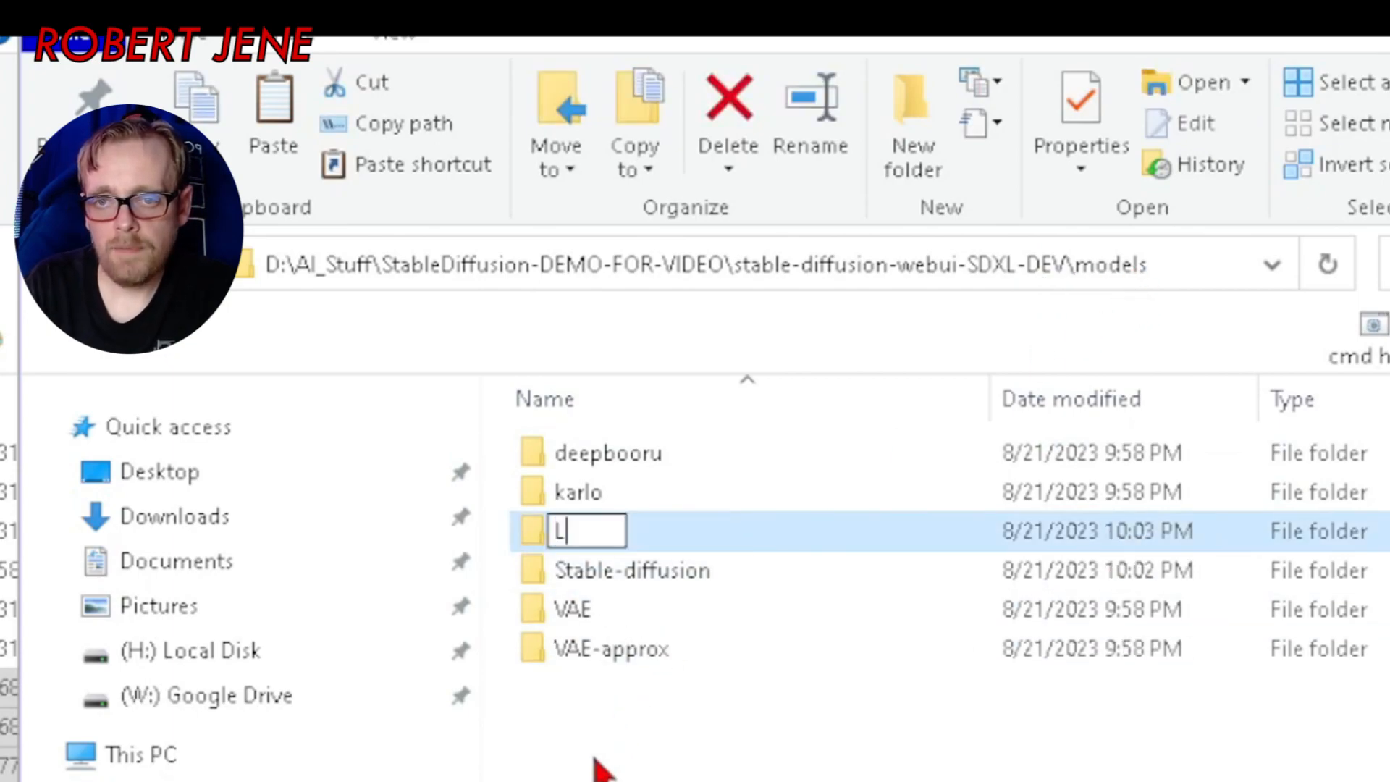
{"action": "type", "text": "oR"}
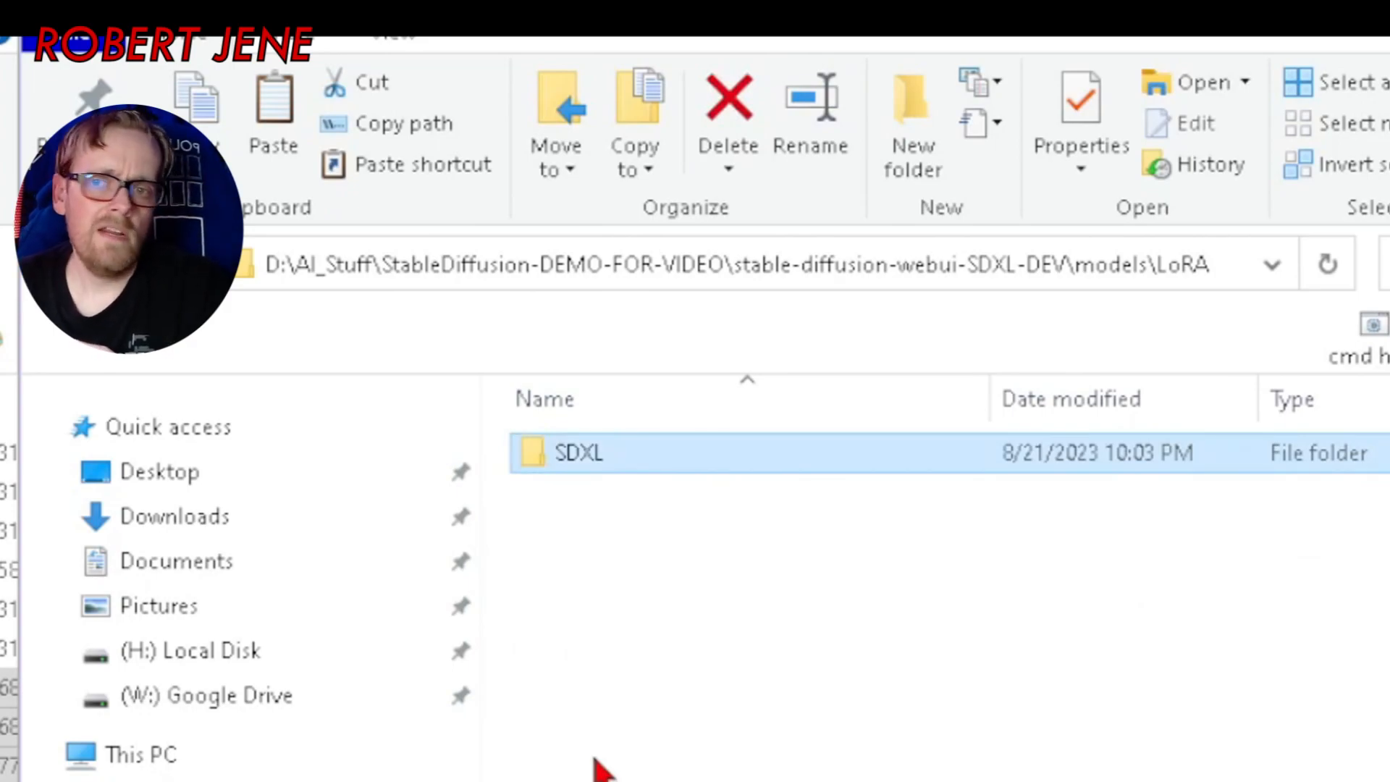
{"action": "mouse_move", "coordinate": [652, 688]}
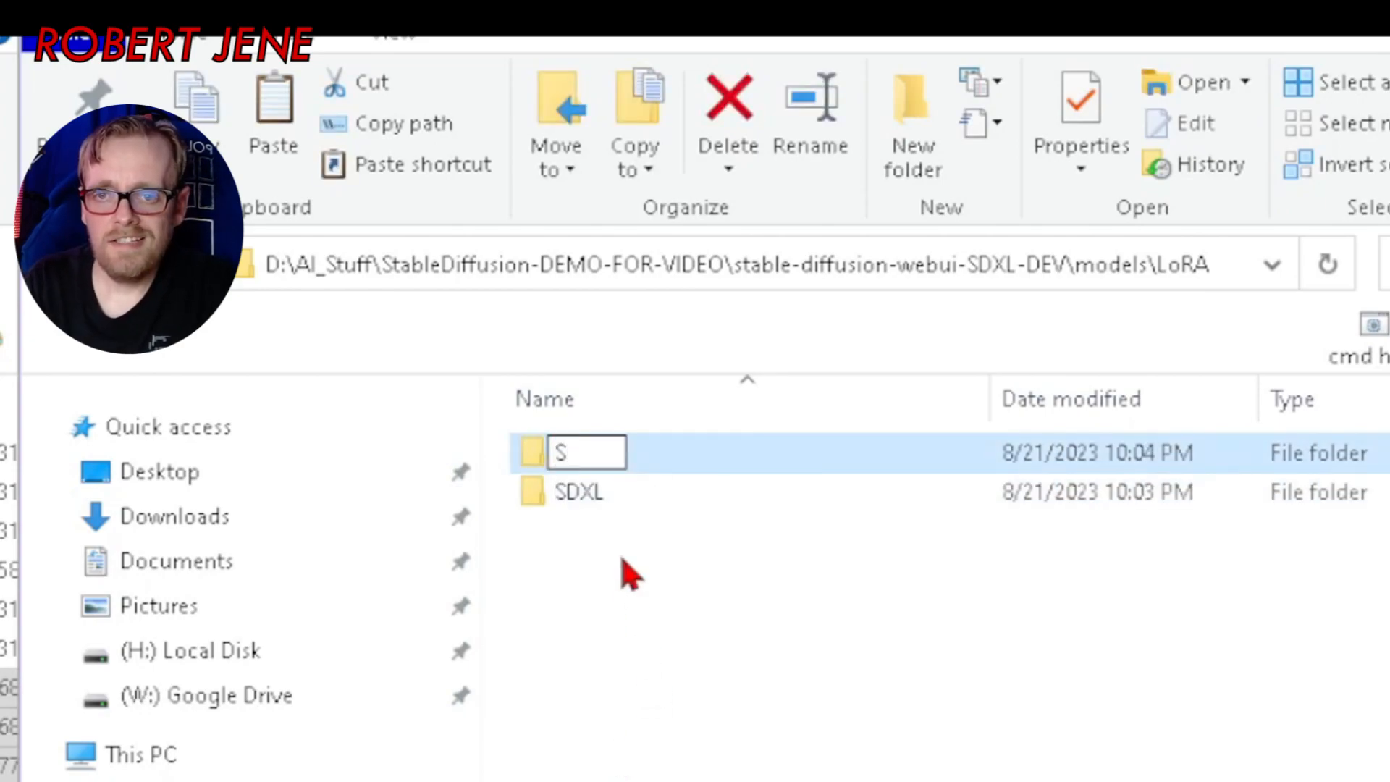
{"action": "type", "text": "SDXL-People"}
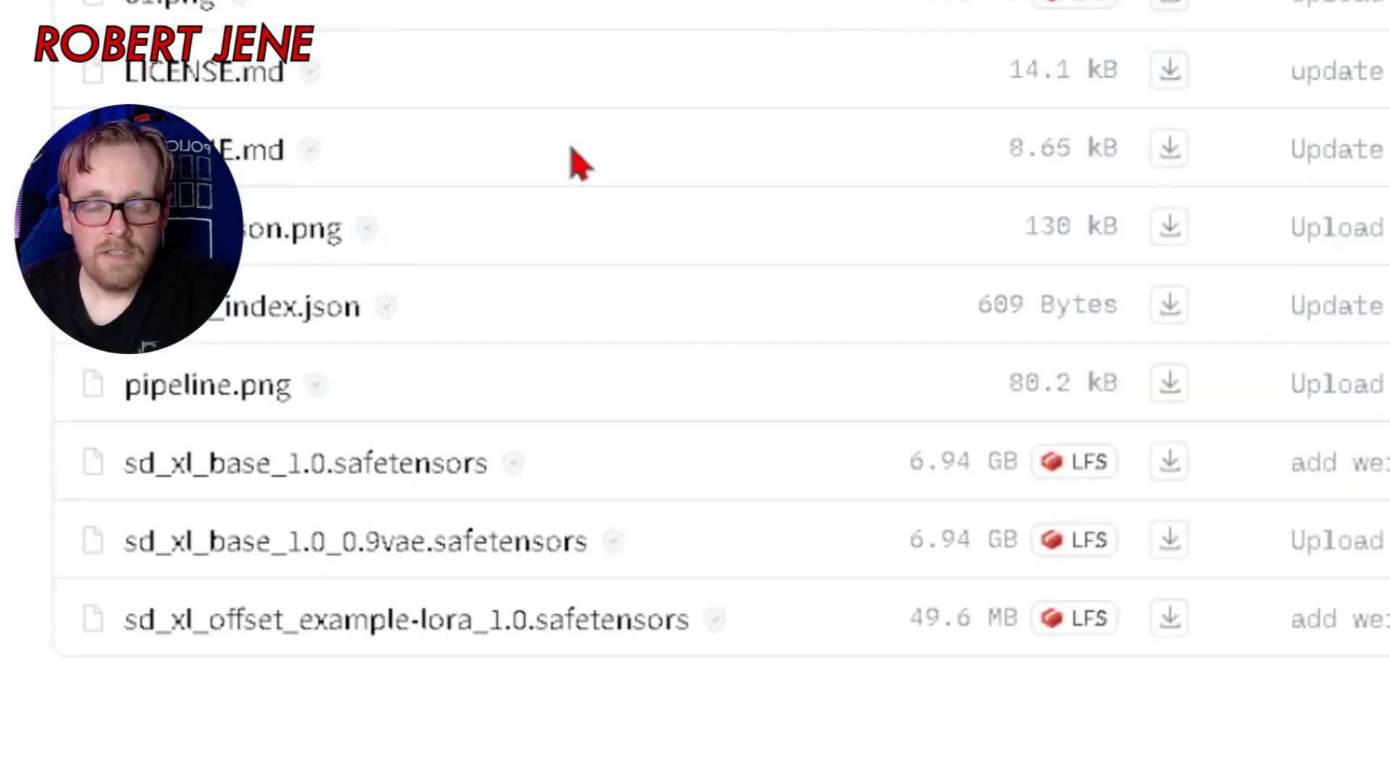
{"action": "mouse_move", "coordinate": [279, 687]}
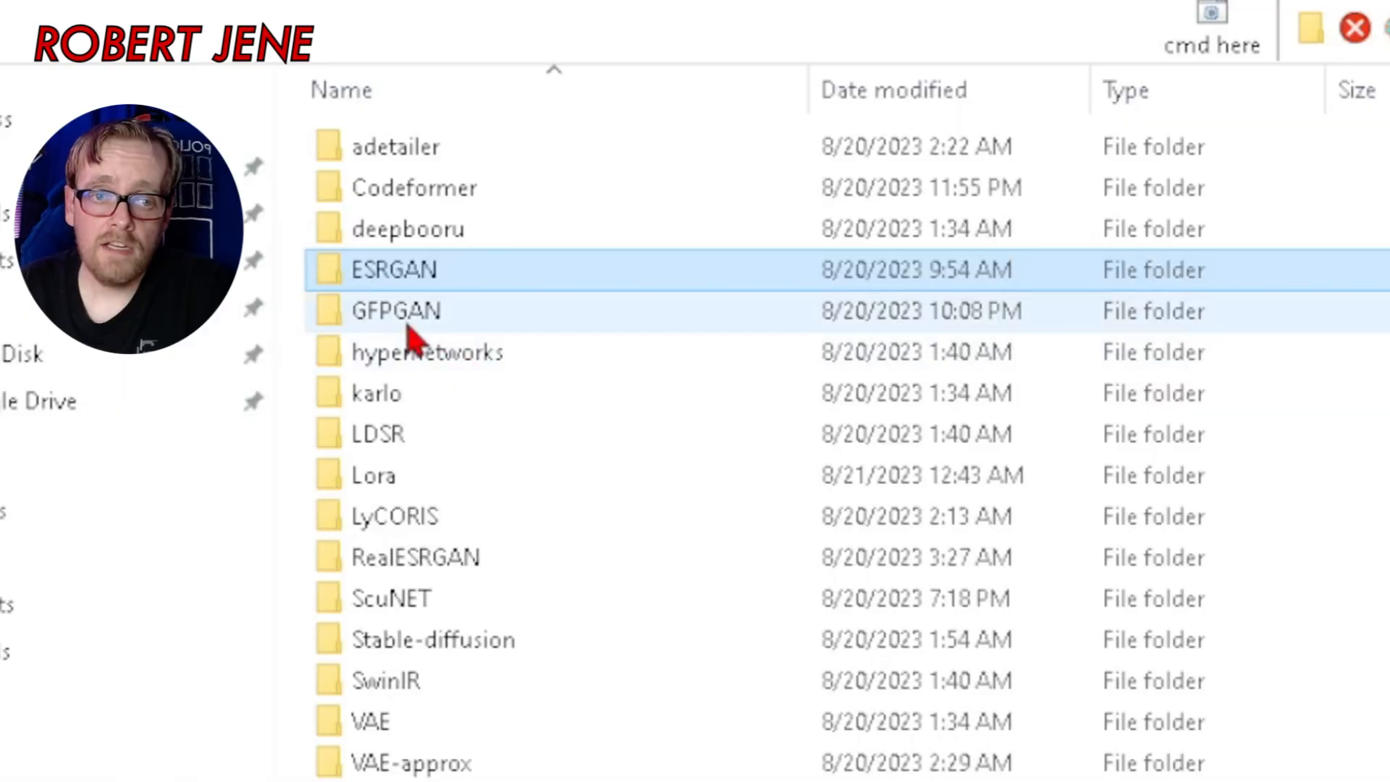
{"action": "mouse_move", "coordinate": [497, 336]}
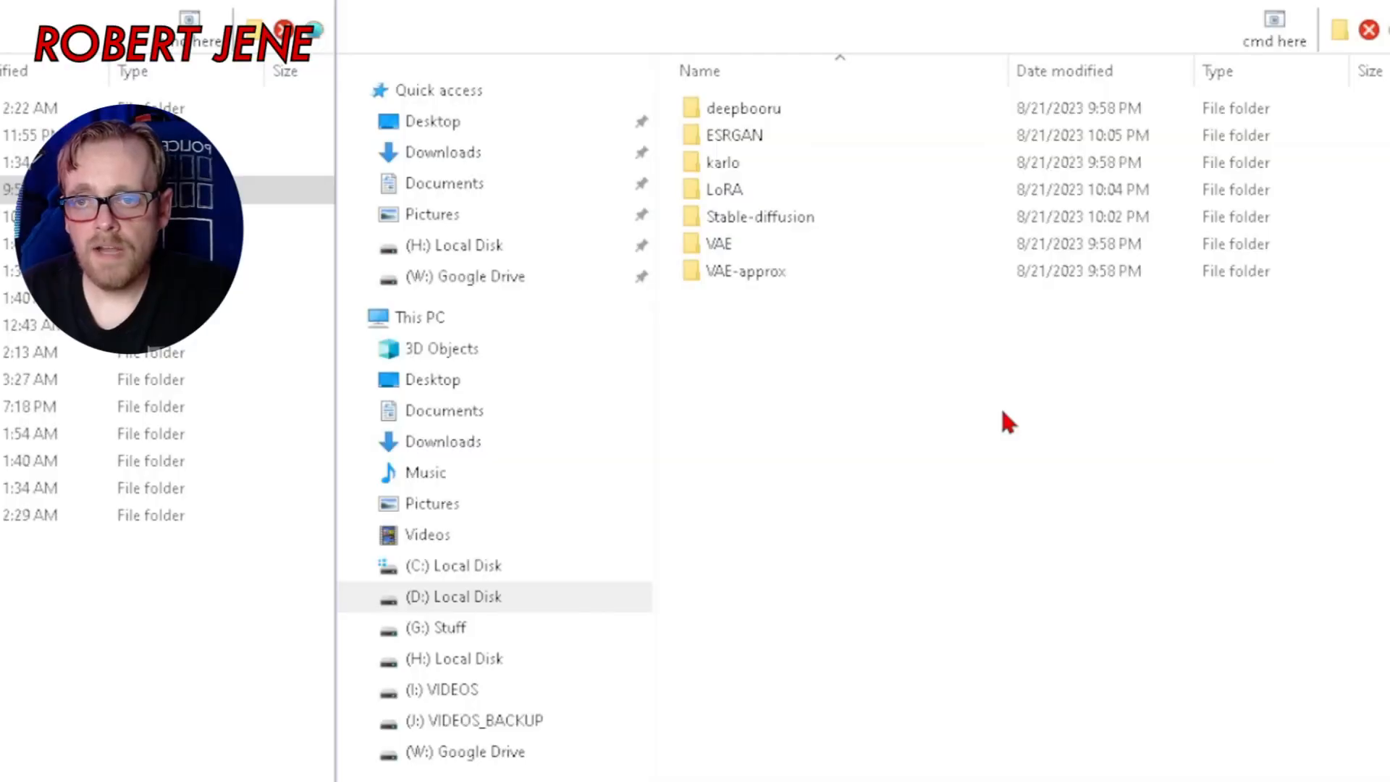
- Open the empty embeddings folder inside stable-diffusion-webui-SDXL-DEV
{"action": "double_click", "coordinate": [761, 217]}
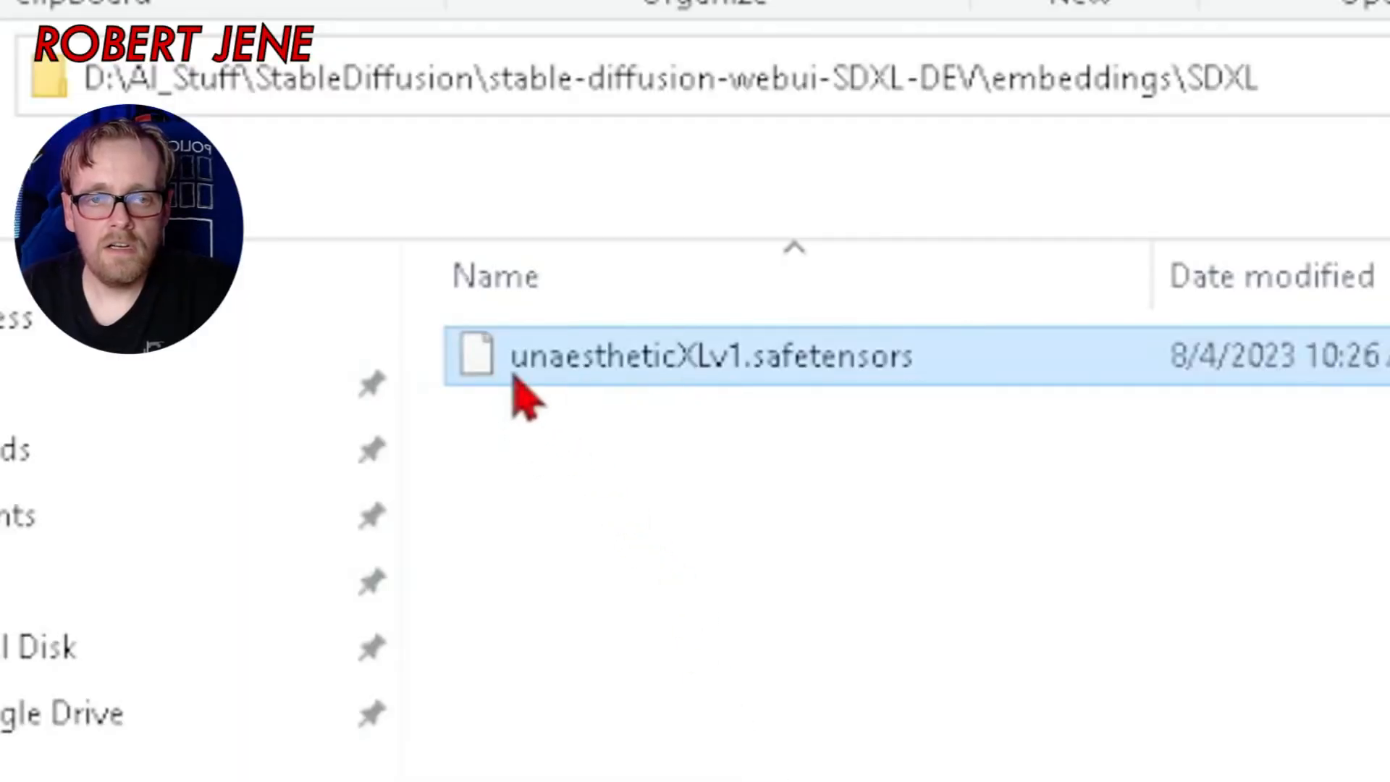
{"action": "mouse_move", "coordinate": [605, 393]}
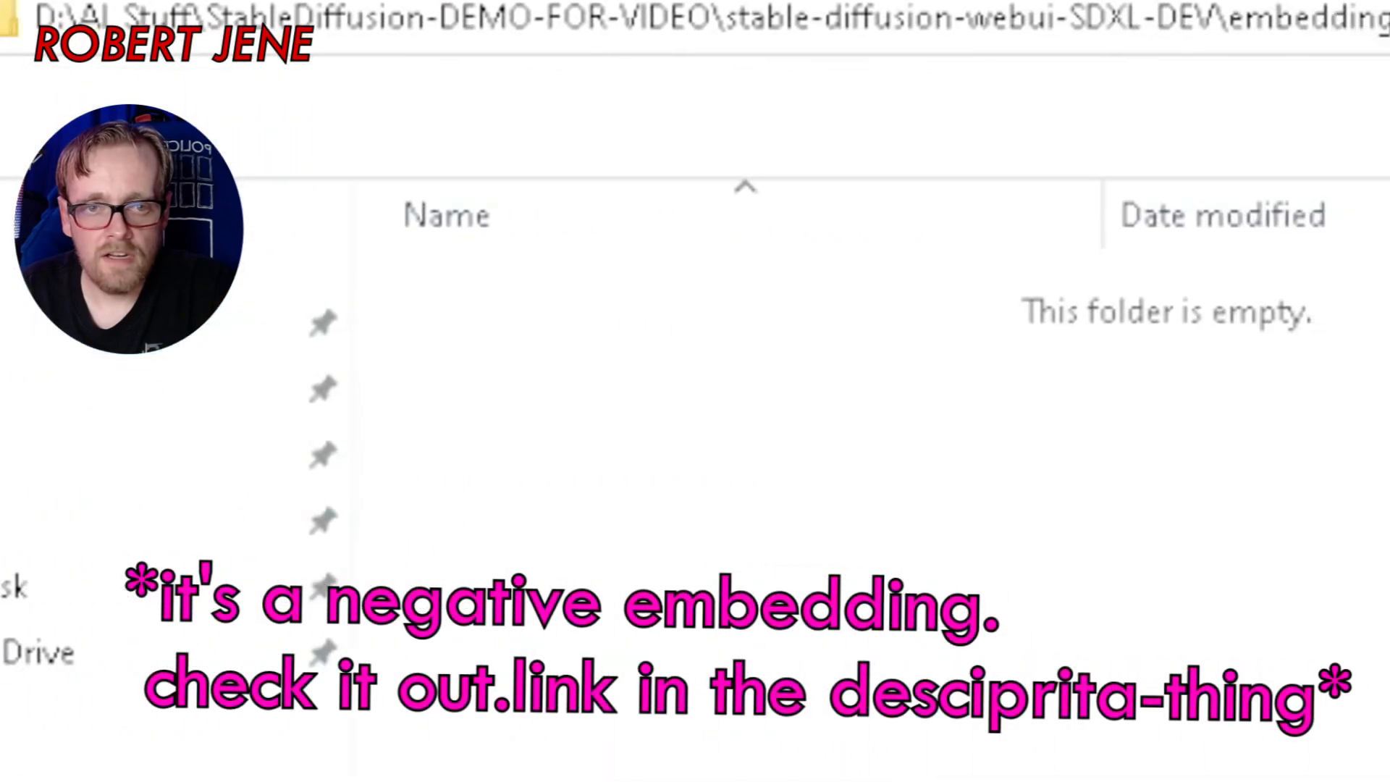
{"action": "mouse_move", "coordinate": [634, 718]}
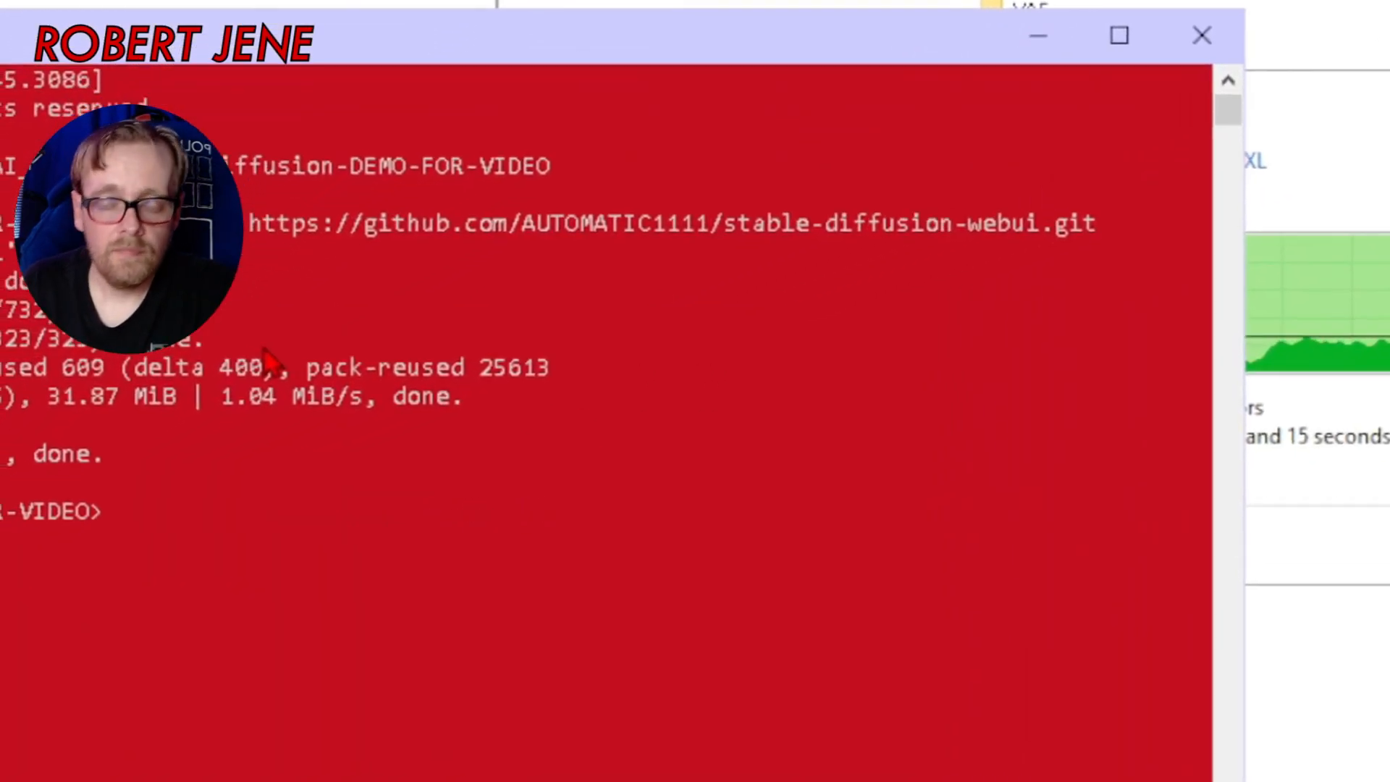
- Change into stable-diffusion-webui-SDXL-DEV and run webui-SDXL.bat to start the web UI
{"action": "type", "text": "cd"}
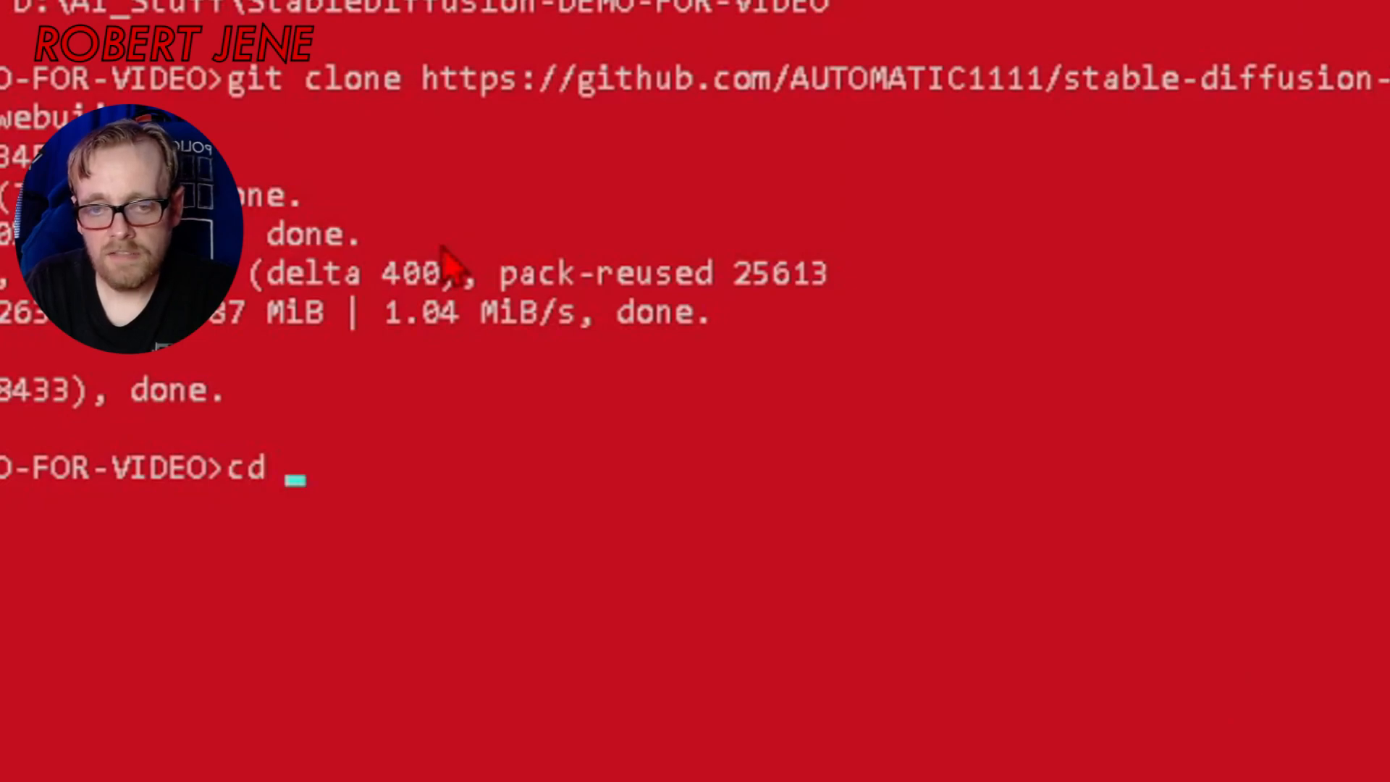
{"action": "type", "text": "stable-diffusion-webui"}
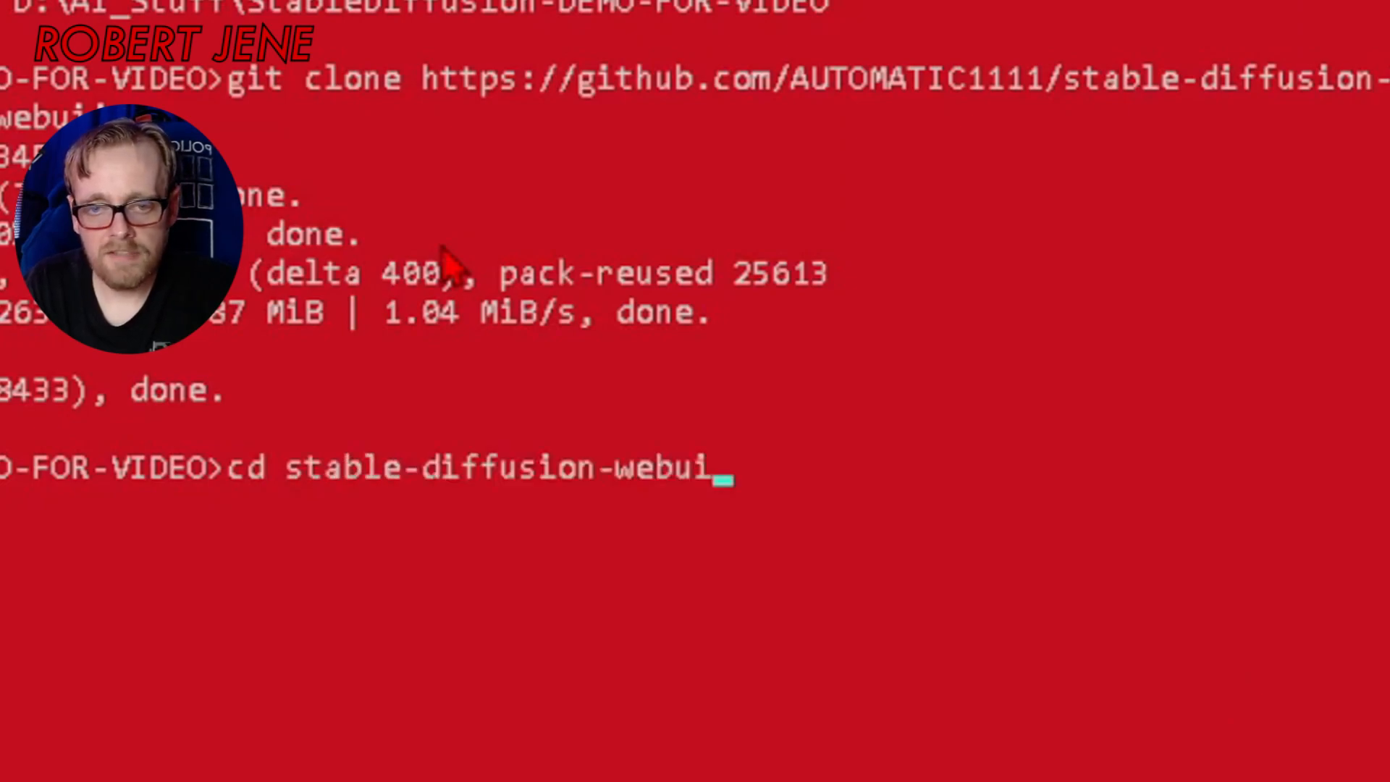
{"action": "type", "text": "-SDXL-DEV"}
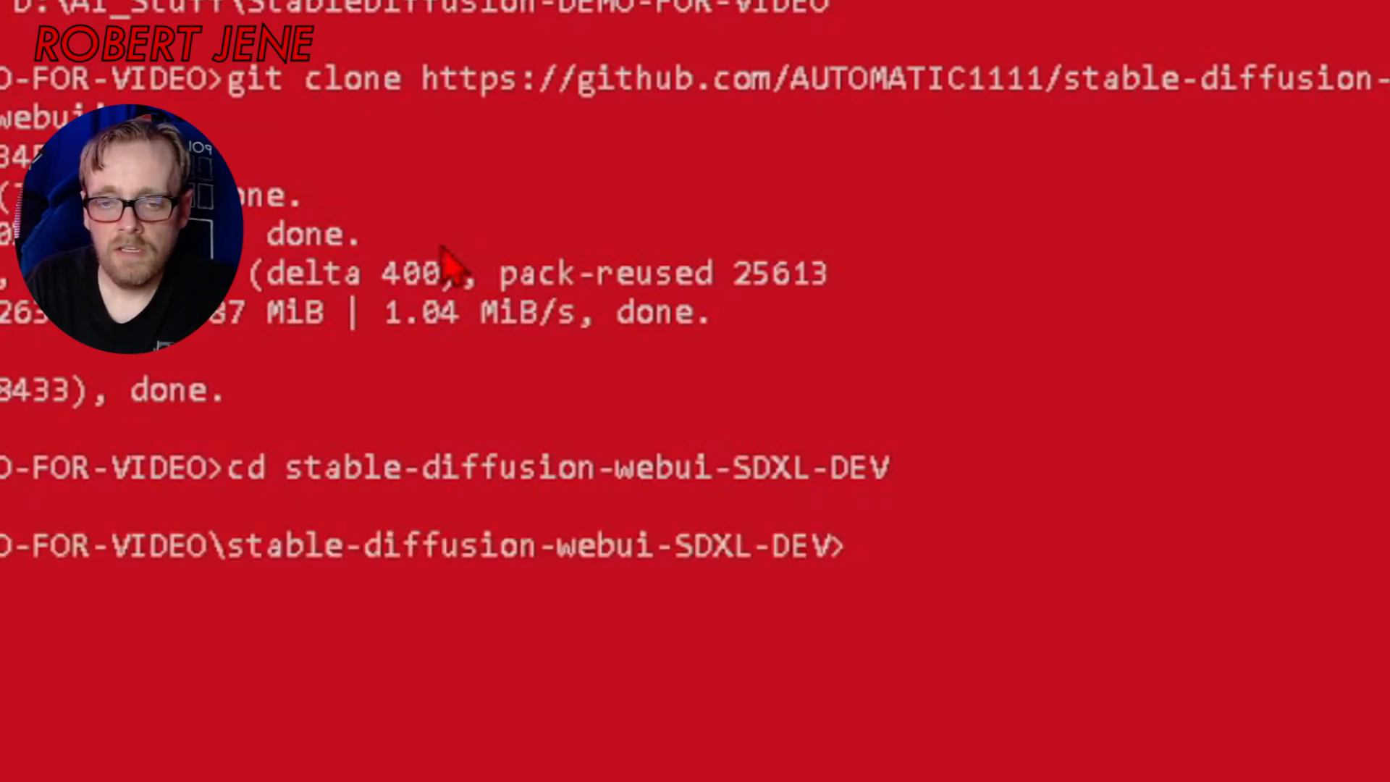
{"action": "type", "text": "webui-"}
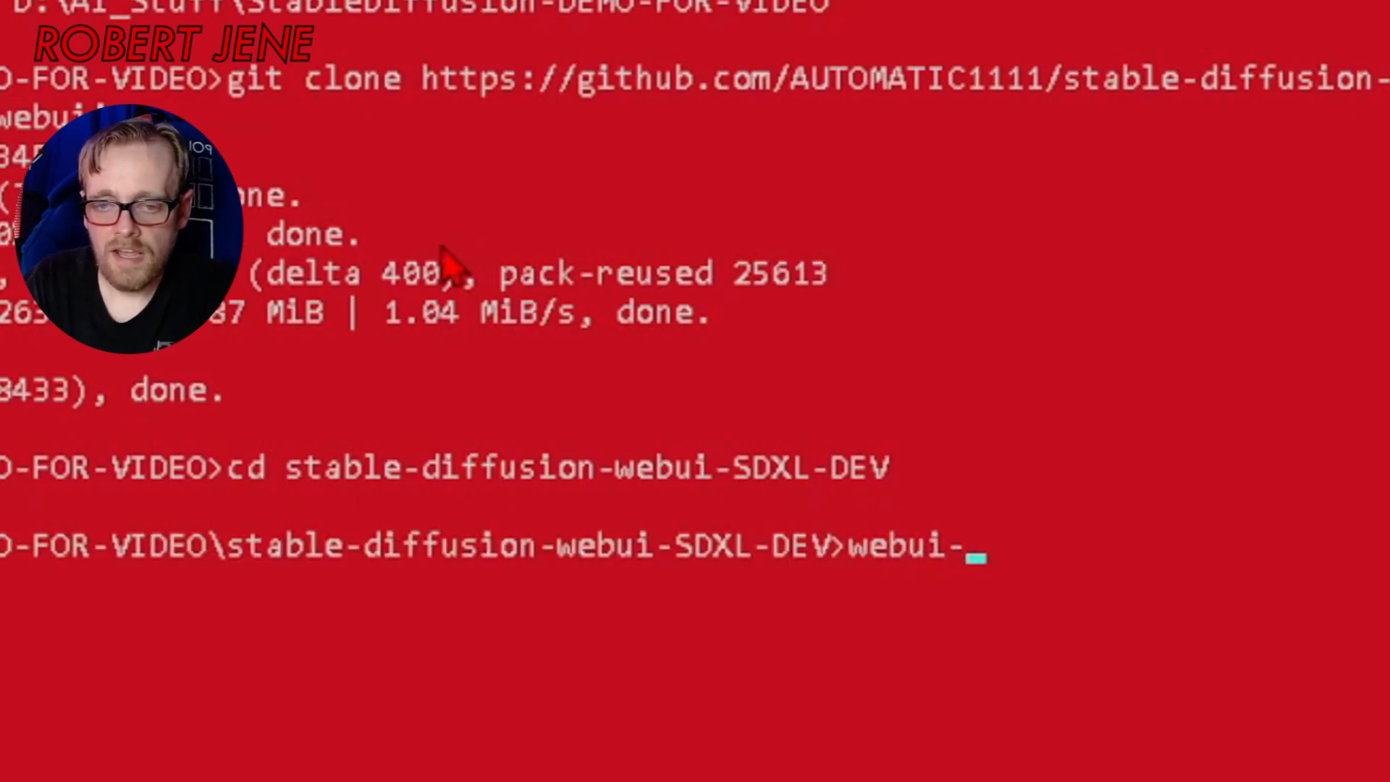
{"action": "type", "text": "SDXL.bat"}
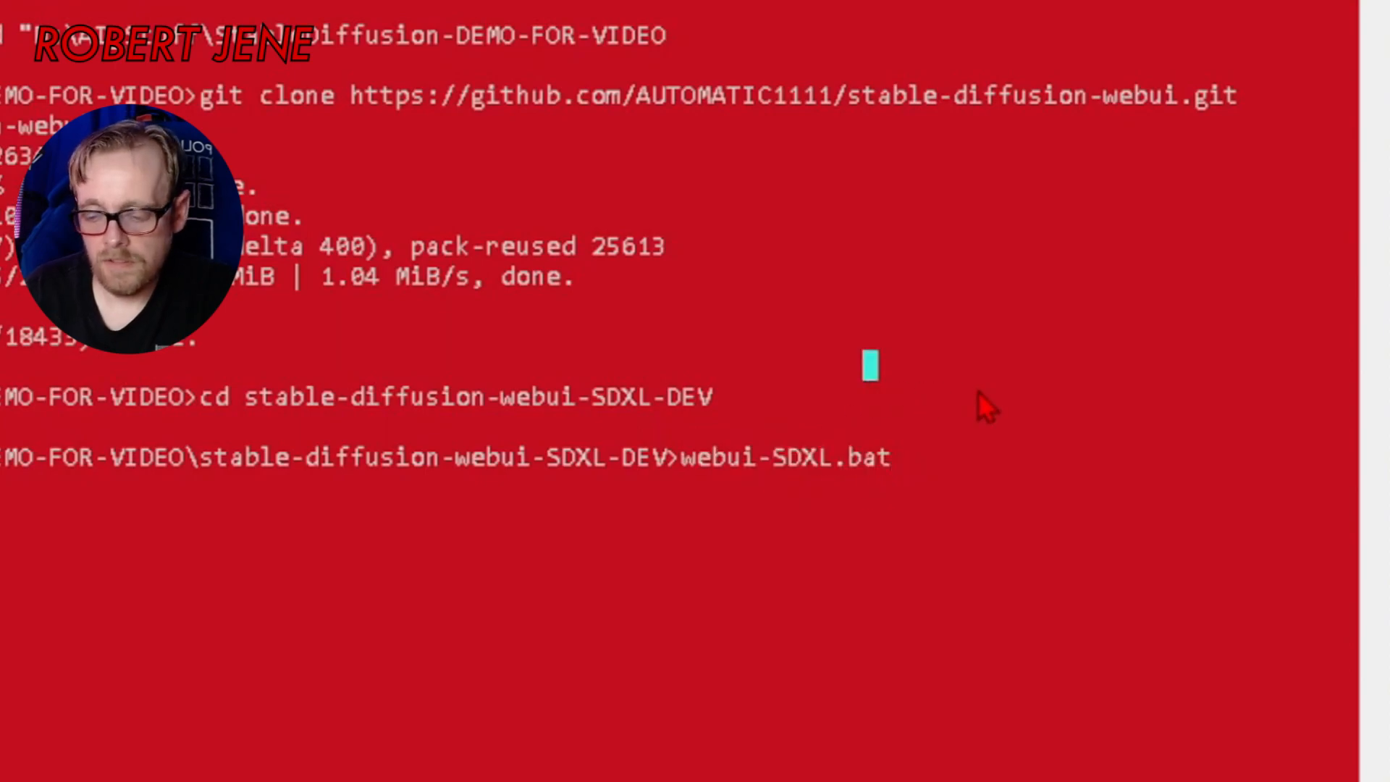
{"action": "key", "text": "Return"}
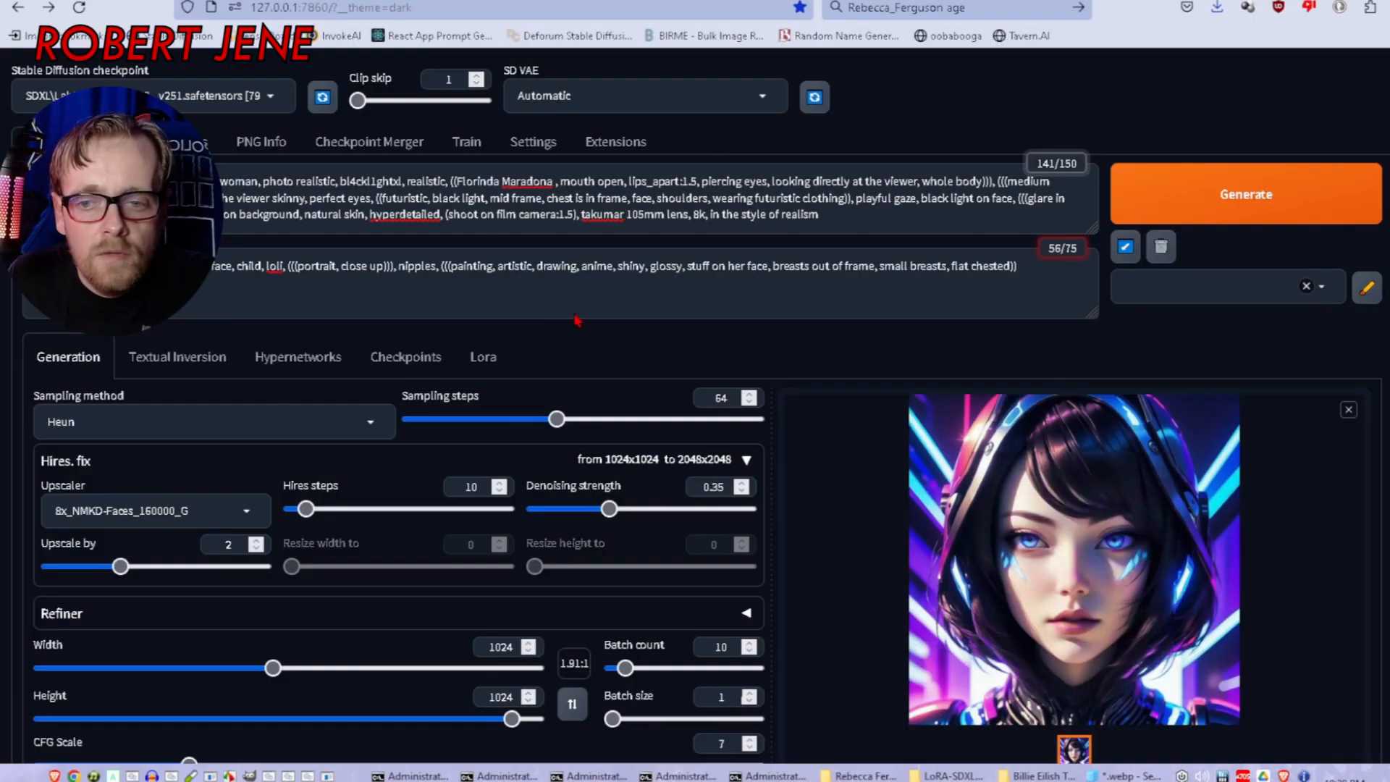
{"action": "left_click", "coordinate": [1074, 556]}
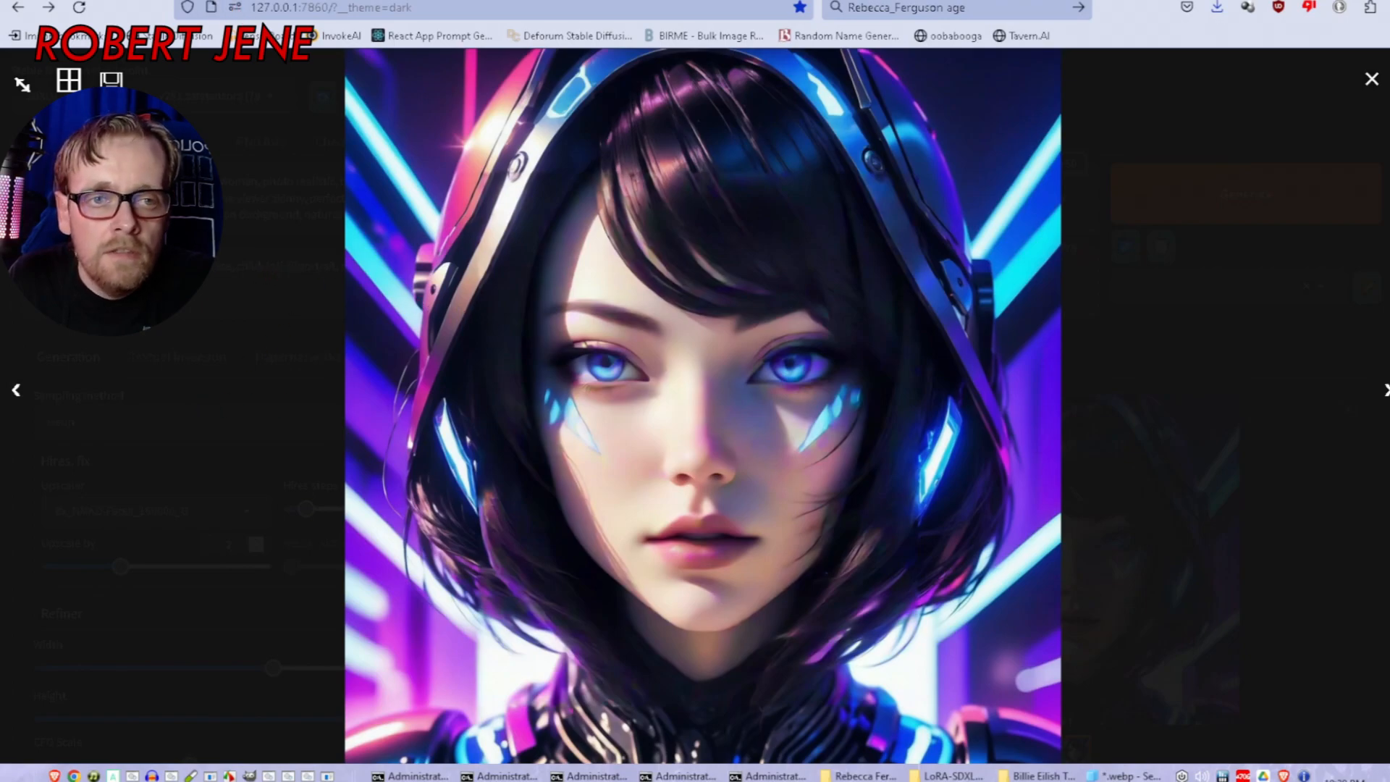
{"action": "left_click", "coordinate": [1372, 79]}
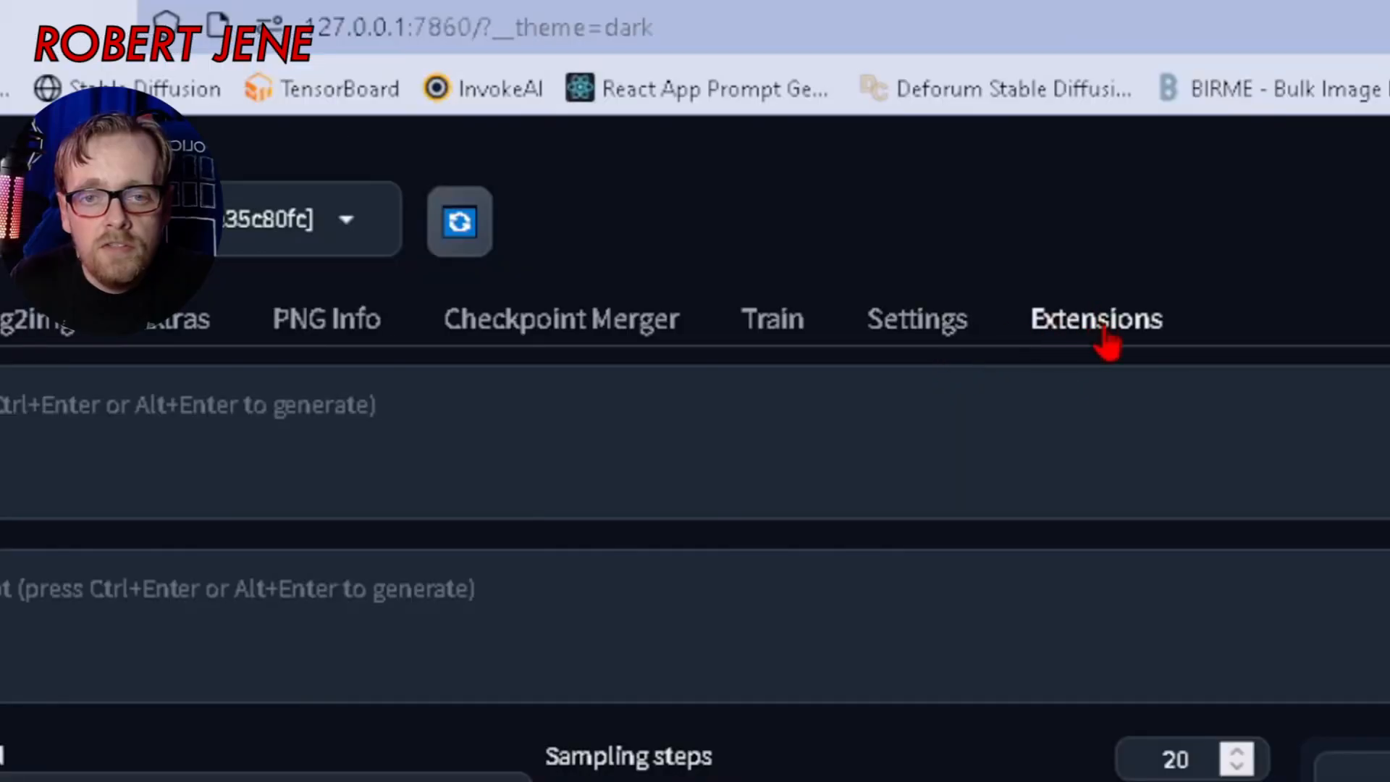
- Load the Available extensions list and search it for sd-webui-aspect-ratio-helper
{"action": "left_click", "coordinate": [1095, 319]}
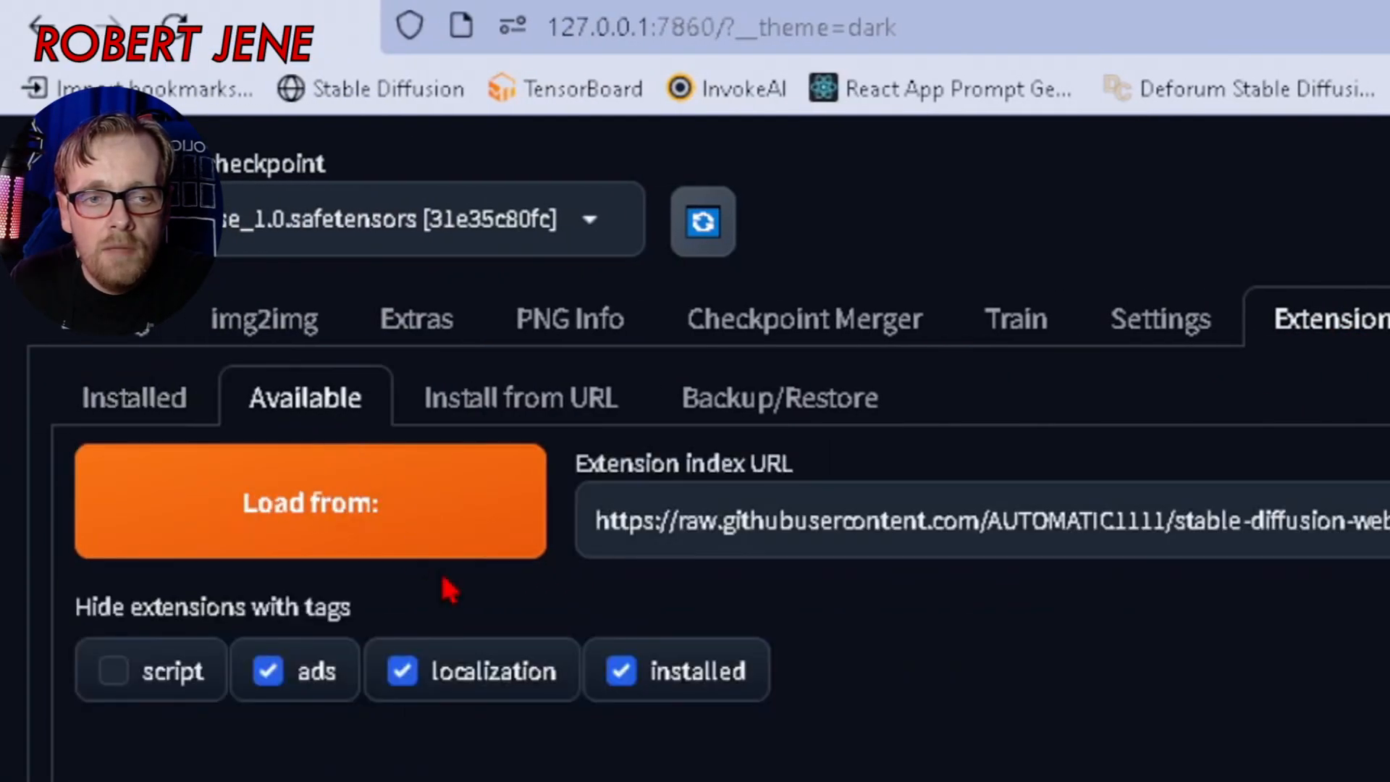
{"action": "left_click", "coordinate": [311, 501]}
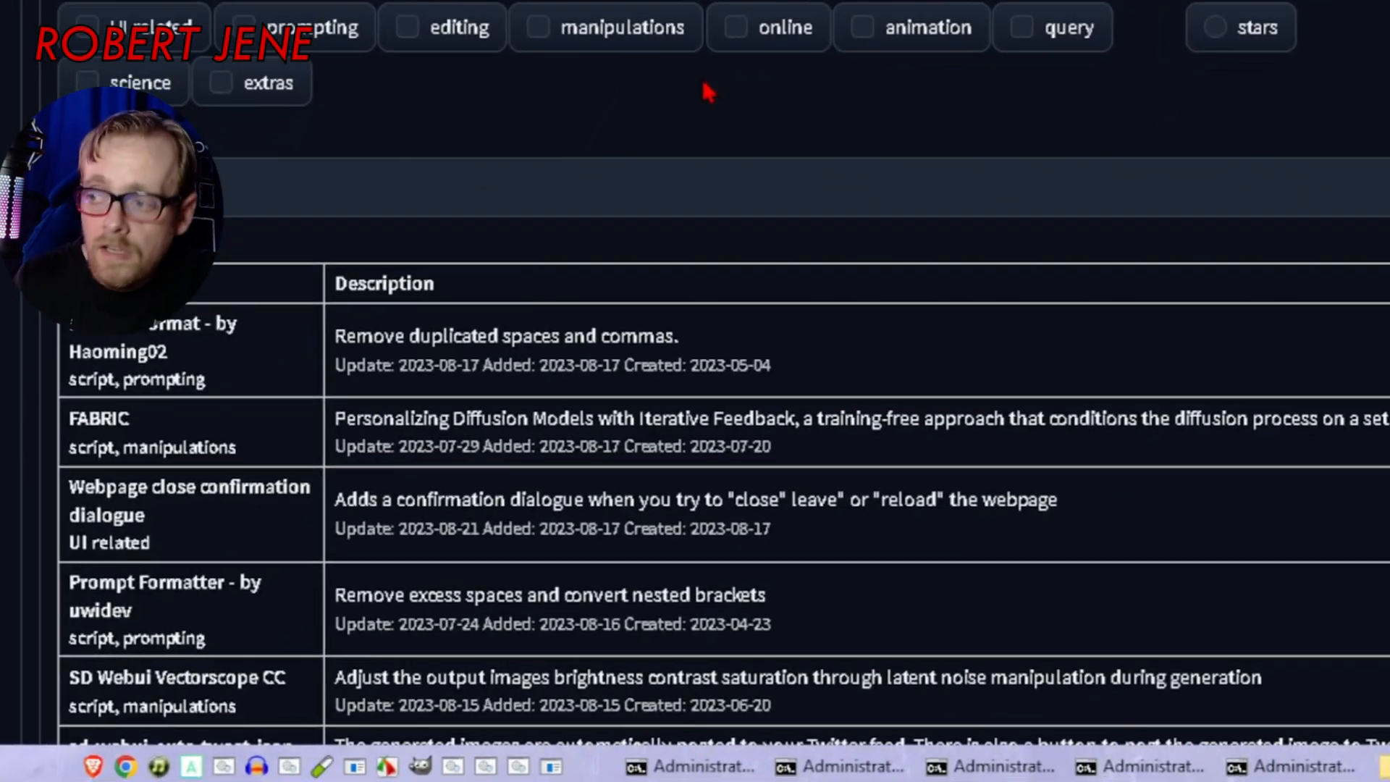
{"action": "key", "text": "ctrl+f"}
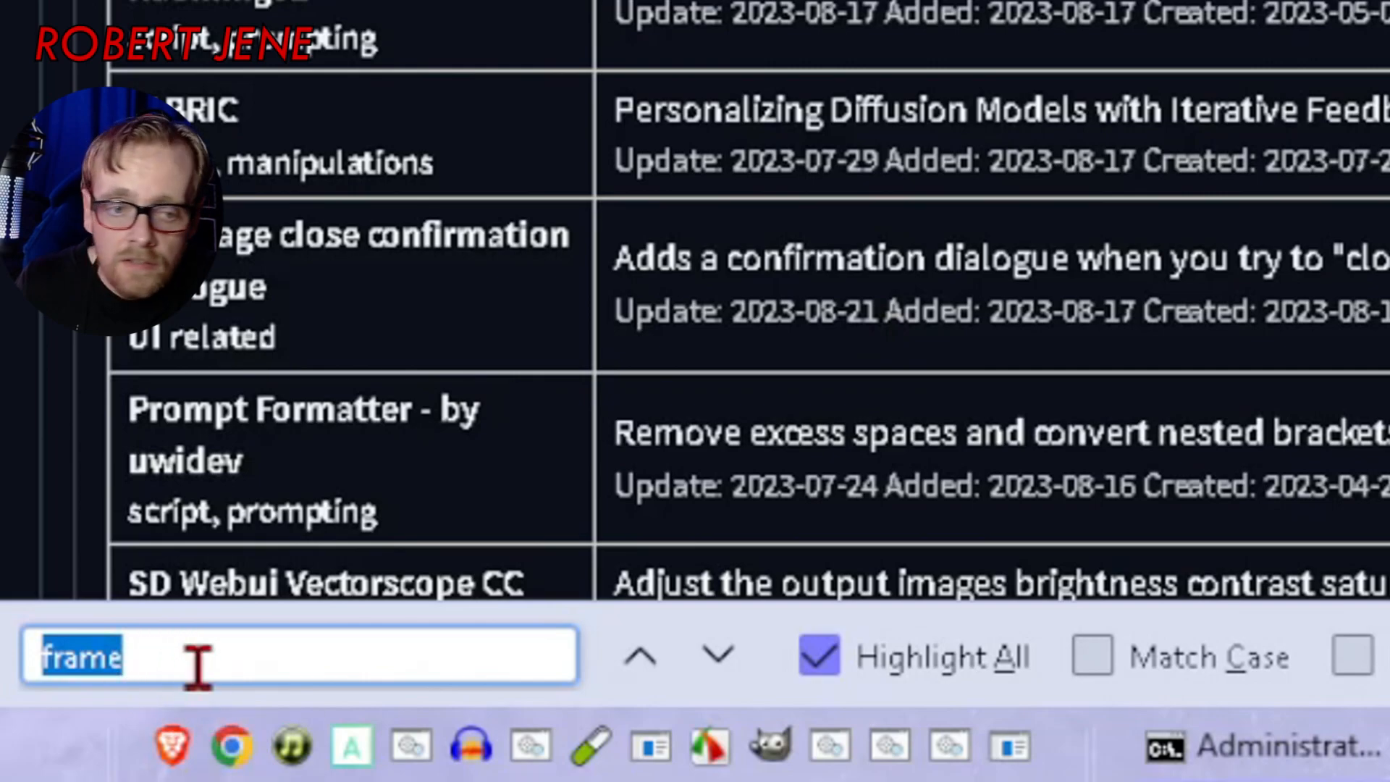
{"action": "type", "text": "de"}
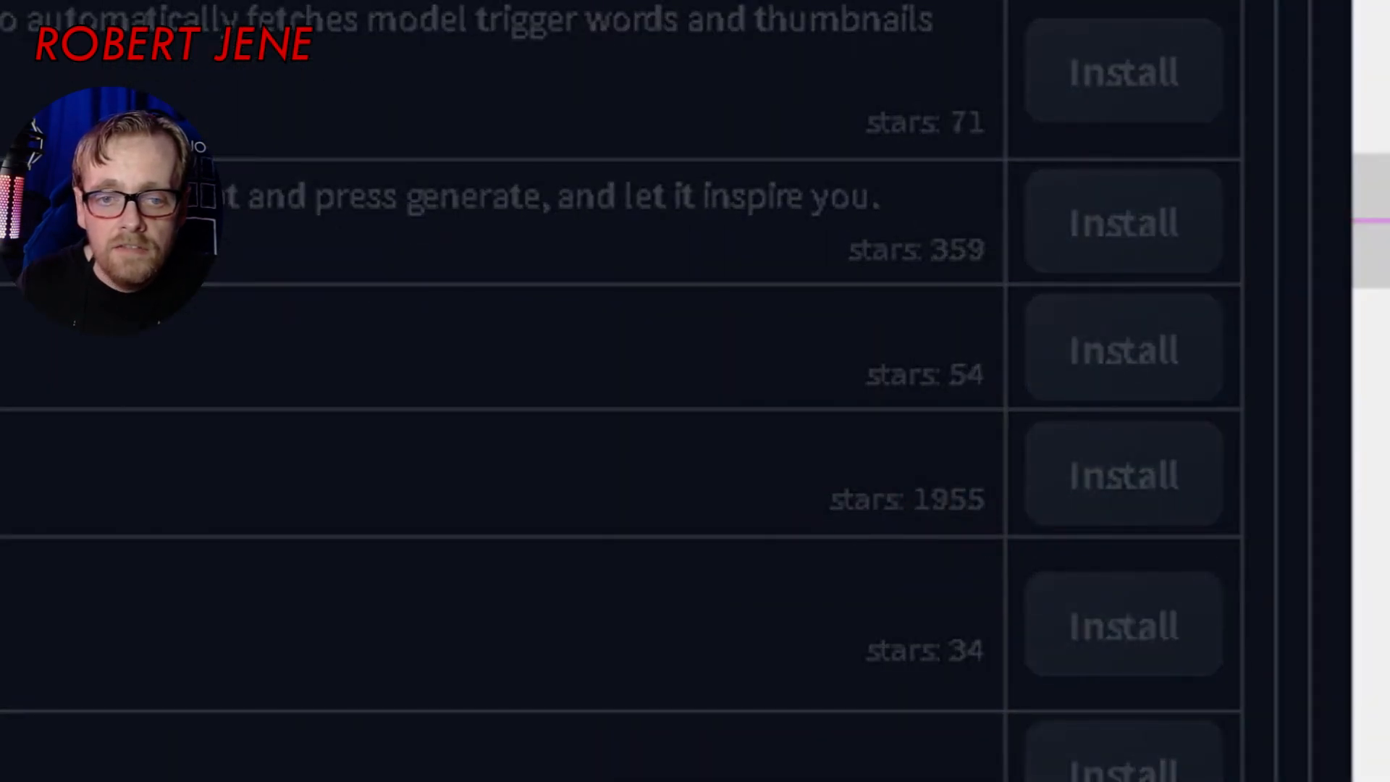
{"action": "scroll", "scroll_direction": "down", "scroll_amount": 3}
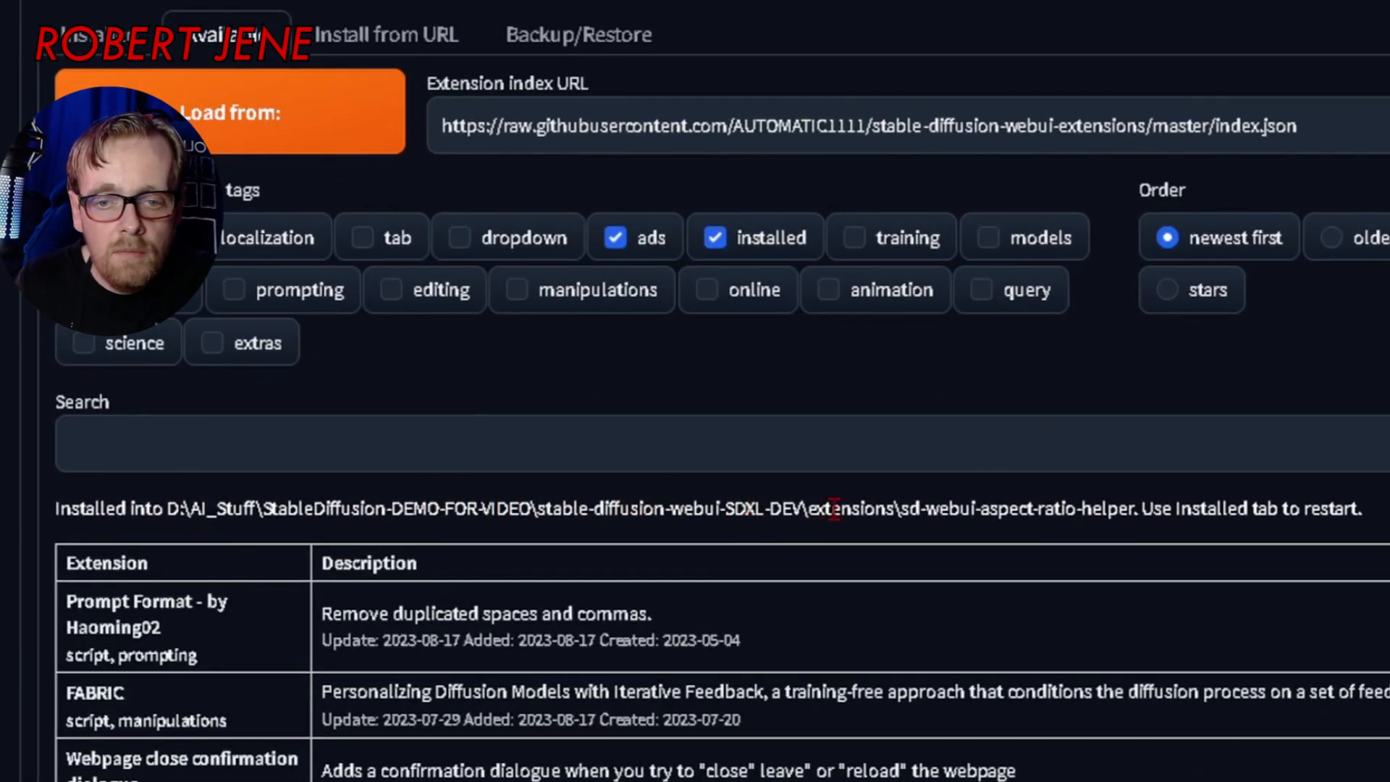
{"action": "mouse_move", "coordinate": [1166, 509]}
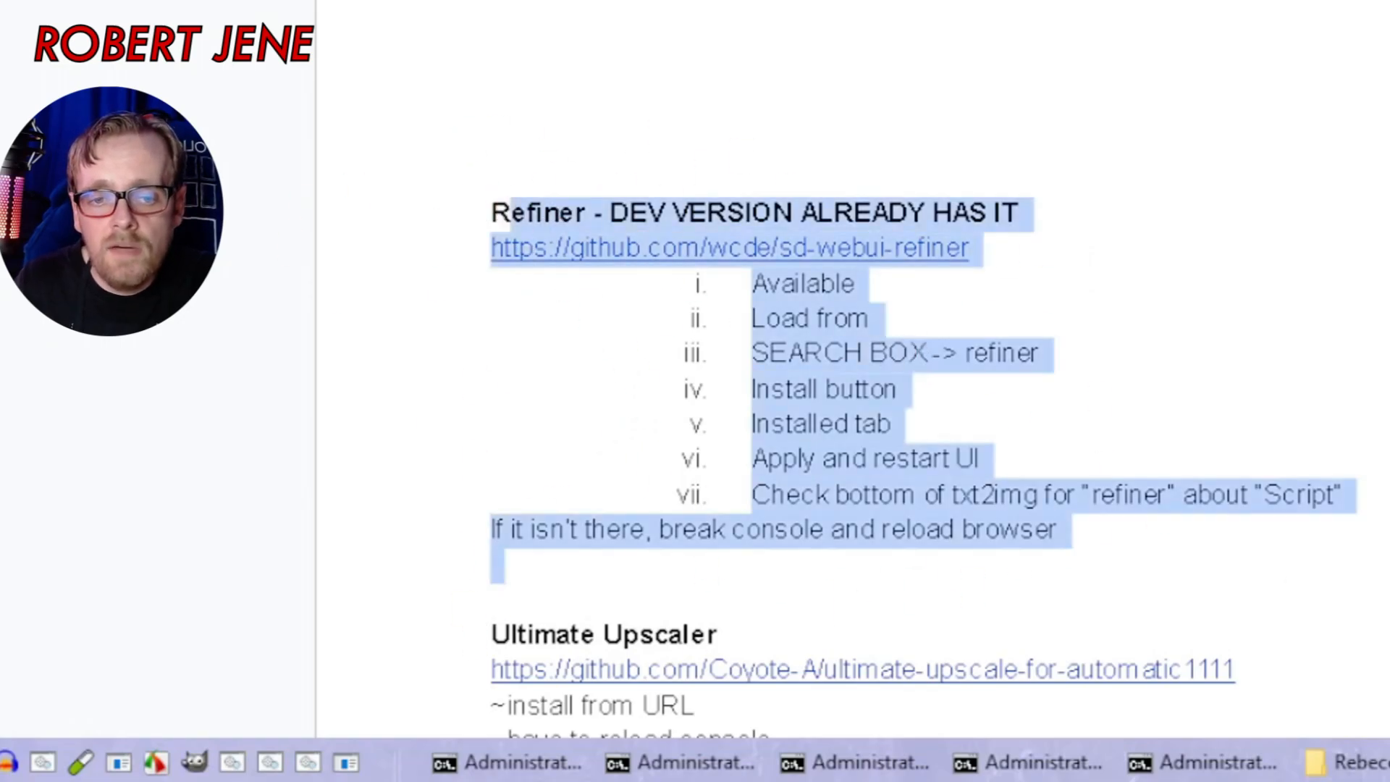
{"action": "scroll", "scroll_direction": "down", "scroll_amount": 3}
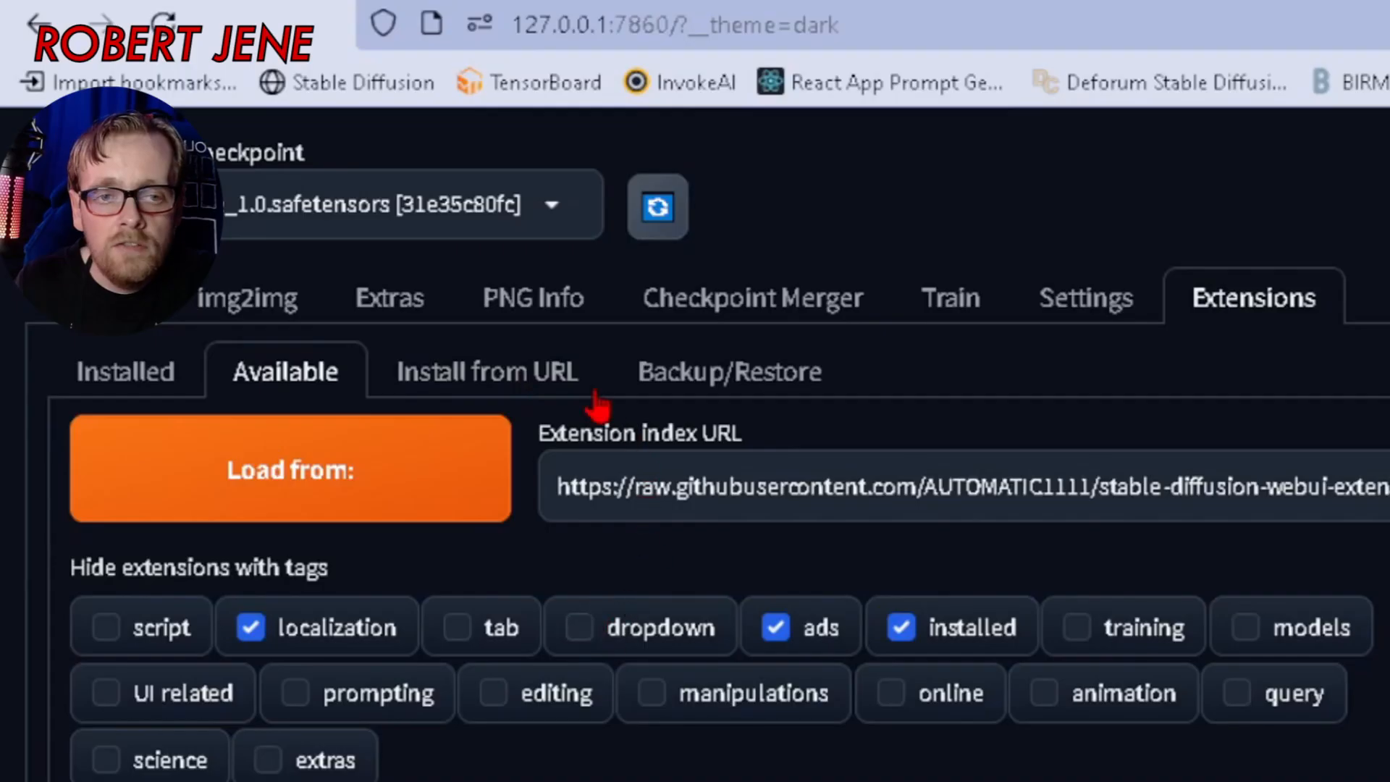
{"action": "left_click", "coordinate": [486, 370]}
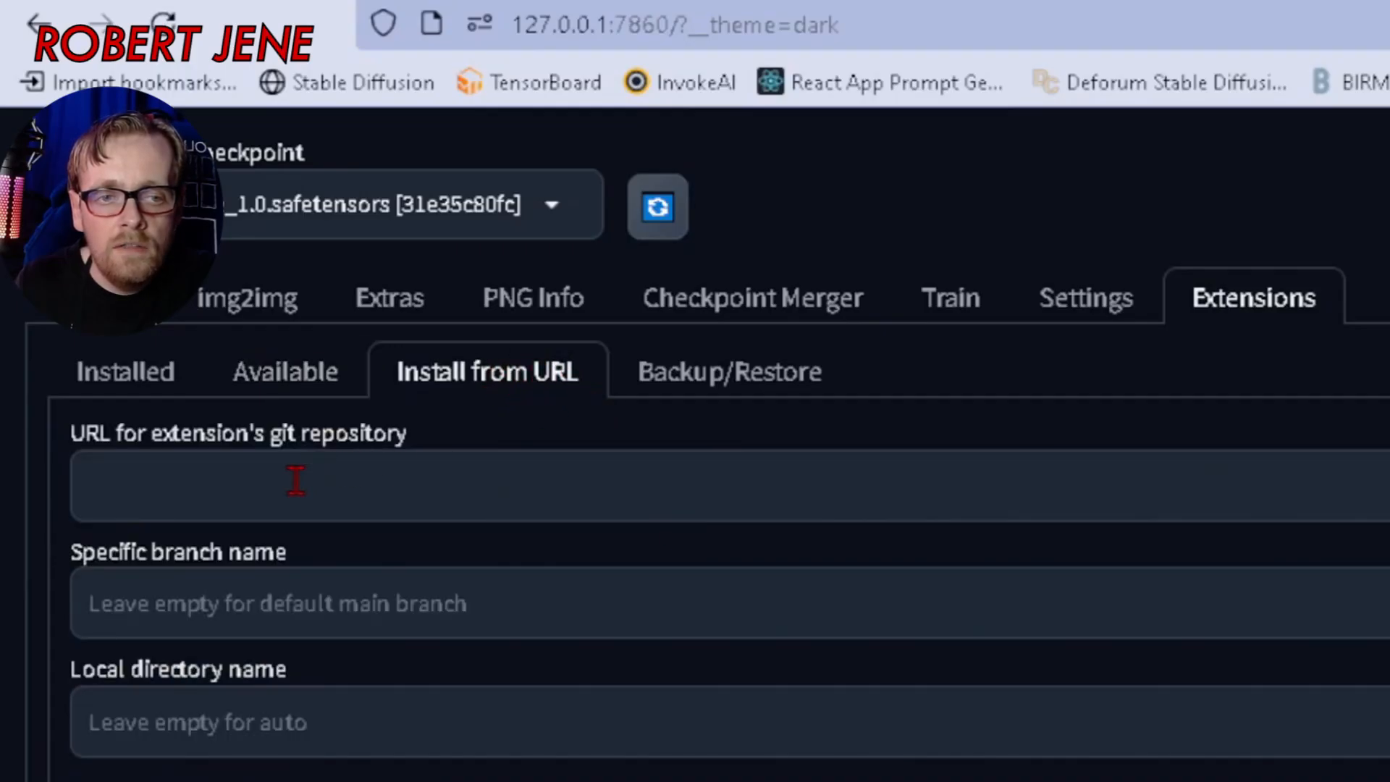
{"action": "type", "text": "https://github.com/Coyote-A/ultimate-upscale-for-automatic1111.git"}
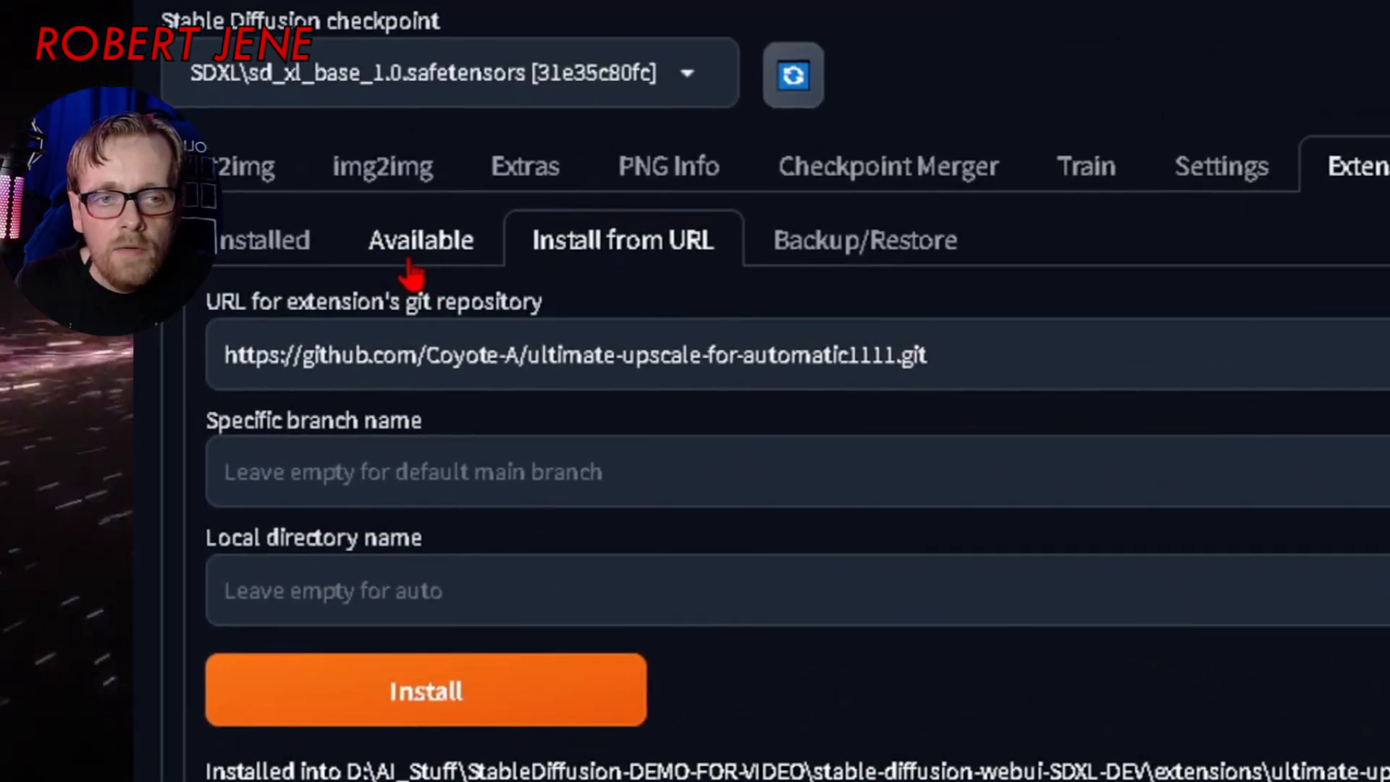
- Check the installed extensions for updates, then apply and restart the UI
{"action": "left_click", "coordinate": [262, 240]}
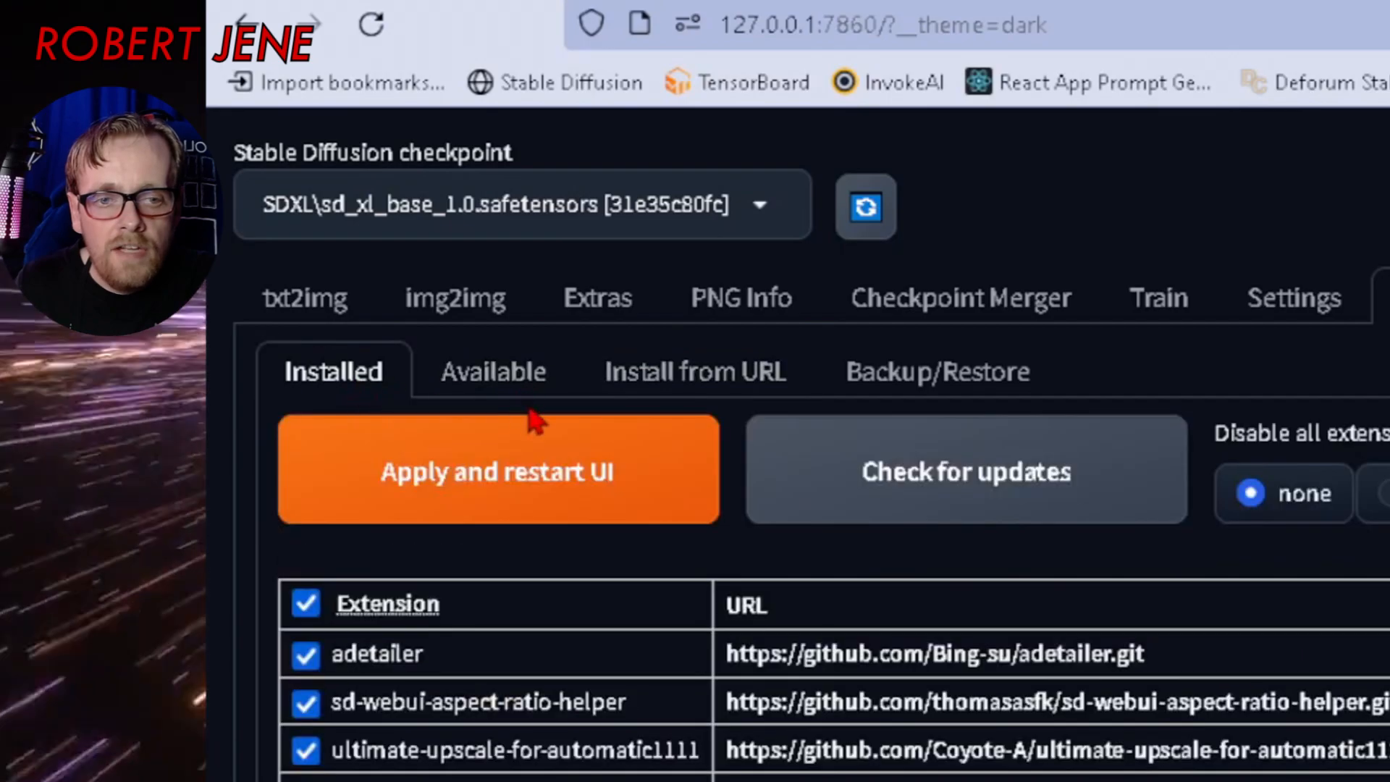
{"action": "left_click", "coordinate": [964, 471]}
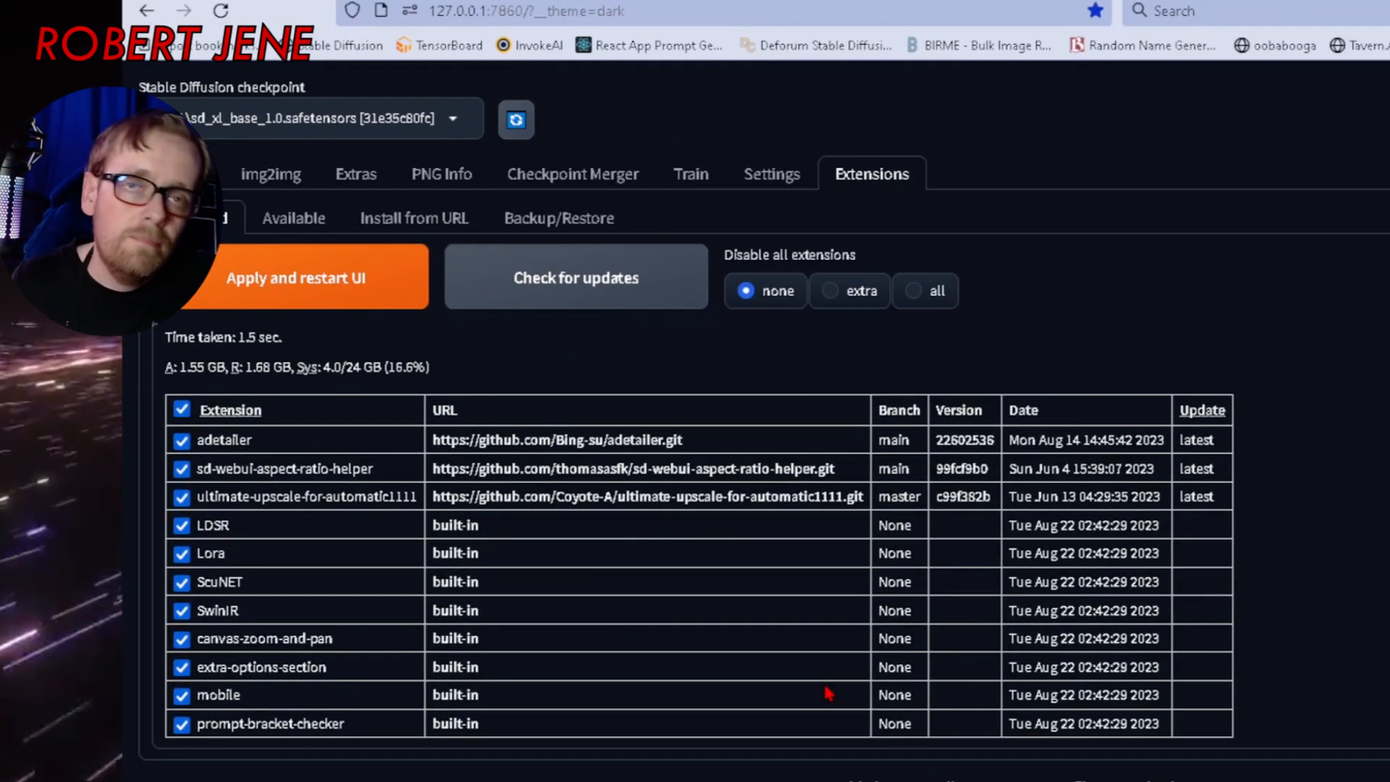
{"action": "mouse_move", "coordinate": [771, 643]}
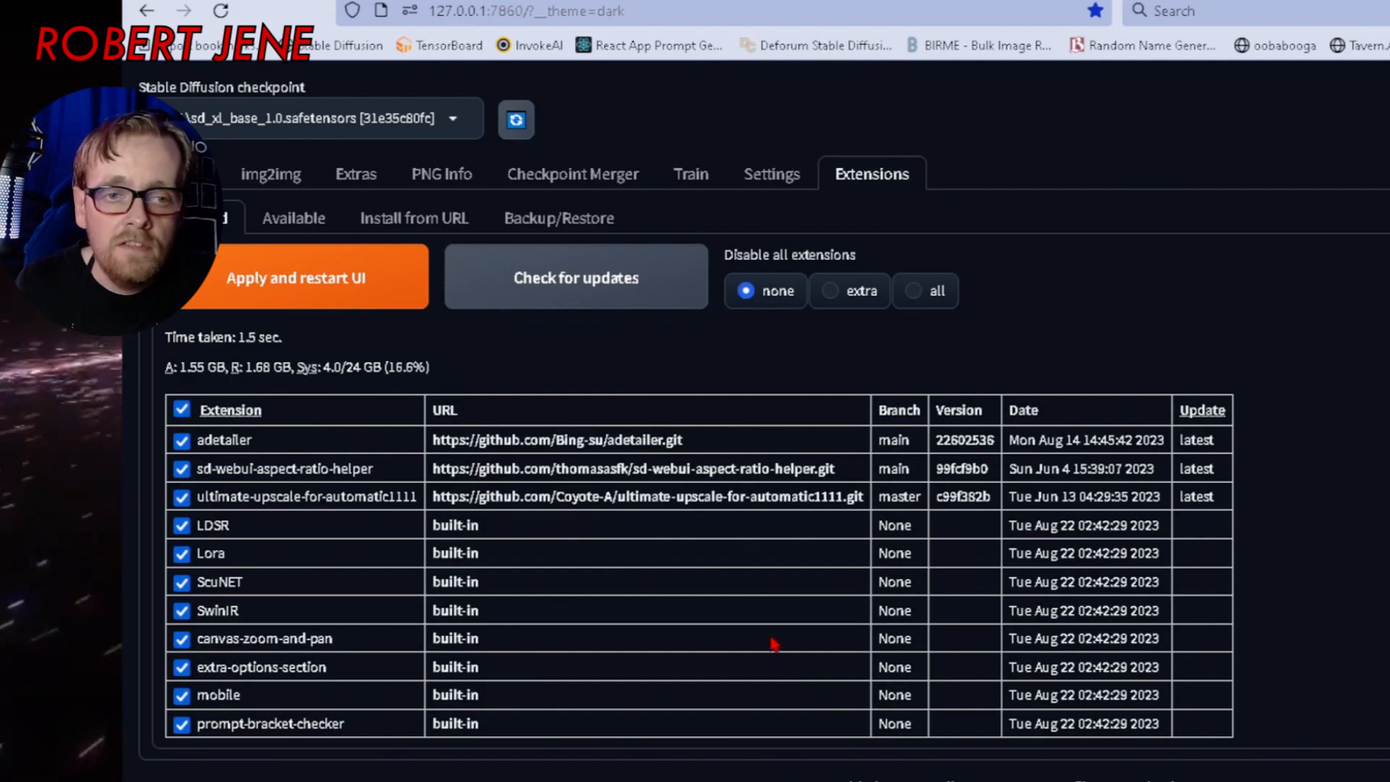
{"action": "left_click", "coordinate": [295, 278]}
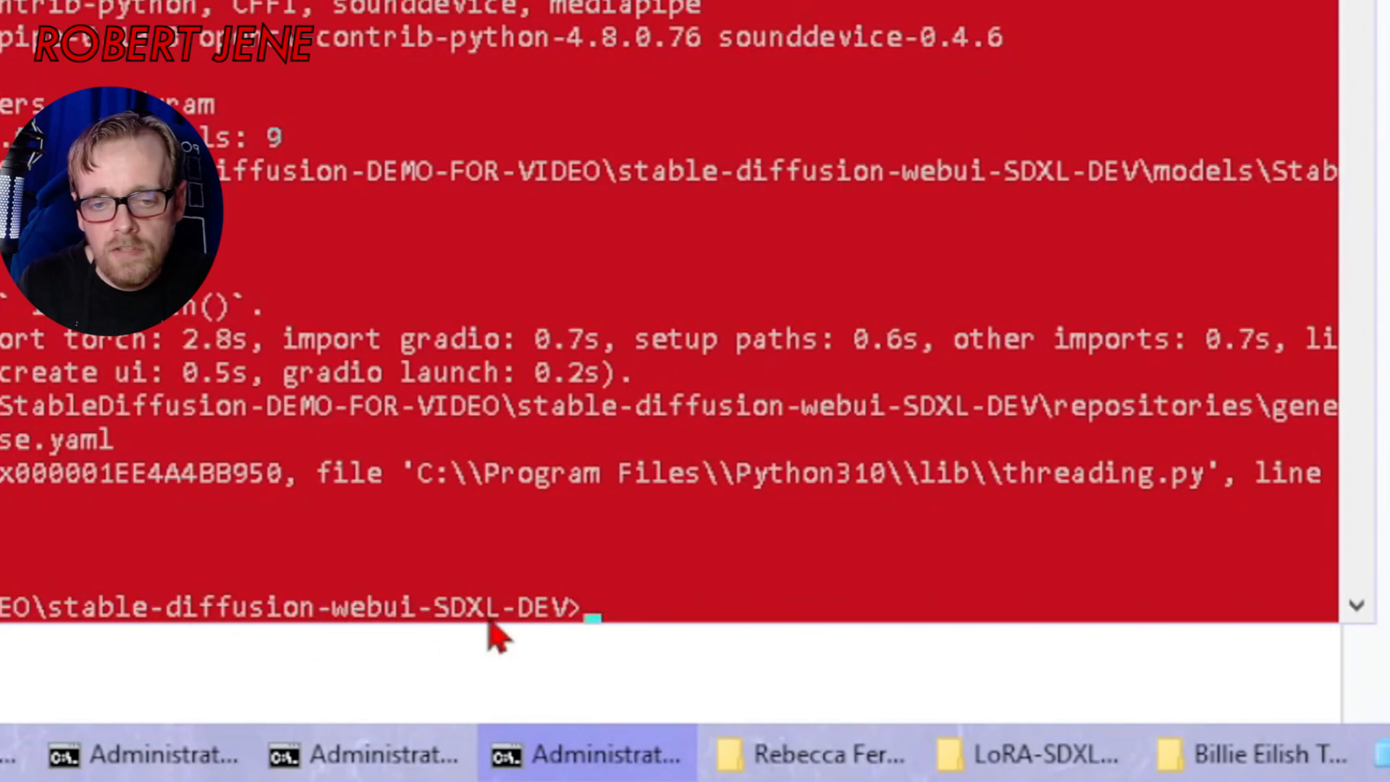
{"action": "mouse_move", "coordinate": [606, 504]}
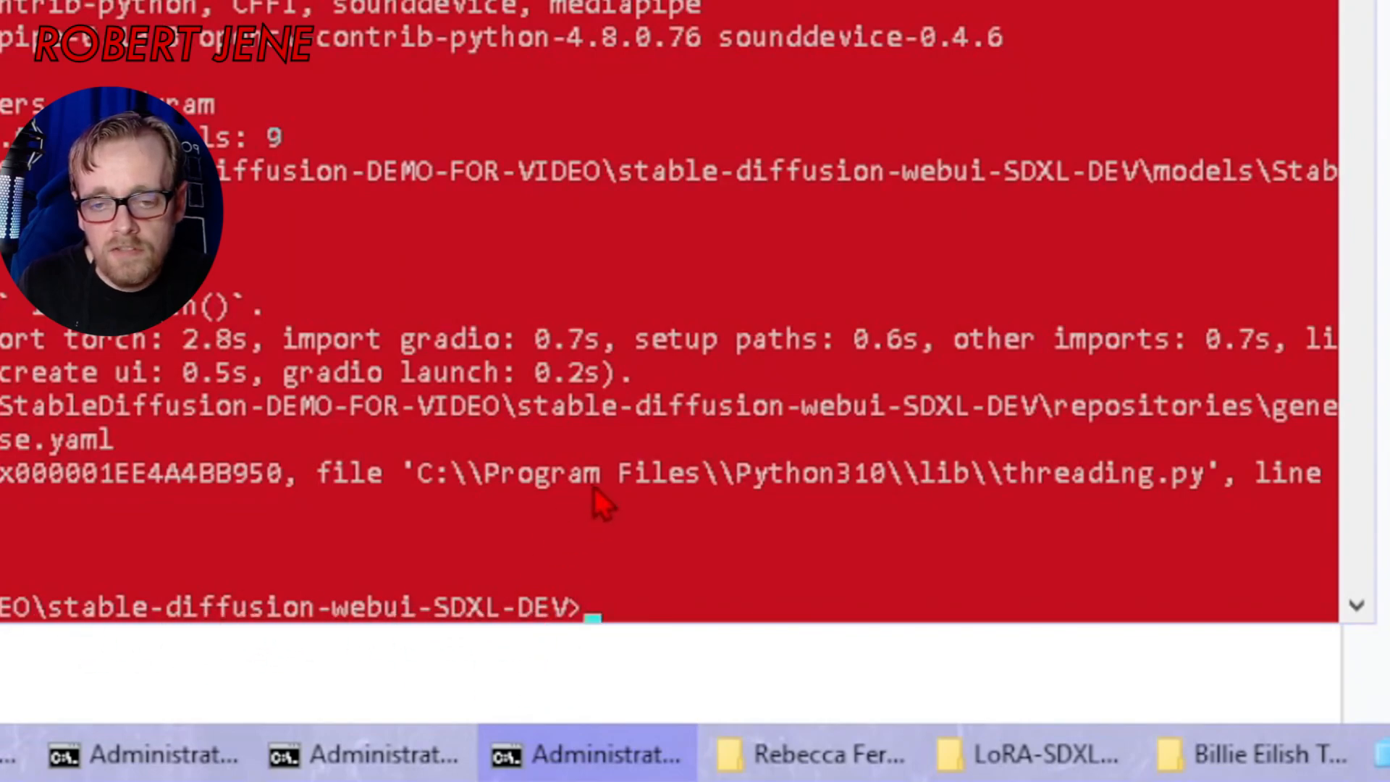
- Check the current commit with git log and check out the dev branch
{"action": "type", "text": "git"}
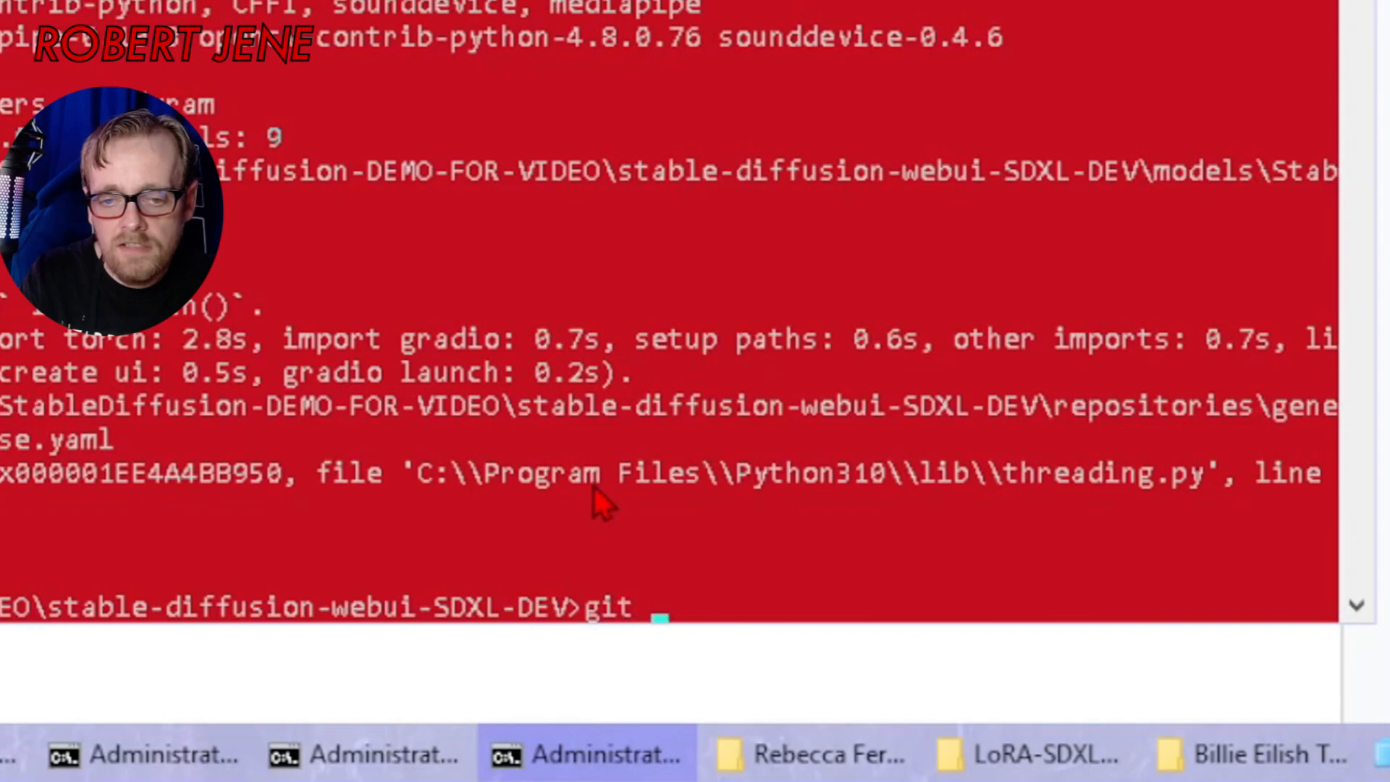
{"action": "type", "text": "log -1"}
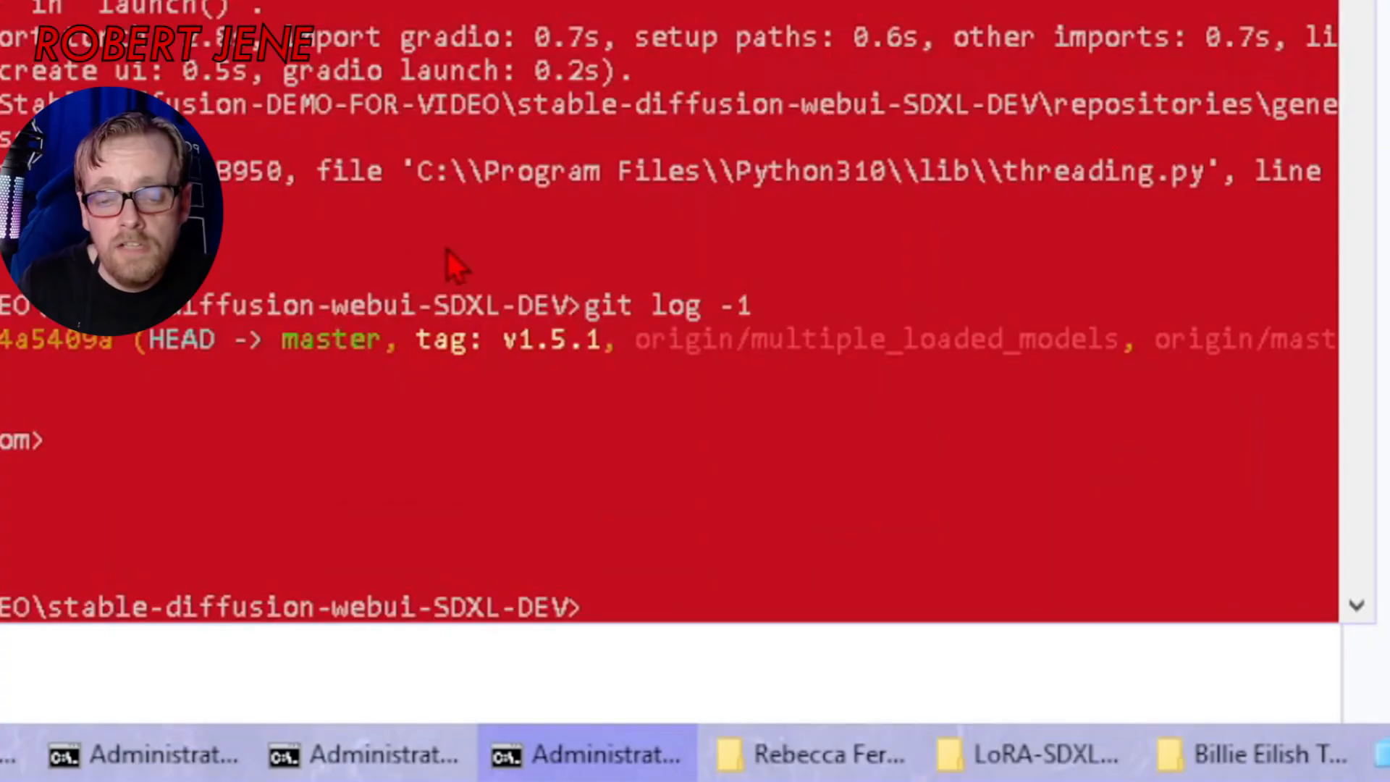
{"action": "type", "text": "git"}
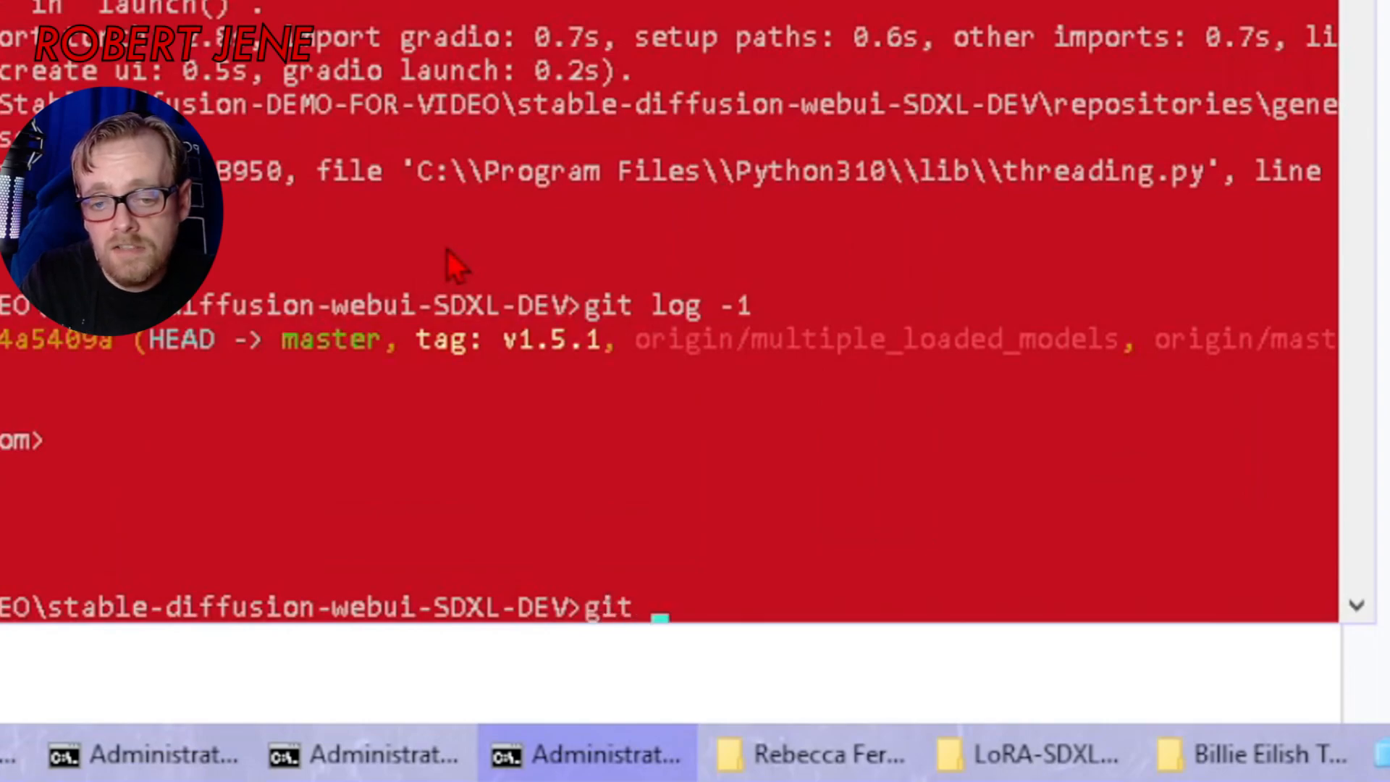
{"action": "type", "text": "checki"}
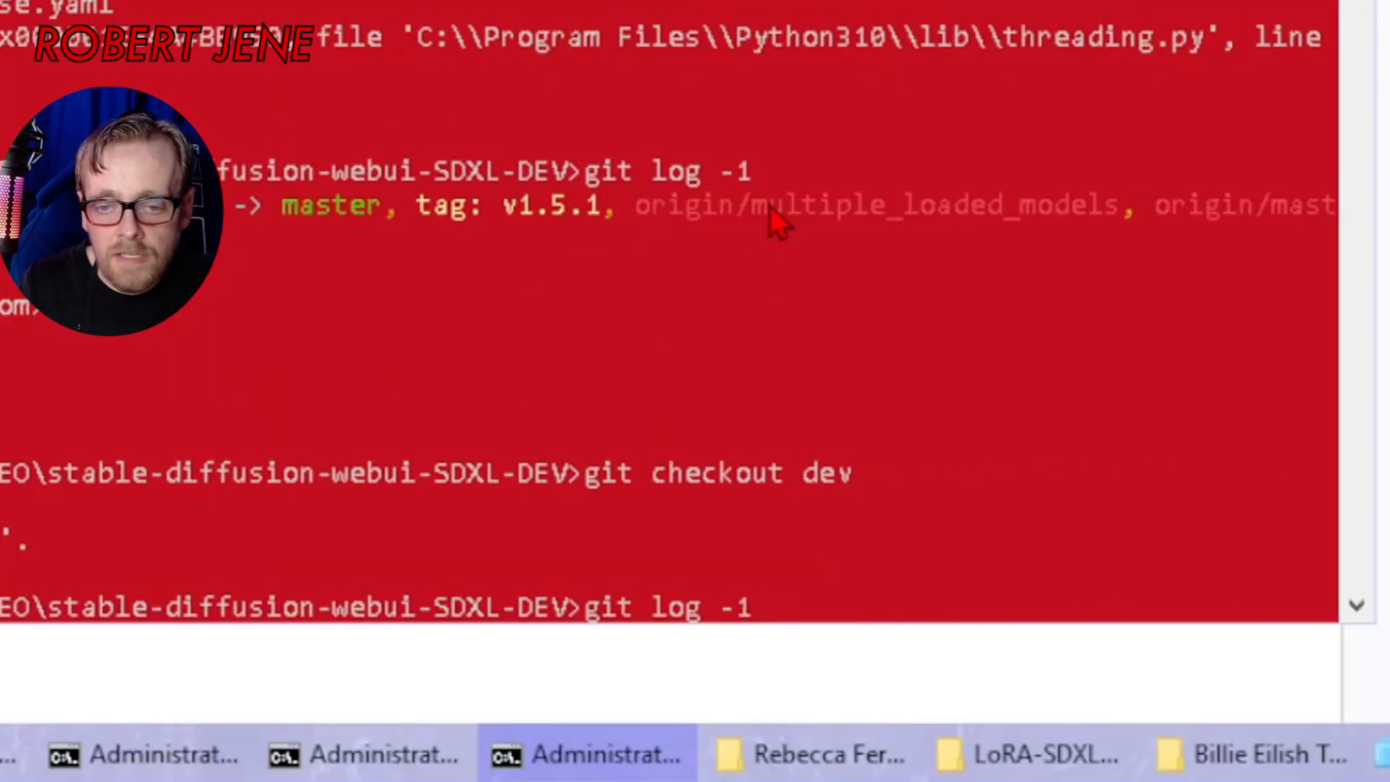
- Run git pull to fetch the latest dev branch changes
{"action": "scroll", "scroll_direction": "down", "scroll_amount": 3}
{"action": "type", "text": "git"}
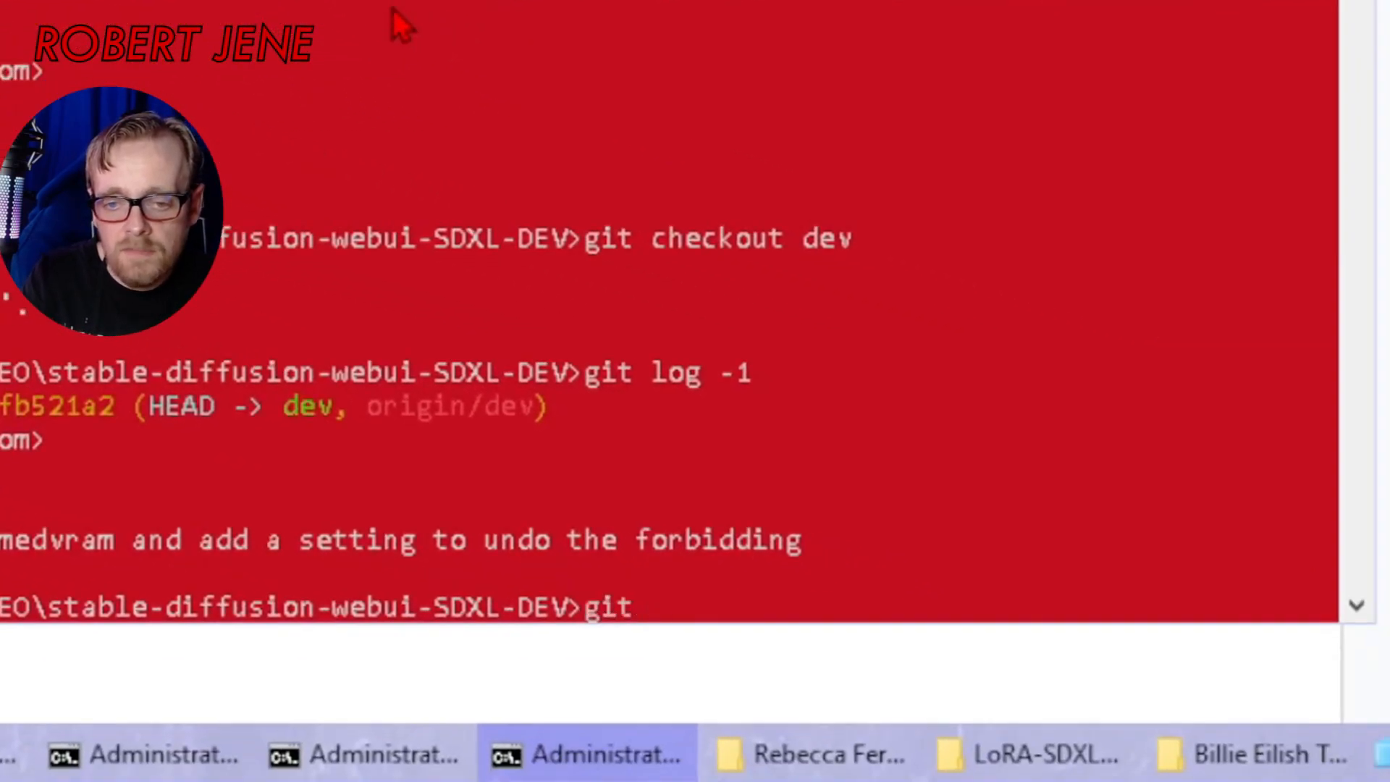
{"action": "type", "text": "pull"}
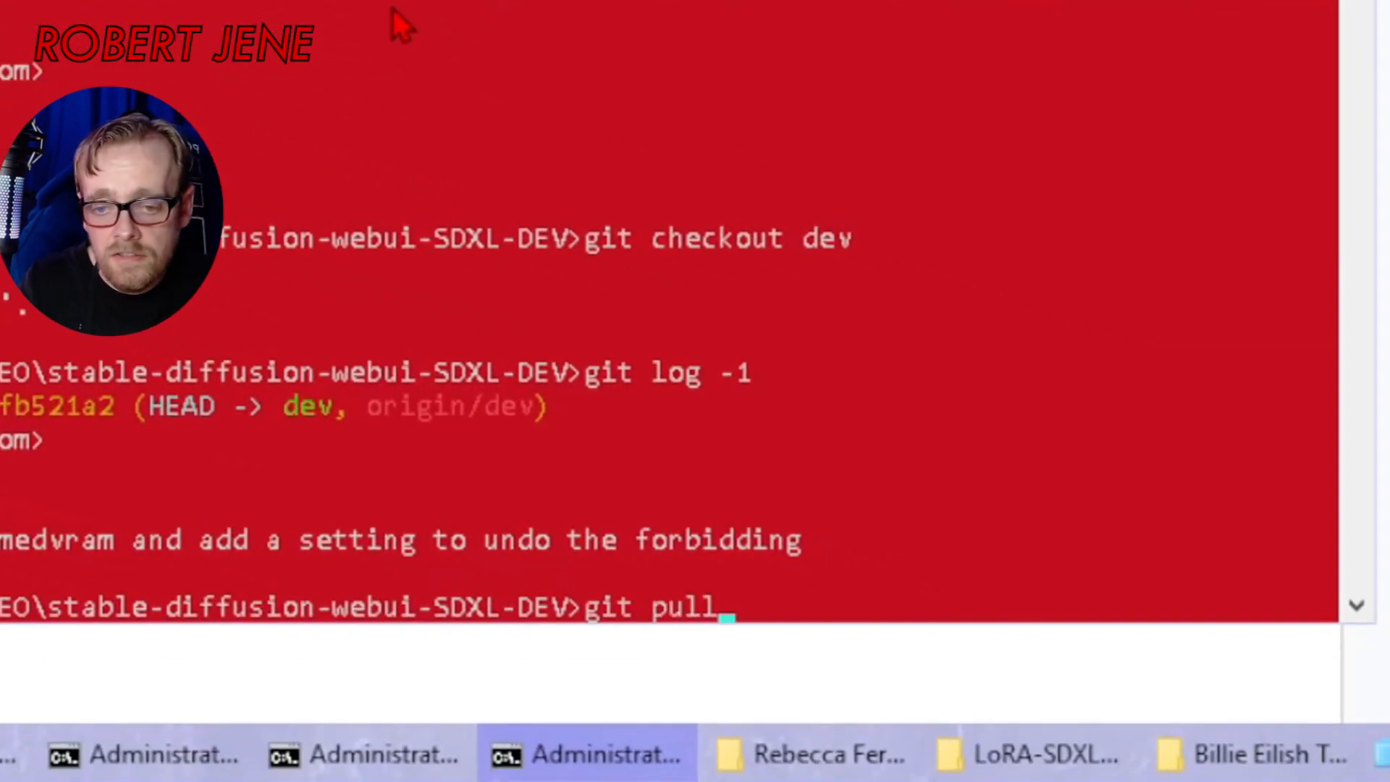
{"action": "key", "text": "Return"}
{"action": "type", "text": "notepa"}
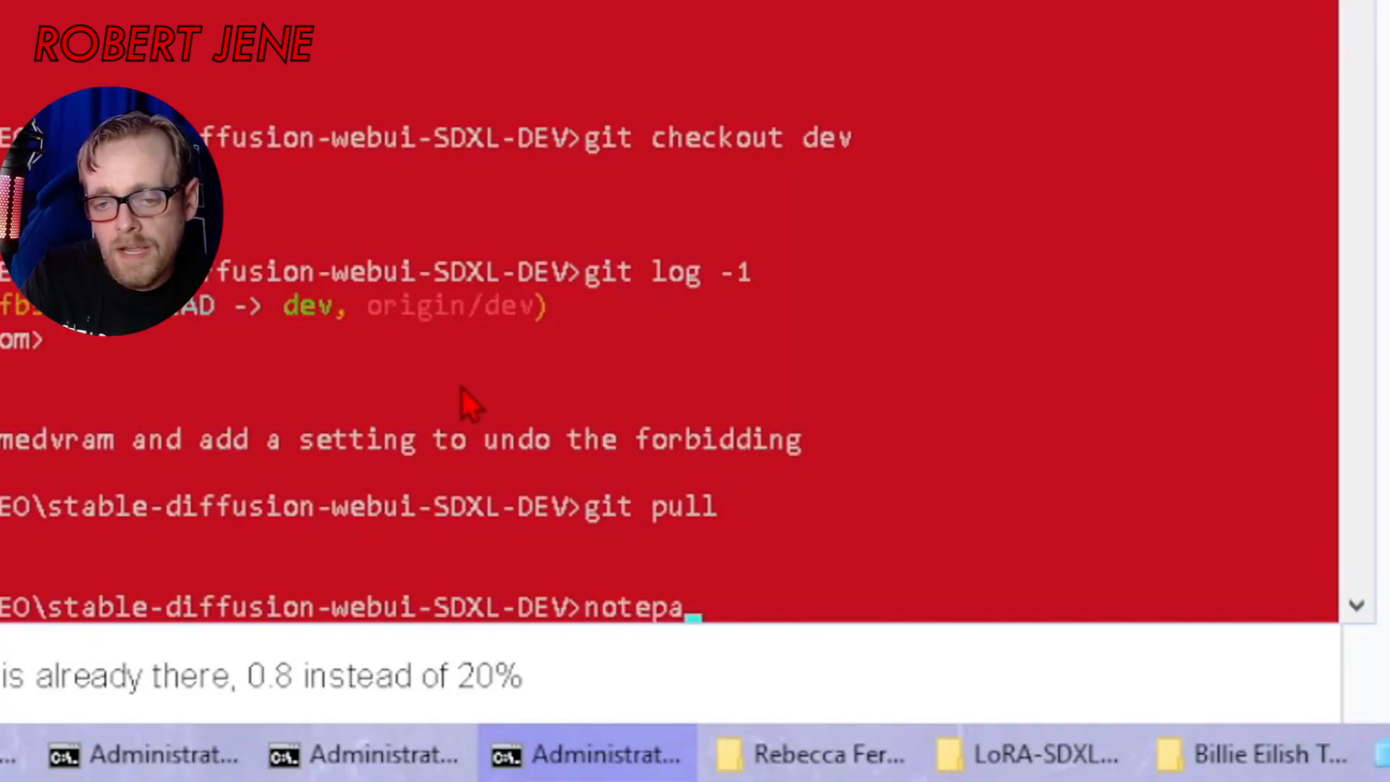
- Run webui-sdxl.bat with --xformers --medvram from the SDXL-DEV folder
{"action": "type", "text": "d webui-"}
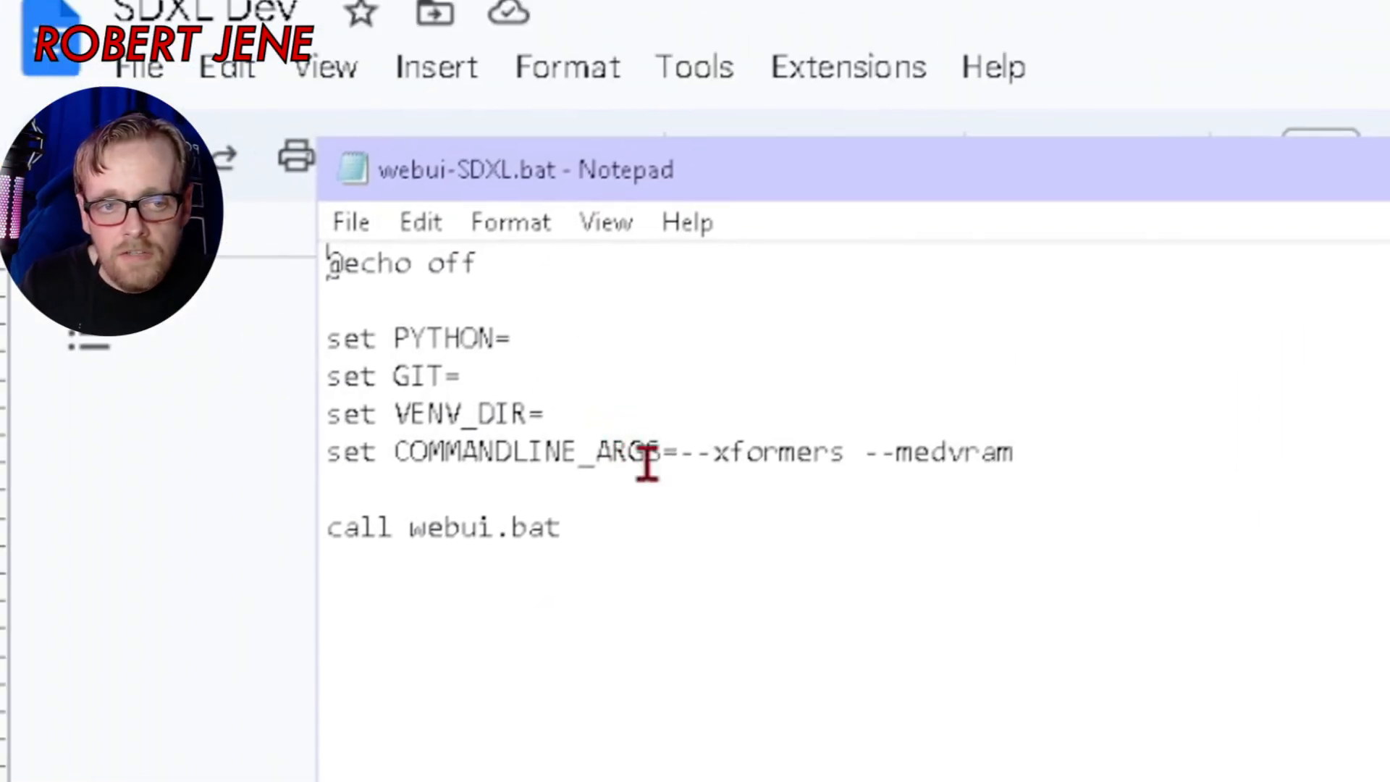
{"action": "type", "text": "git pull"}
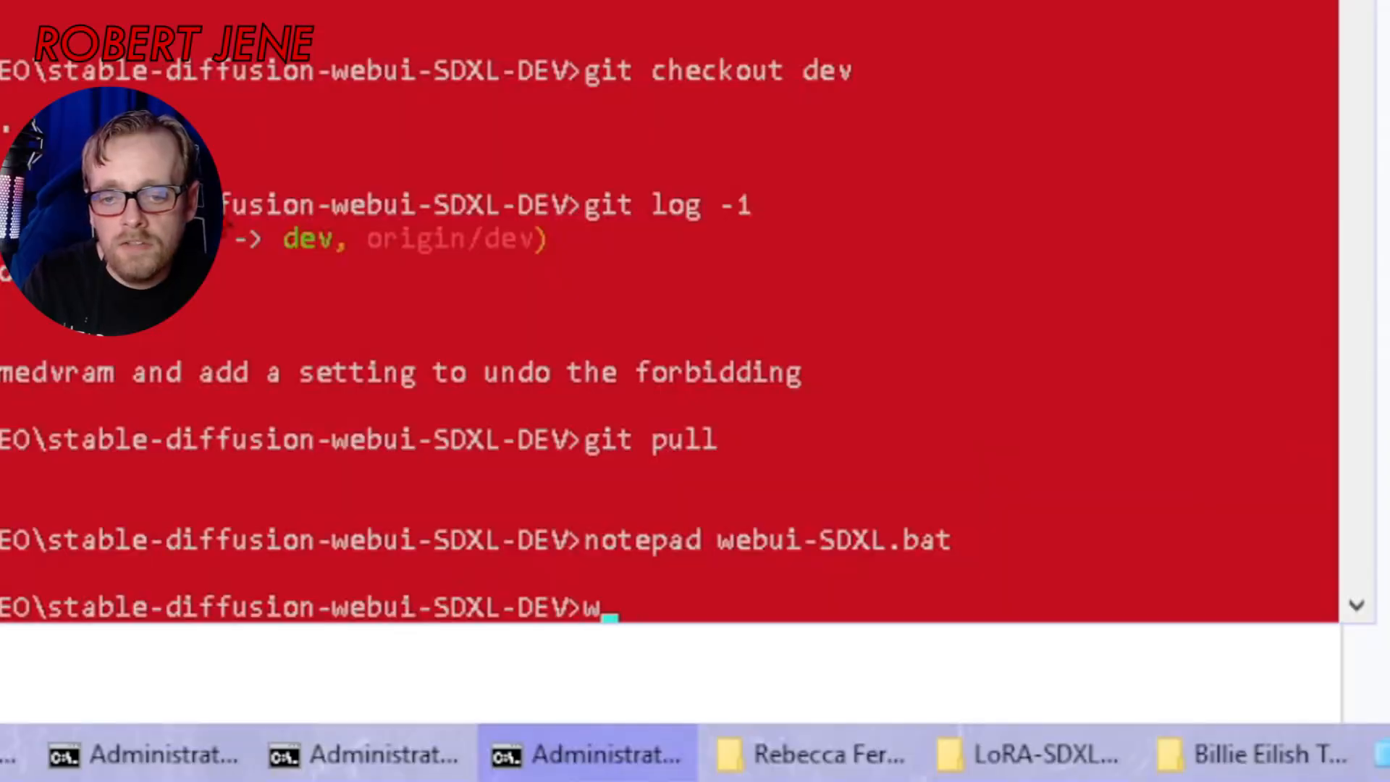
{"action": "type", "text": "ebui-sdxl"}
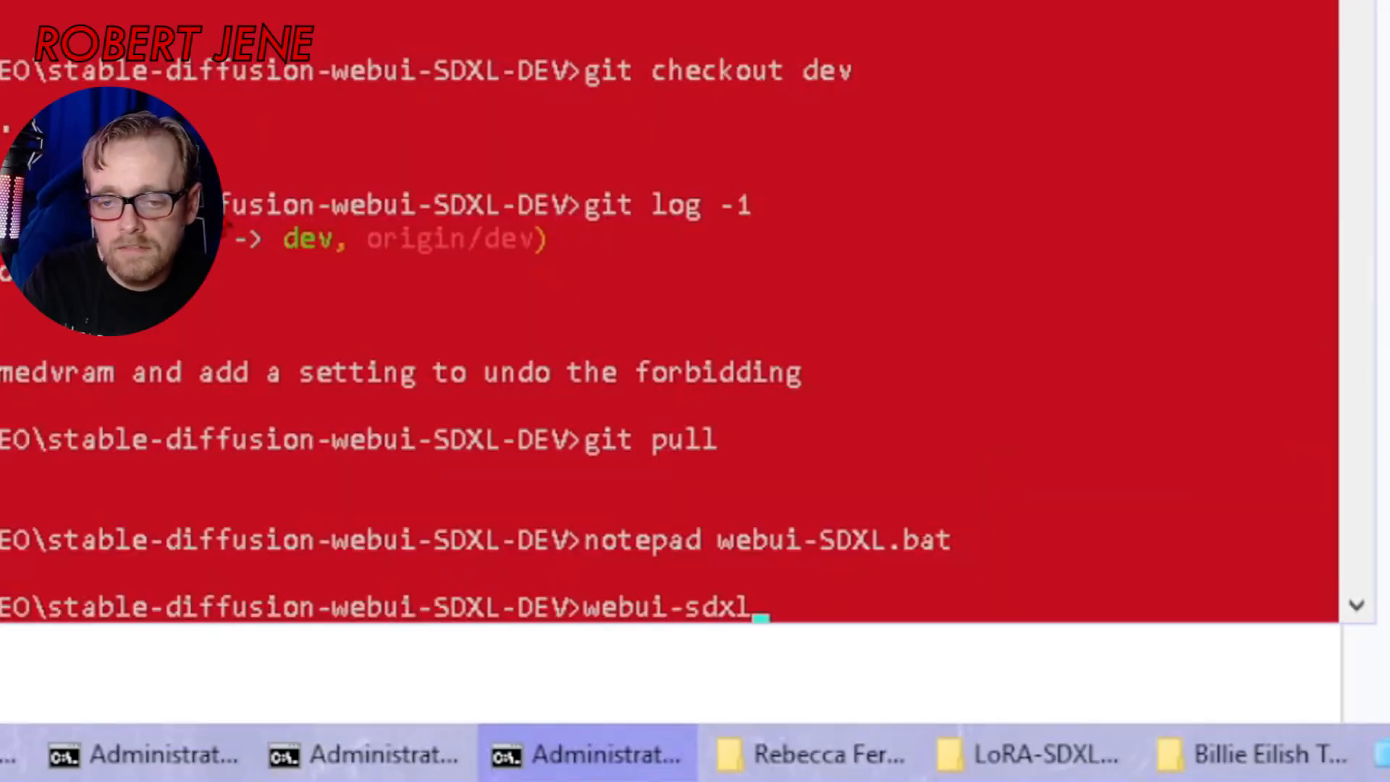
{"action": "key", "text": "Return"}
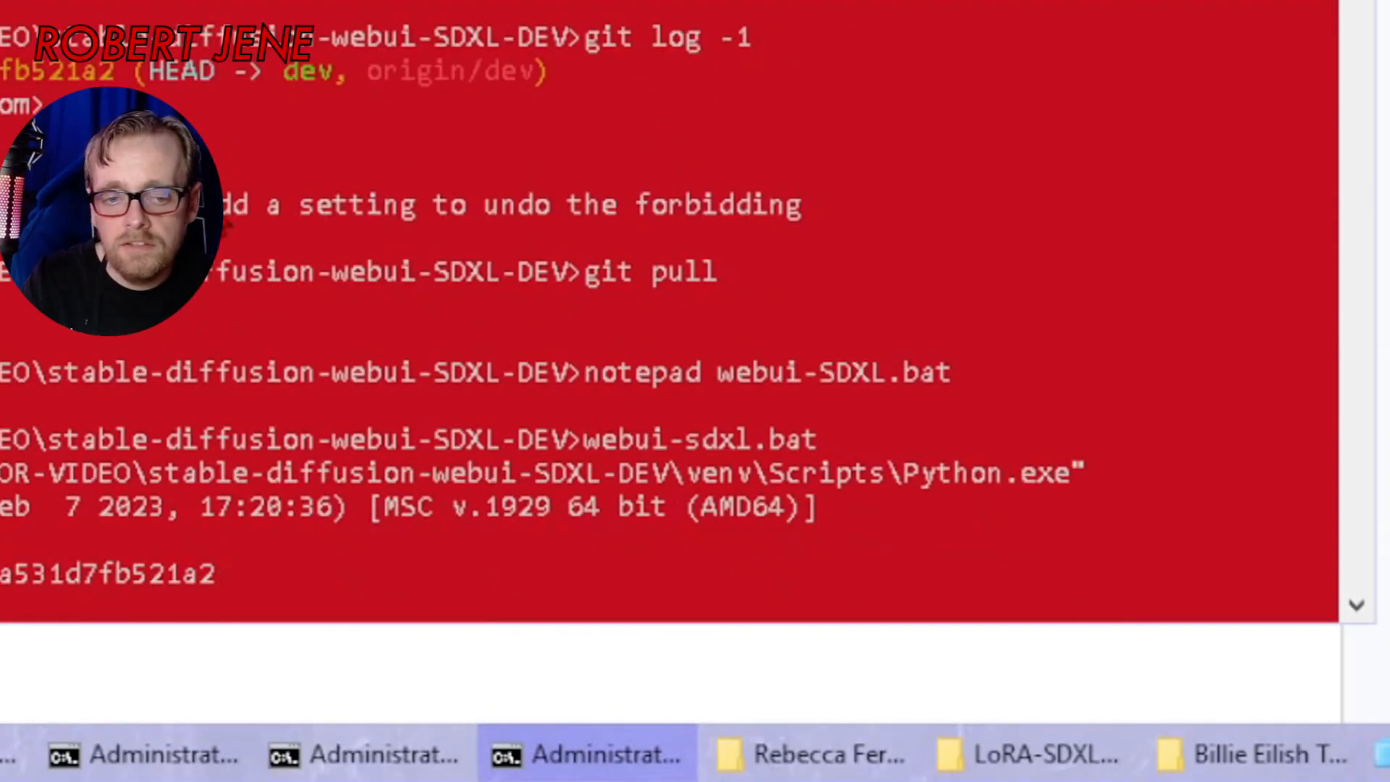
{"action": "scroll", "scroll_direction": "down", "scroll_amount": 3}
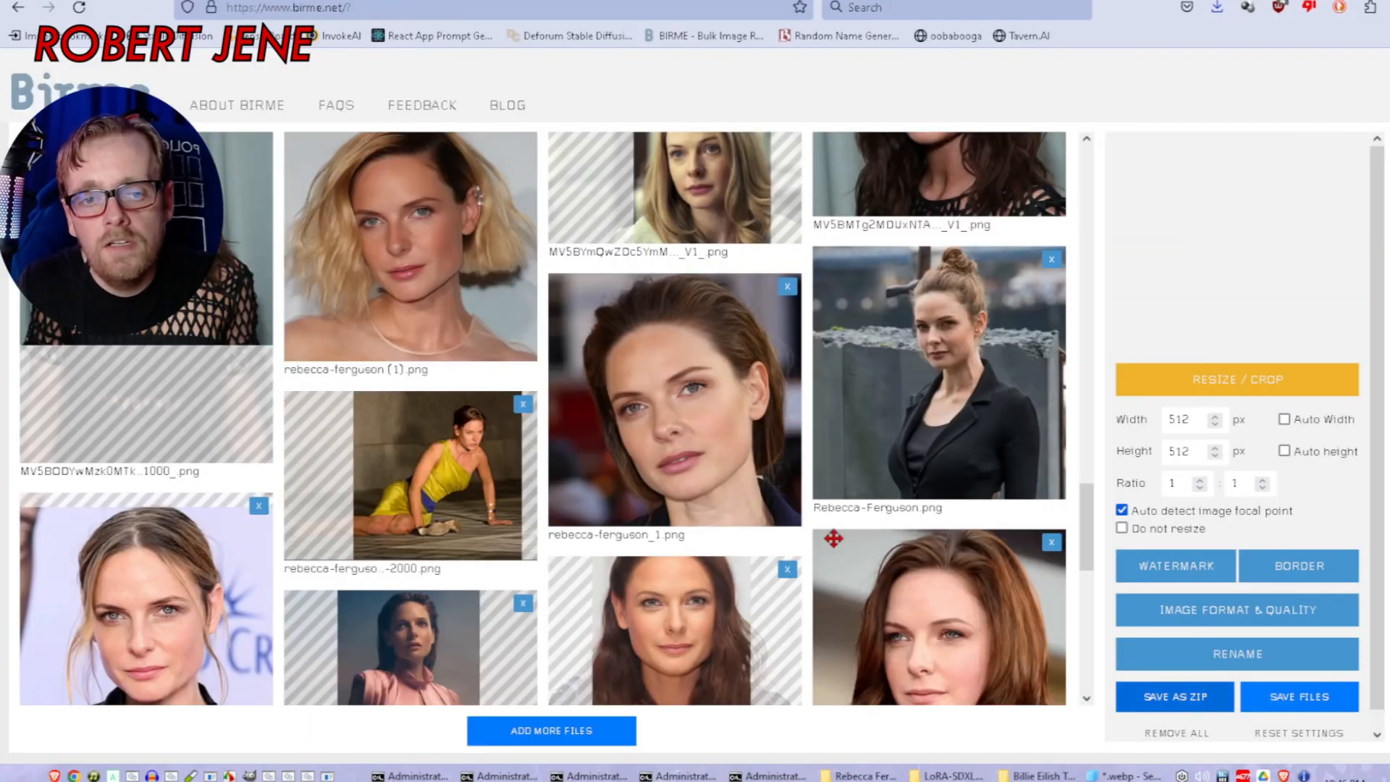
- Scroll through the BIRME portrait grid set to 512x512 crops
{"action": "scroll", "scroll_direction": "down", "scroll_amount": 3}
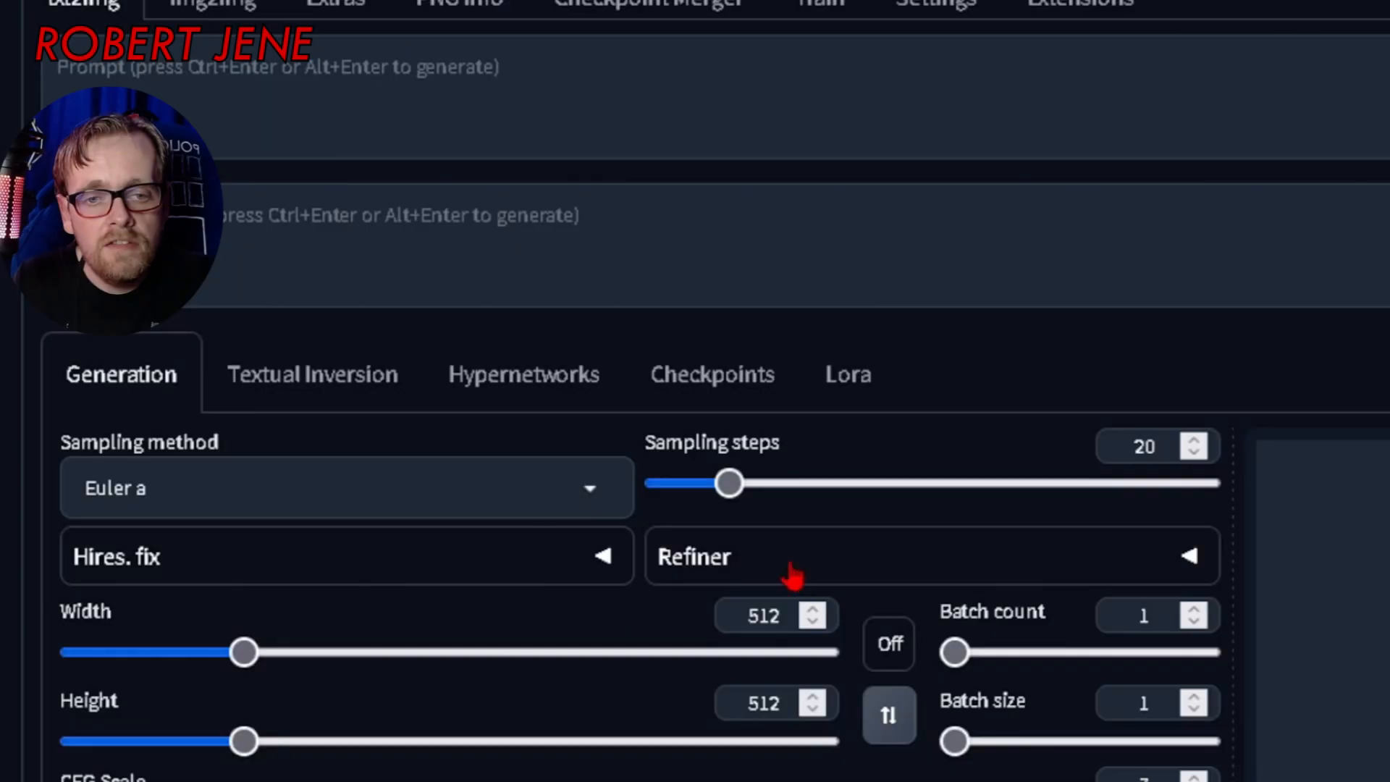
{"action": "mouse_move", "coordinate": [36, 639]}
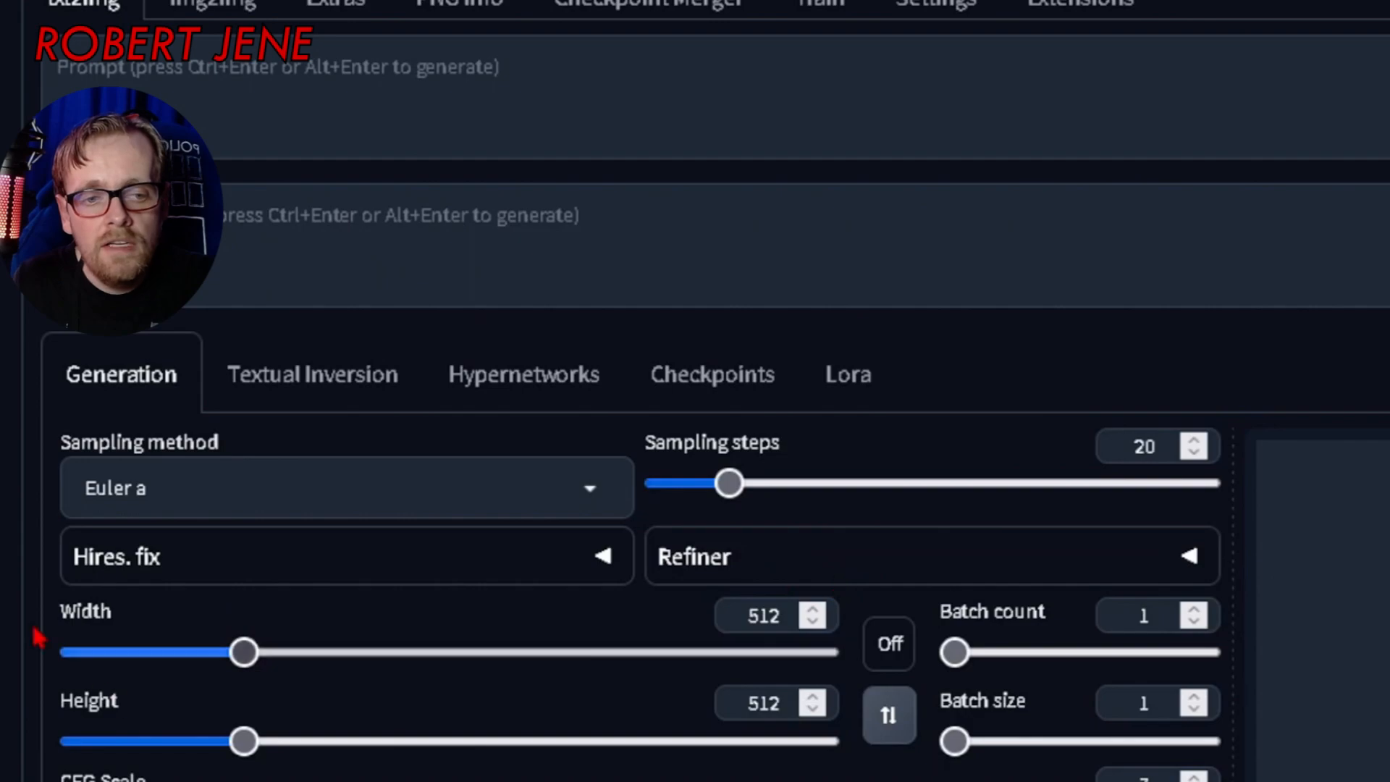
{"action": "mouse_move", "coordinate": [271, 596]}
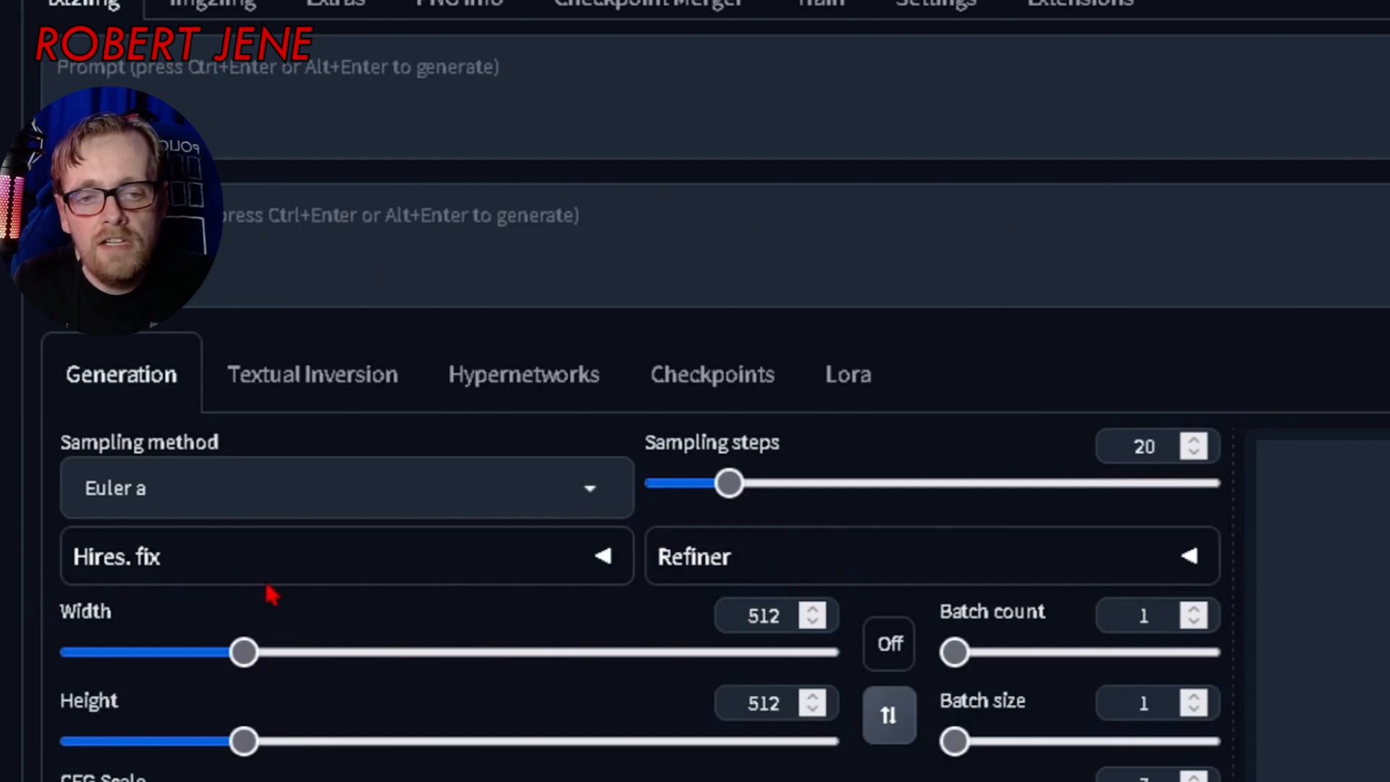
- Enable Hires fix for 512x512 to 1024x1024 and open the ESRGAN upscaler list
{"action": "left_click", "coordinate": [118, 556]}
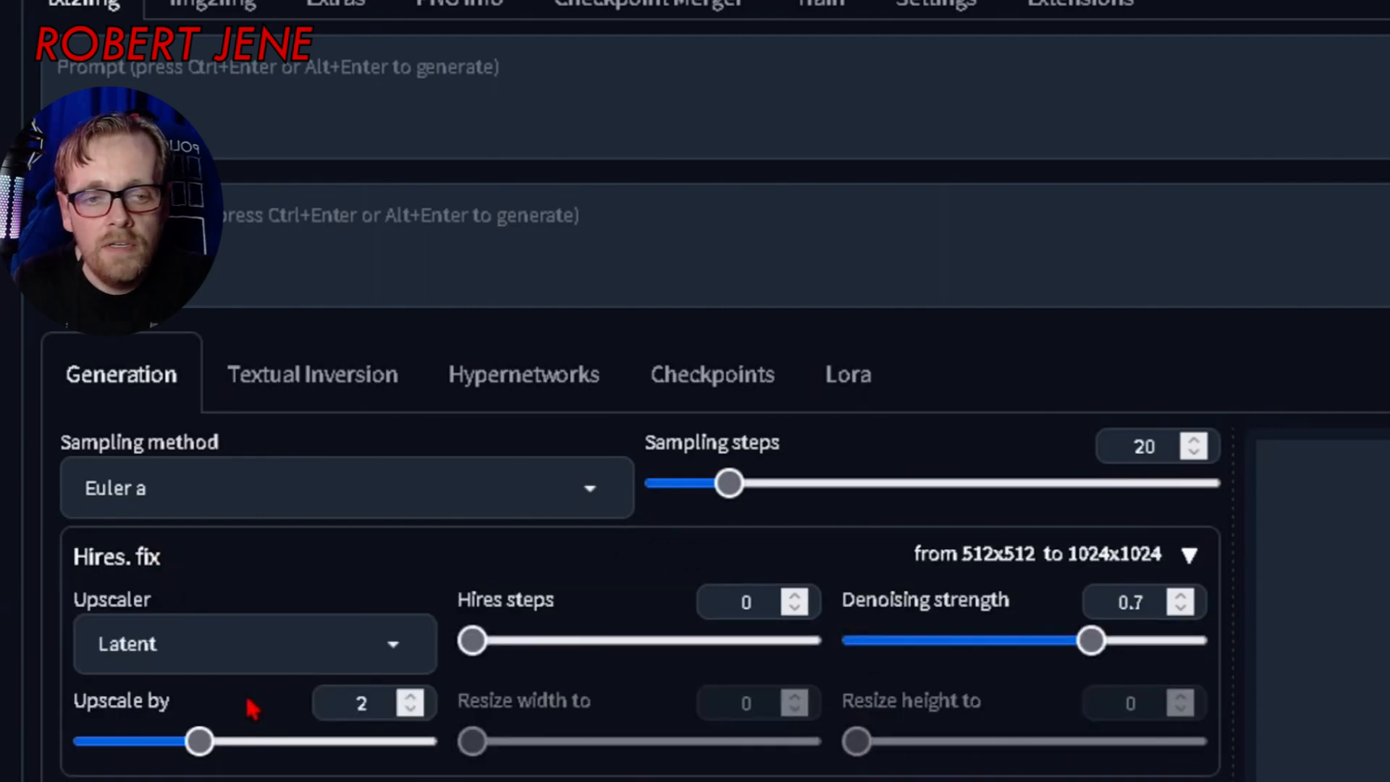
{"action": "left_click", "coordinate": [254, 644]}
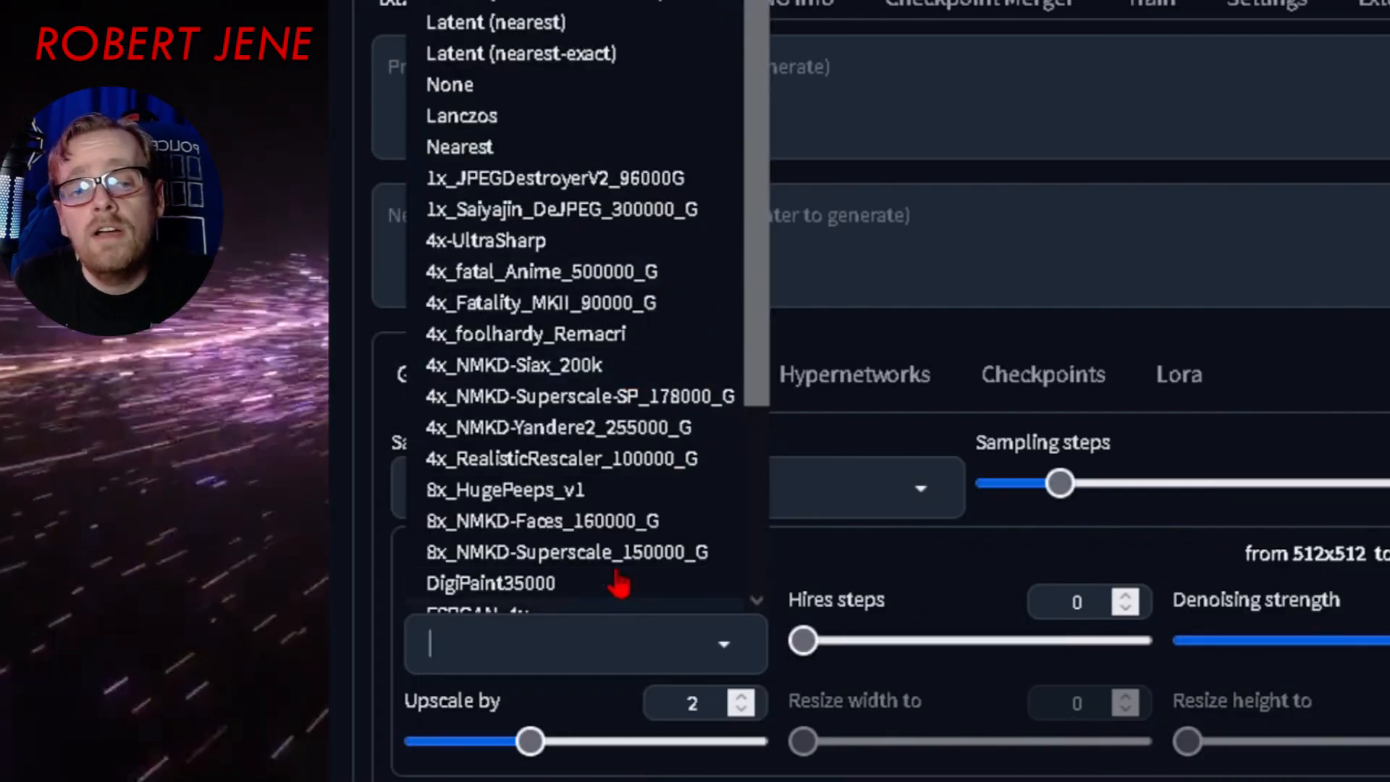
{"action": "mouse_move", "coordinate": [660, 426]}
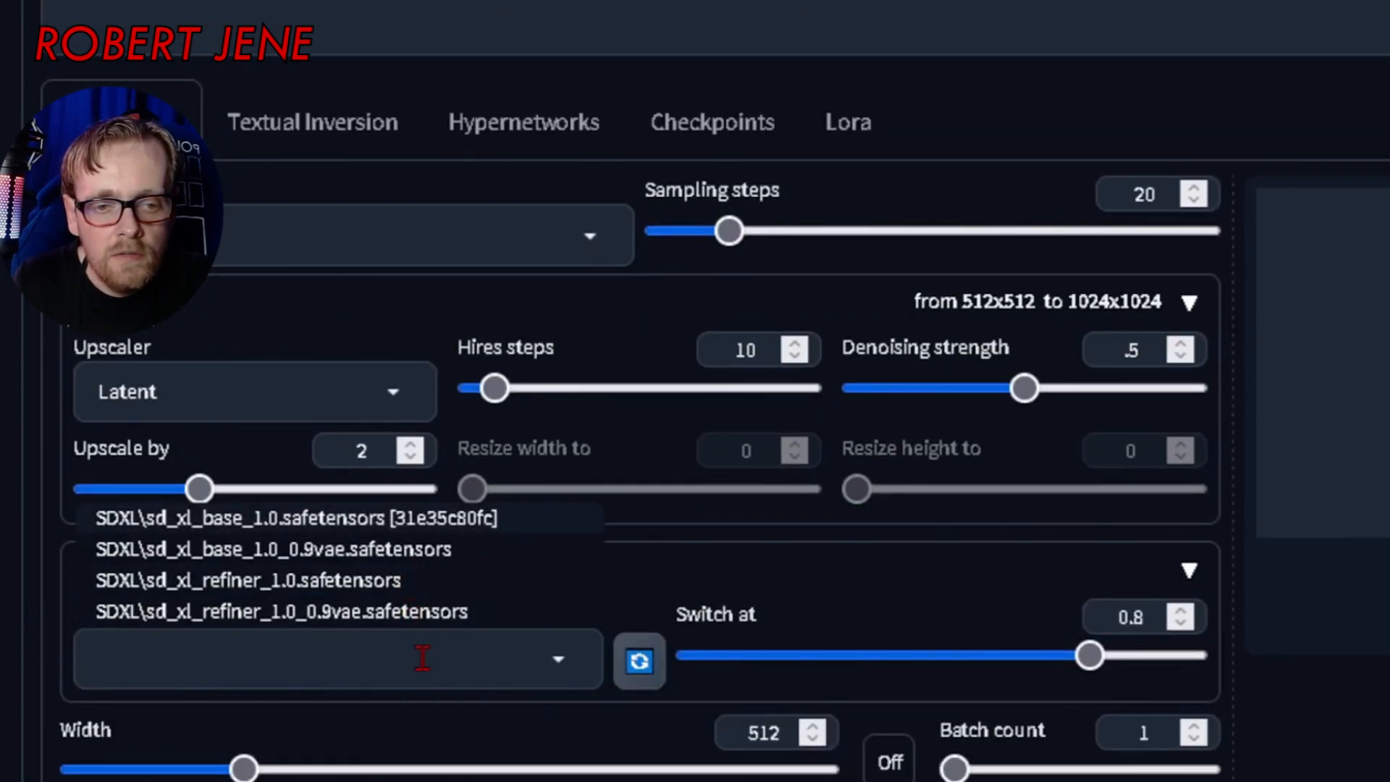
- Pick SDXL\sd_xl_refiner_1.0_0.9vae.safetensors as the Refiner checkpoint
{"action": "left_click", "coordinate": [282, 611]}
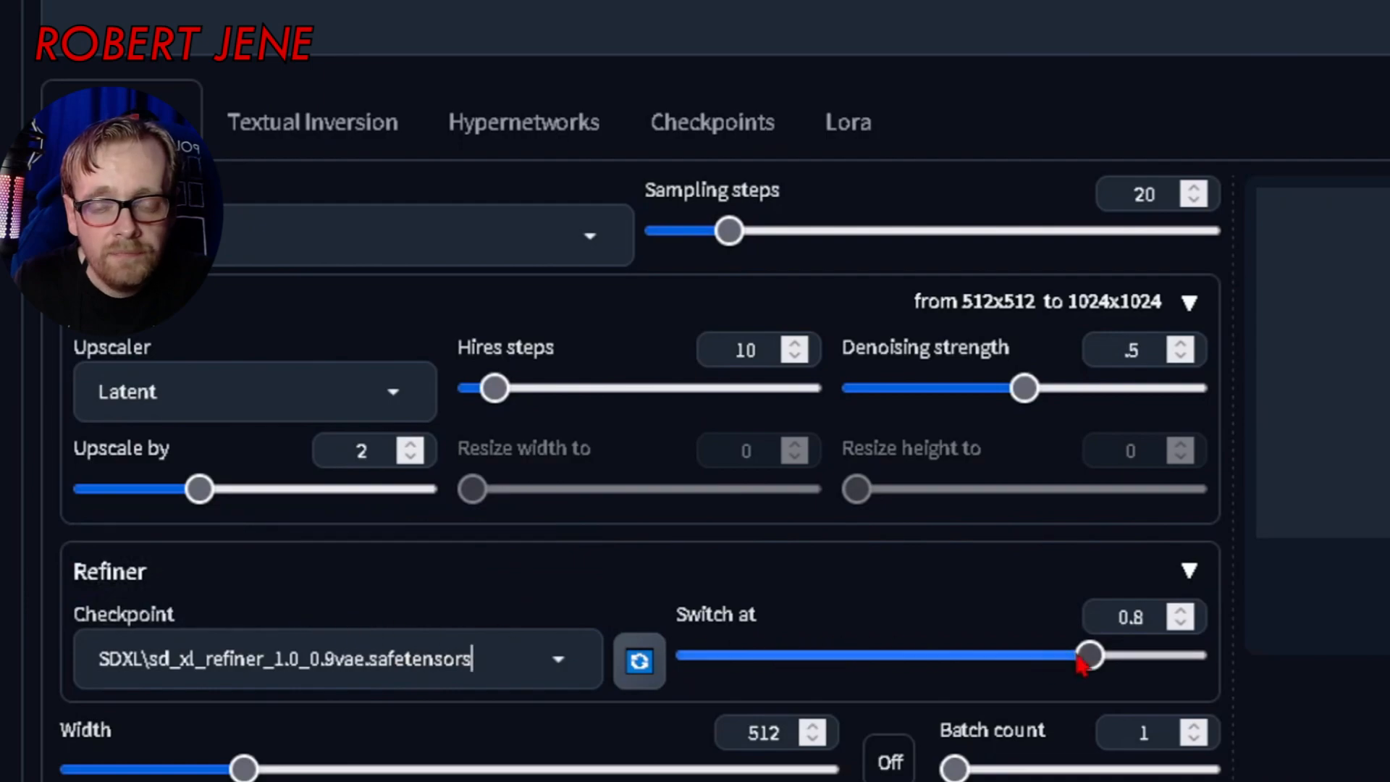
{"action": "double_click", "coordinate": [715, 613]}
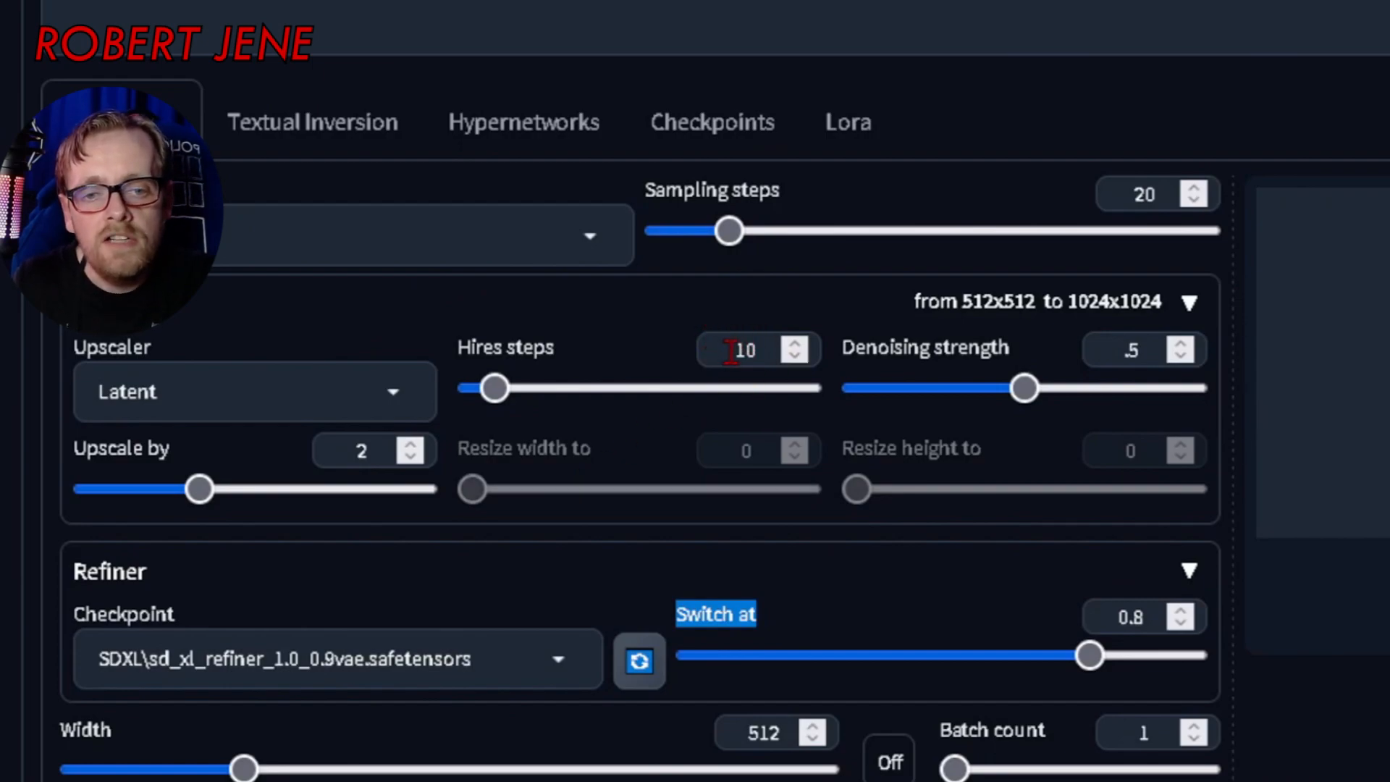
{"action": "mouse_move", "coordinate": [864, 191]}
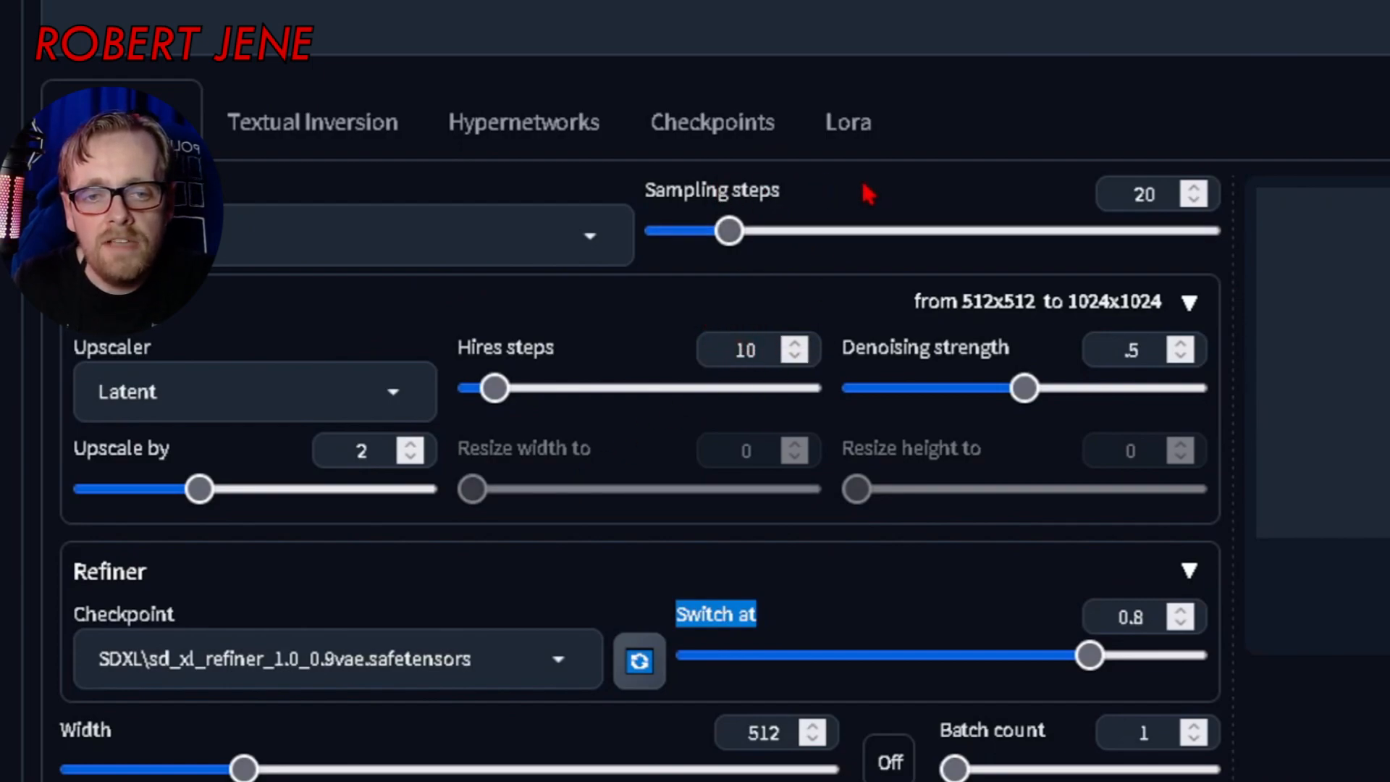
{"action": "mouse_move", "coordinate": [603, 341]}
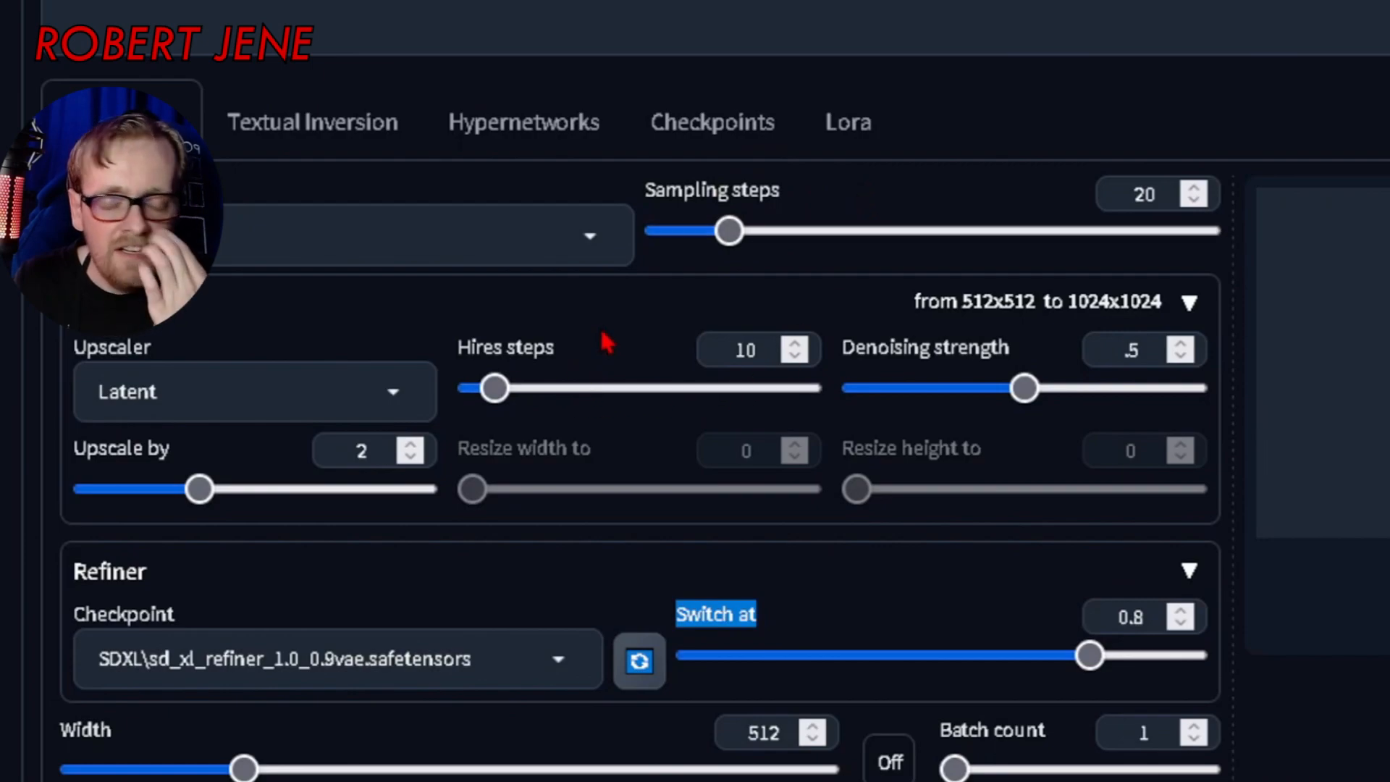
{"action": "mouse_move", "coordinate": [381, 288]}
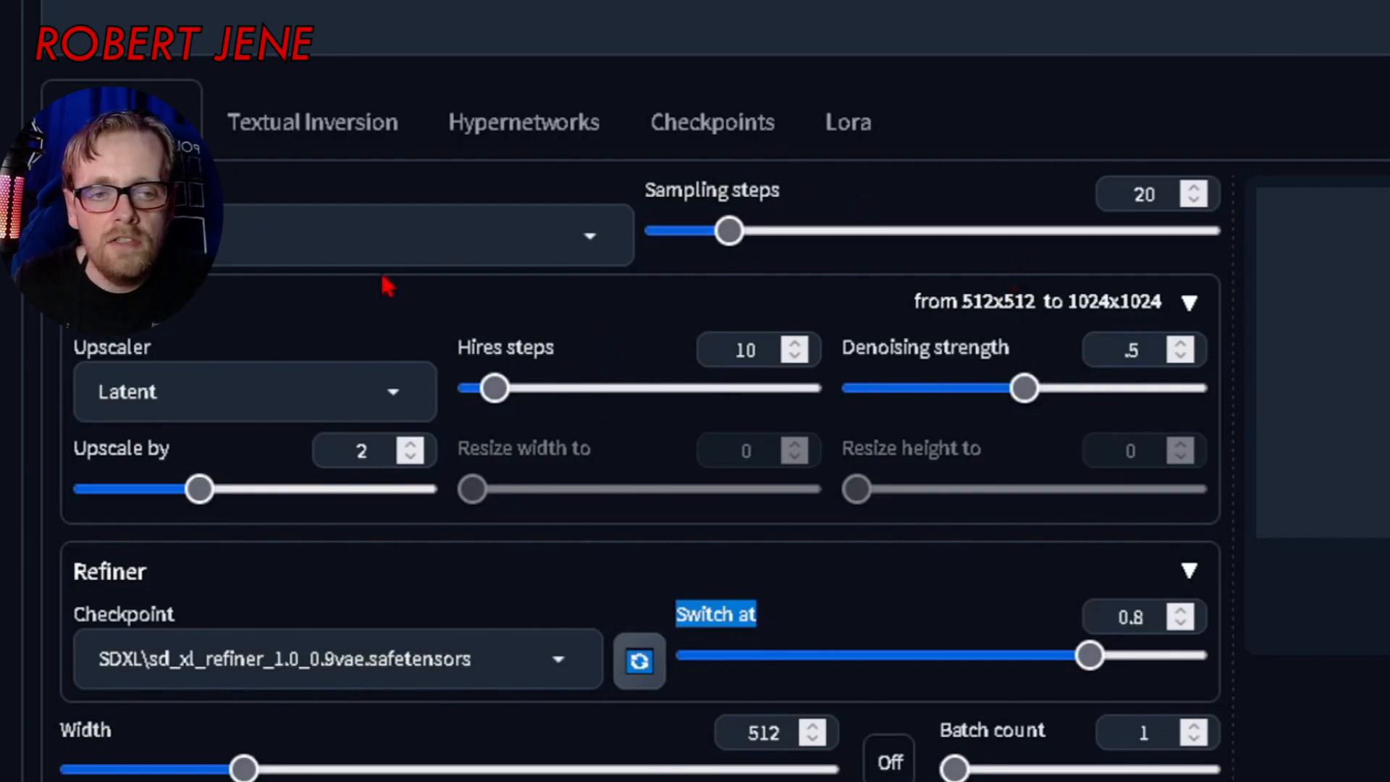
{"action": "mouse_move", "coordinate": [701, 282]}
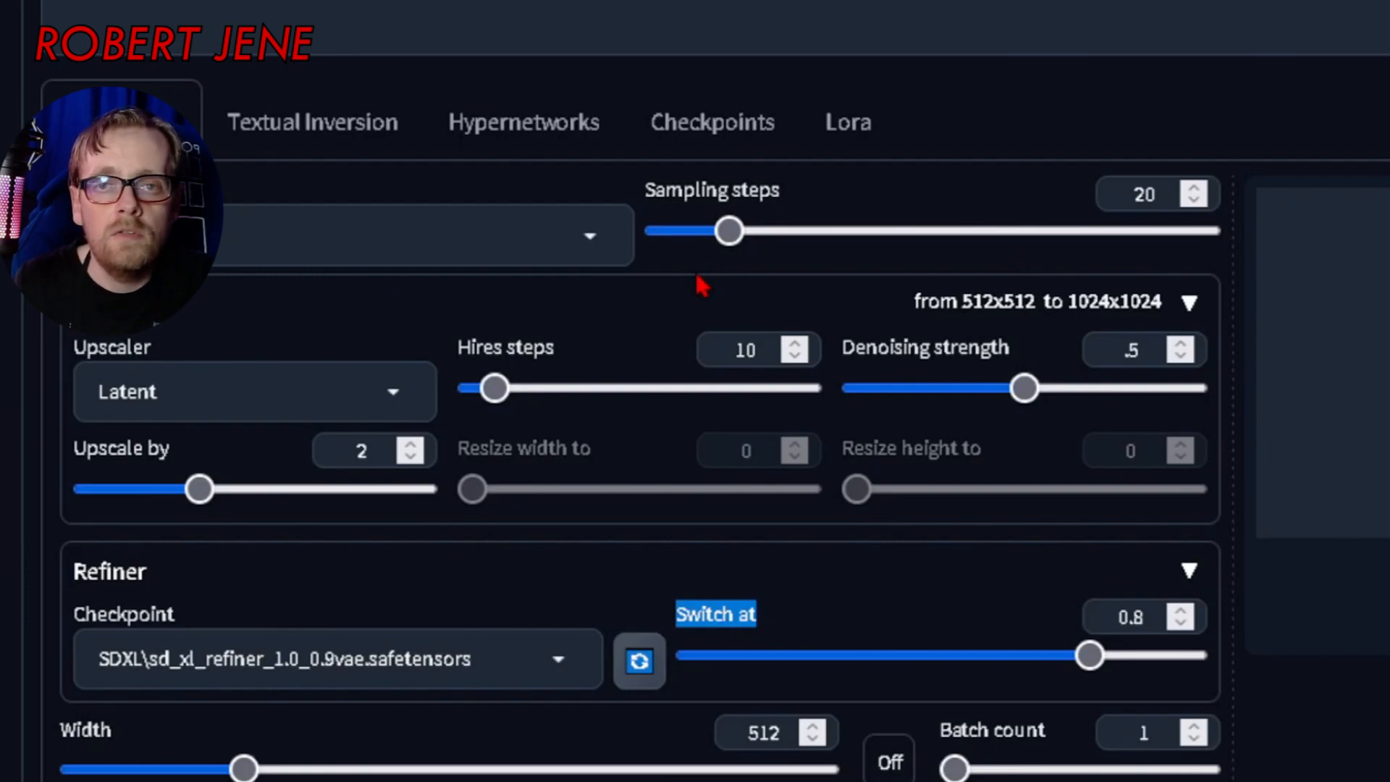
{"action": "mouse_move", "coordinate": [240, 603]}
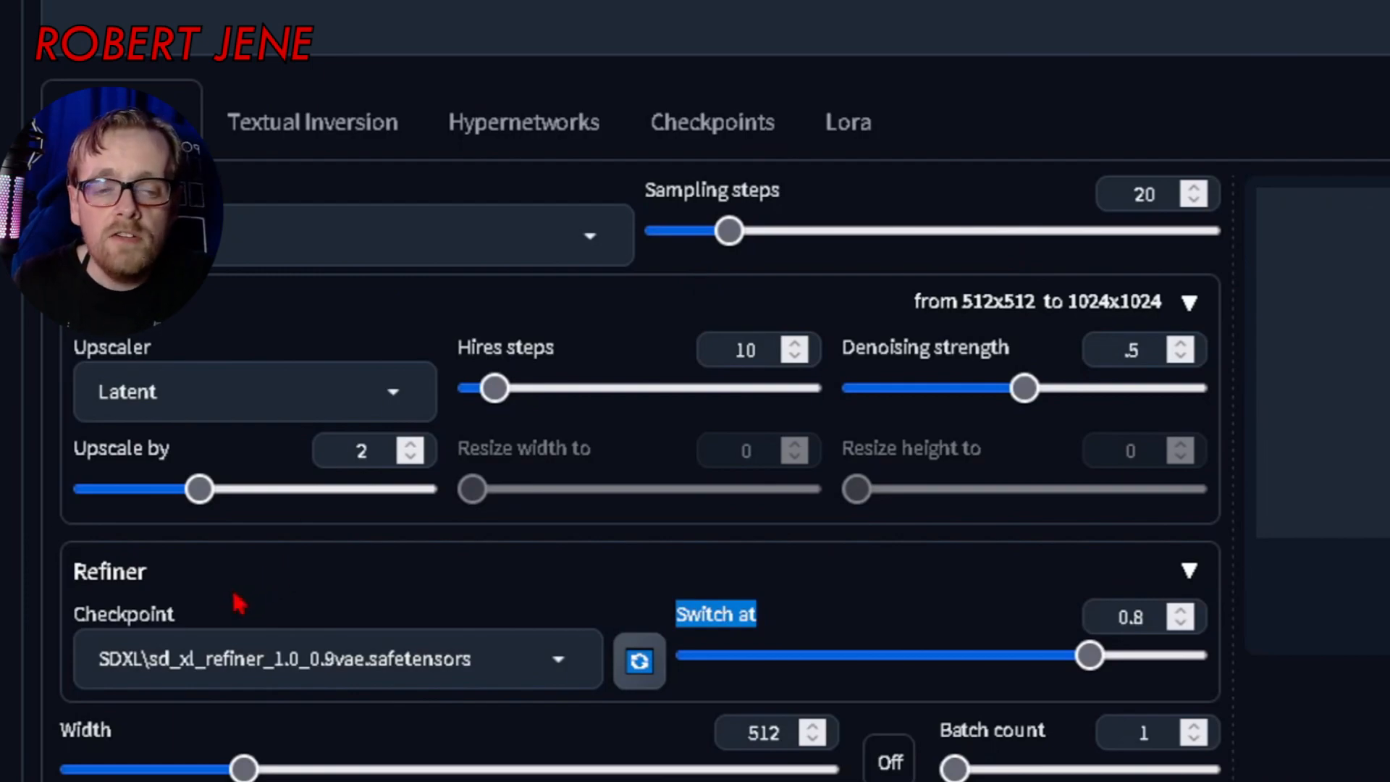
{"action": "mouse_move", "coordinate": [1104, 150]}
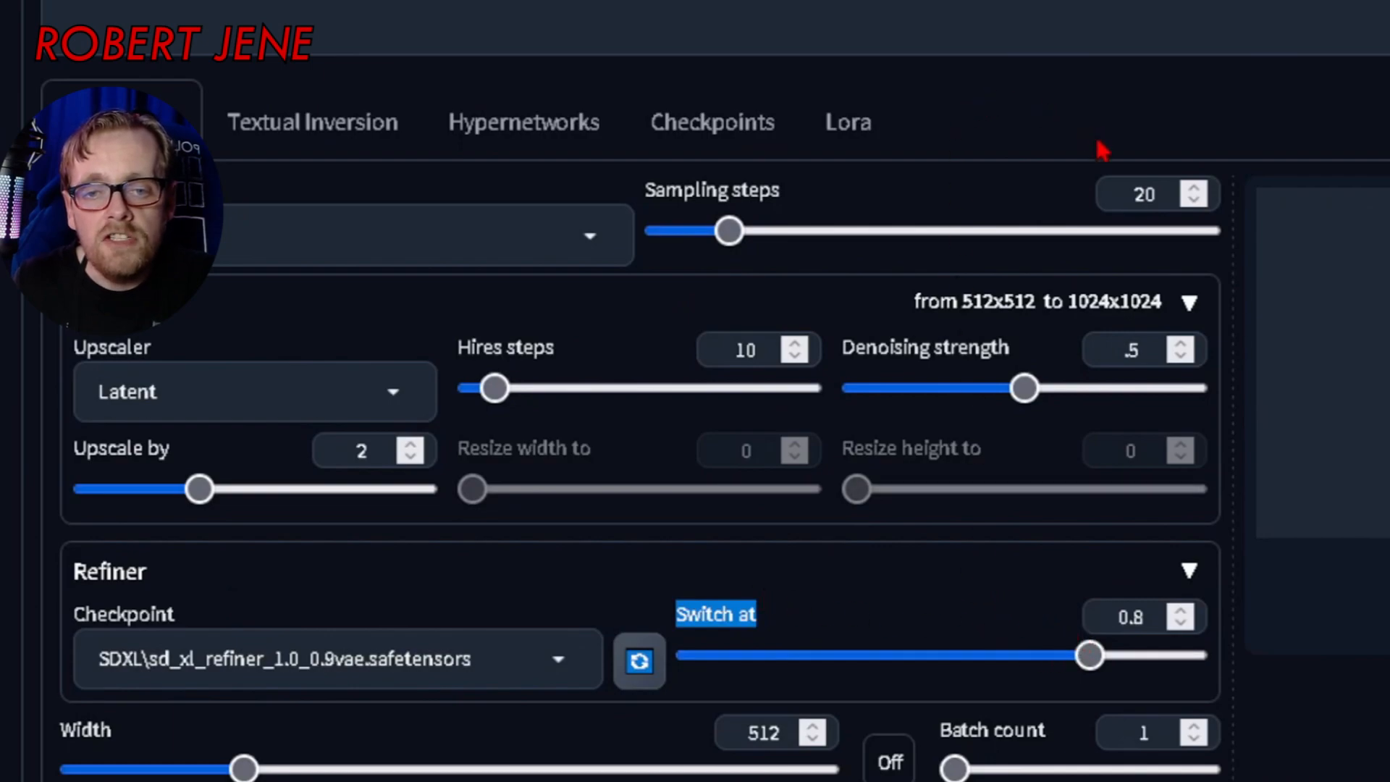
{"action": "mouse_move", "coordinate": [1006, 603]}
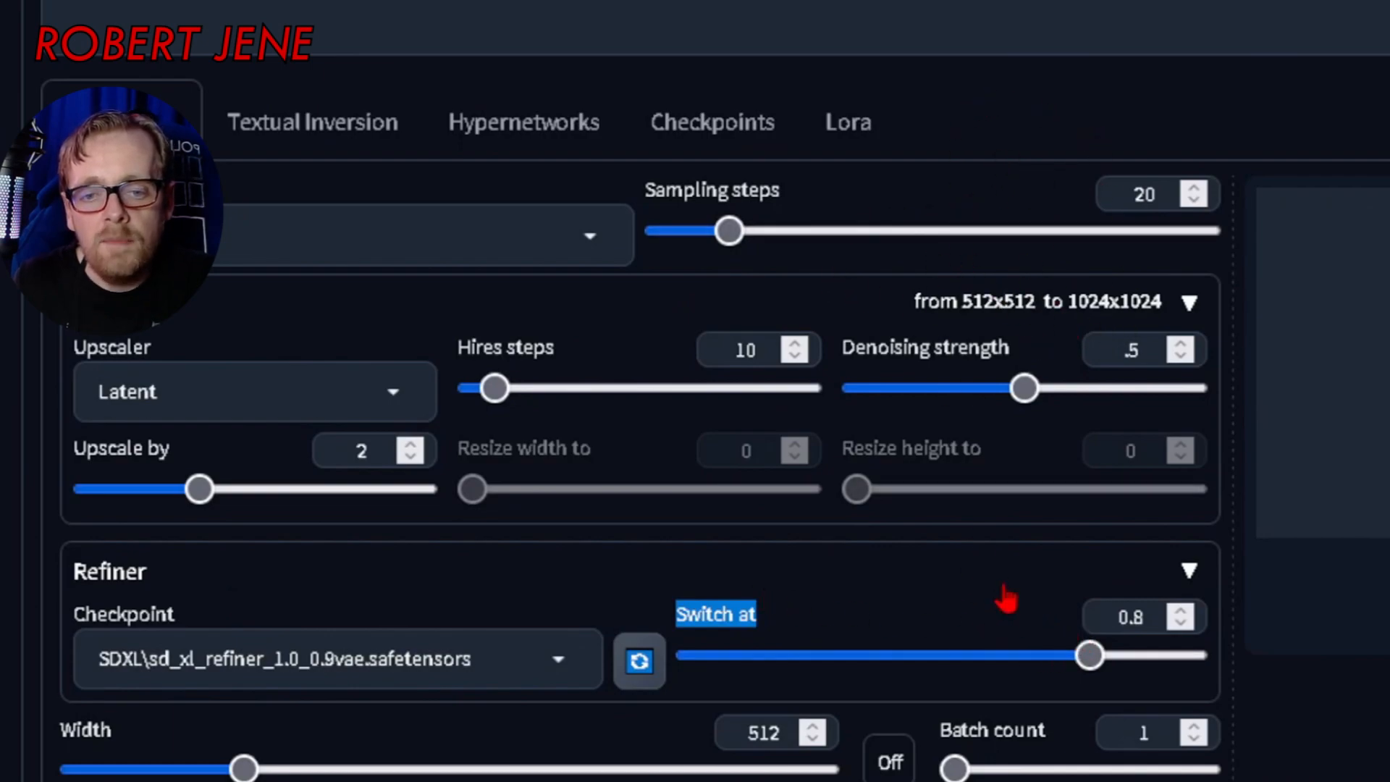
{"action": "mouse_move", "coordinate": [949, 514]}
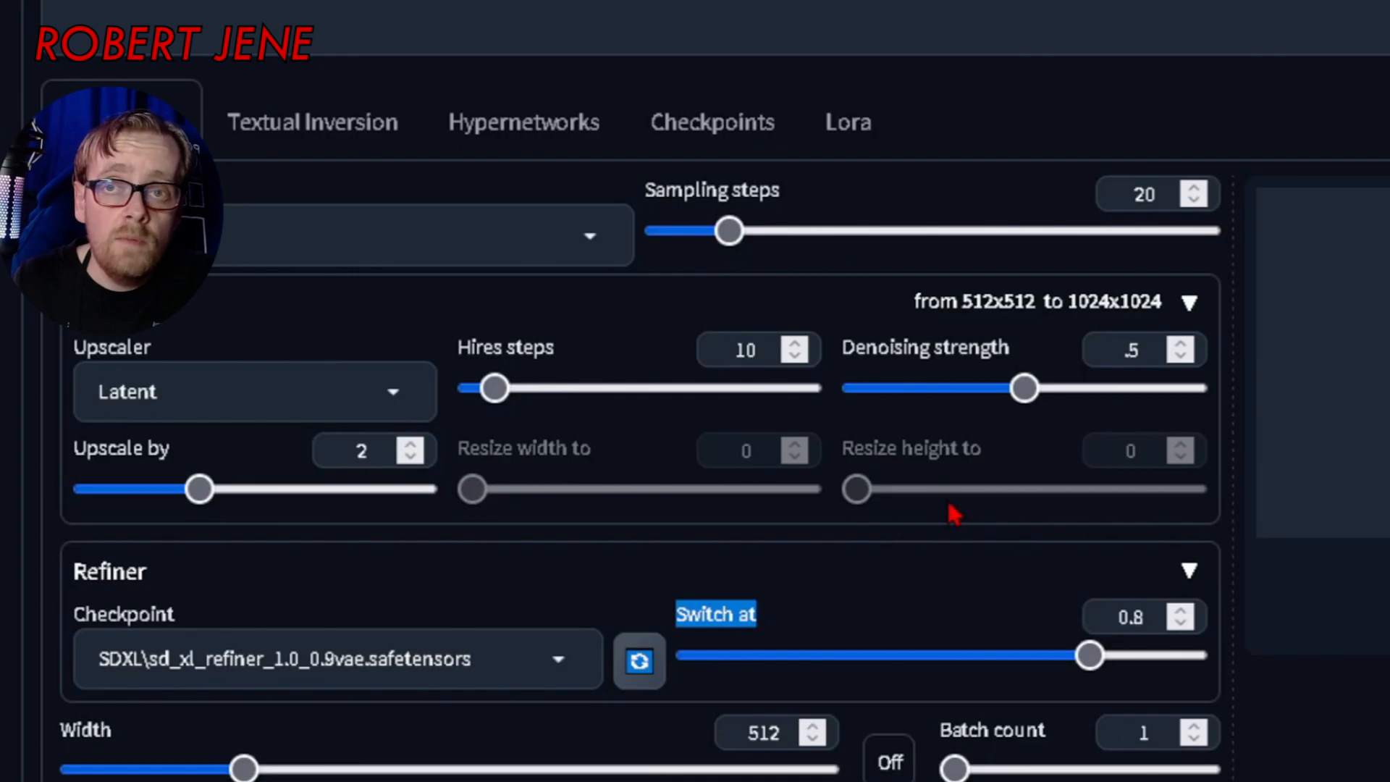
{"action": "mouse_move", "coordinate": [482, 616]}
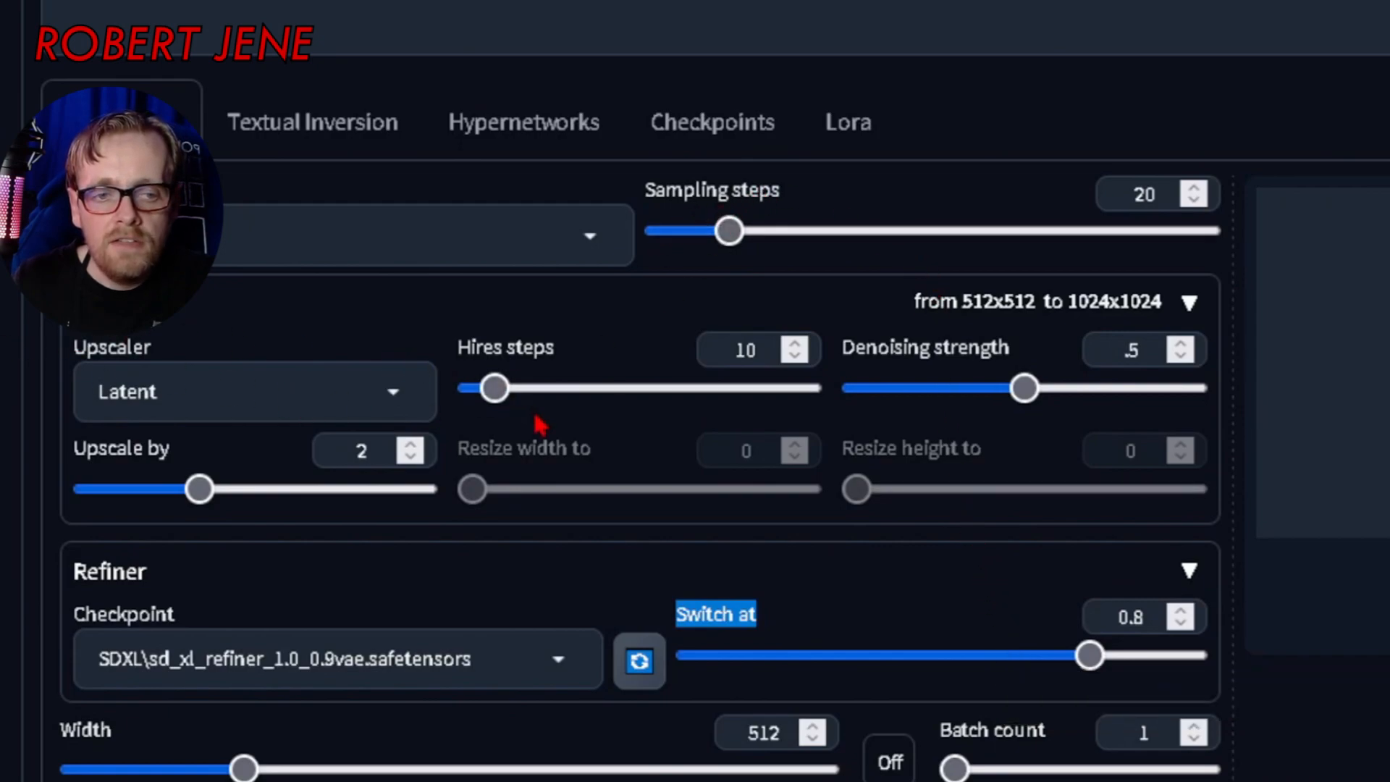
{"action": "mouse_move", "coordinate": [1046, 635]}
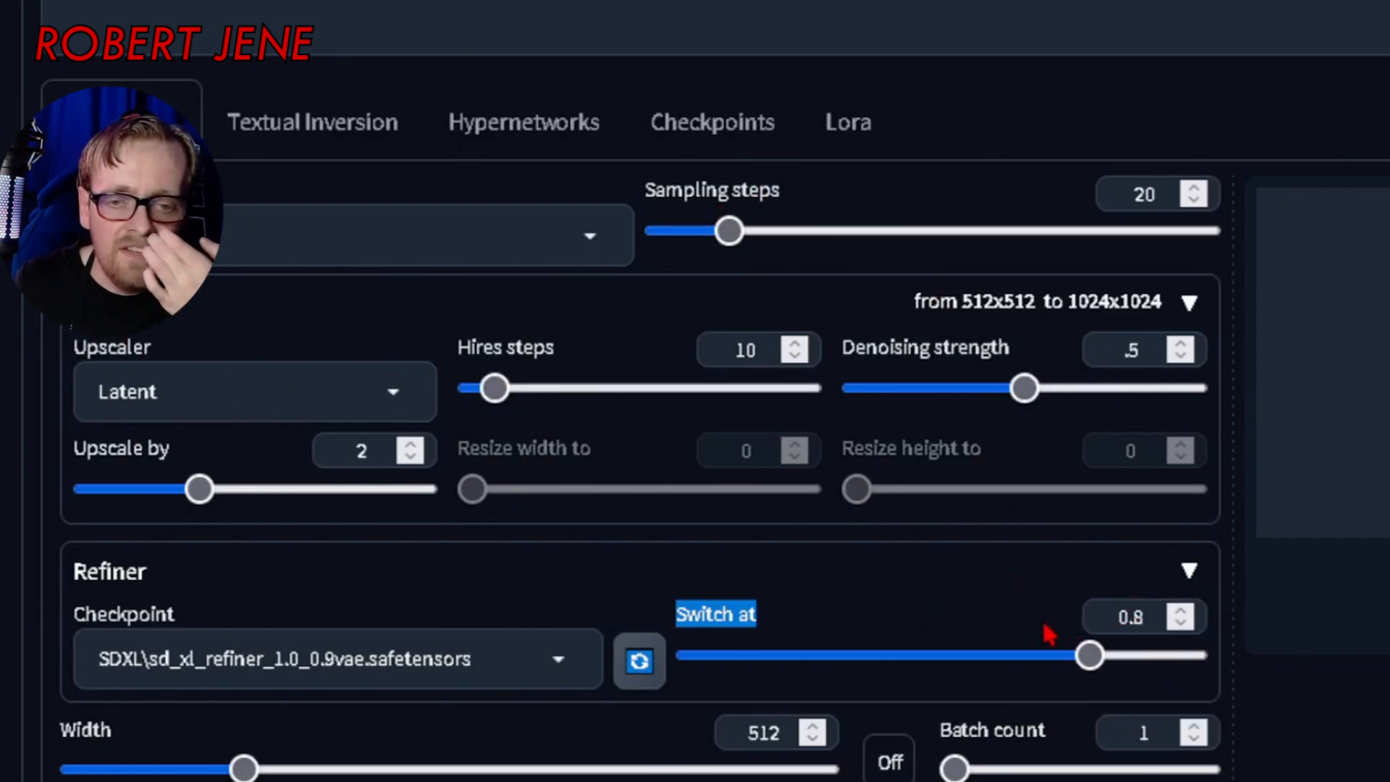
{"action": "mouse_move", "coordinate": [869, 607]}
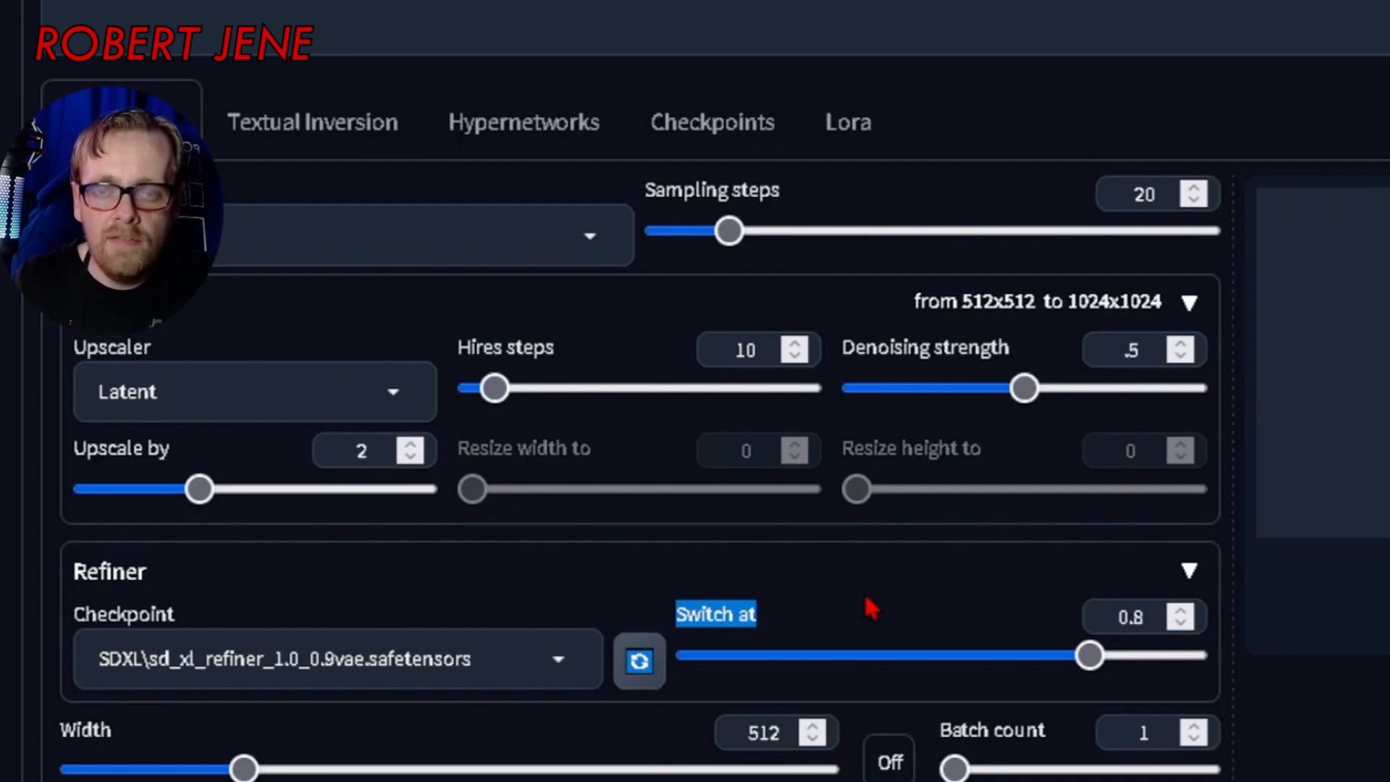
{"action": "mouse_move", "coordinate": [1042, 624]}
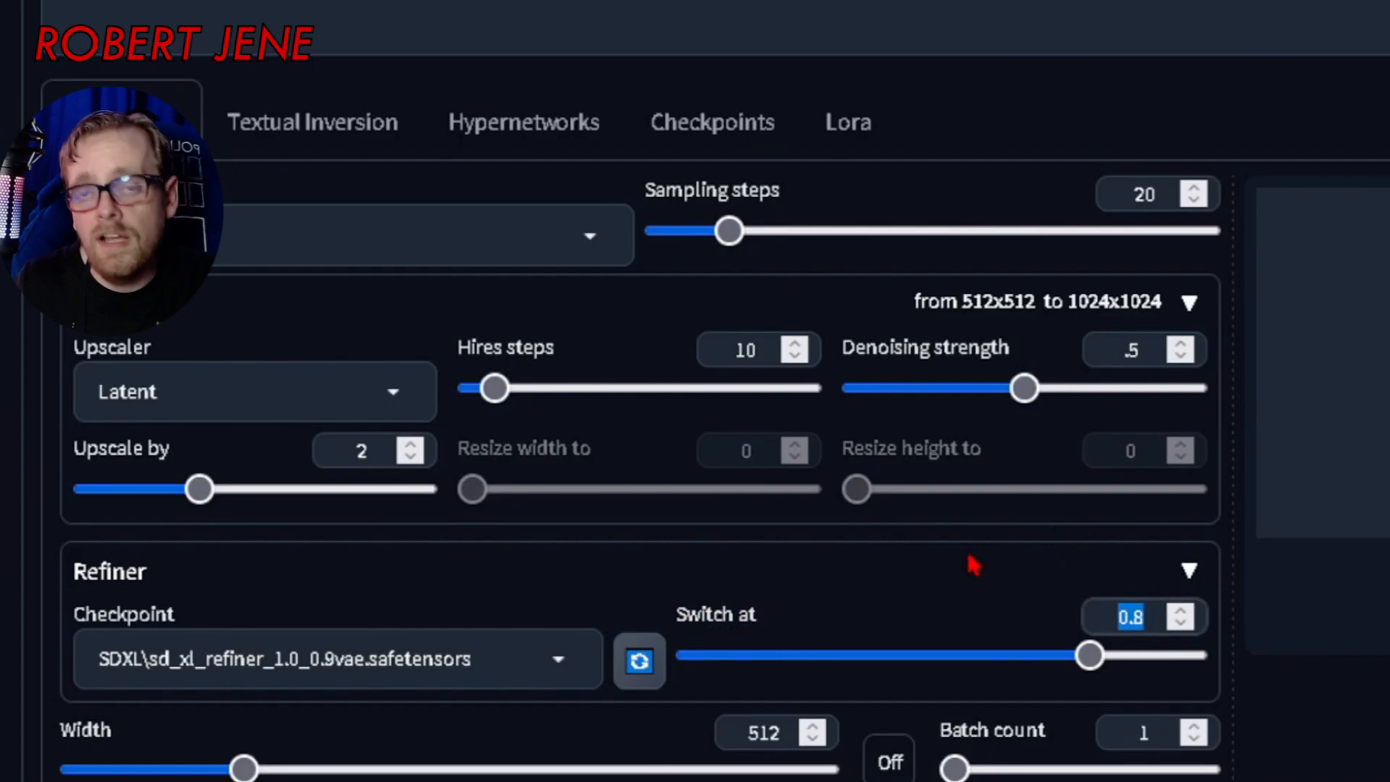
{"action": "mouse_move", "coordinate": [1046, 619]}
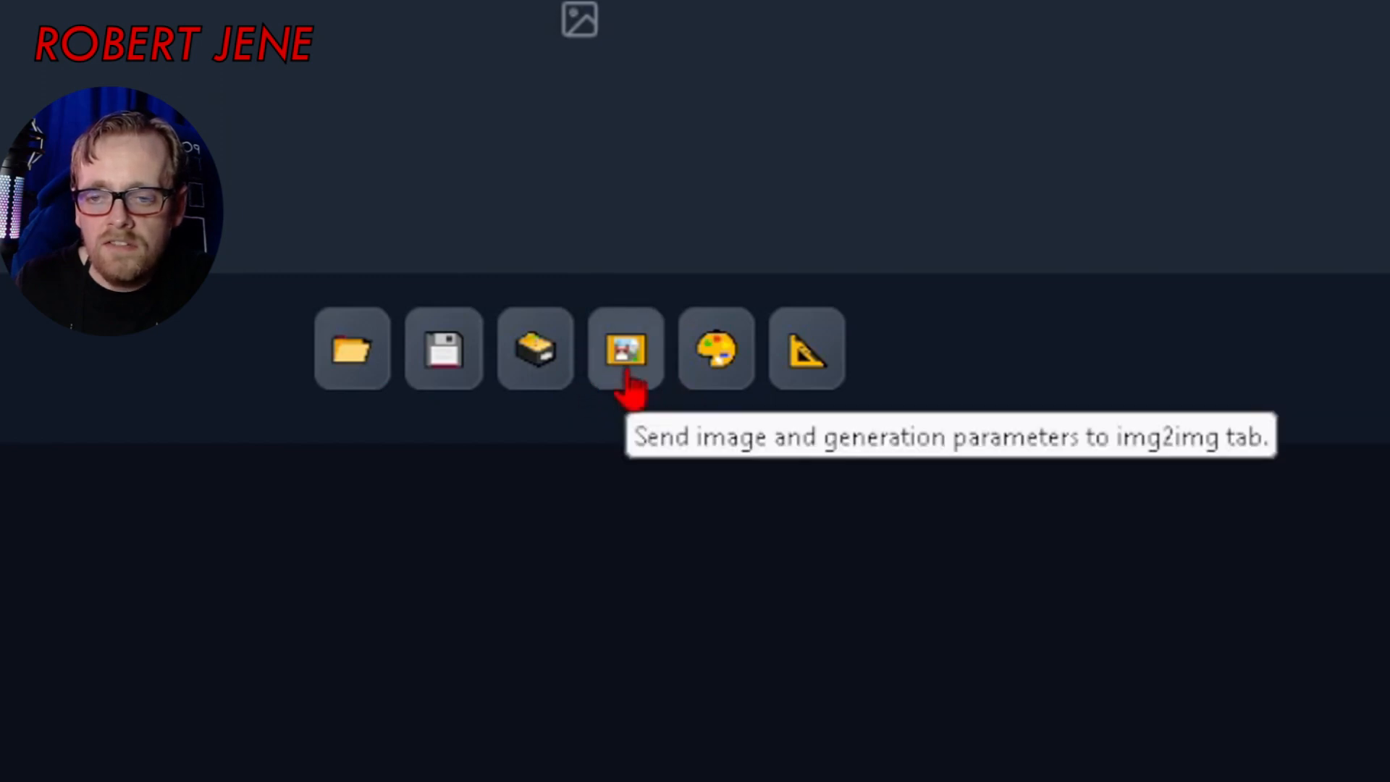
{"action": "left_click", "coordinate": [625, 348]}
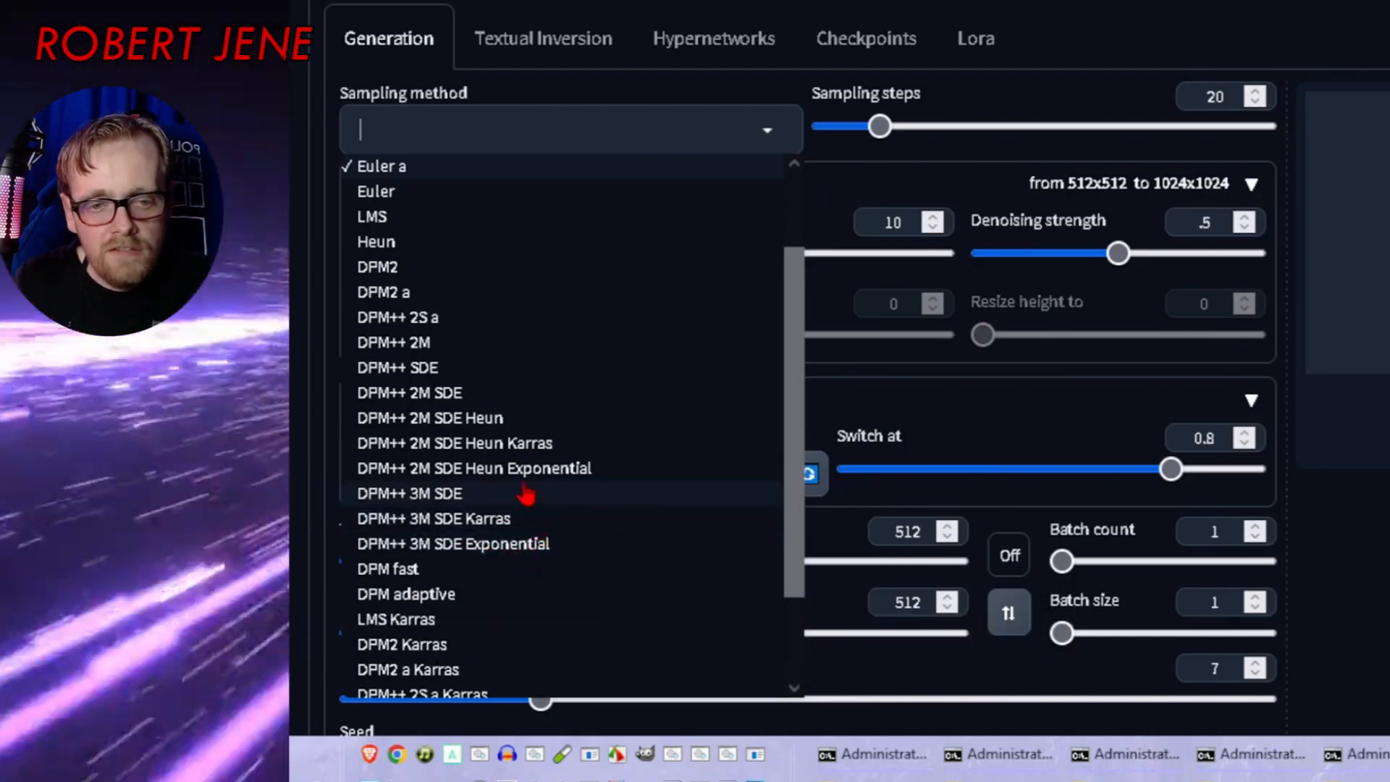
{"action": "mouse_move", "coordinate": [435, 248]}
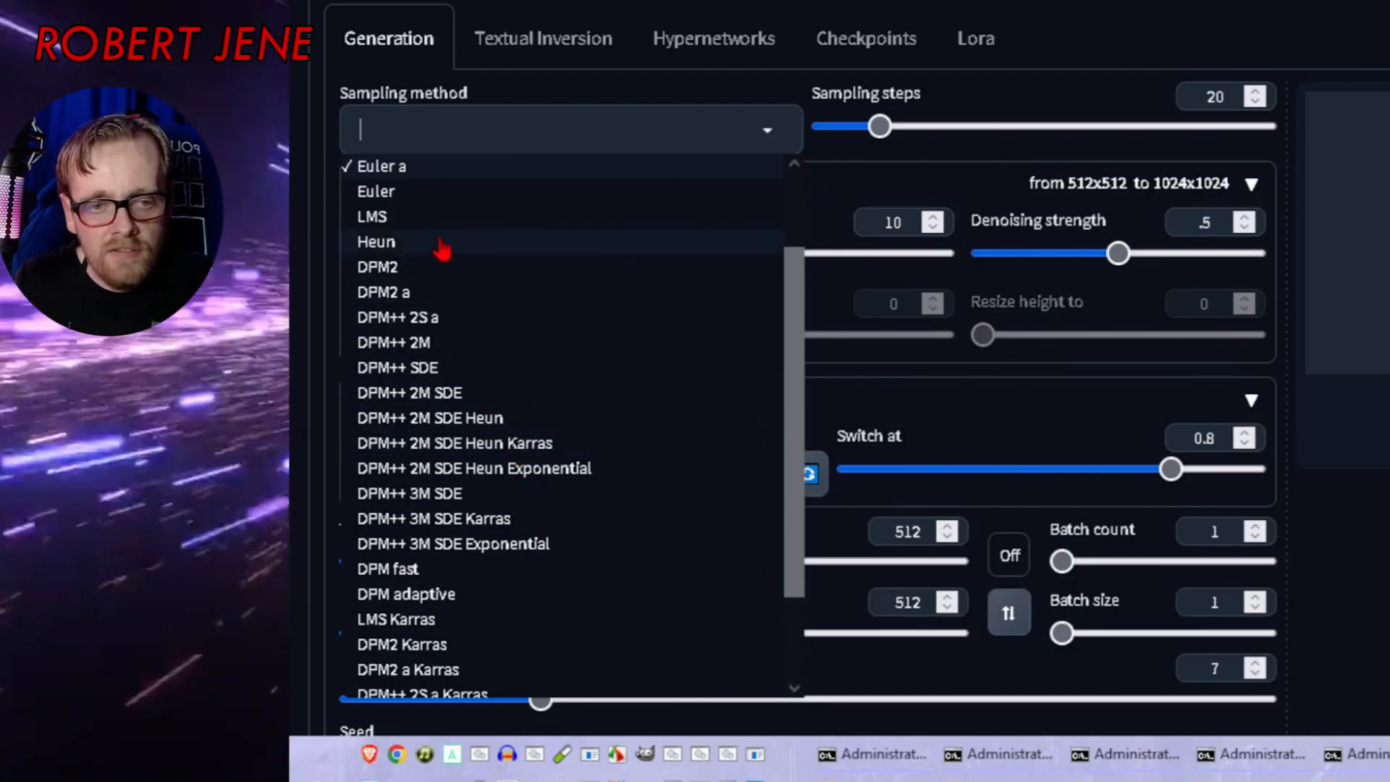
{"action": "mouse_move", "coordinate": [497, 509]}
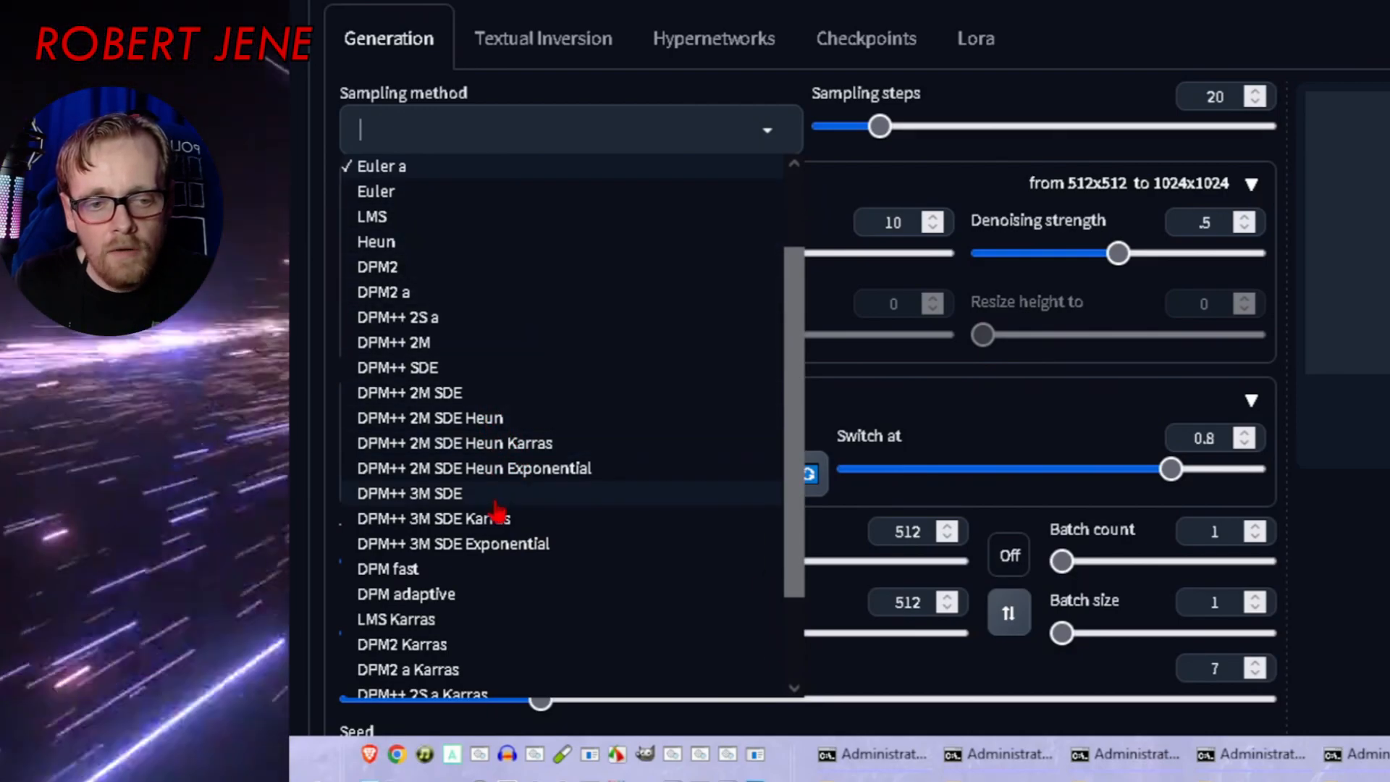
{"action": "scroll", "scroll_direction": "down", "scroll_amount": 3}
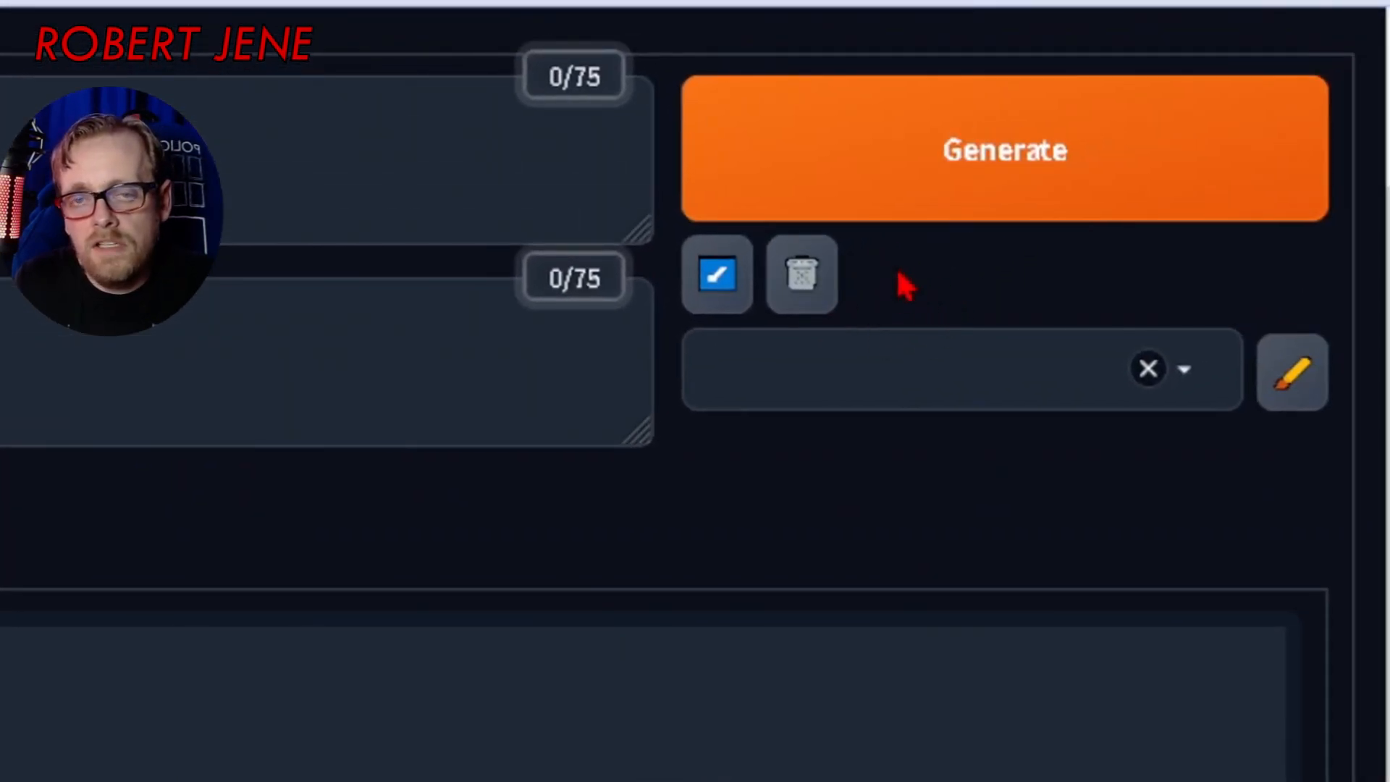
{"action": "mouse_move", "coordinate": [892, 315]}
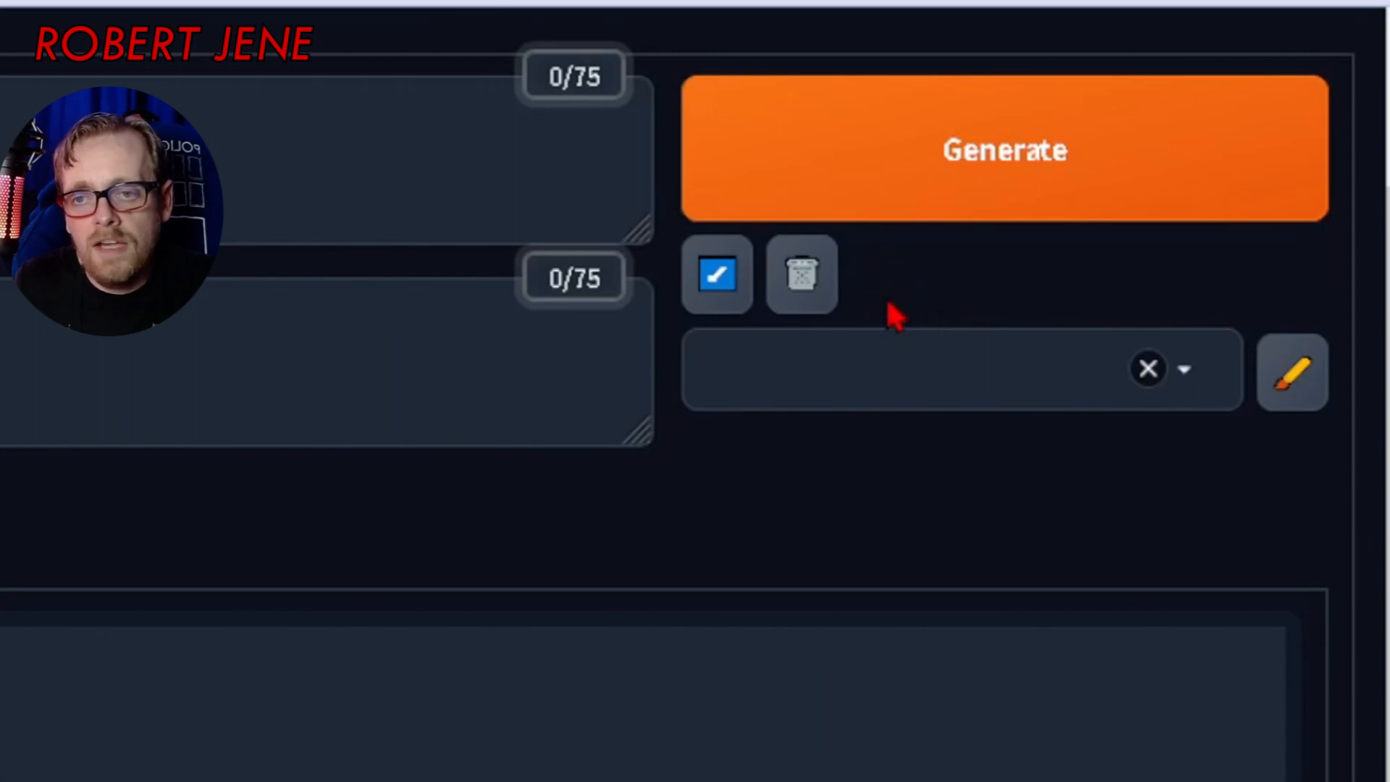
{"action": "scroll", "scroll_direction": "down", "scroll_amount": 3}
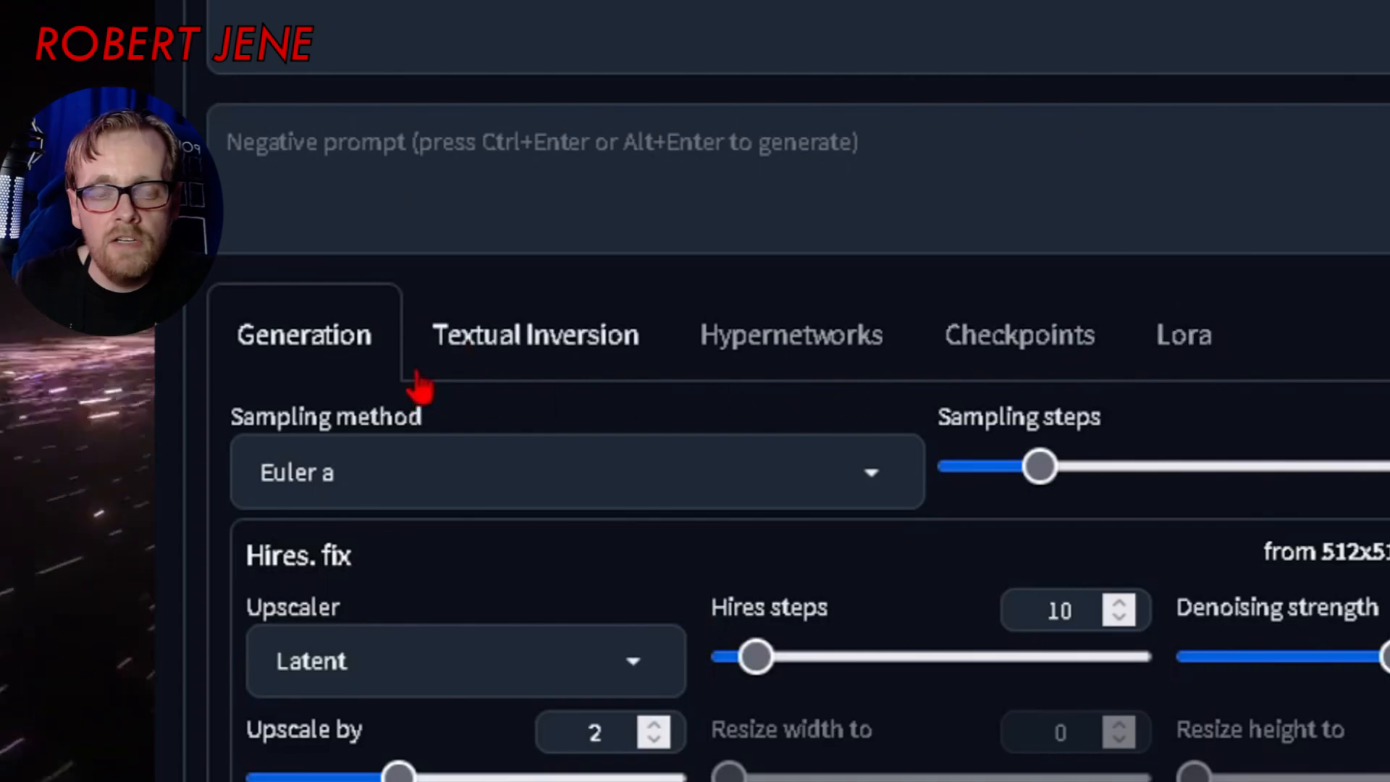
- Show the unaestheticXLv1 embedding, then the sd_xl_offset_example-lora_1.0 LoRA
{"action": "left_click", "coordinate": [534, 335]}
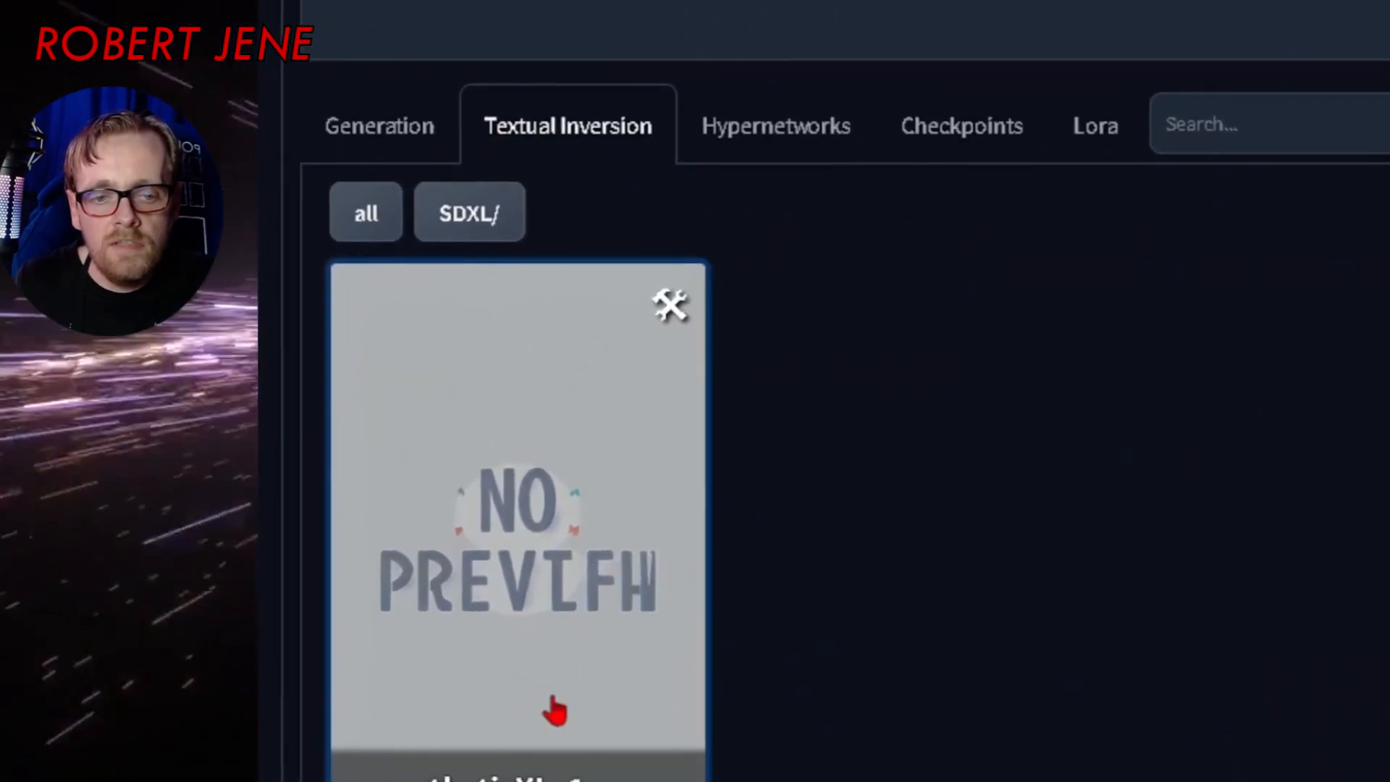
{"action": "scroll", "scroll_direction": "up", "scroll_amount": 3}
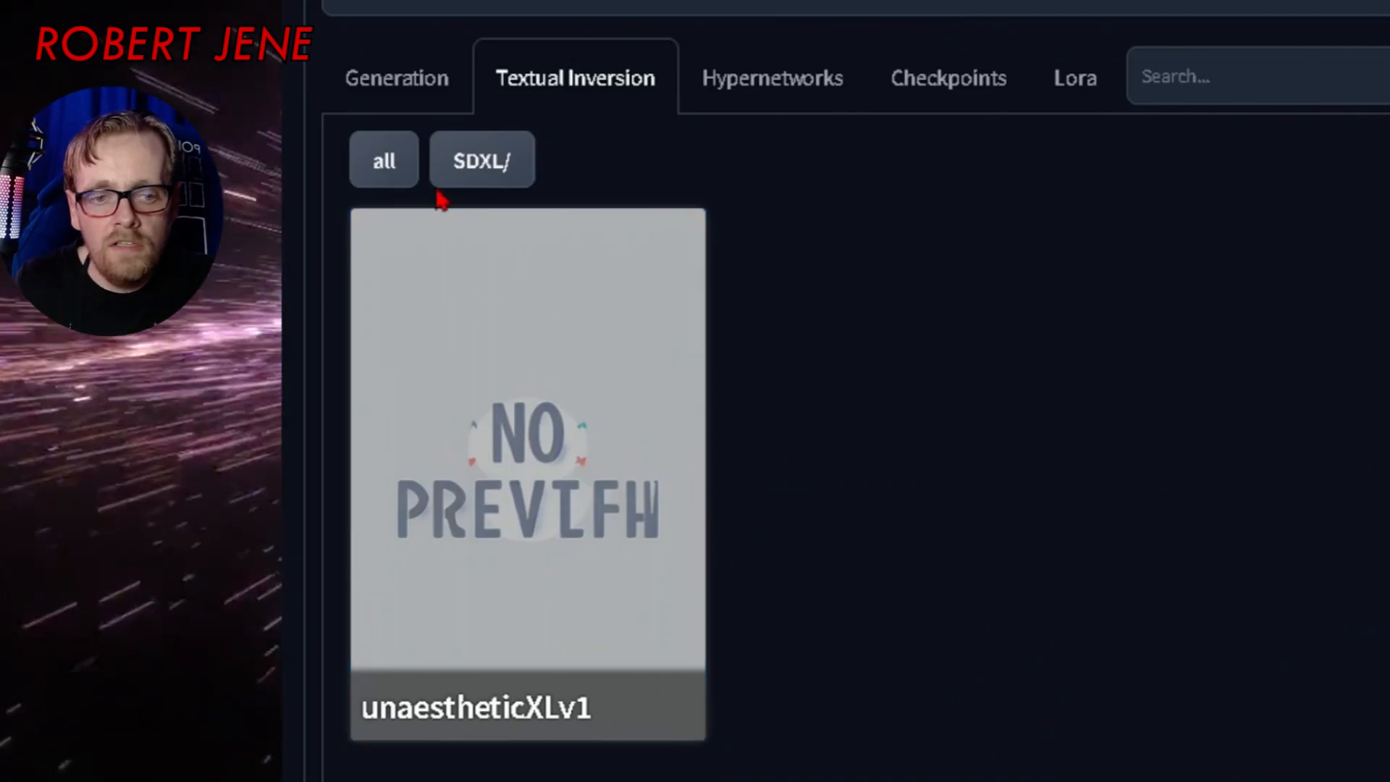
{"action": "mouse_move", "coordinate": [807, 111]}
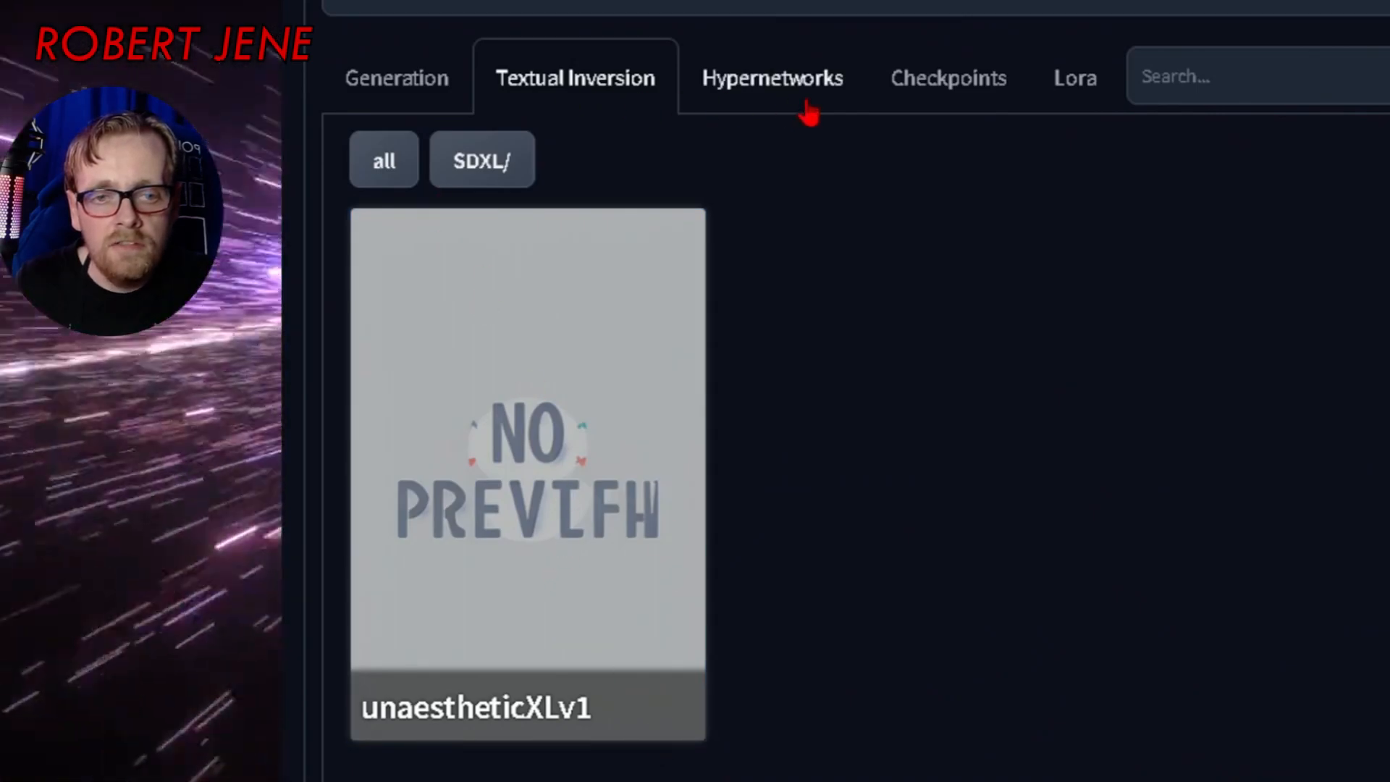
{"action": "left_click", "coordinate": [1074, 77]}
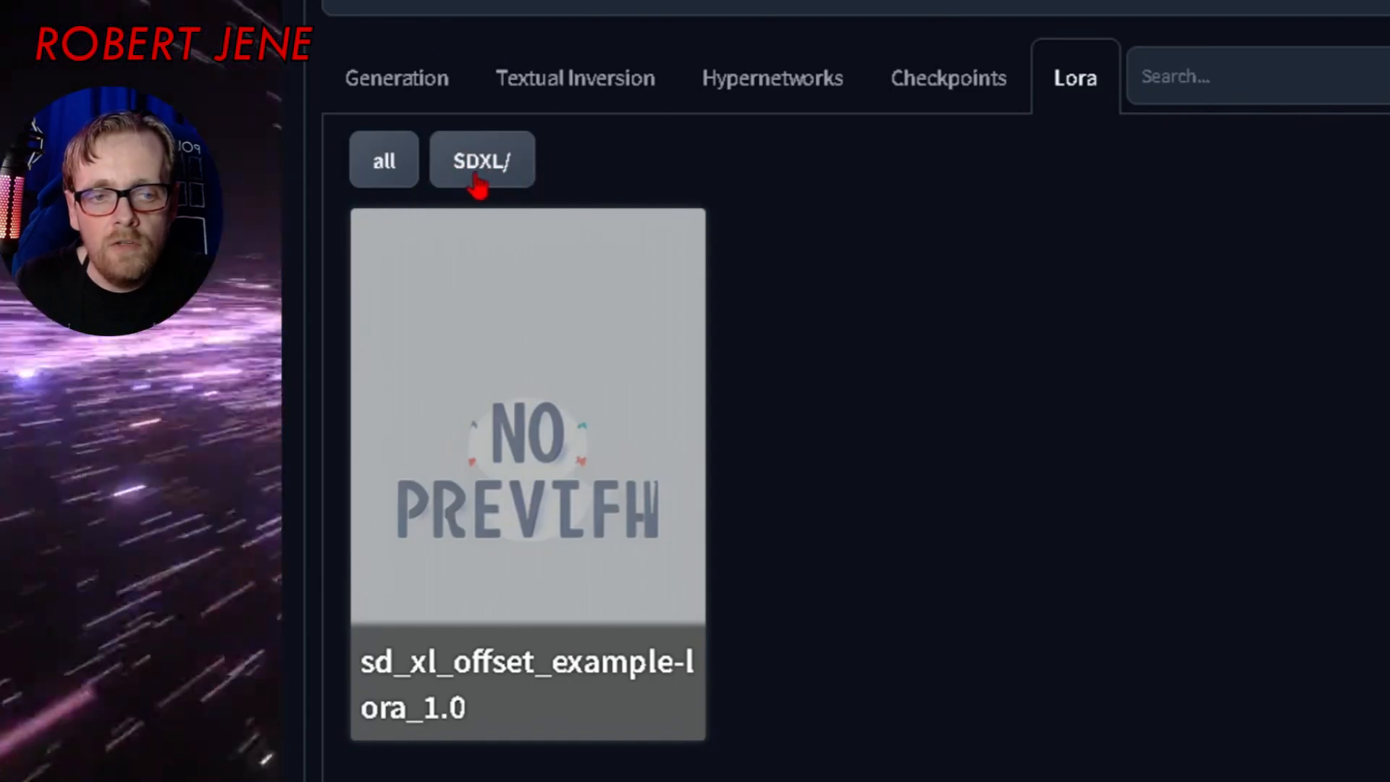
{"action": "scroll", "scroll_direction": "up", "scroll_amount": 3}
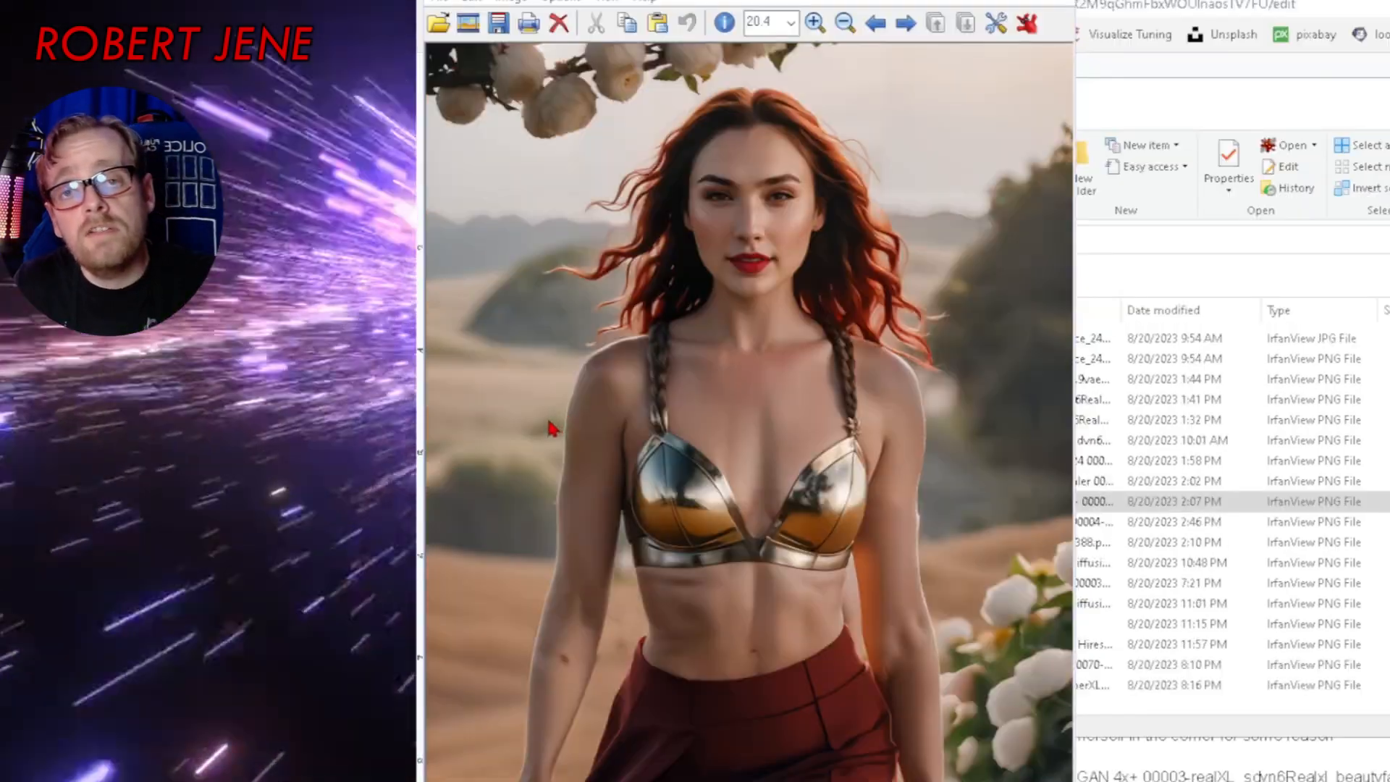
{"action": "mouse_move", "coordinate": [784, 261]}
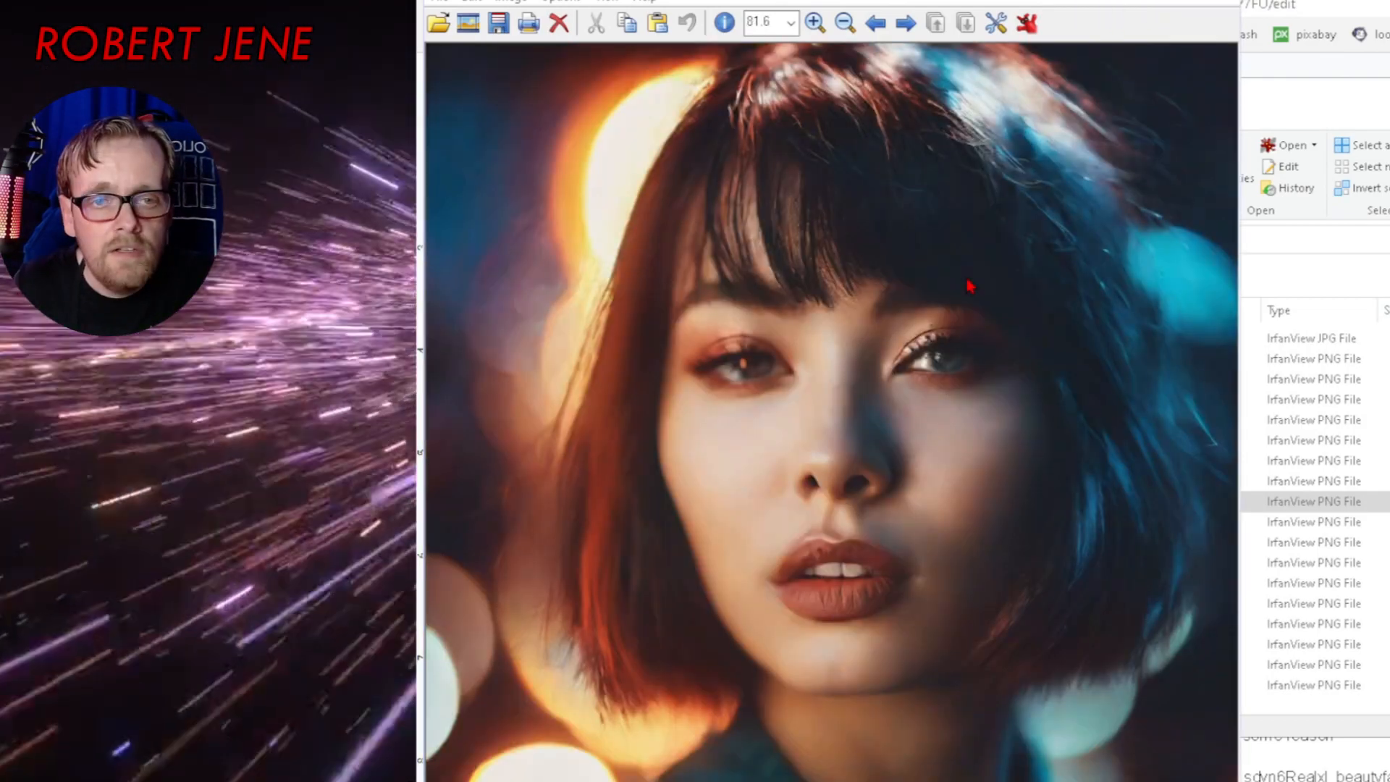
{"action": "mouse_move", "coordinate": [832, 684]}
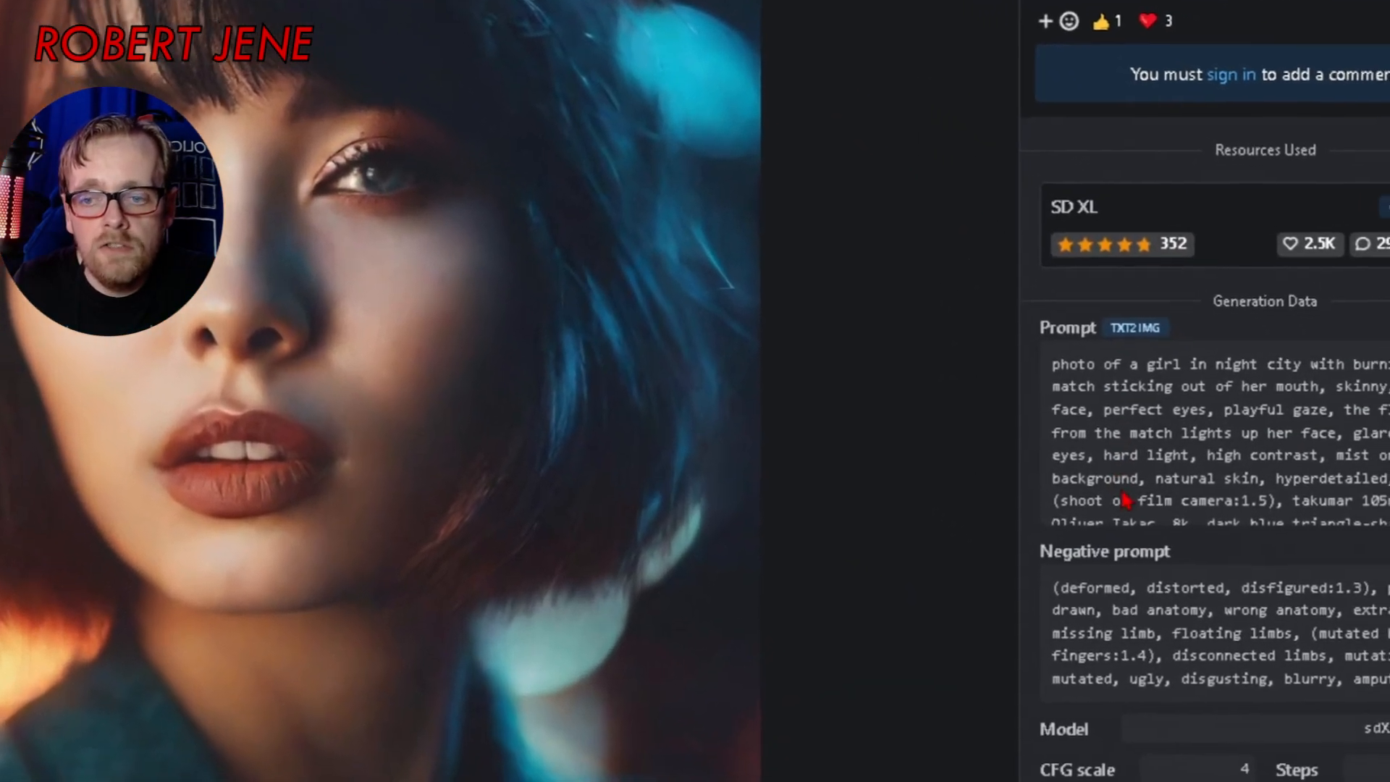
- Scroll to the generation data: sdXL_v10VAEFix, CFG 4, 27 steps, Heun
{"action": "scroll", "scroll_direction": "down", "scroll_amount": 3}
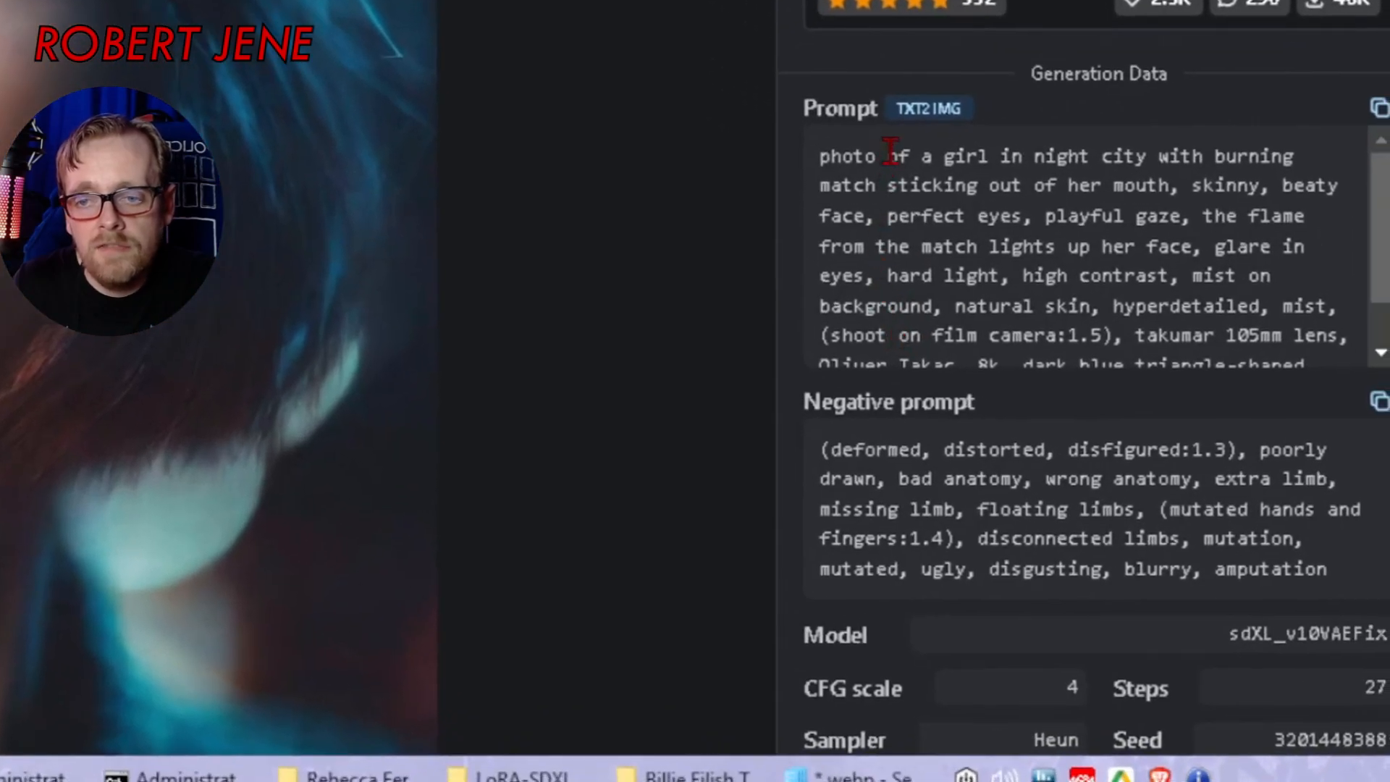
{"action": "mouse_move", "coordinate": [873, 257]}
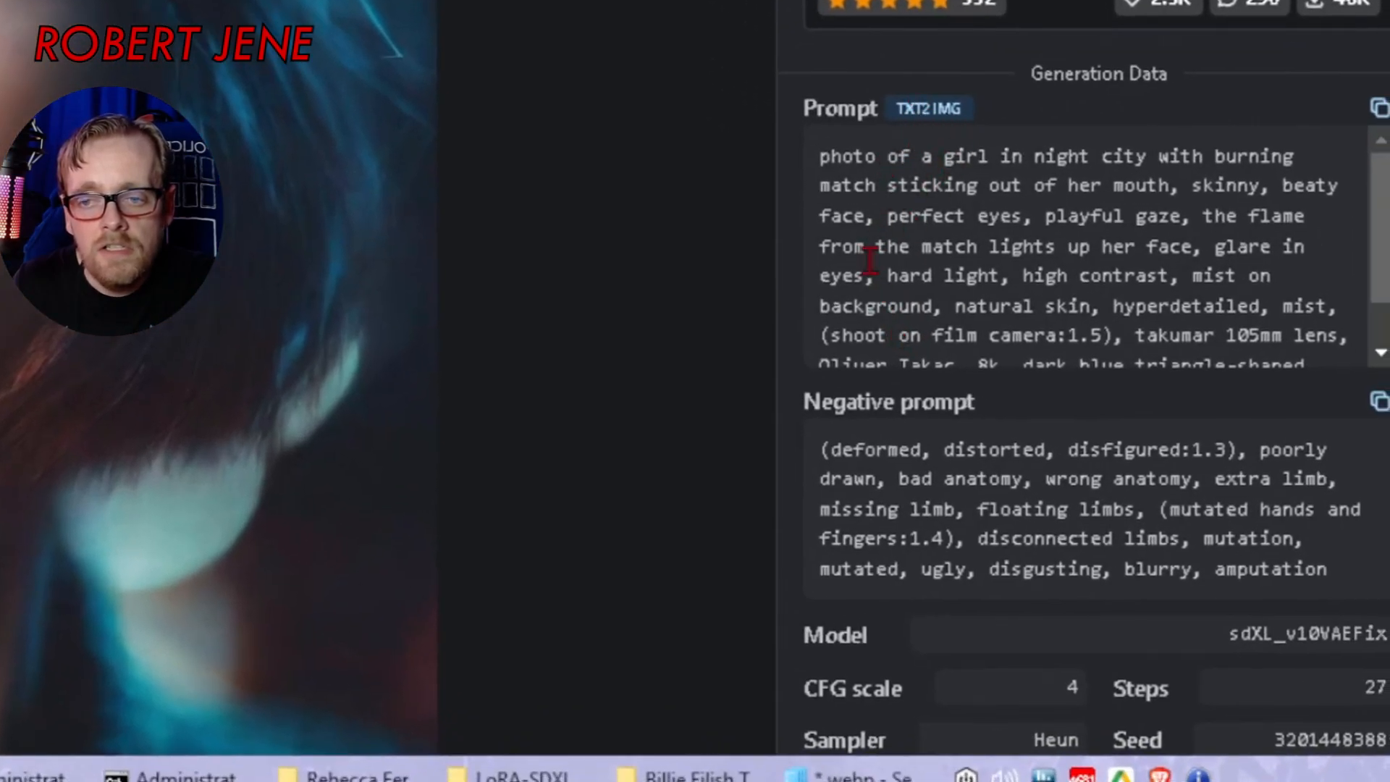
{"action": "mouse_move", "coordinate": [550, 376]}
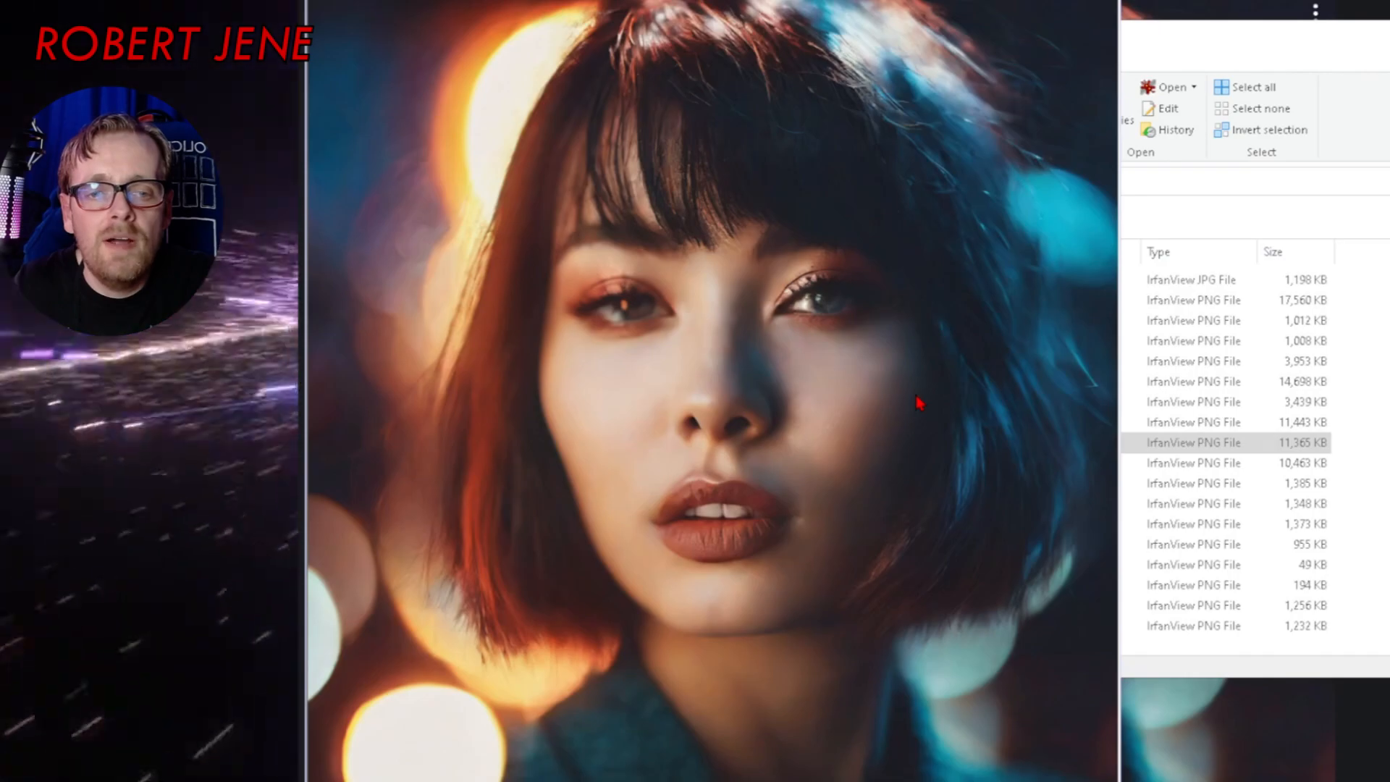
{"action": "mouse_move", "coordinate": [858, 558]}
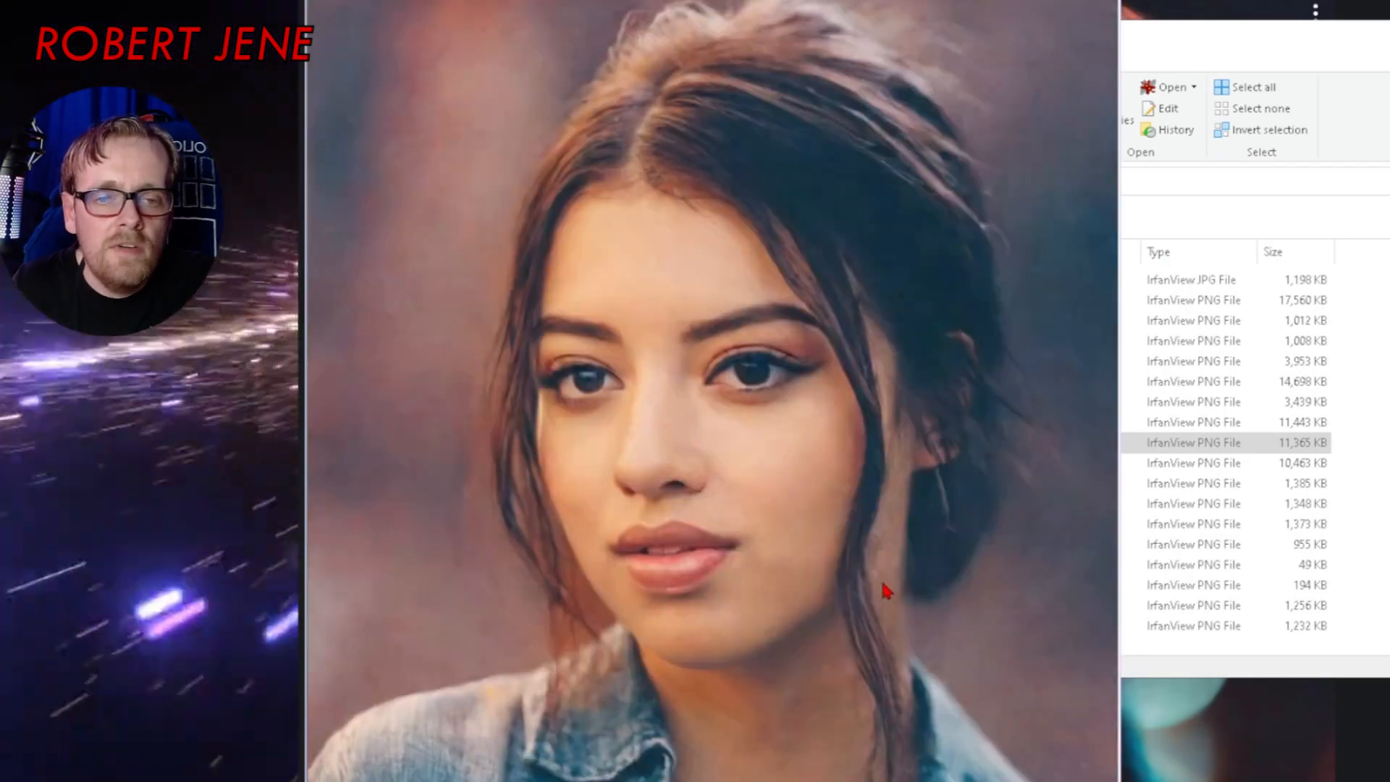
{"action": "mouse_move", "coordinate": [747, 396]}
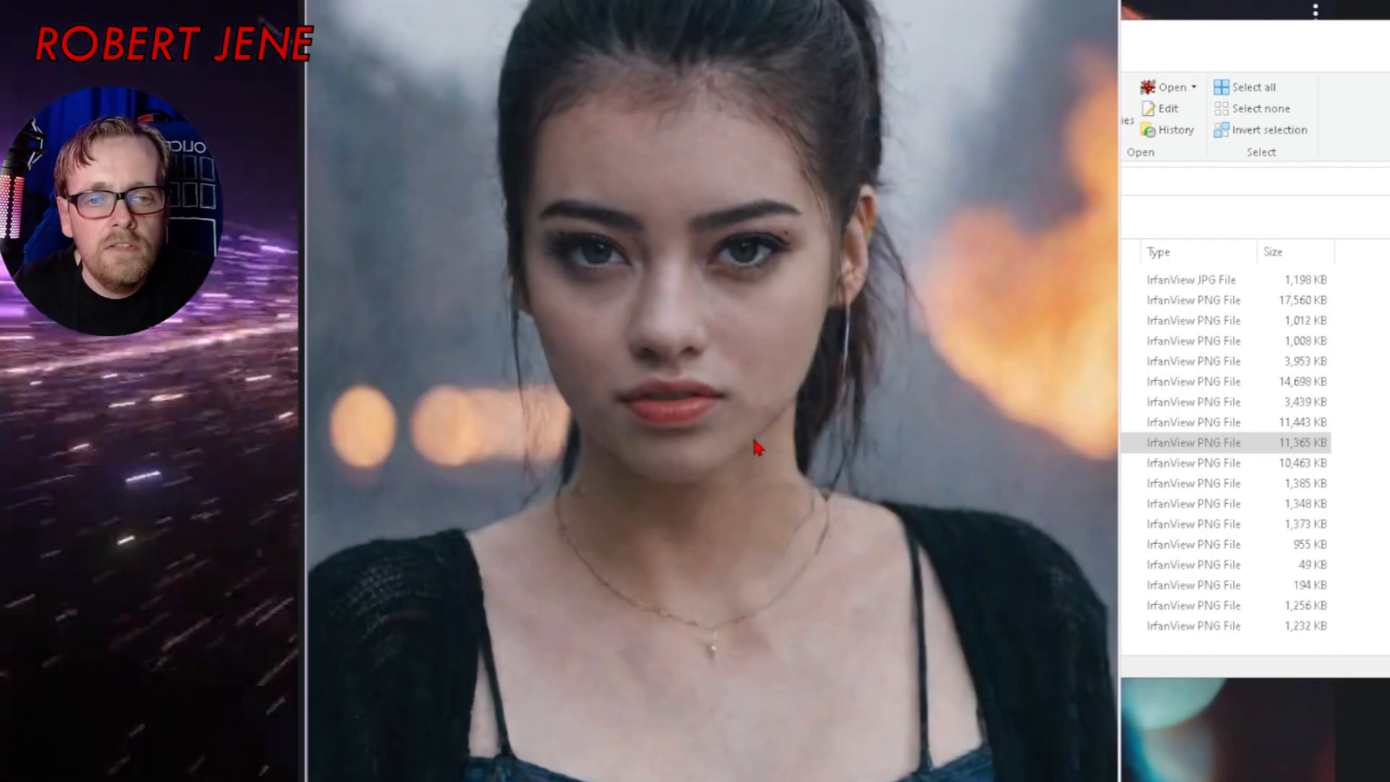
{"action": "mouse_move", "coordinate": [629, 588]}
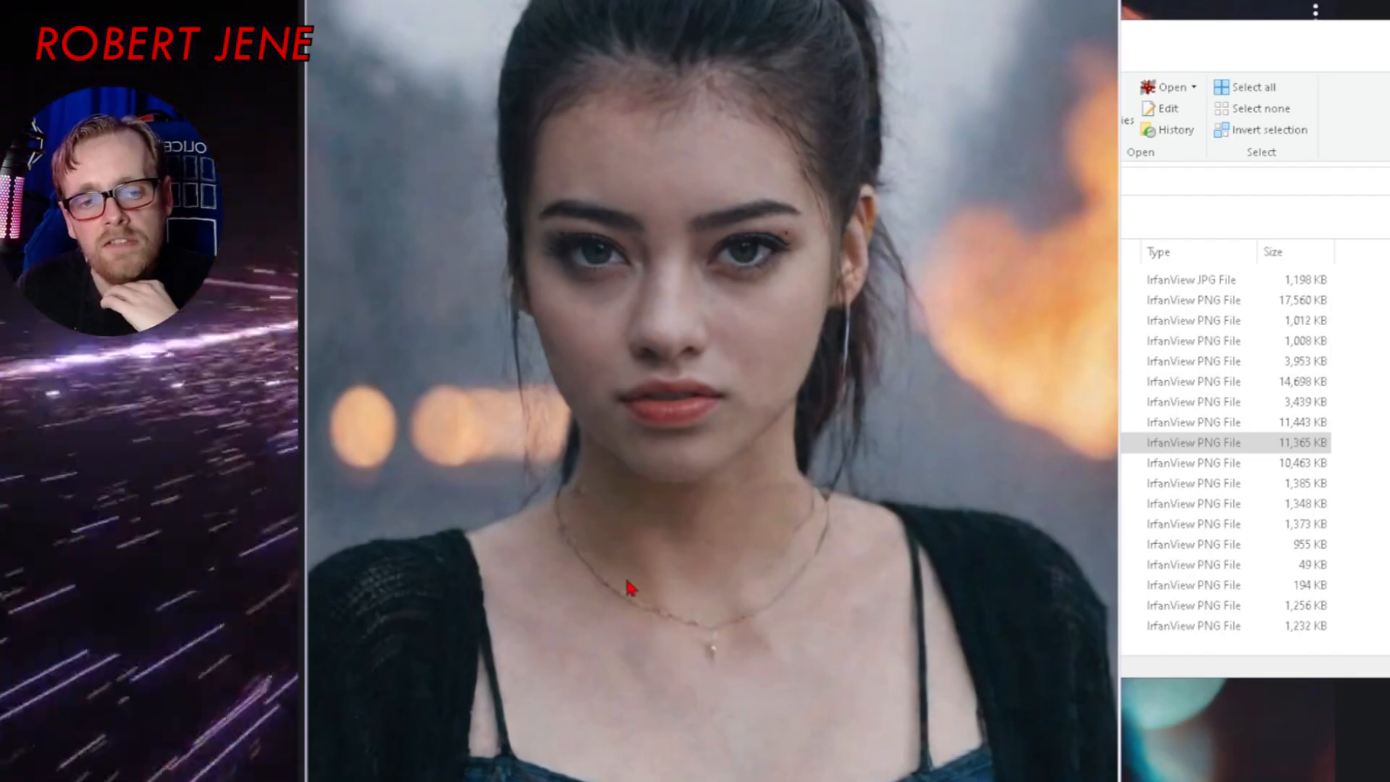
{"action": "mouse_move", "coordinate": [801, 494]}
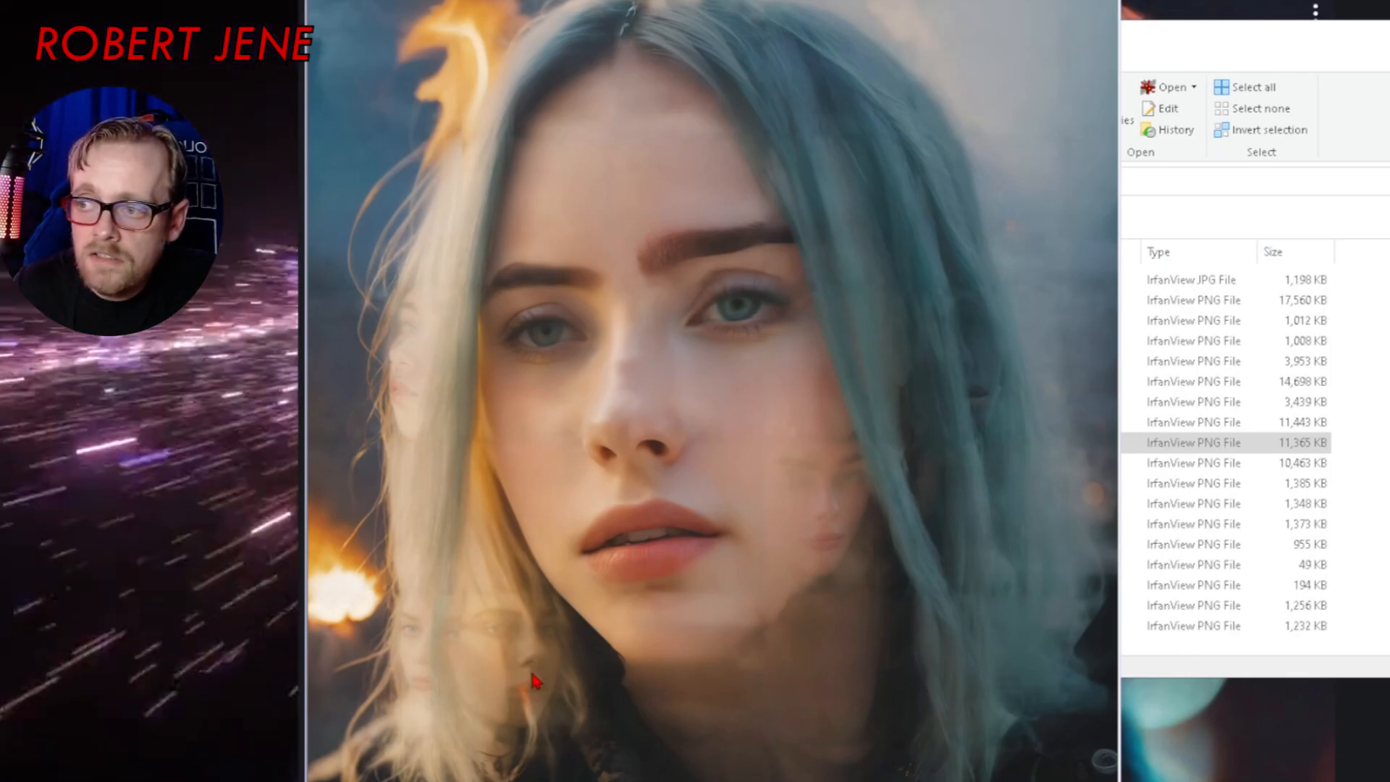
{"action": "mouse_move", "coordinate": [854, 632]}
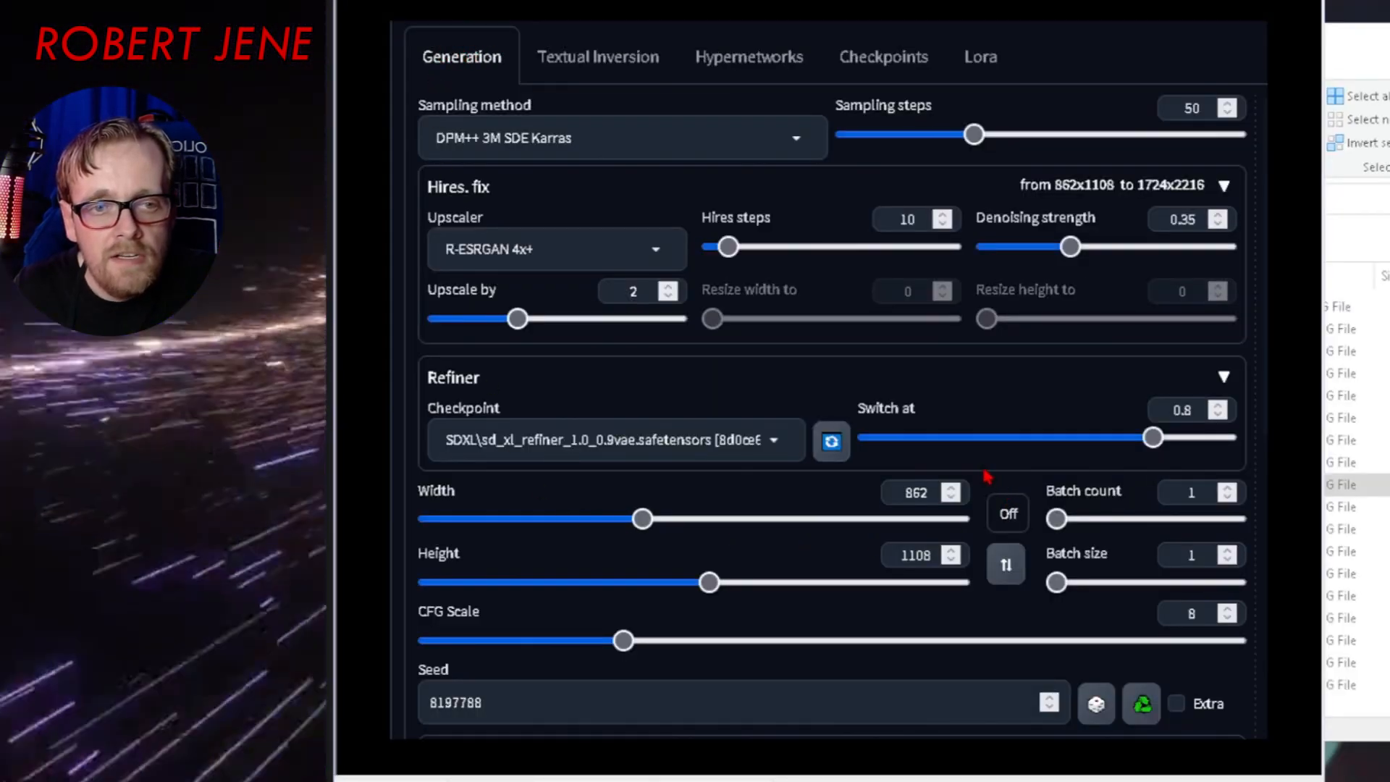
{"action": "mouse_move", "coordinate": [1215, 128]}
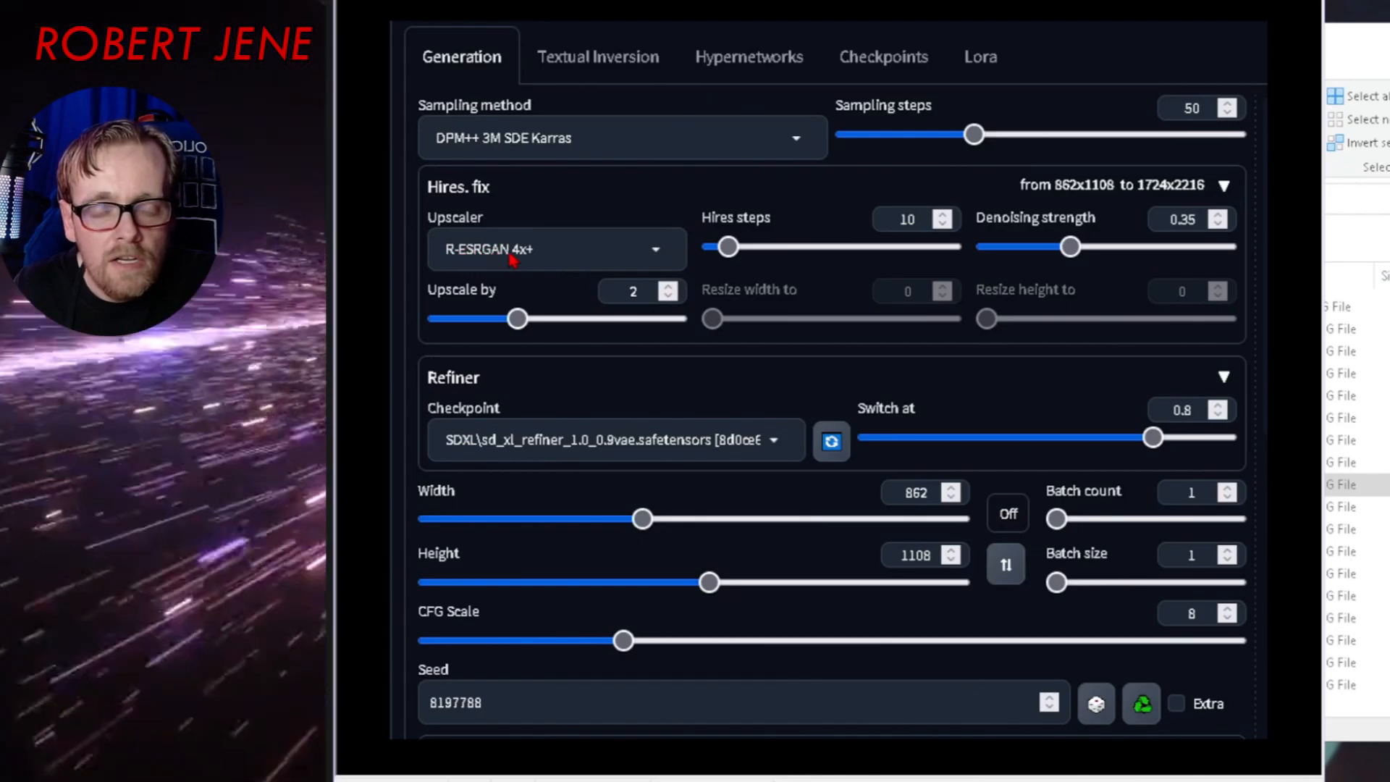
{"action": "mouse_move", "coordinate": [903, 229]}
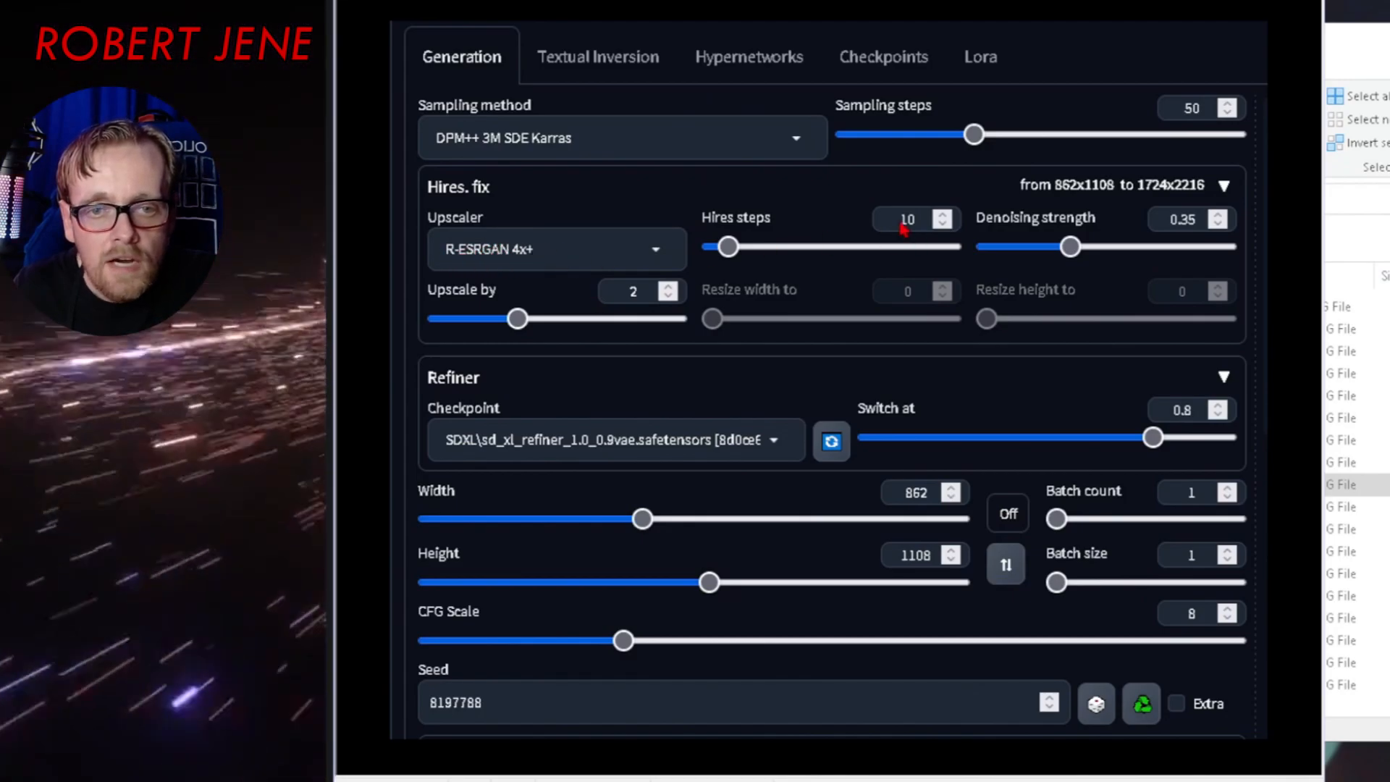
{"action": "mouse_move", "coordinate": [1201, 240]}
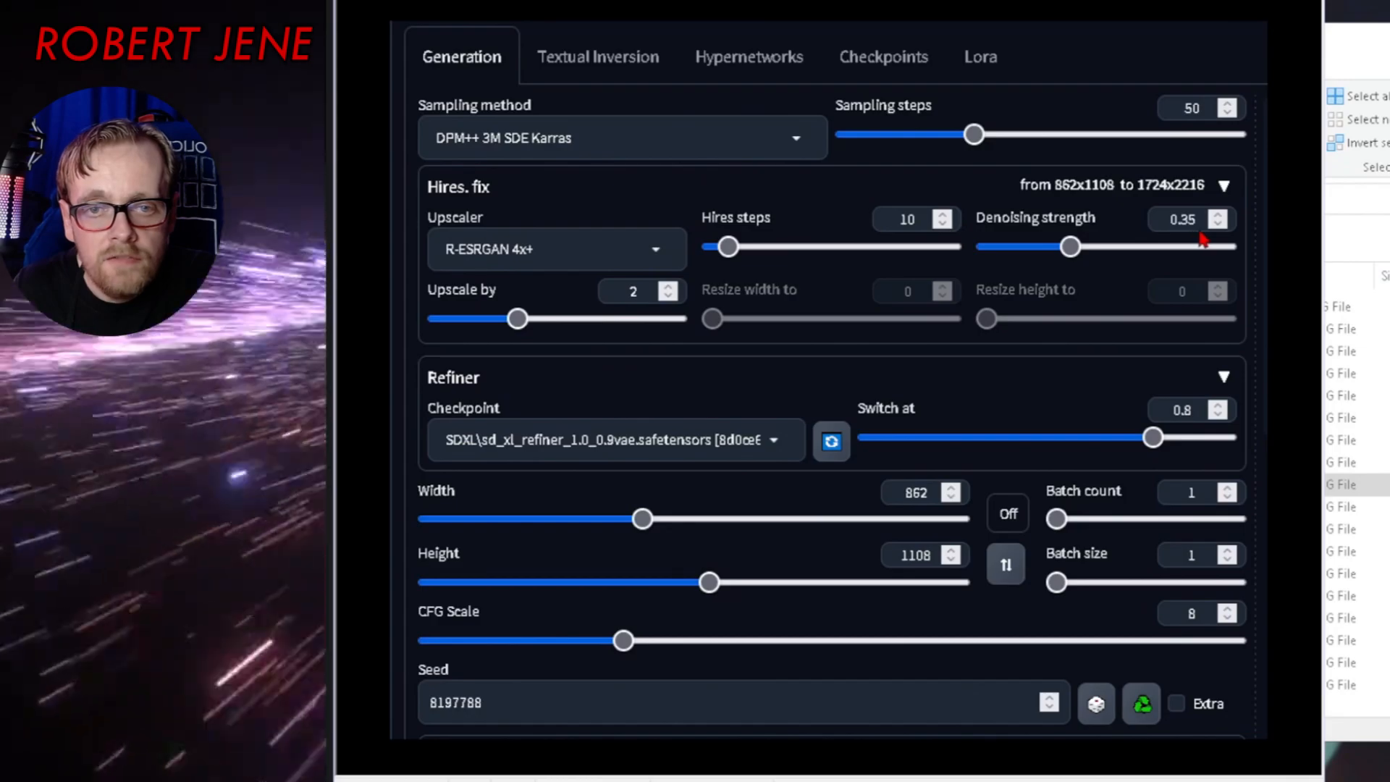
- Scroll through txt2img to review Hires fix R-ESRGAN 4x+ 2x and refiner switch 0.8
{"action": "scroll", "scroll_direction": "down", "scroll_amount": 3}
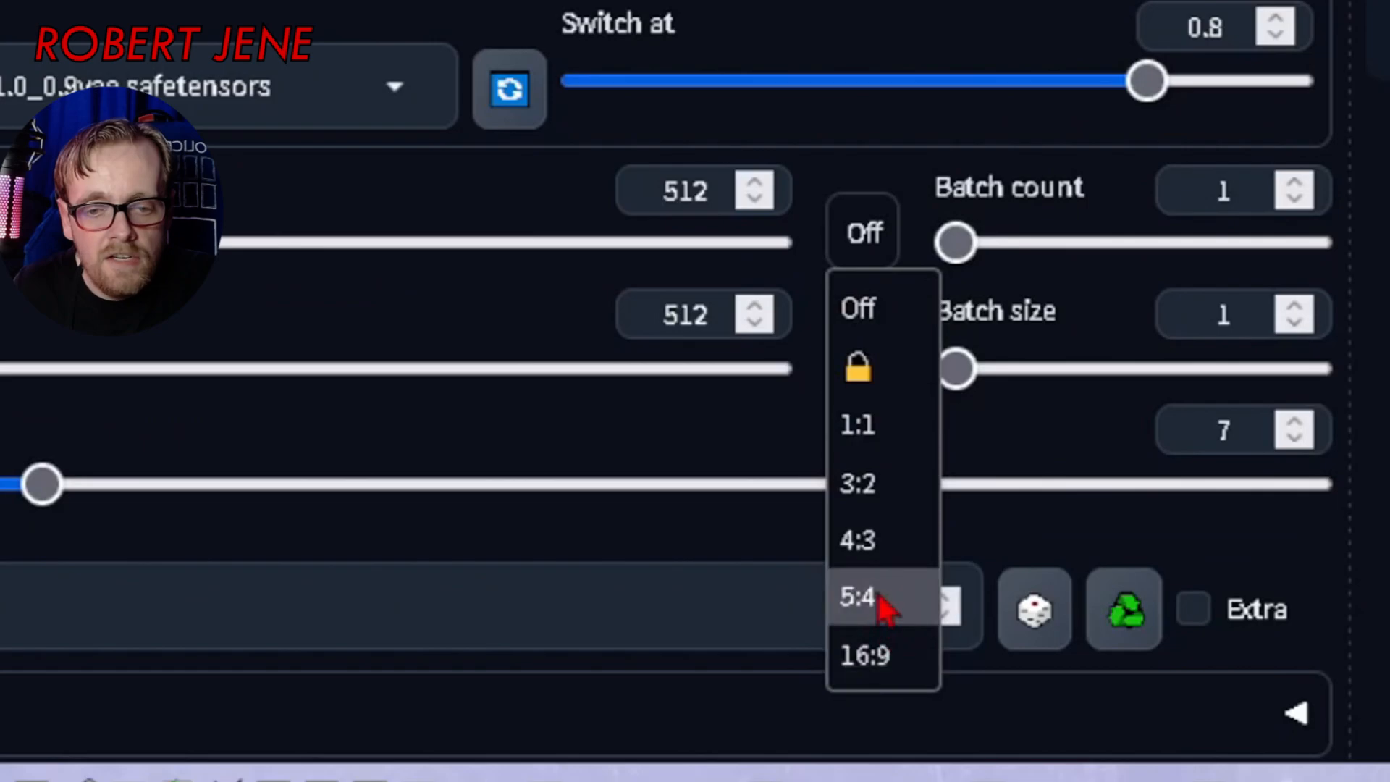
- Apply the 5:4 aspect preset and swap dimensions to get 816x1024
{"action": "left_click", "coordinate": [858, 596]}
{"action": "type", "text": "1024"}
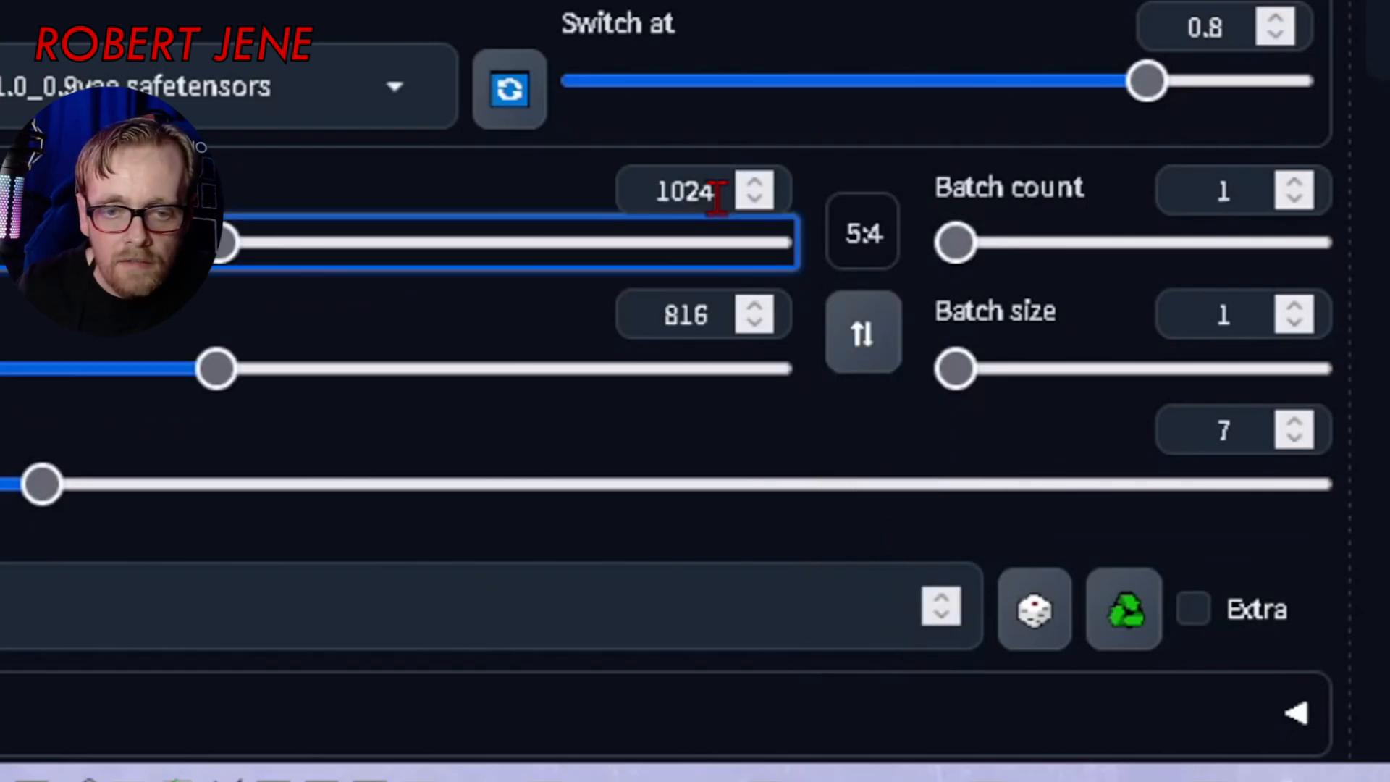
{"action": "left_click", "coordinate": [861, 232]}
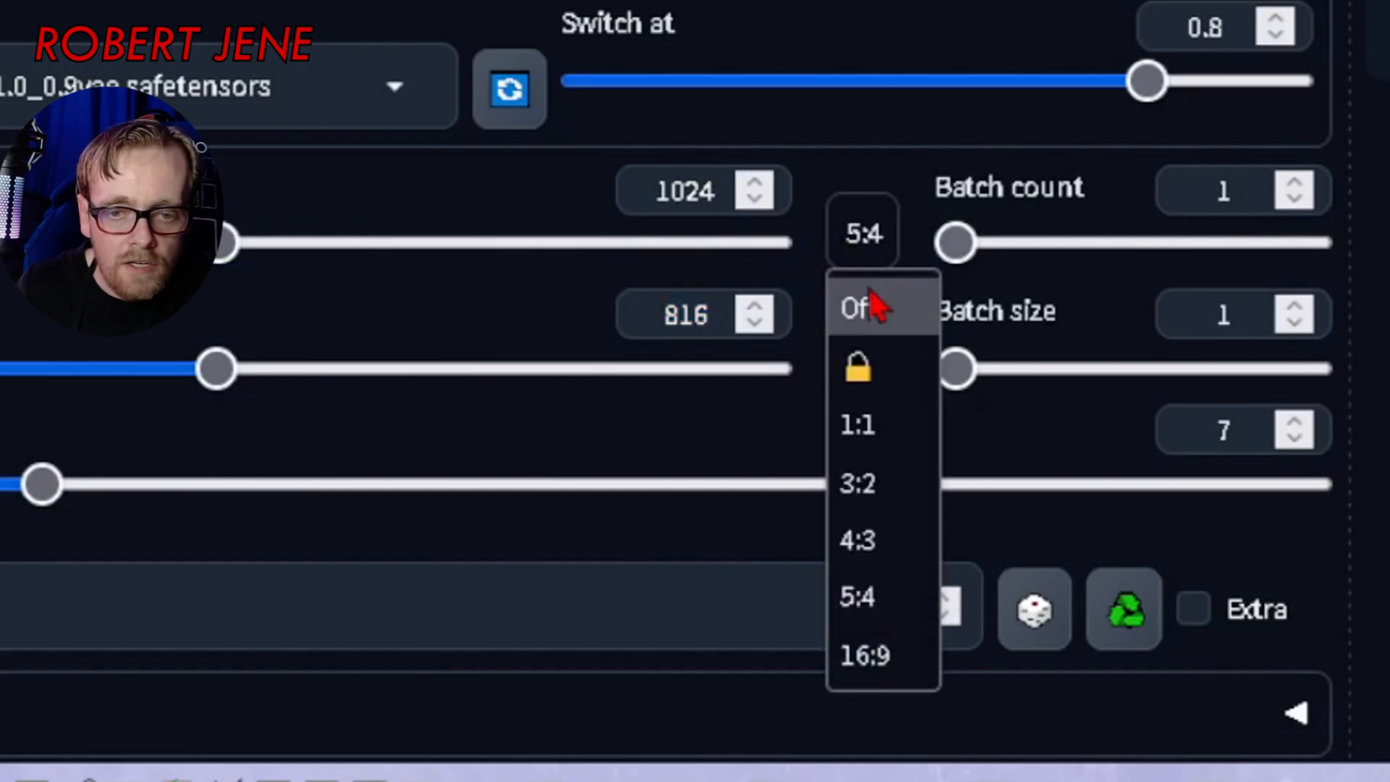
{"action": "left_click", "coordinate": [856, 307]}
{"action": "type", "text": "1024"}
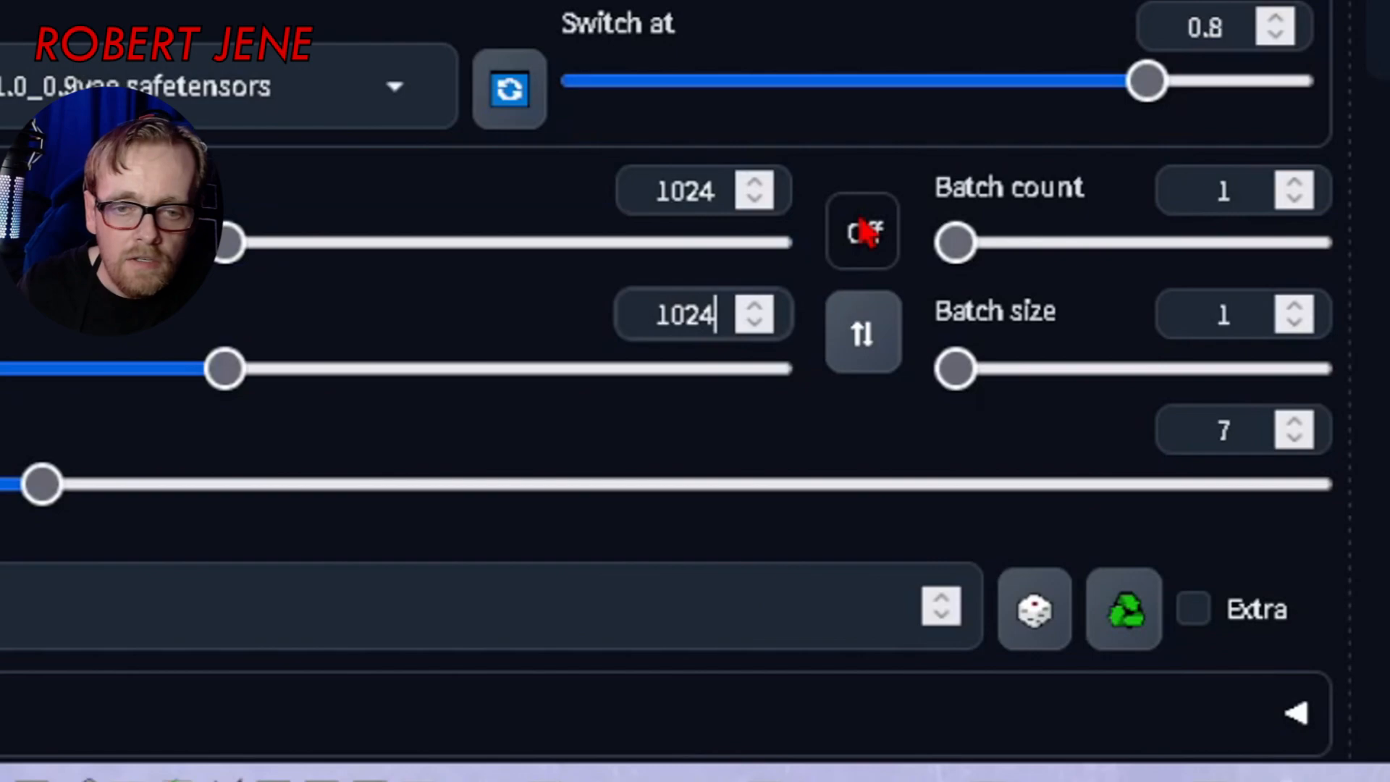
{"action": "left_click", "coordinate": [860, 231]}
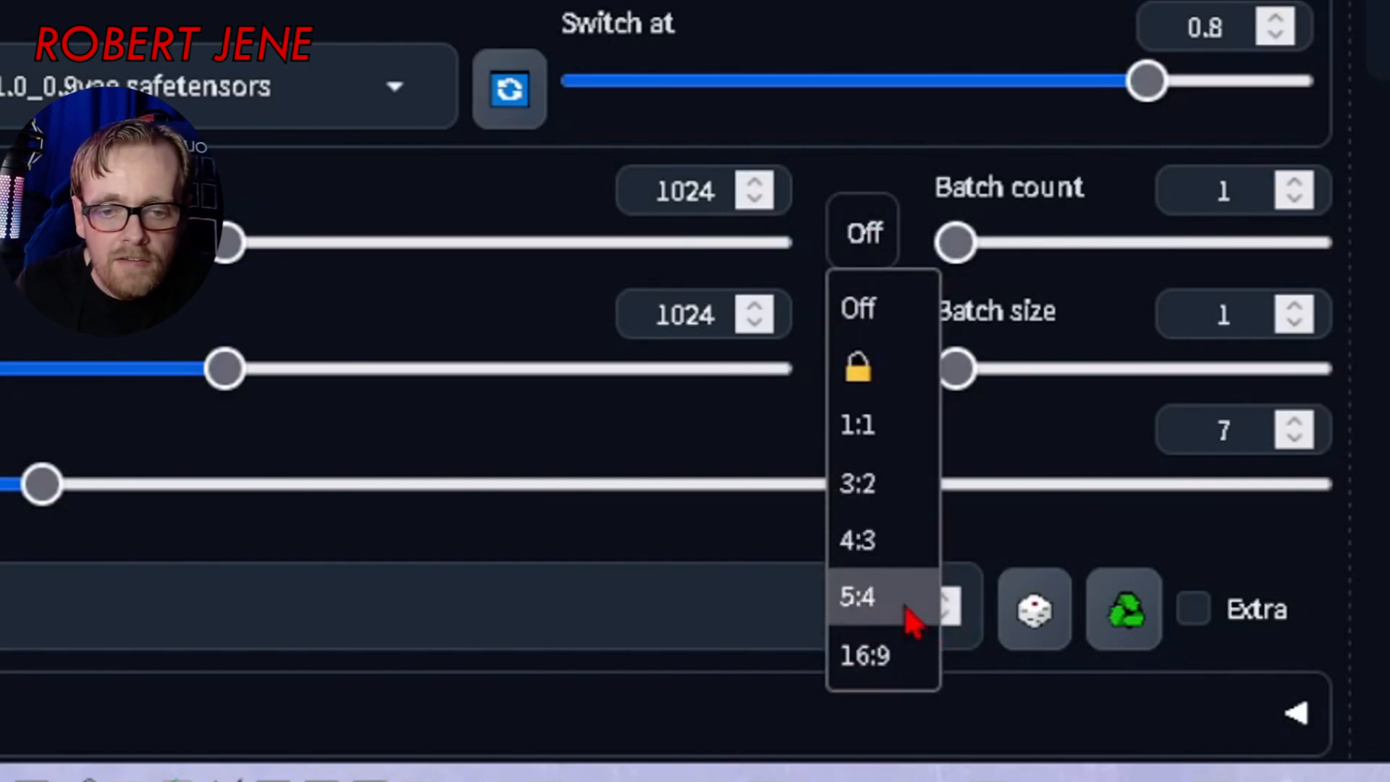
{"action": "left_click", "coordinate": [856, 595]}
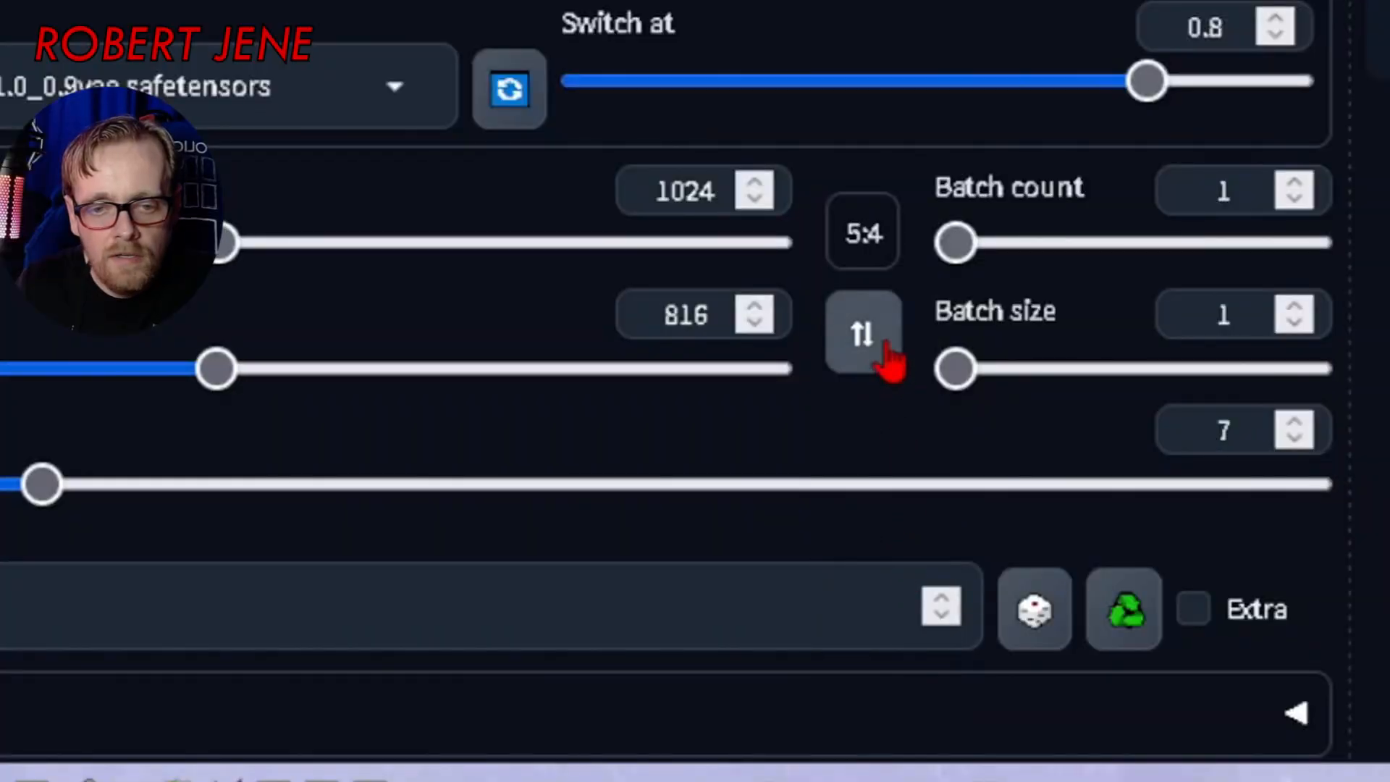
{"action": "left_click", "coordinate": [861, 332]}
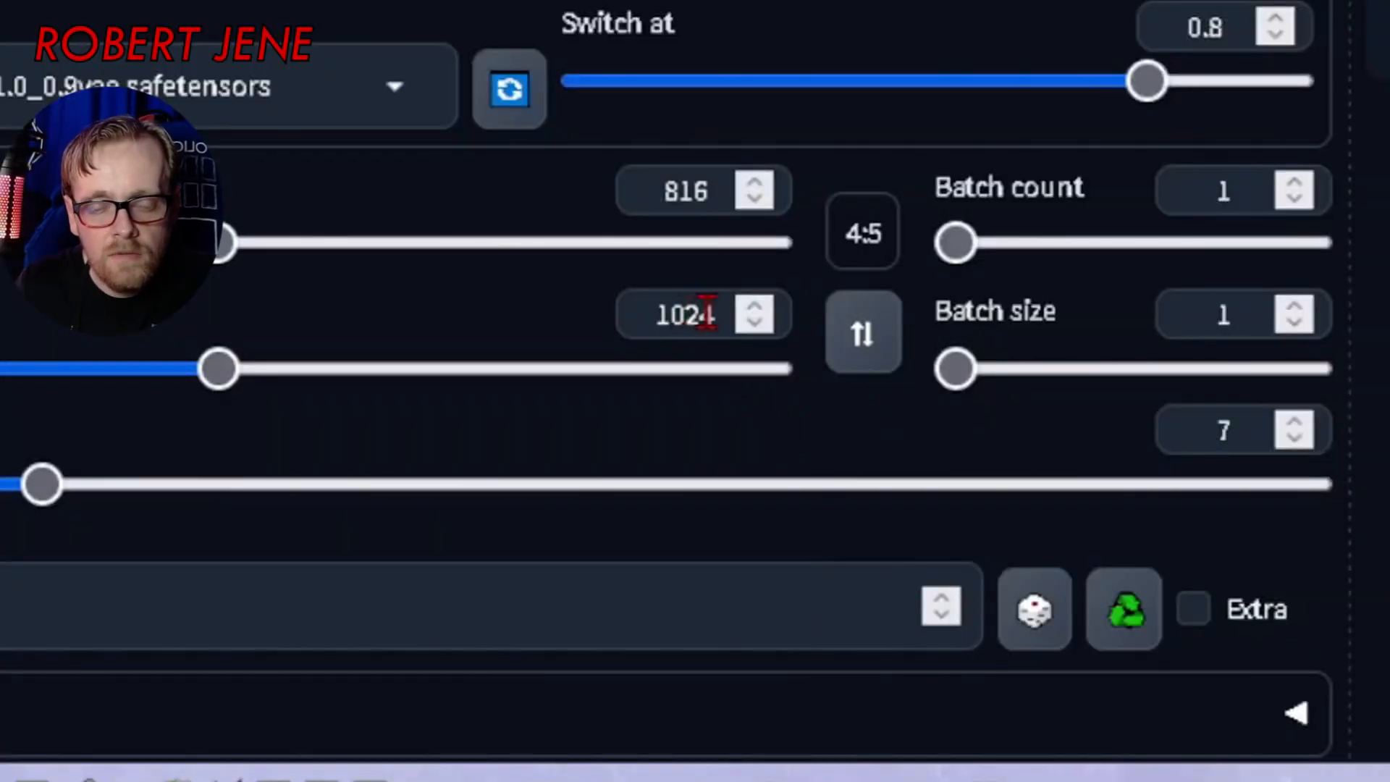
{"action": "left_click", "coordinate": [719, 190]}
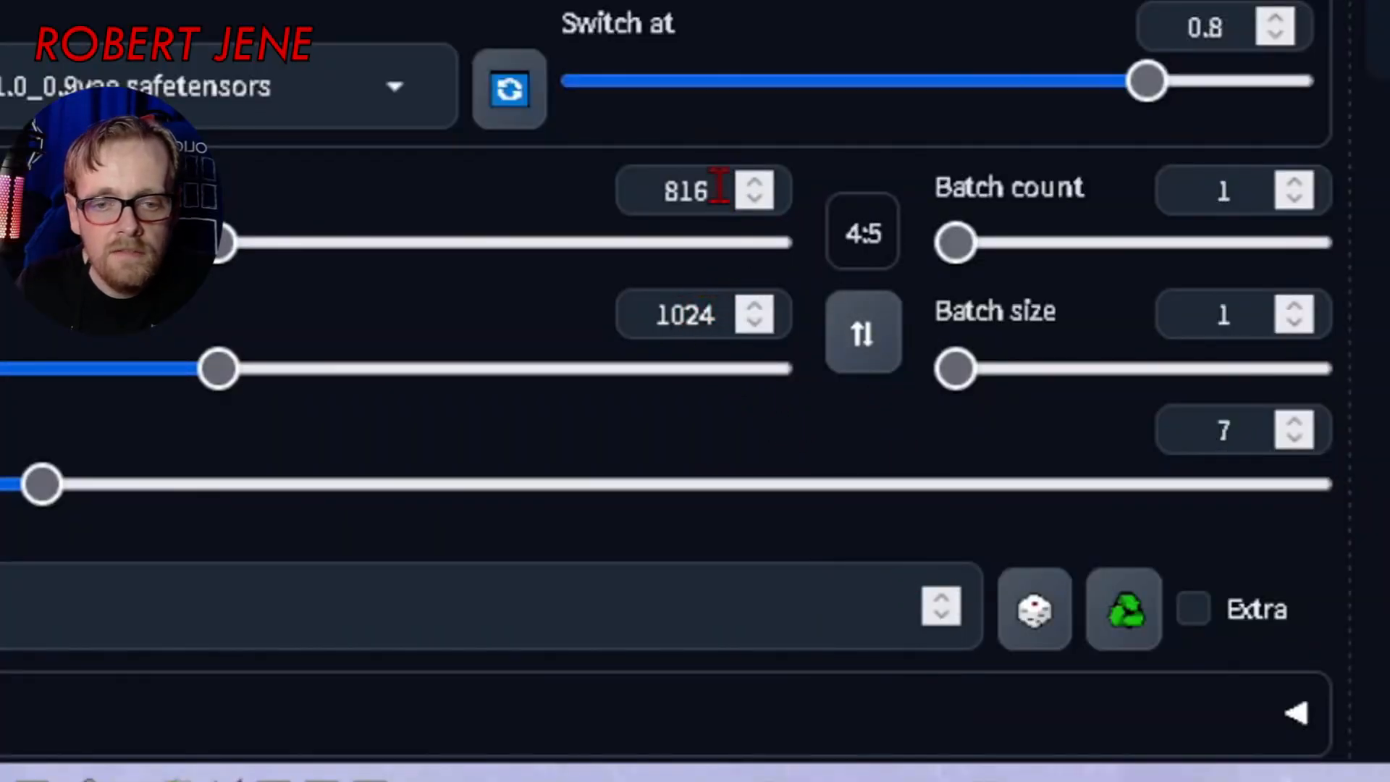
{"action": "mouse_move", "coordinate": [904, 386]}
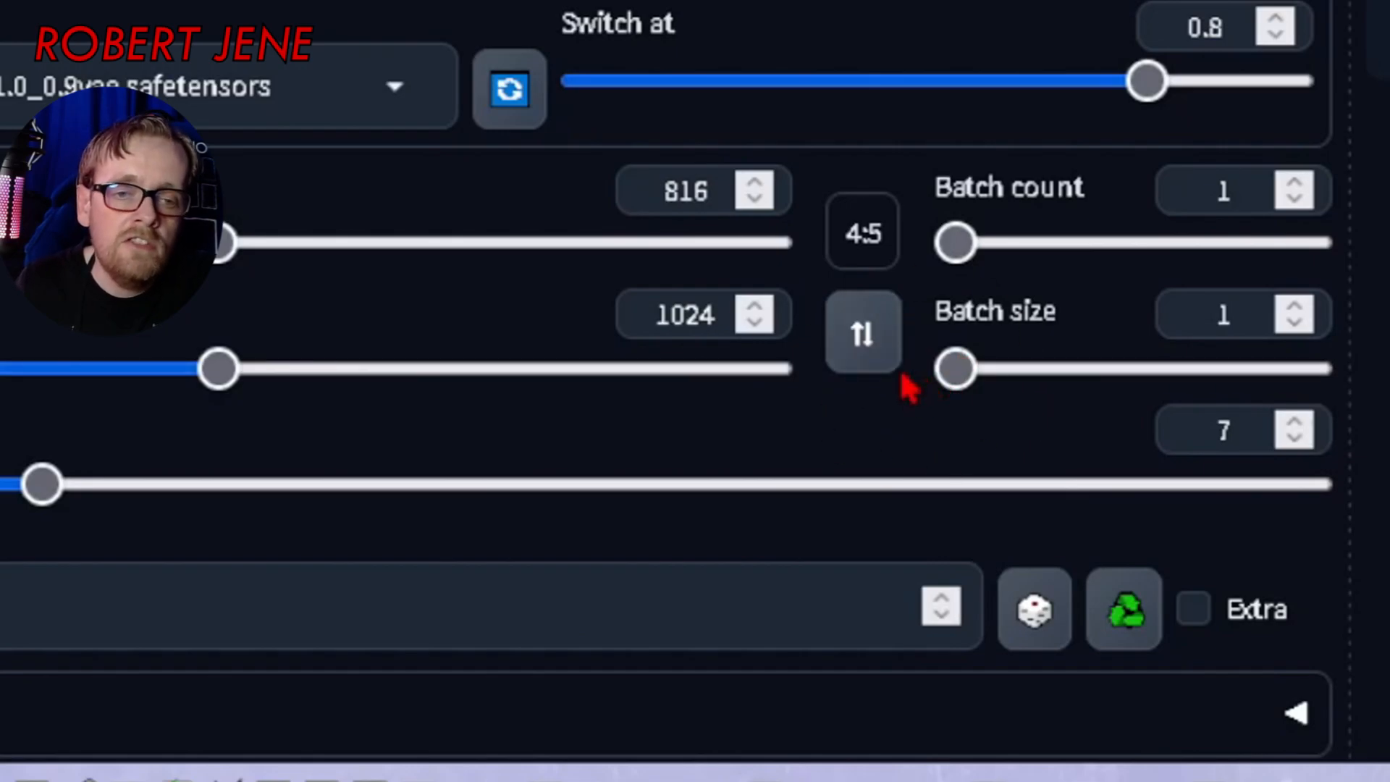